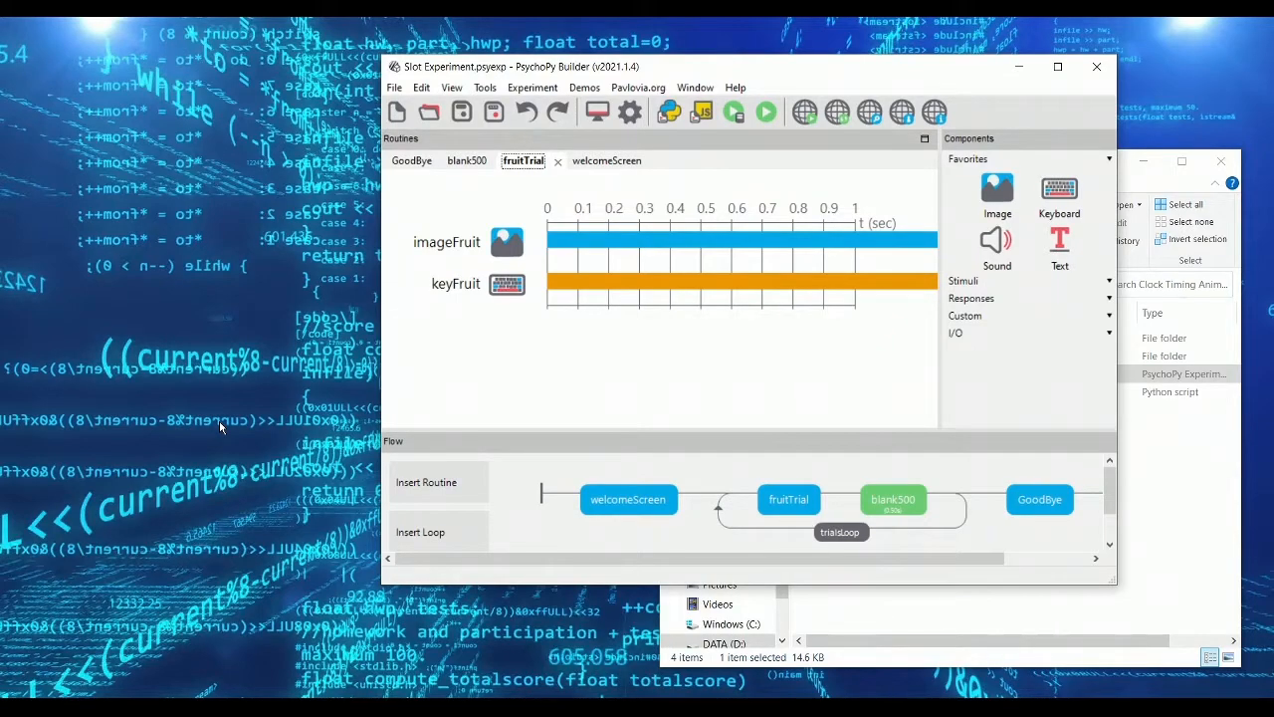
{"action": "mouse_move", "coordinate": [267, 433]}
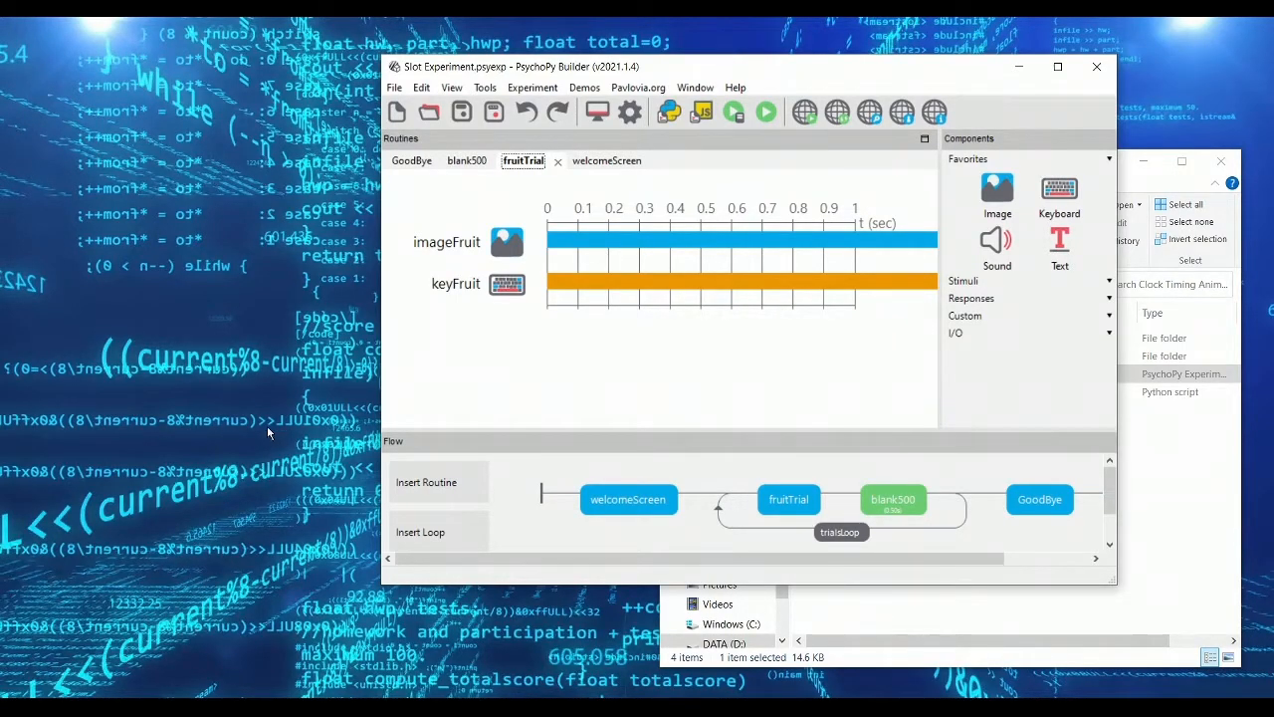
{"action": "mouse_move", "coordinate": [752, 369]}
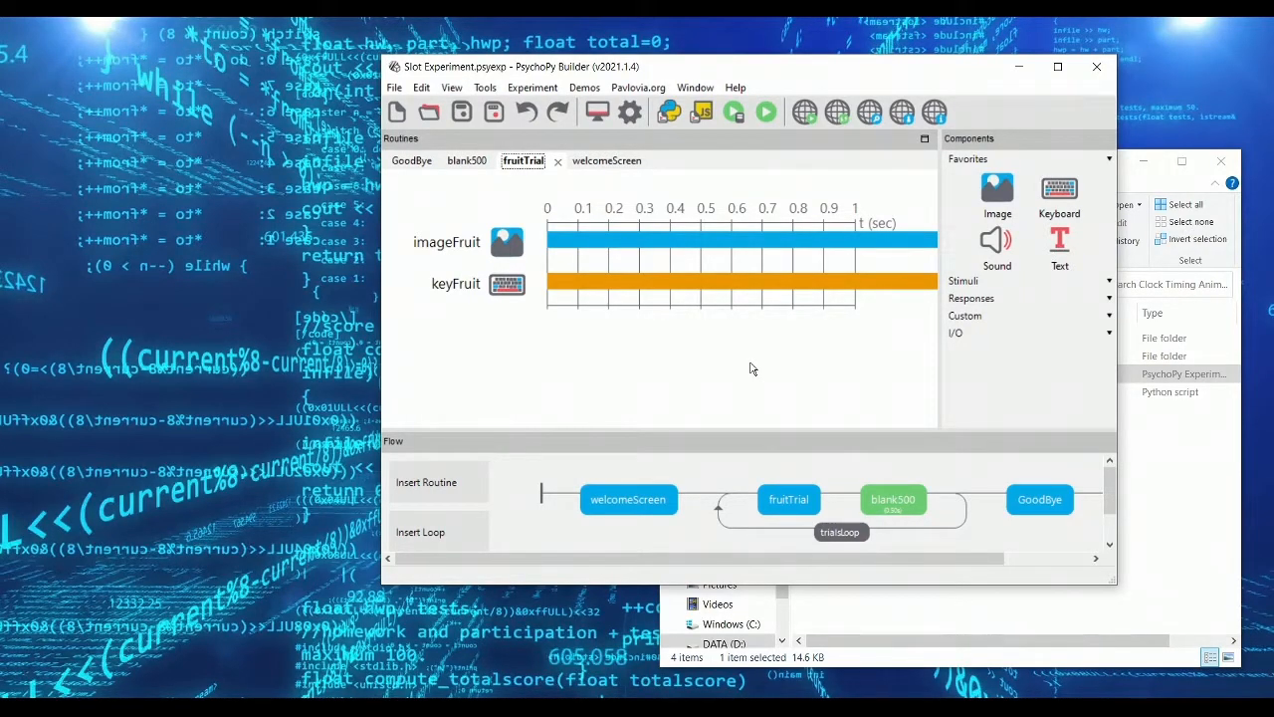
{"action": "mouse_move", "coordinate": [698, 364]}
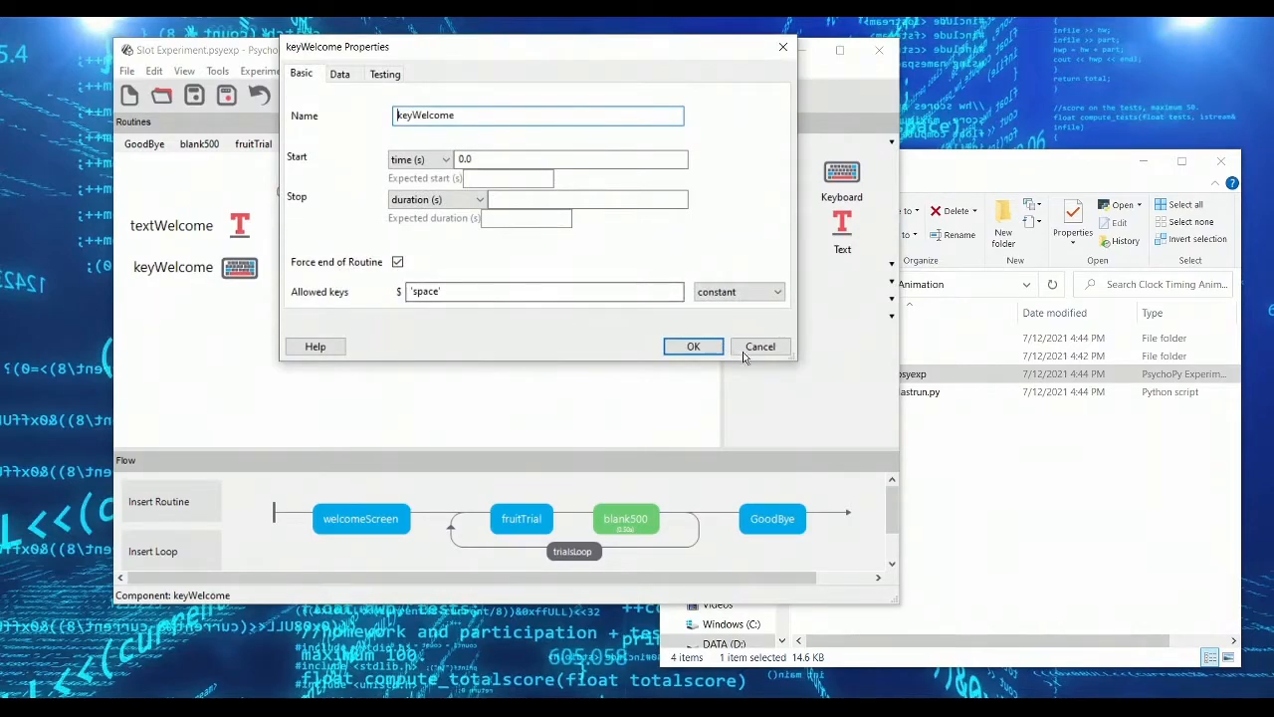
Step: Close keyWelcome unchanged, open fruitTrial, and review the imageFruit and trialsLoop settings
{"action": "left_click", "coordinate": [693, 345]}
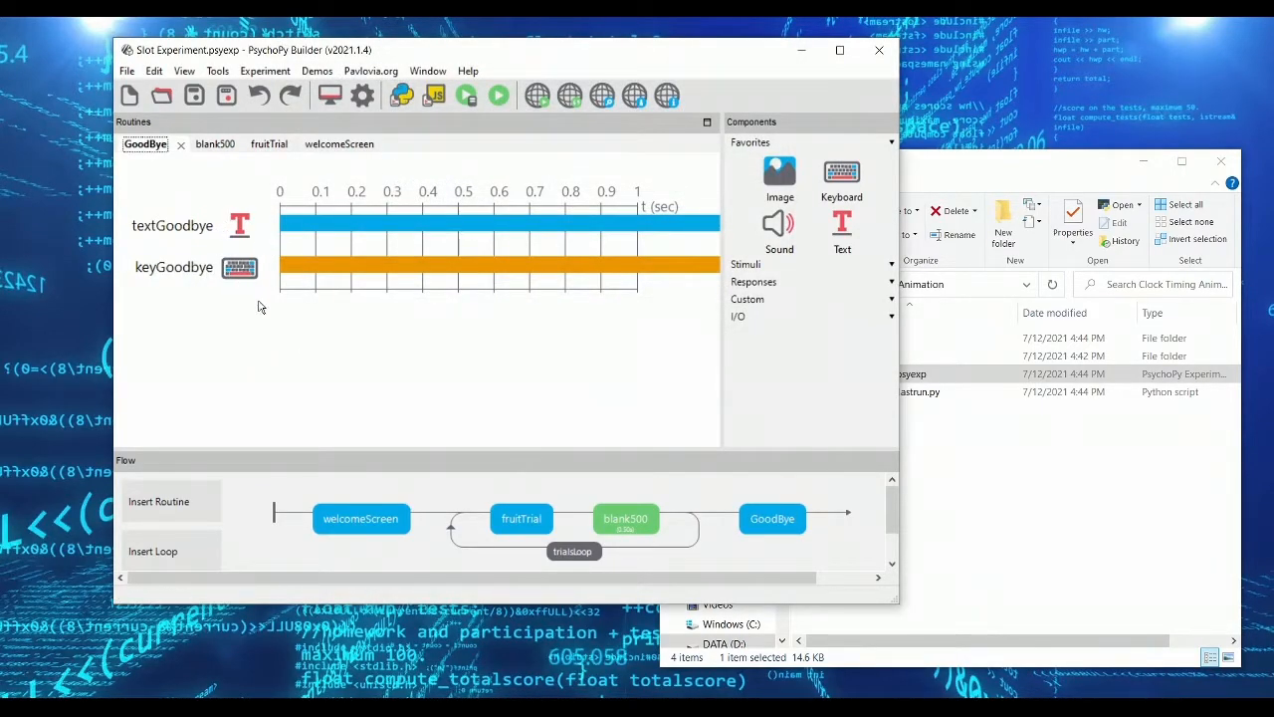
{"action": "mouse_move", "coordinate": [509, 523]}
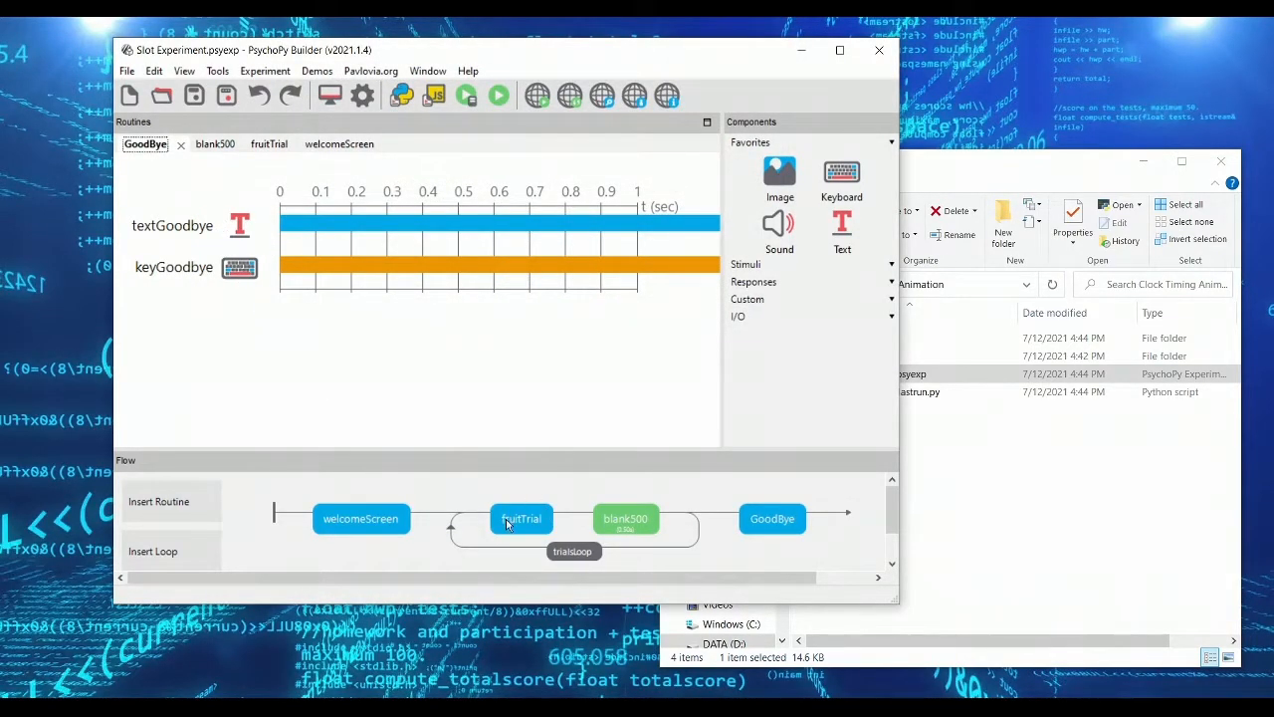
{"action": "left_click", "coordinate": [520, 518]}
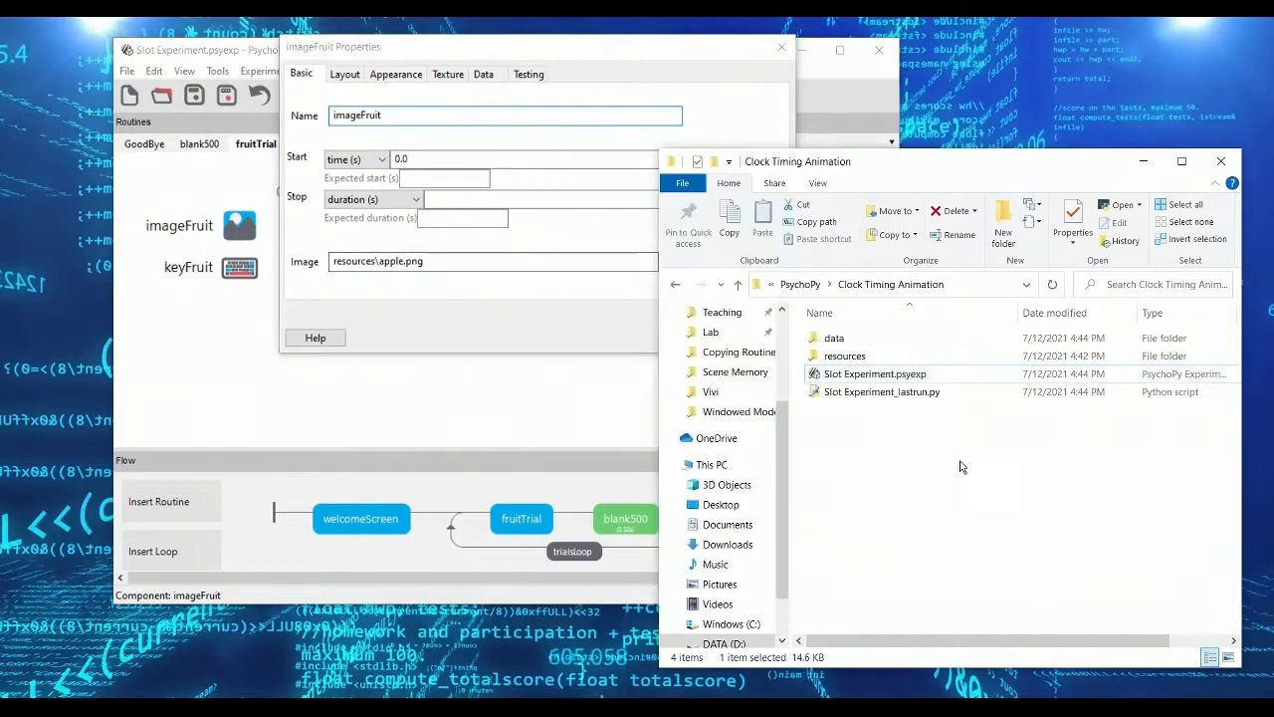
{"action": "double_click", "coordinate": [845, 355]}
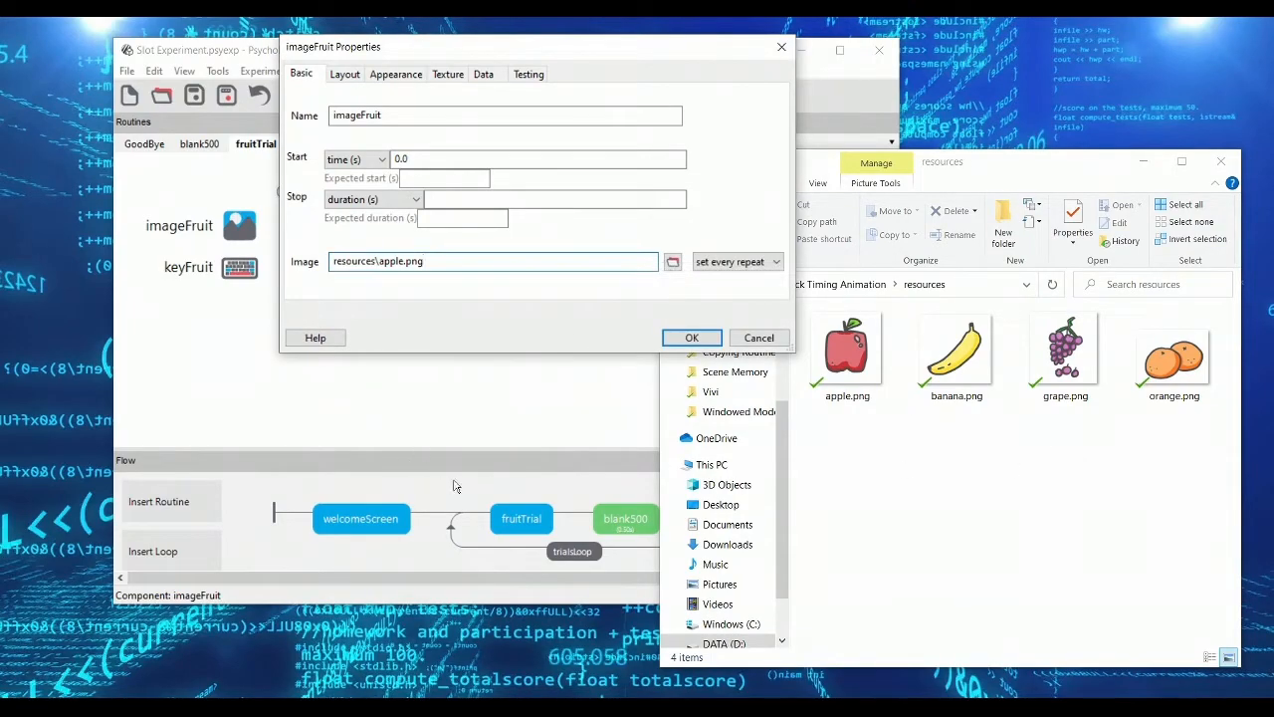
{"action": "mouse_move", "coordinate": [733, 351]}
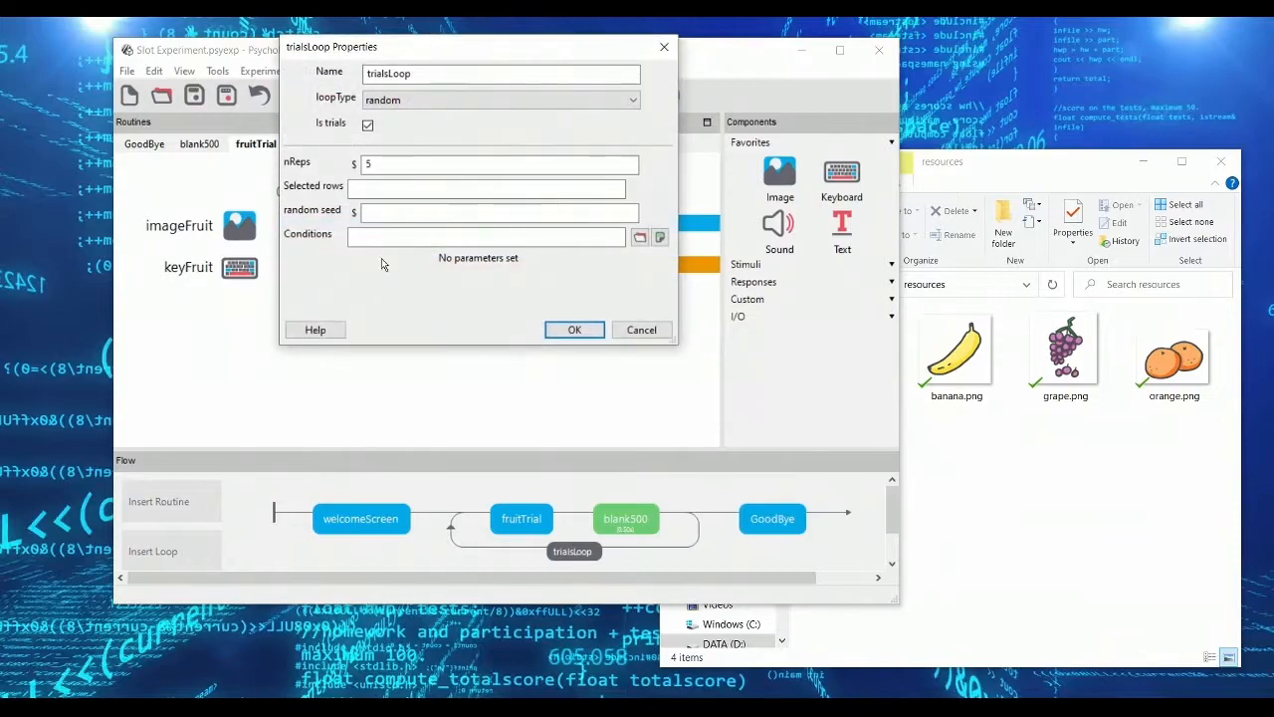
{"action": "mouse_move", "coordinate": [350, 242]}
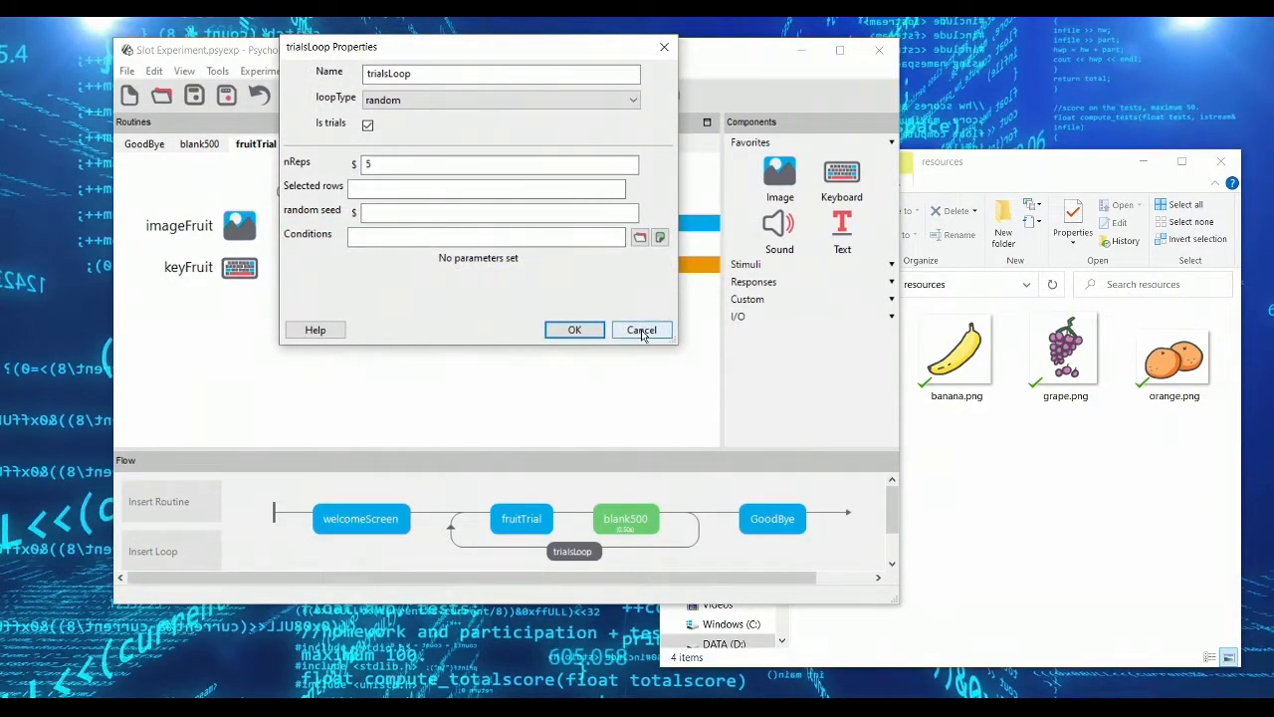
{"action": "left_click", "coordinate": [641, 330]}
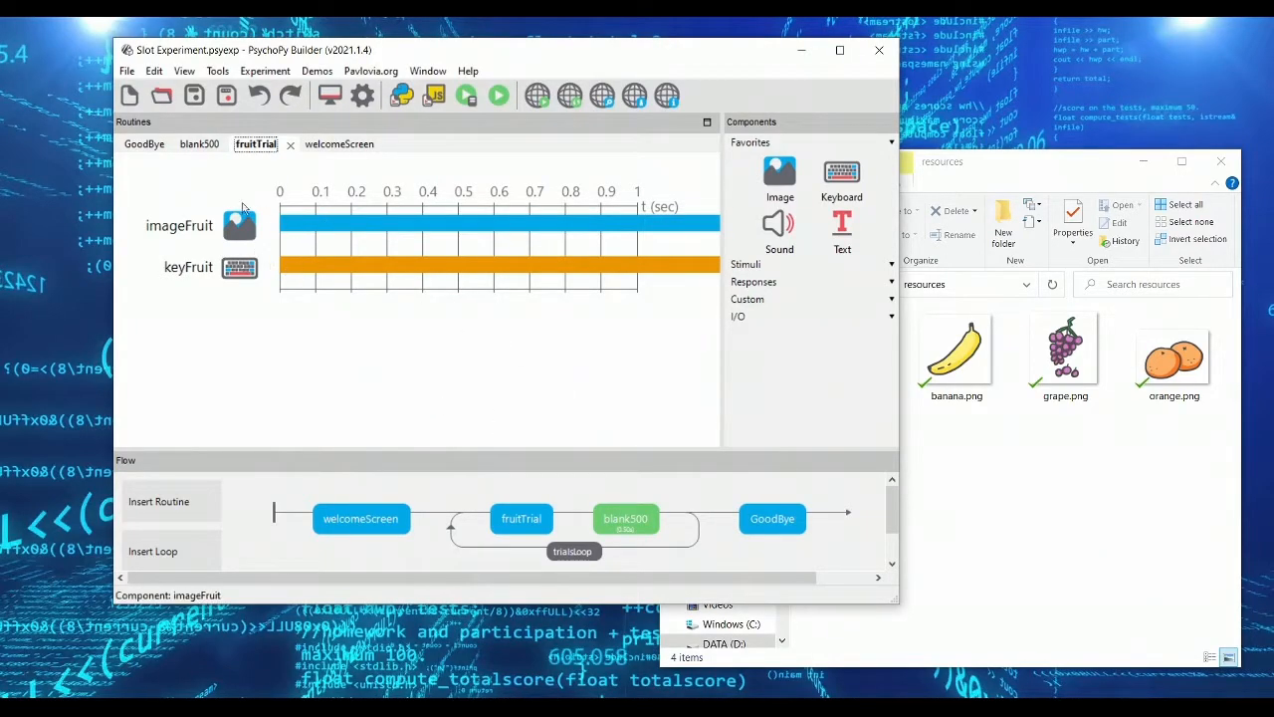
{"action": "double_click", "coordinate": [239, 225]}
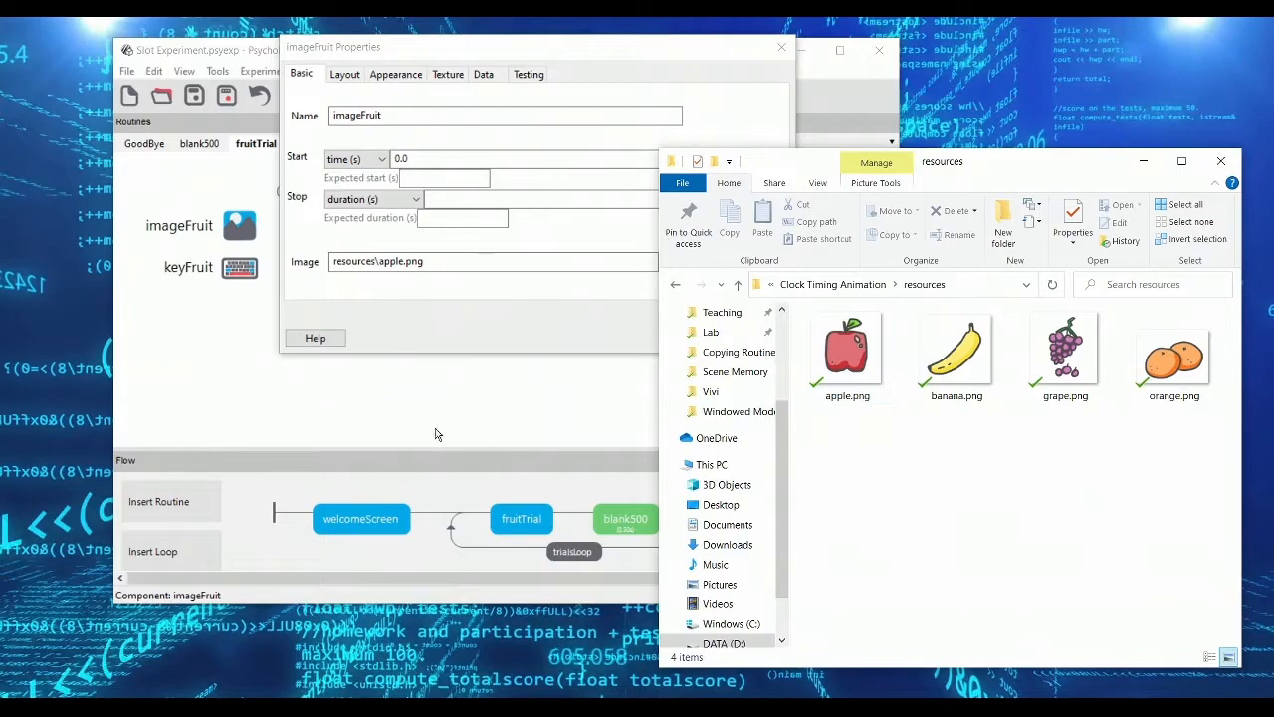
{"action": "mouse_move", "coordinate": [514, 454]}
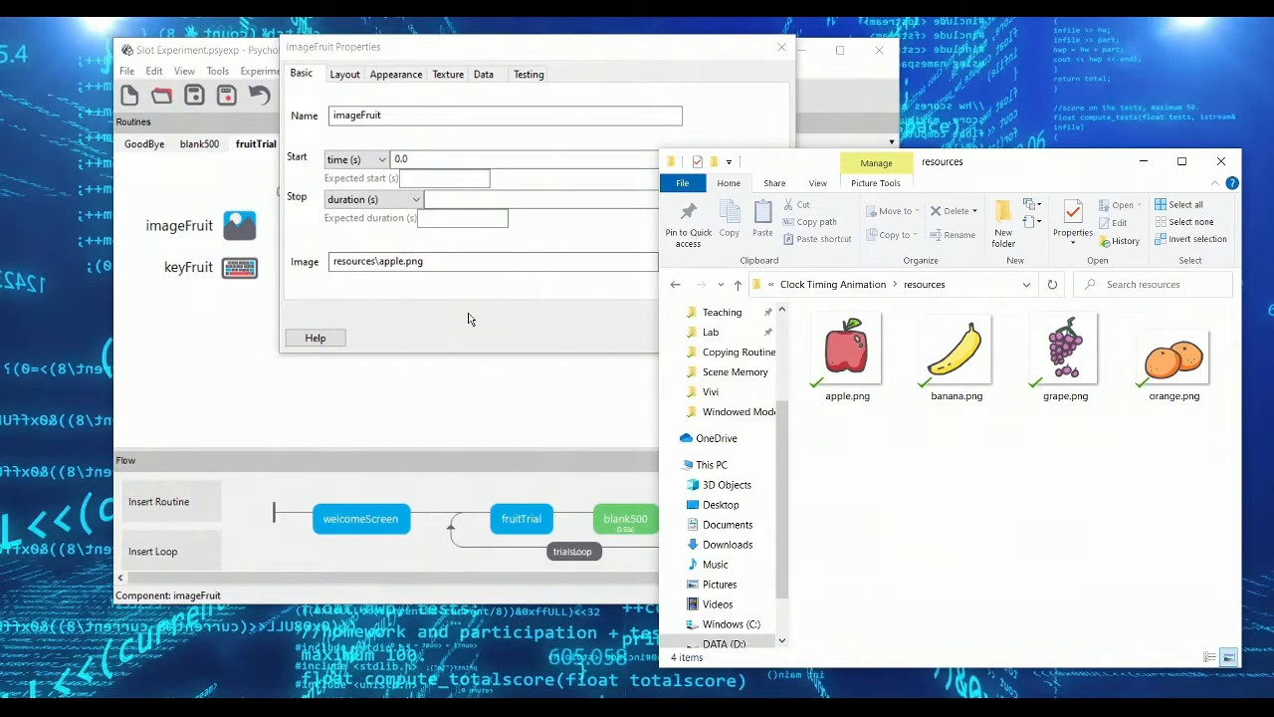
{"action": "mouse_move", "coordinate": [515, 330]}
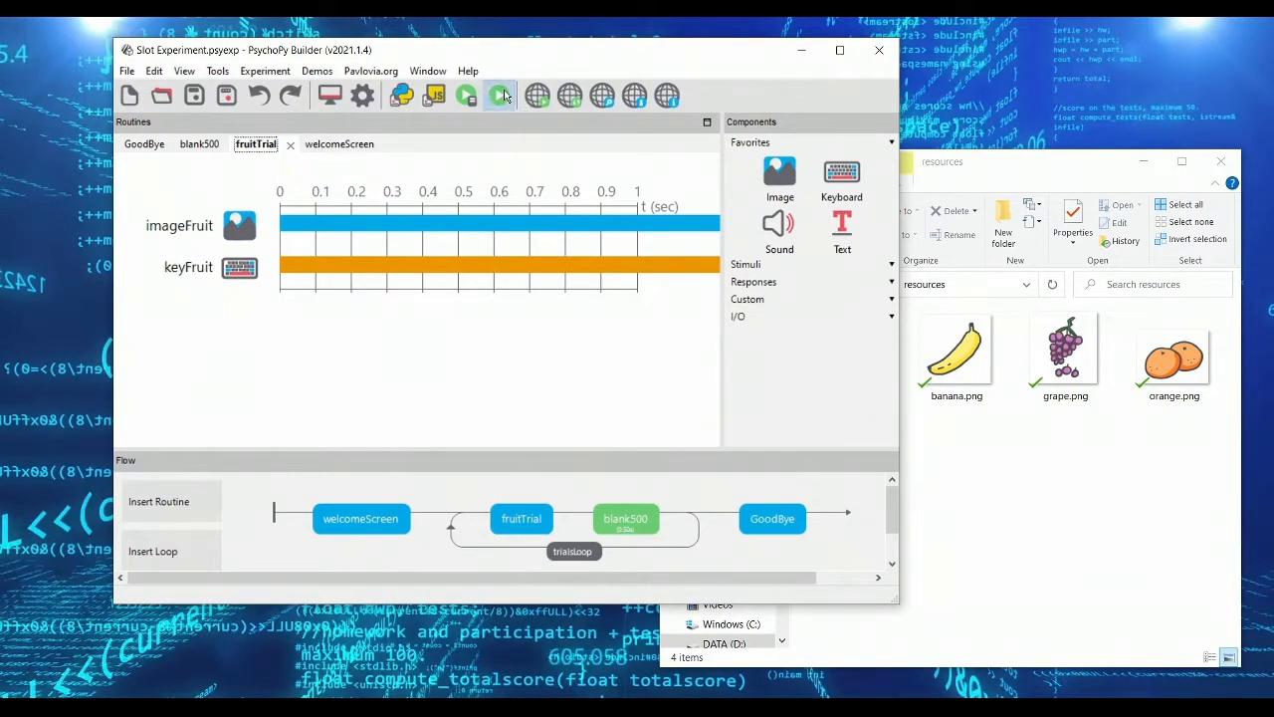
Step: Run the slot experiment and scroll through the Runner output log
{"action": "left_click", "coordinate": [500, 94]}
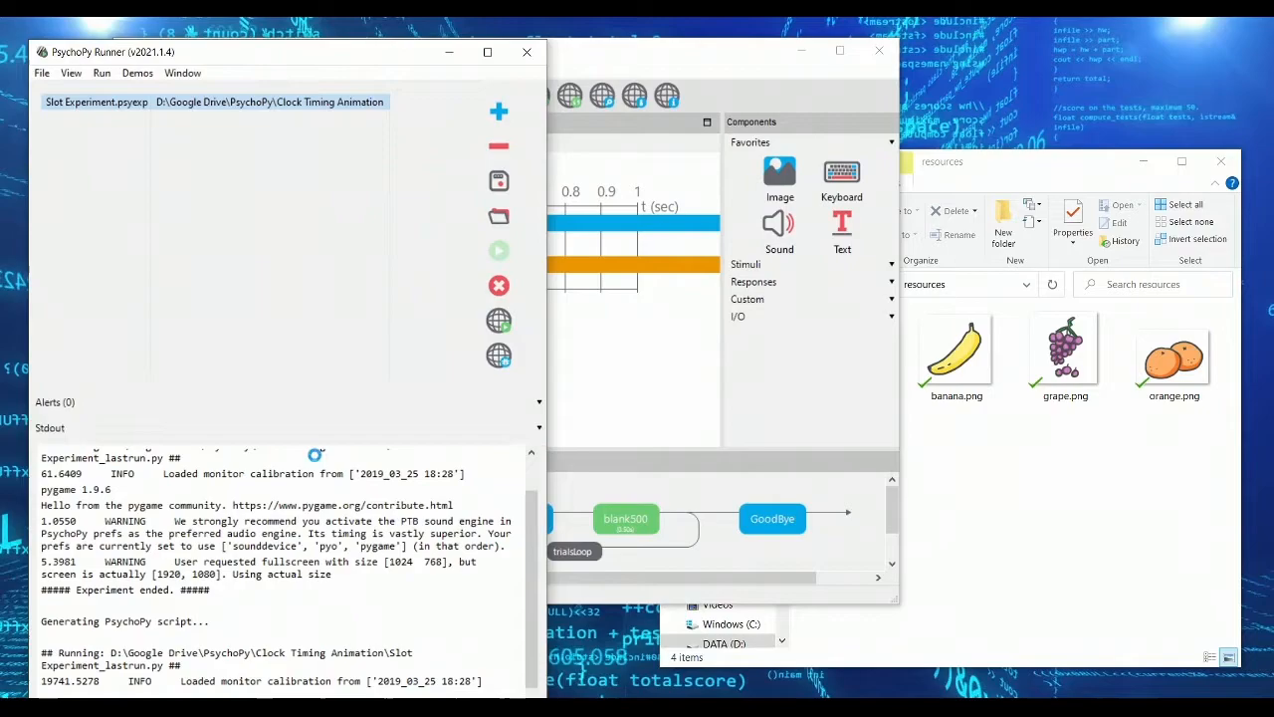
{"action": "scroll", "scroll_direction": "down", "scroll_amount": 3}
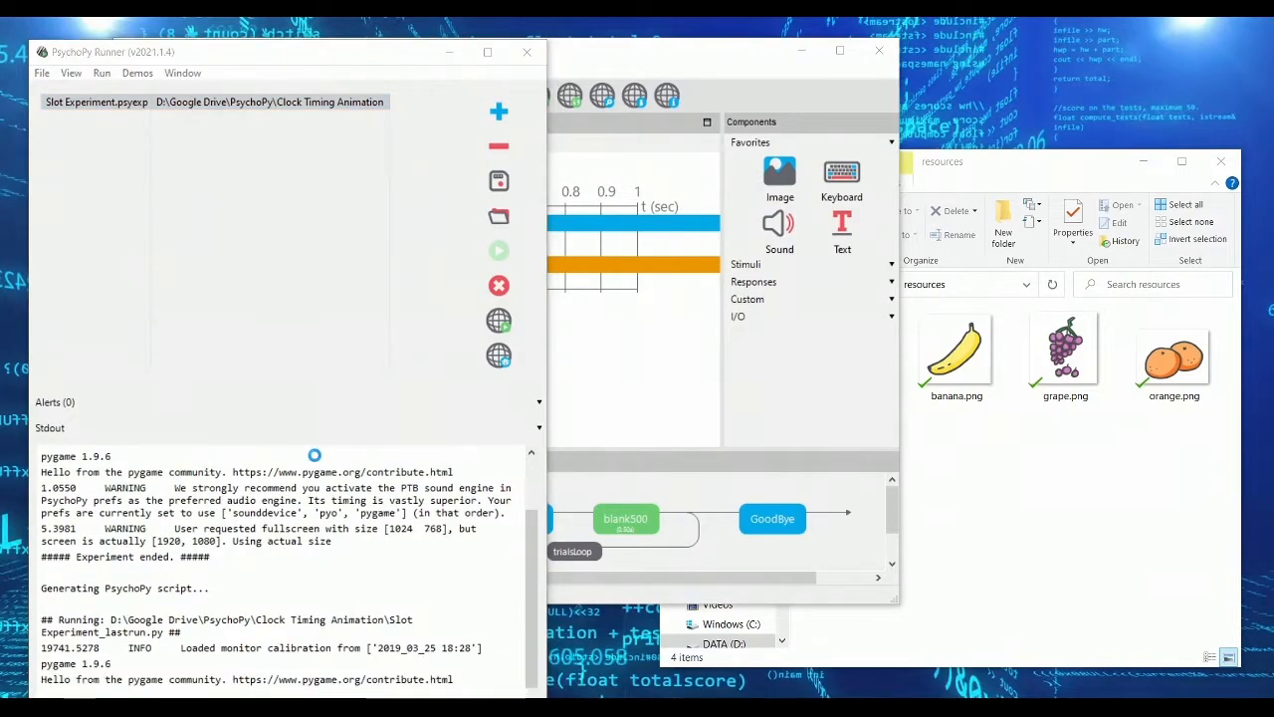
{"action": "mouse_move", "coordinate": [617, 349]}
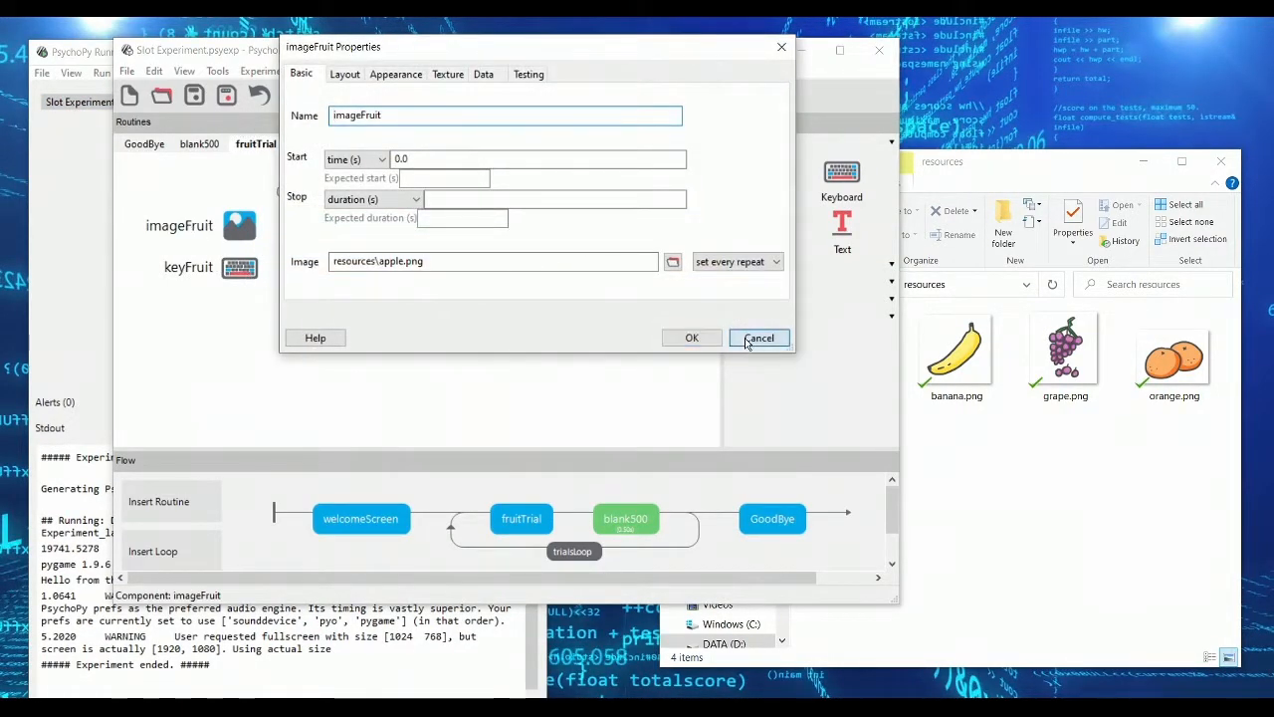
Step: Add a code component whose Begin Routine defines the fruits list and curFruit = 0
{"action": "left_click", "coordinate": [758, 338]}
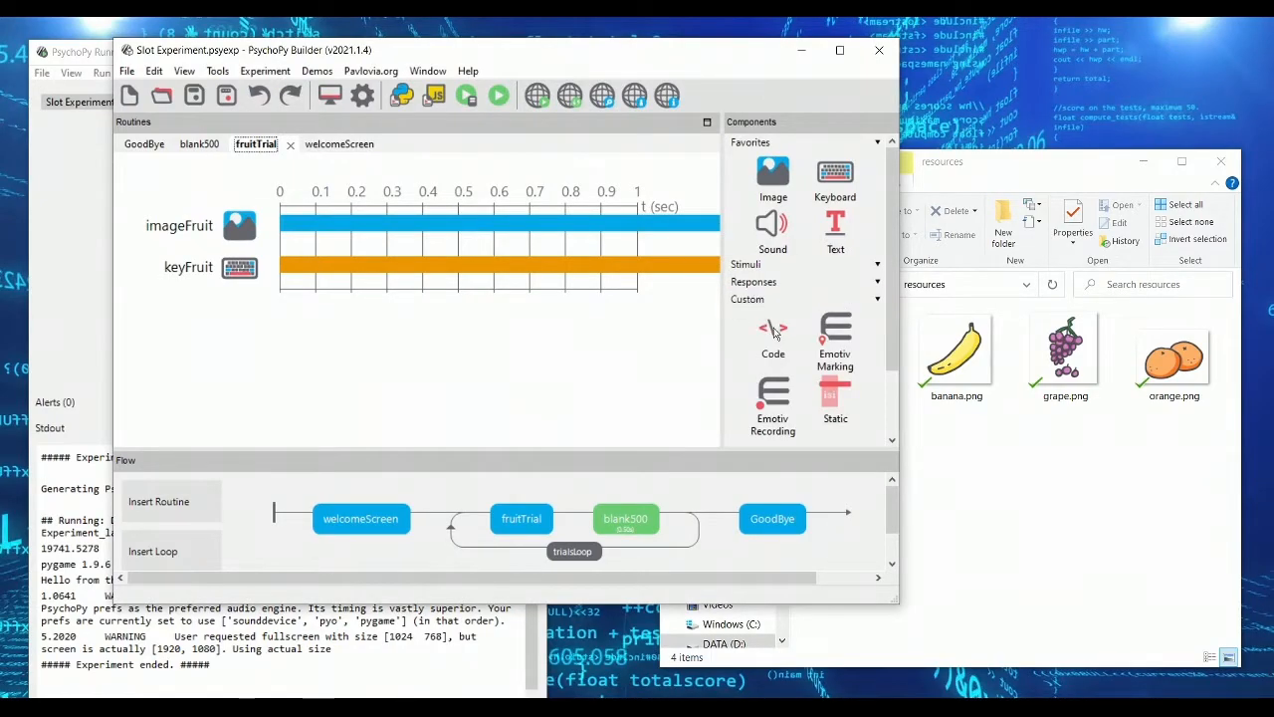
{"action": "left_click", "coordinate": [774, 339]}
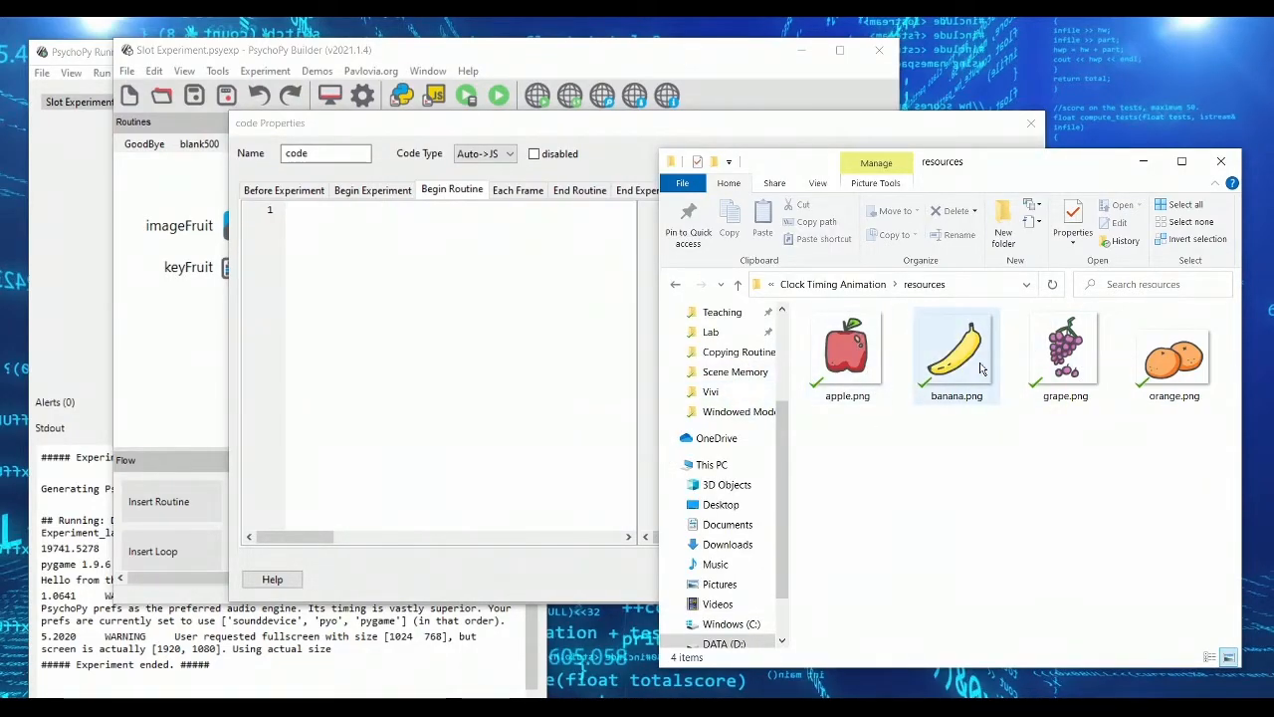
{"action": "left_click", "coordinate": [364, 272]}
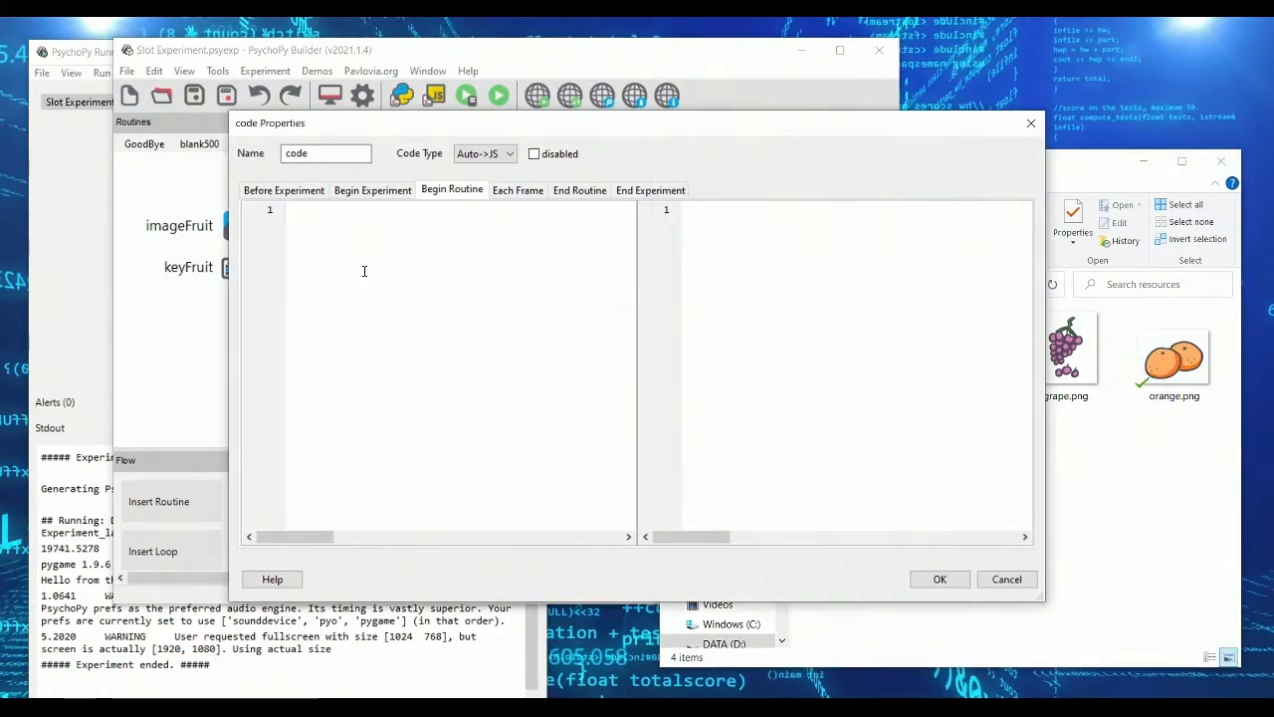
{"action": "type", "text": "fruits ="}
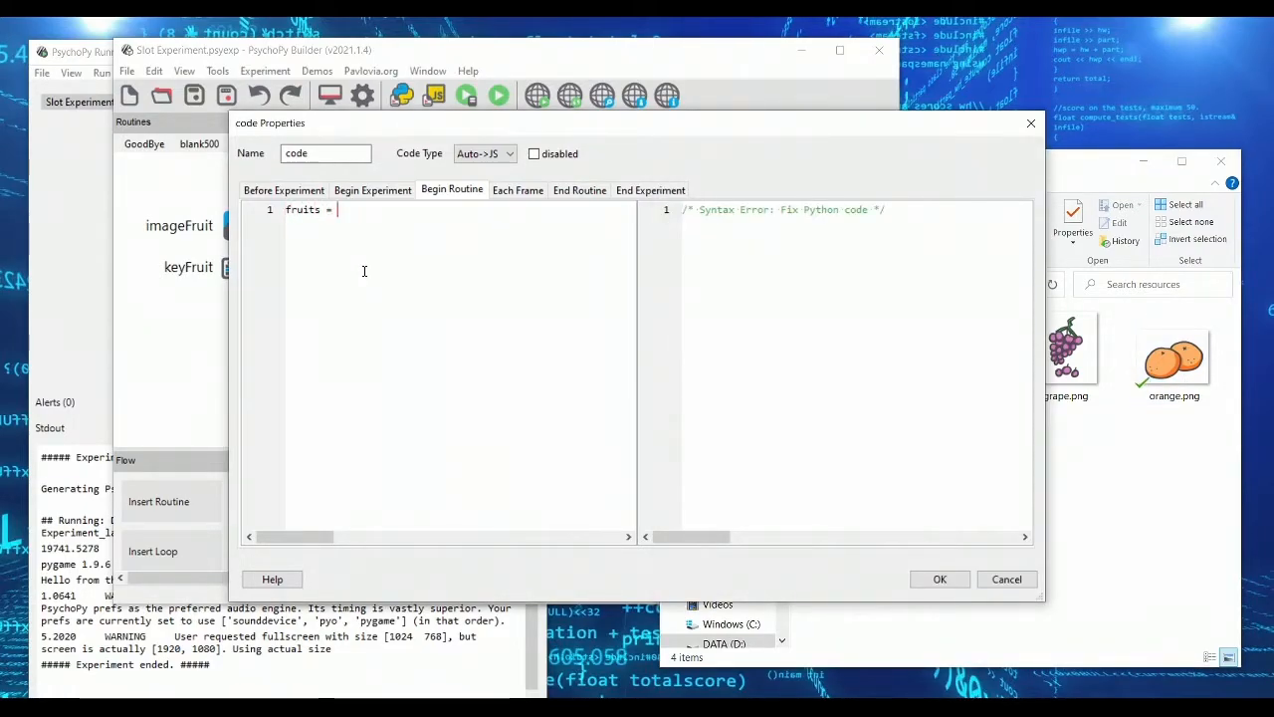
{"action": "type", "text": "['apple',"}
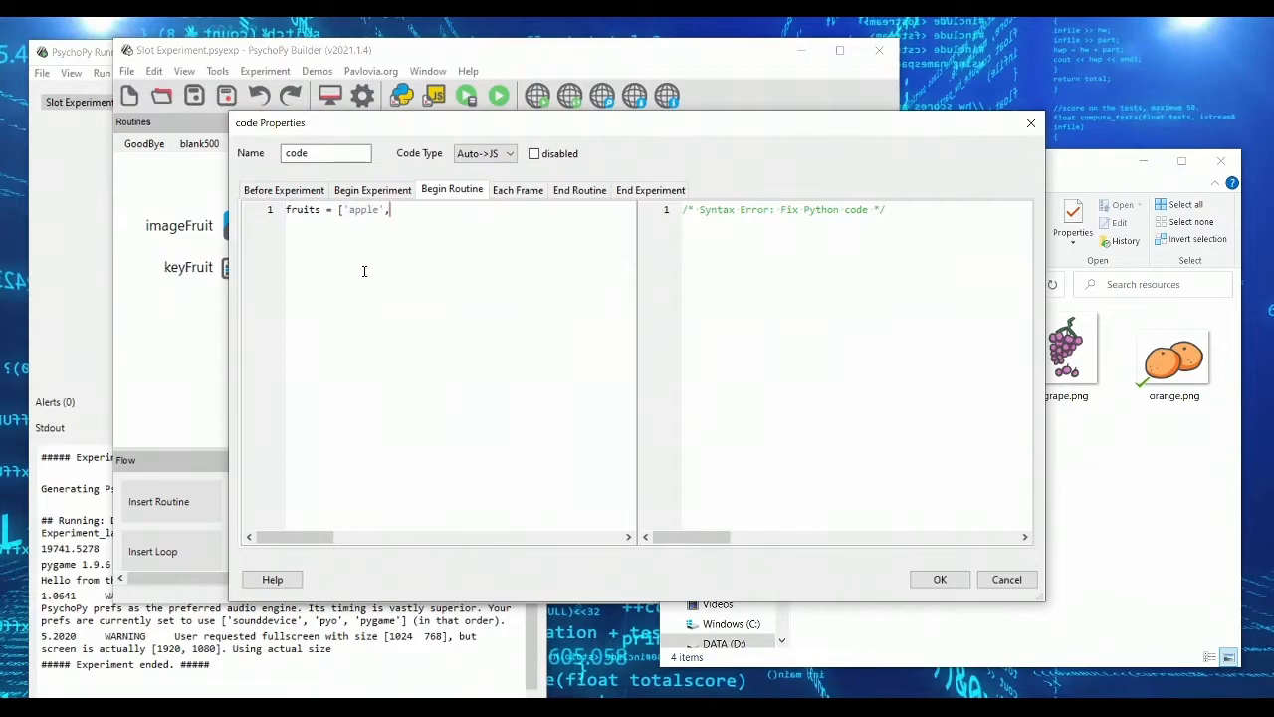
{"action": "type", "text": "'banana', 'grape', '"}
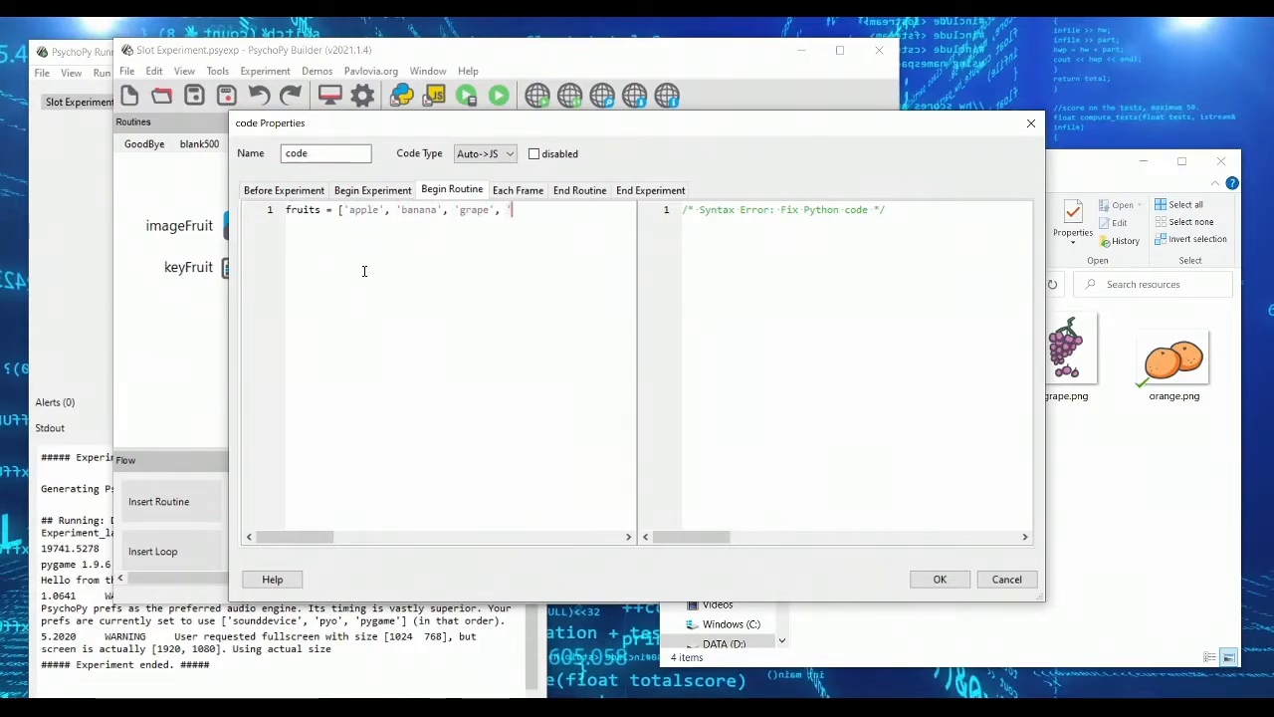
{"action": "type", "text": "orange']"}
{"action": "type", "text": "cur"}
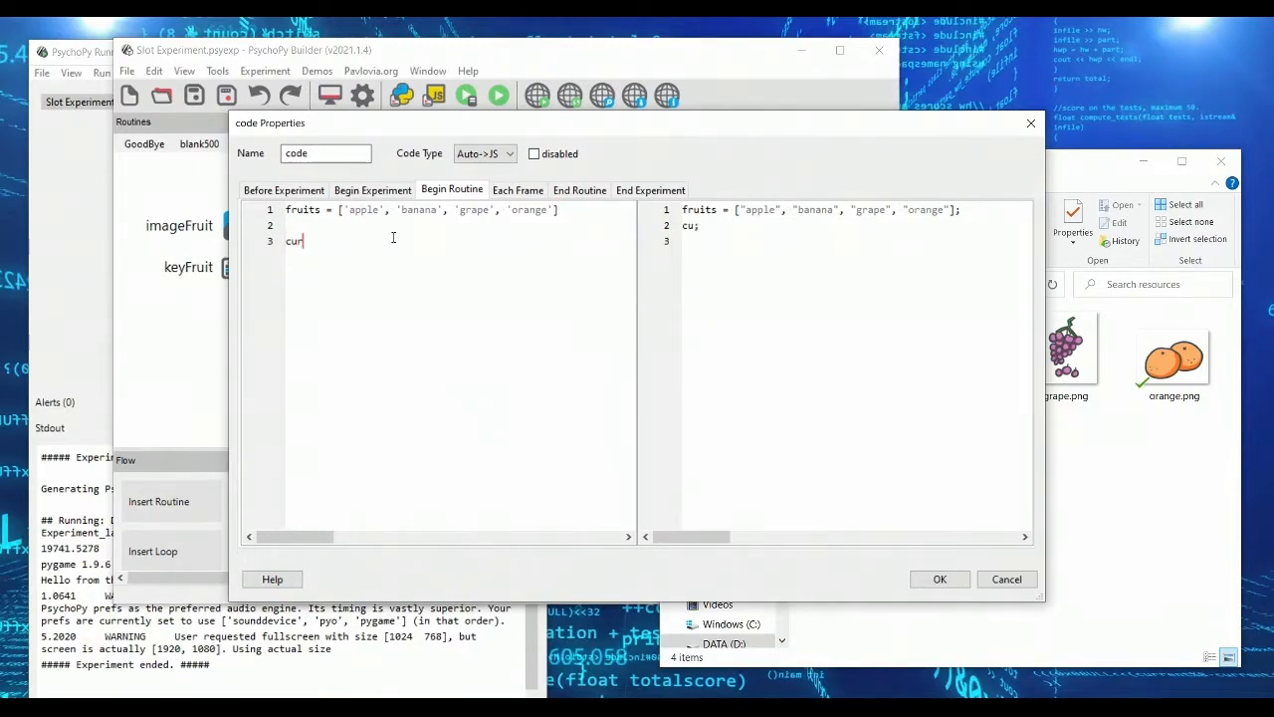
{"action": "type", "text": "Fruit ="}
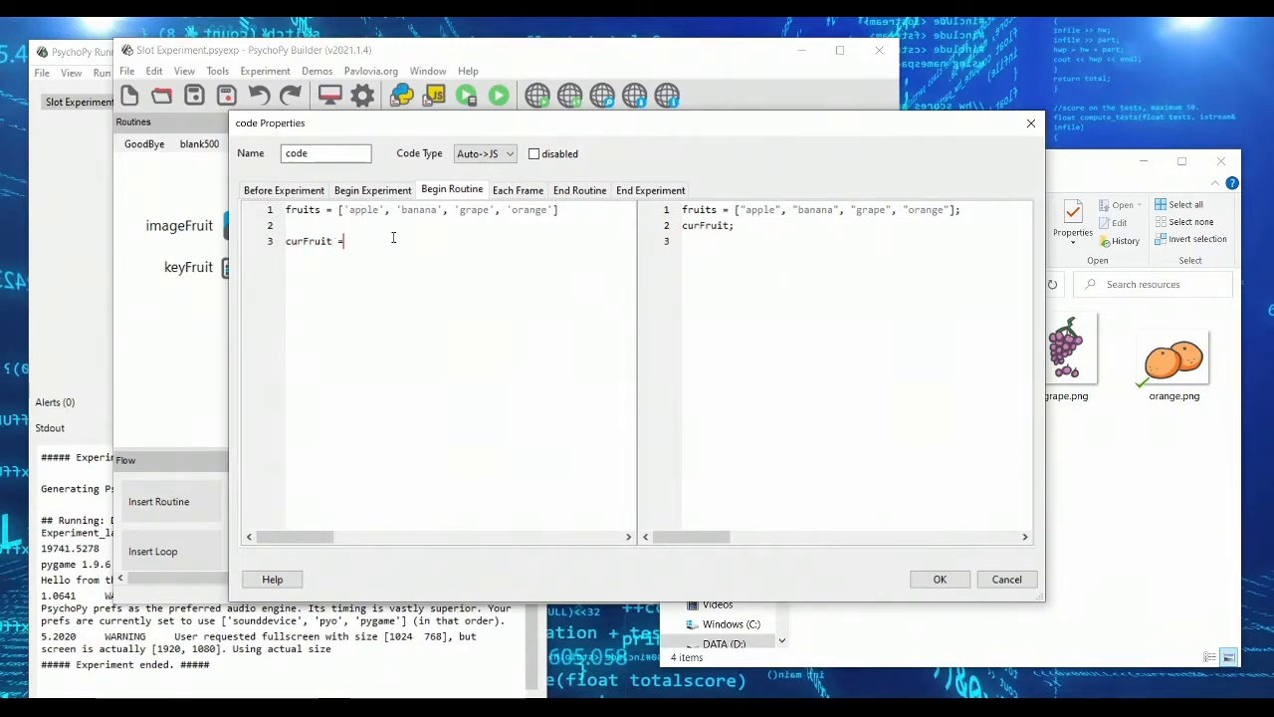
{"action": "type", "text": "0"}
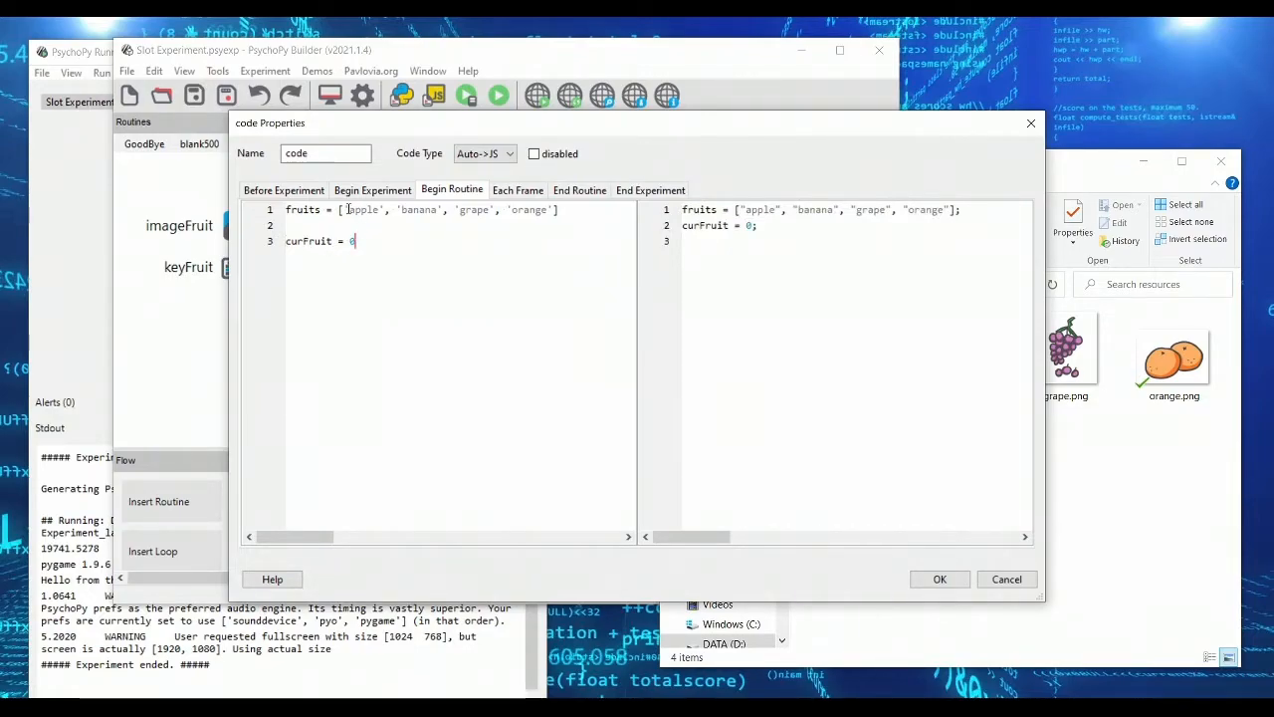
Step: Check the apple, grape and orange entries in the fruits list line
{"action": "double_click", "coordinate": [364, 209]}
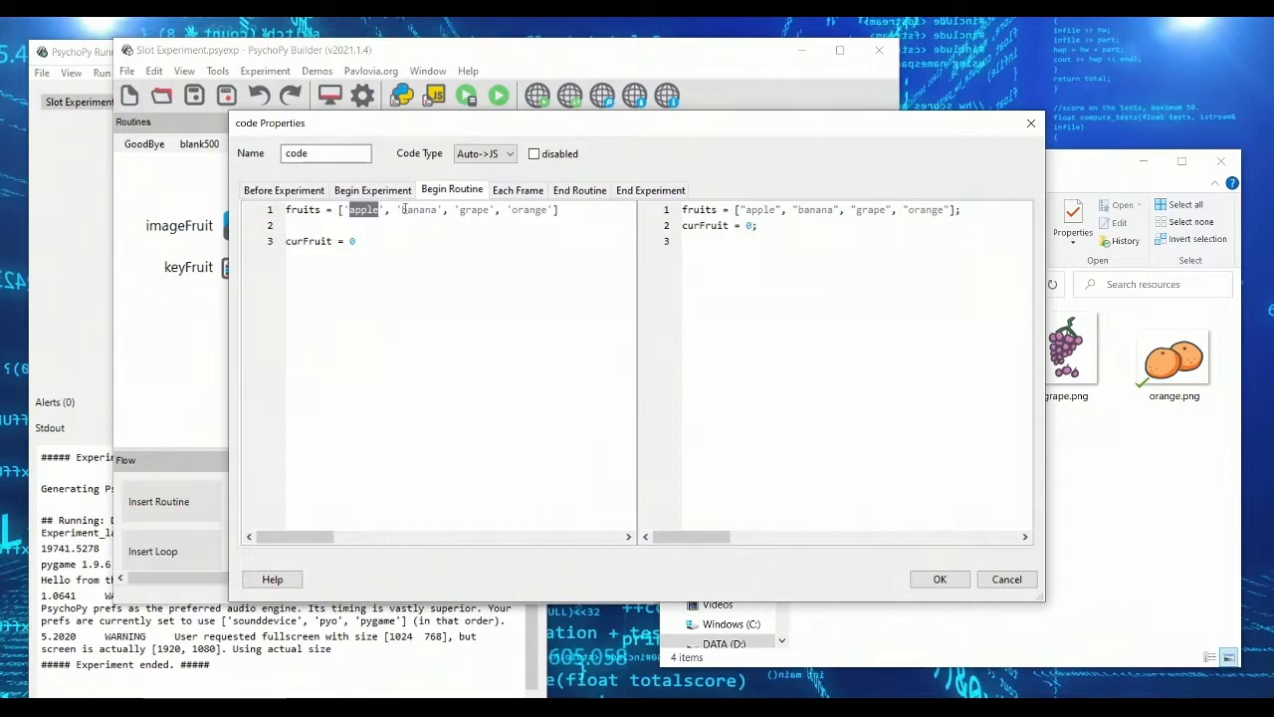
{"action": "double_click", "coordinate": [474, 209]}
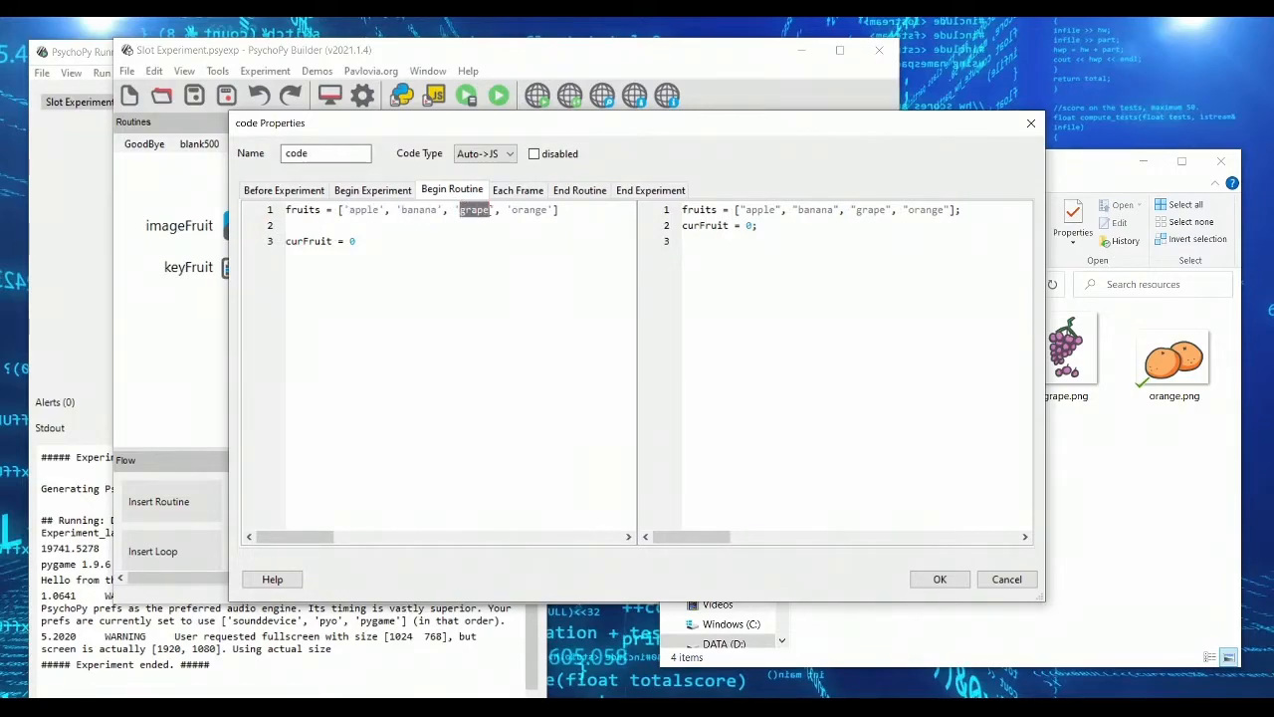
{"action": "double_click", "coordinate": [529, 209]}
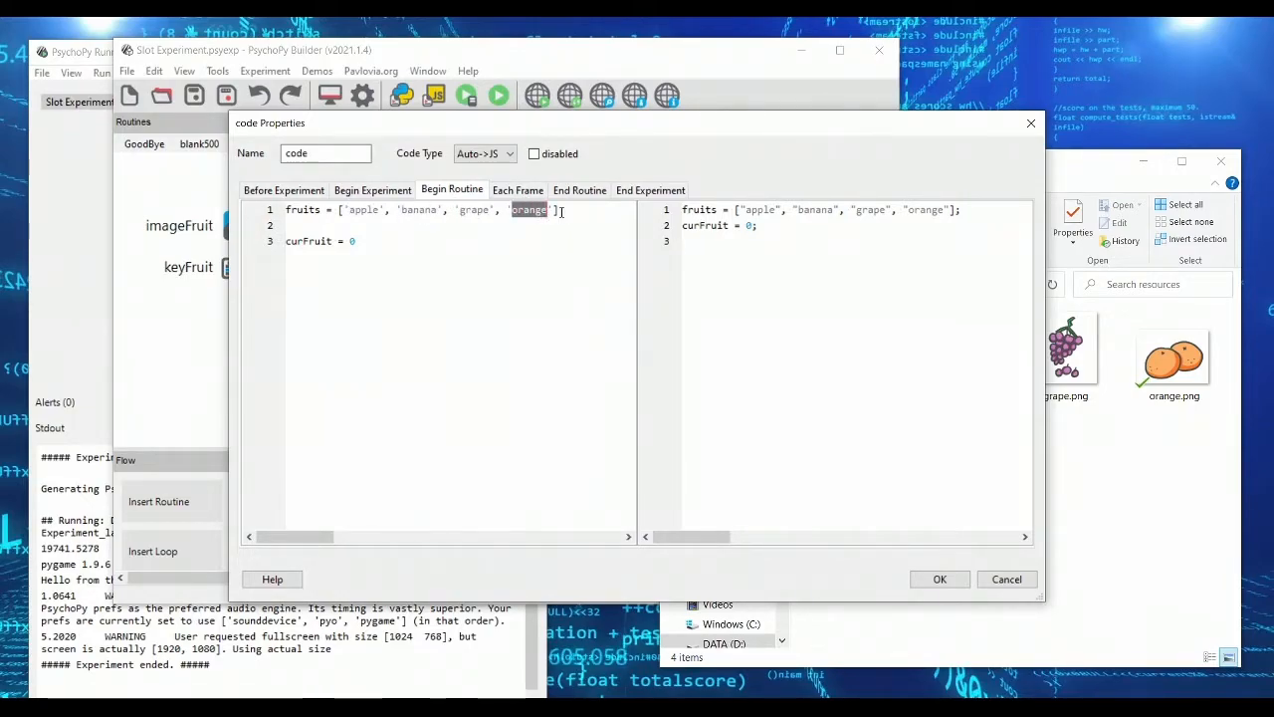
{"action": "left_click", "coordinate": [557, 209]}
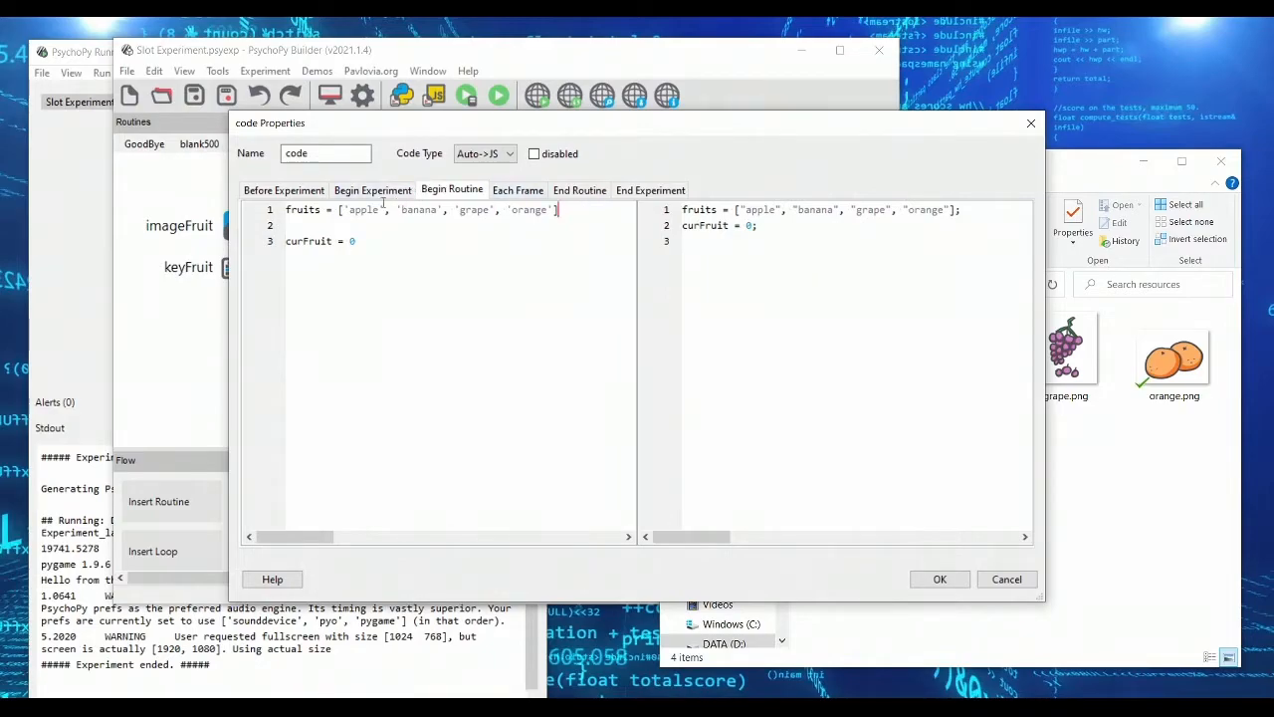
{"action": "double_click", "coordinate": [364, 209]}
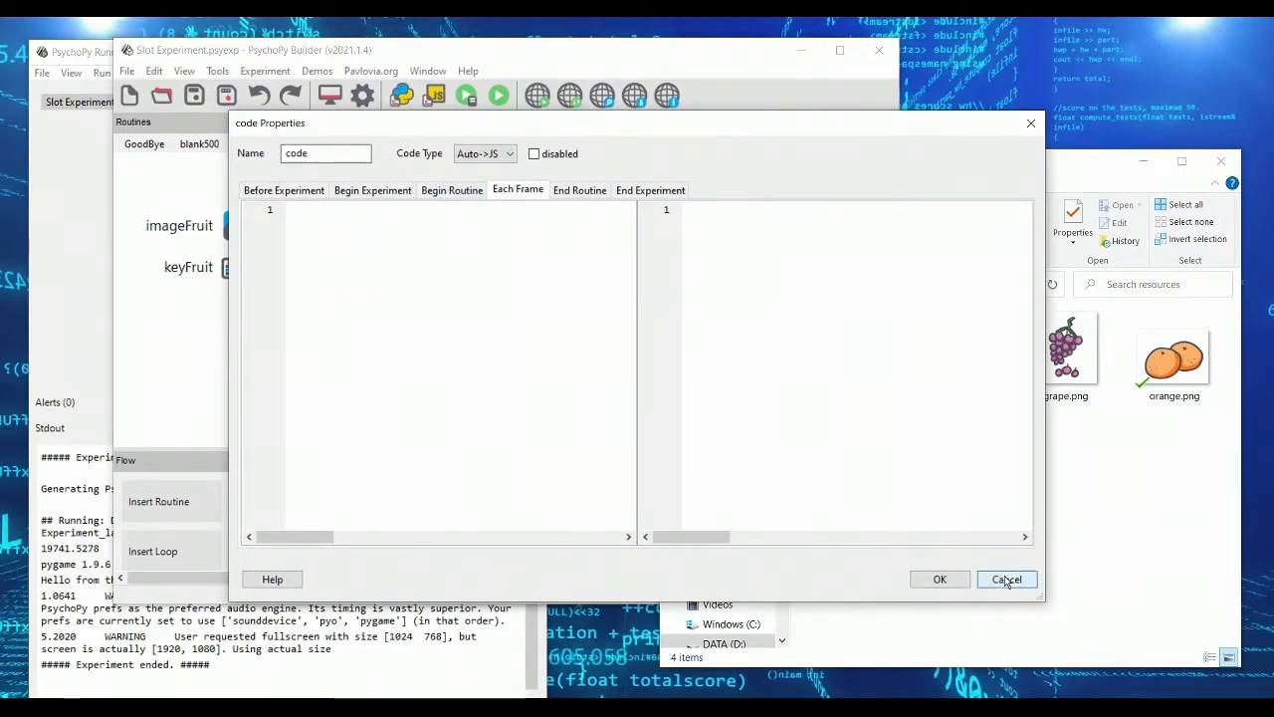
Step: Cancel the code and imageFruit dialogs, then go up to the experiment folder in File Explorer
{"action": "left_click", "coordinate": [1007, 579]}
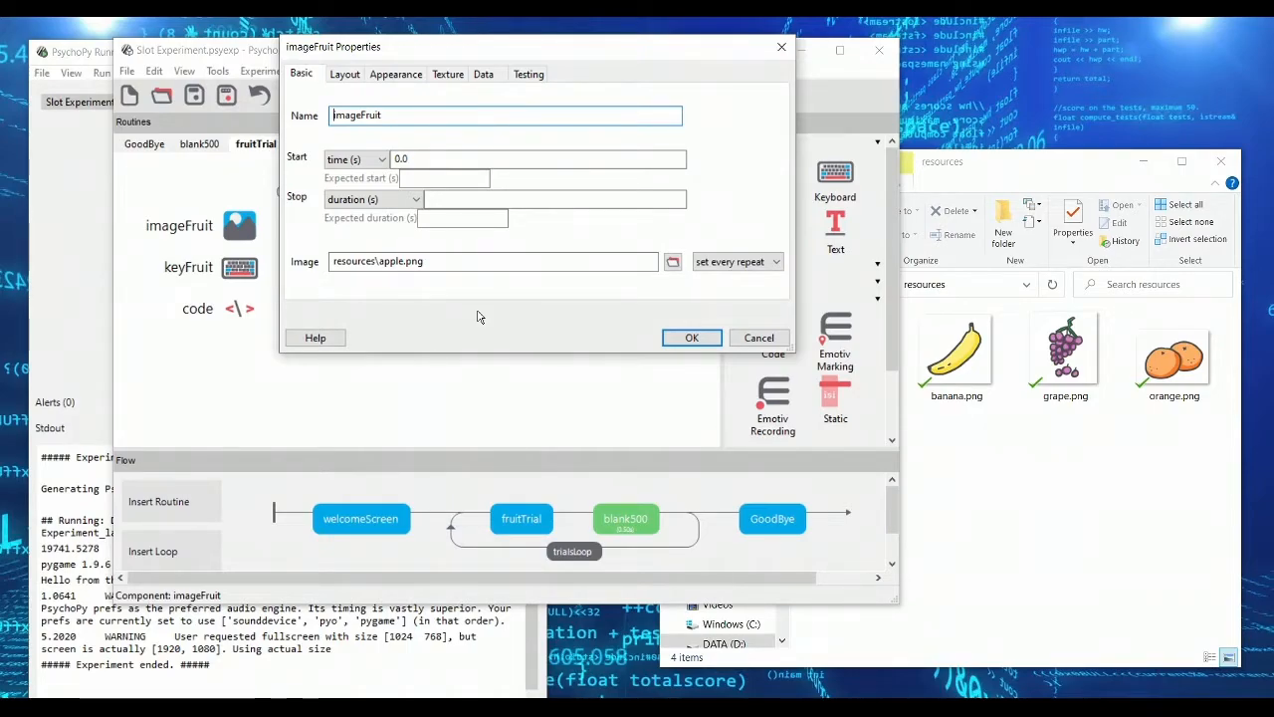
{"action": "left_click", "coordinate": [493, 261]}
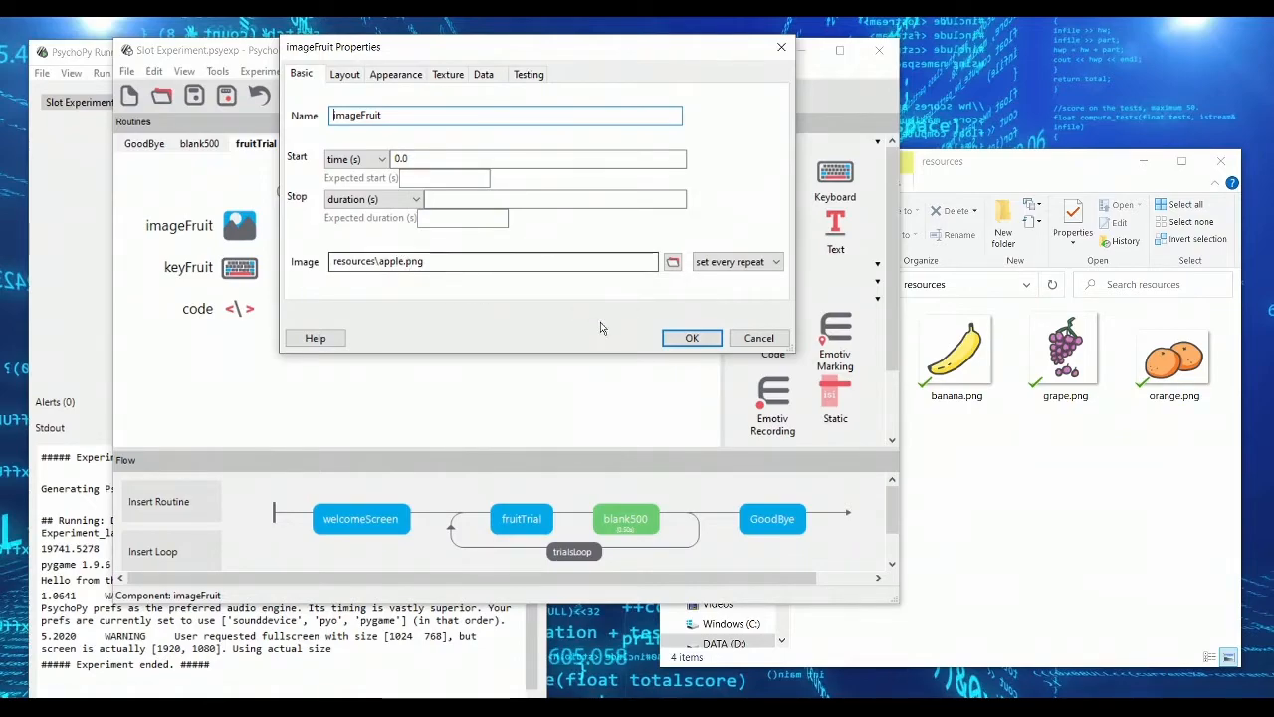
{"action": "mouse_move", "coordinate": [759, 337]}
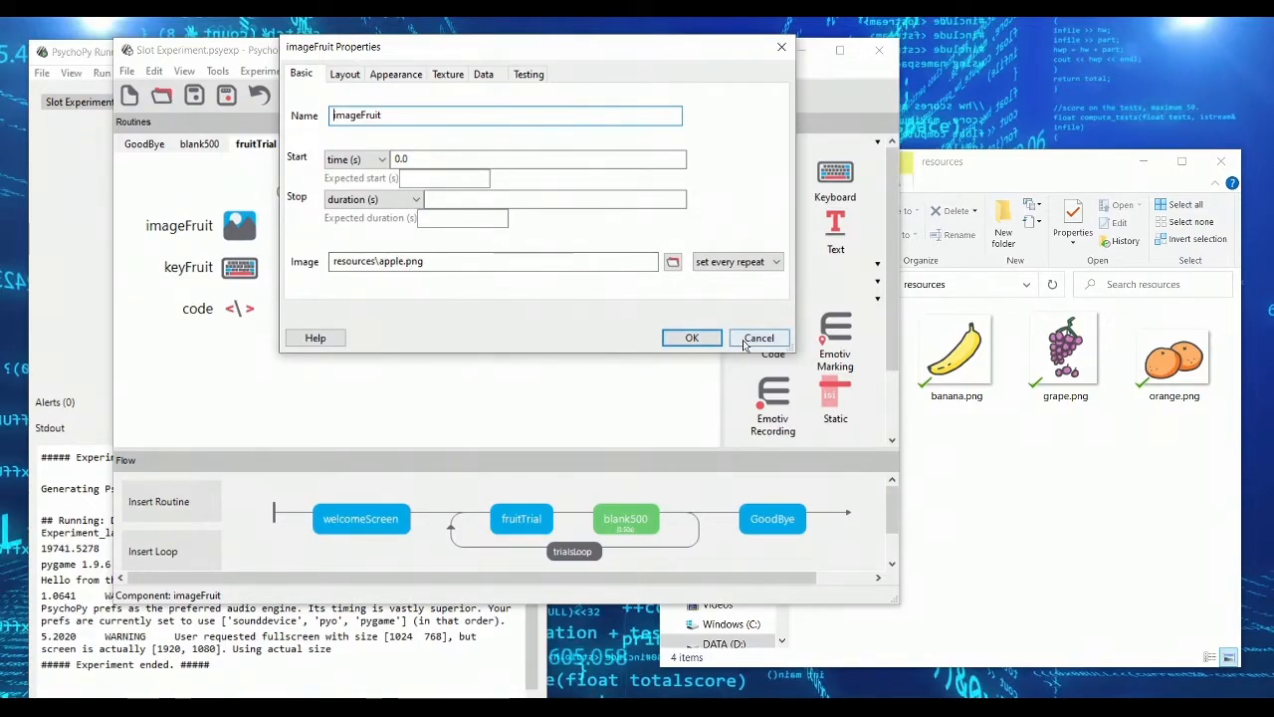
{"action": "left_click", "coordinate": [759, 337]}
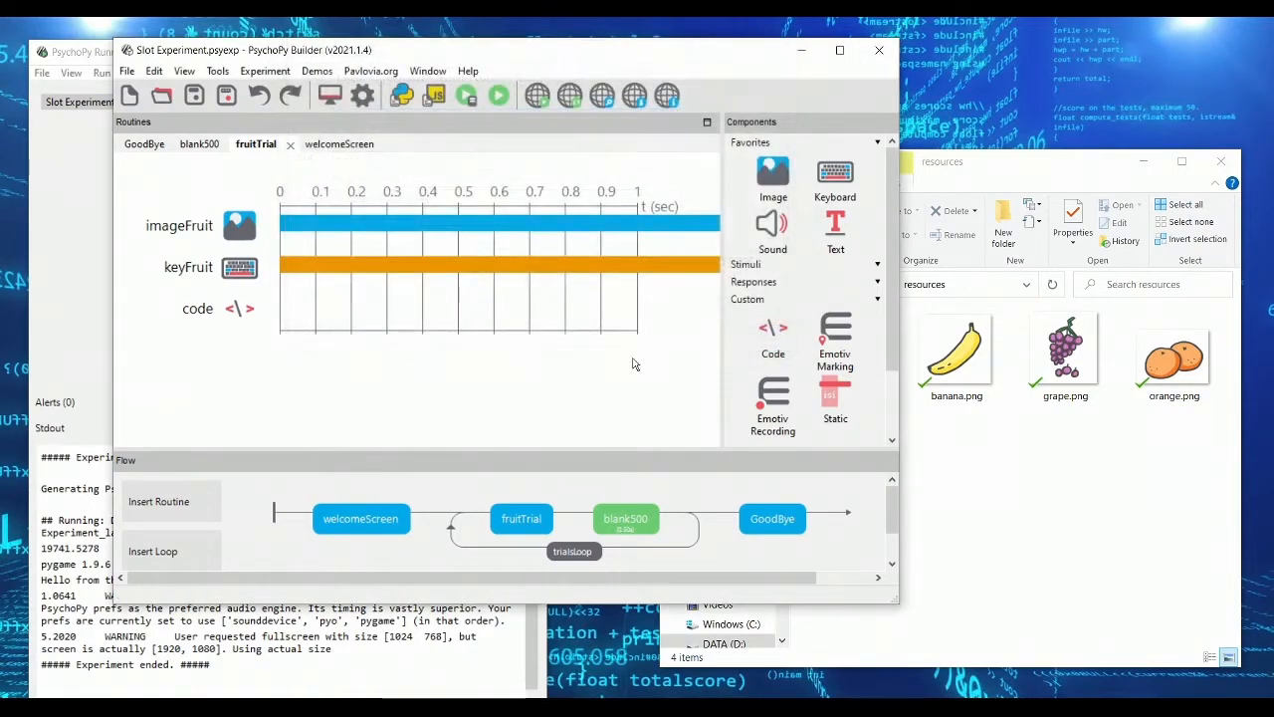
{"action": "mouse_move", "coordinate": [587, 361]}
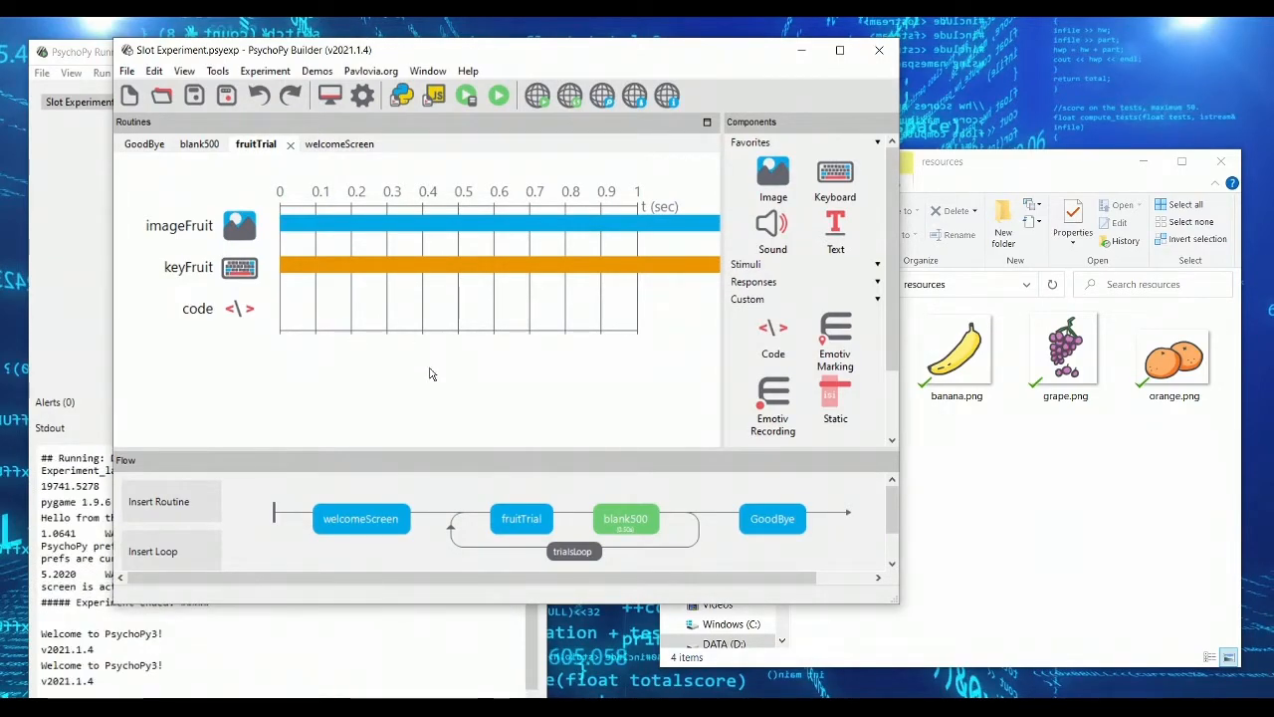
{"action": "mouse_move", "coordinate": [194, 281]}
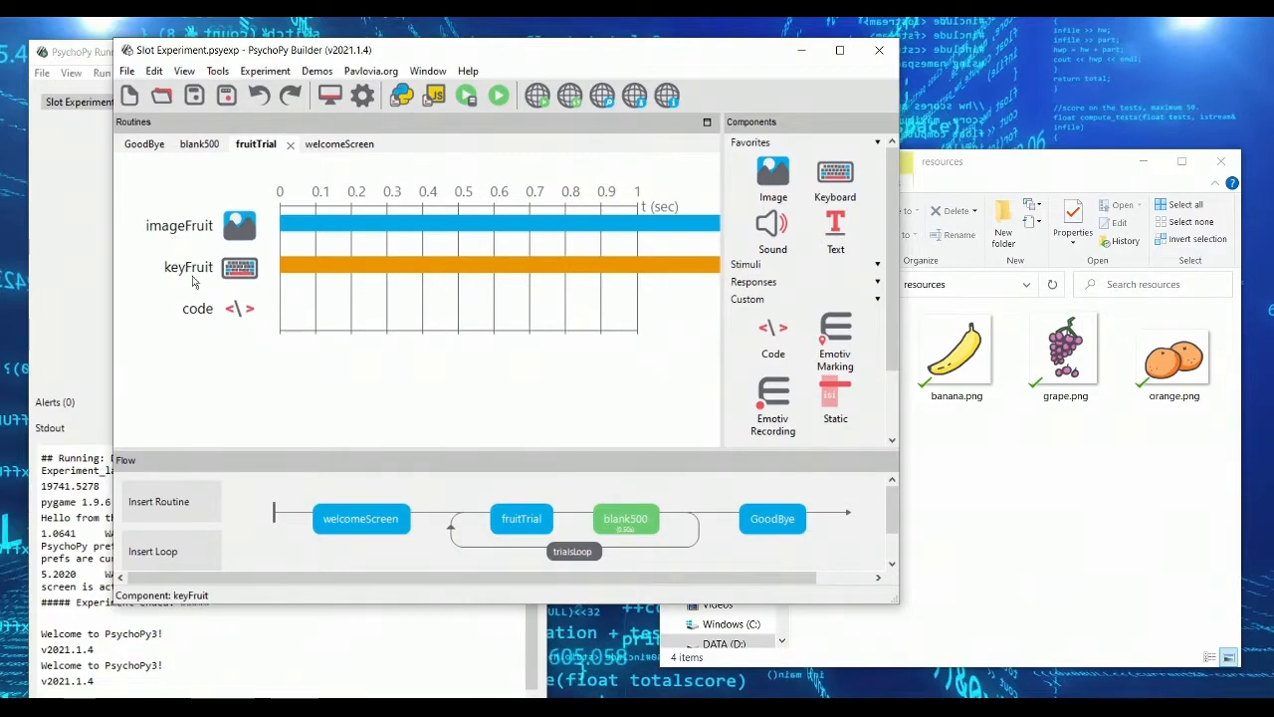
{"action": "mouse_move", "coordinate": [251, 288]}
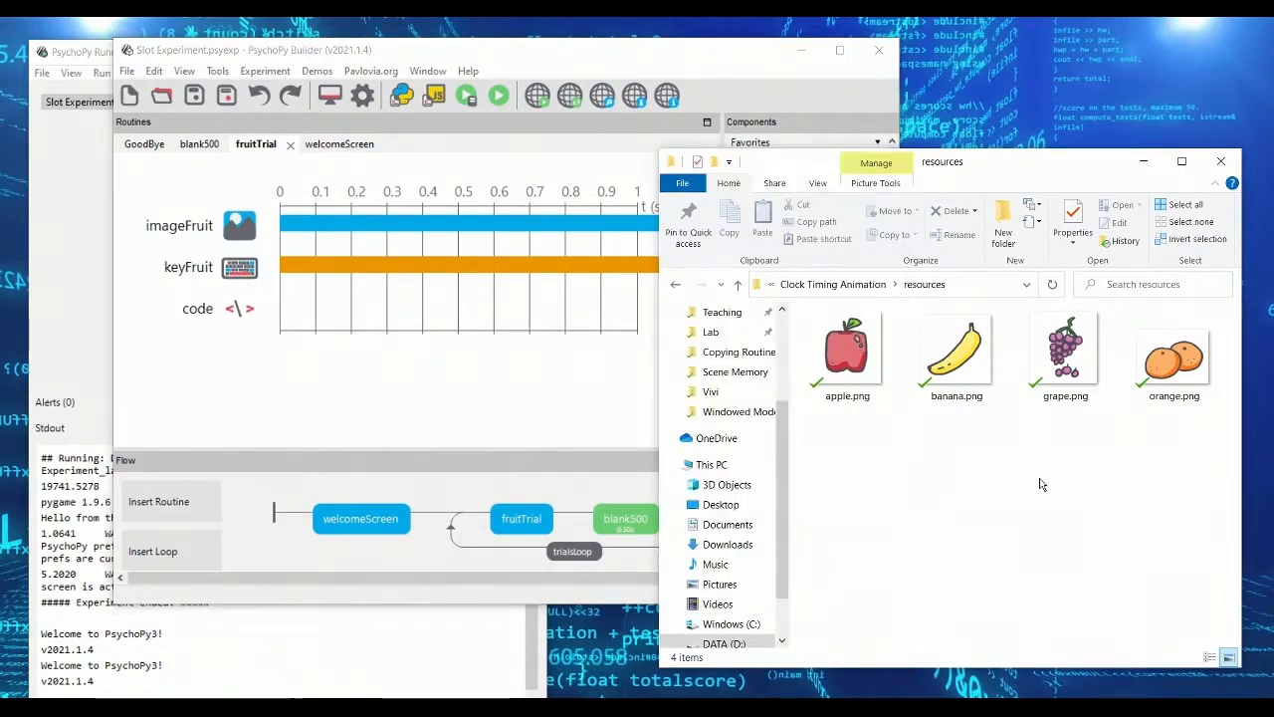
{"action": "left_click", "coordinate": [737, 284]}
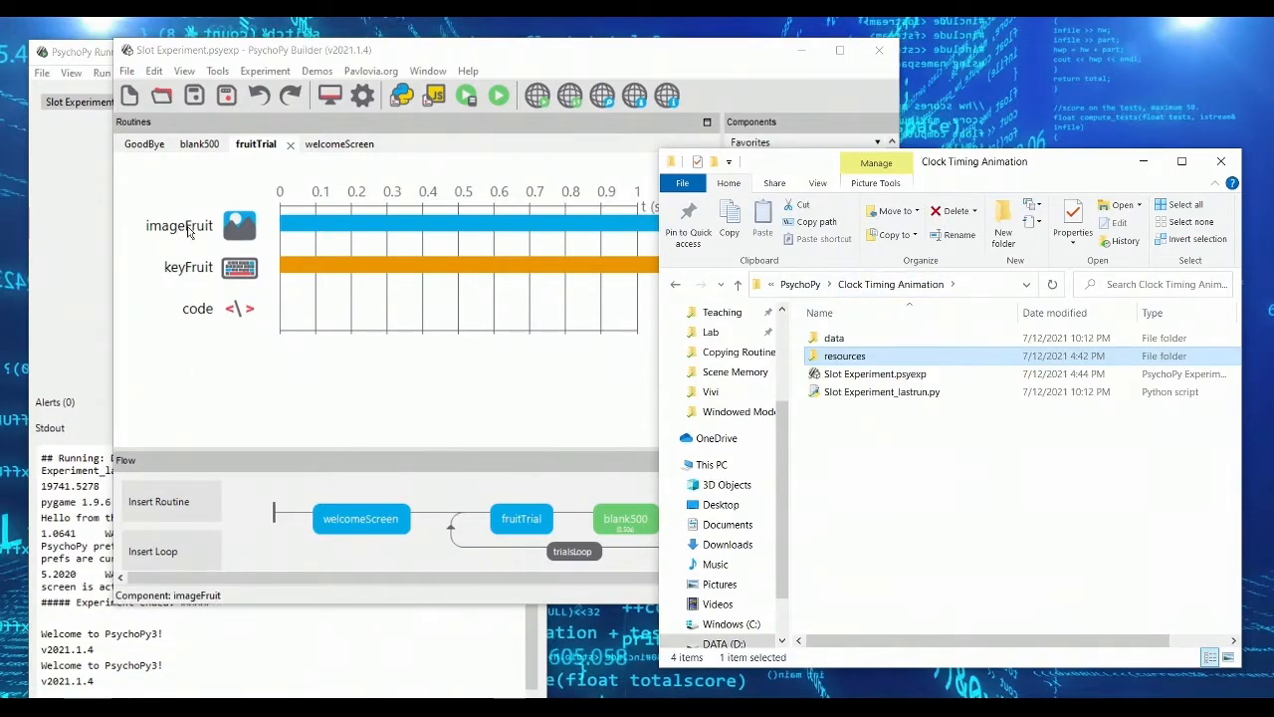
{"action": "mouse_move", "coordinate": [400, 289]}
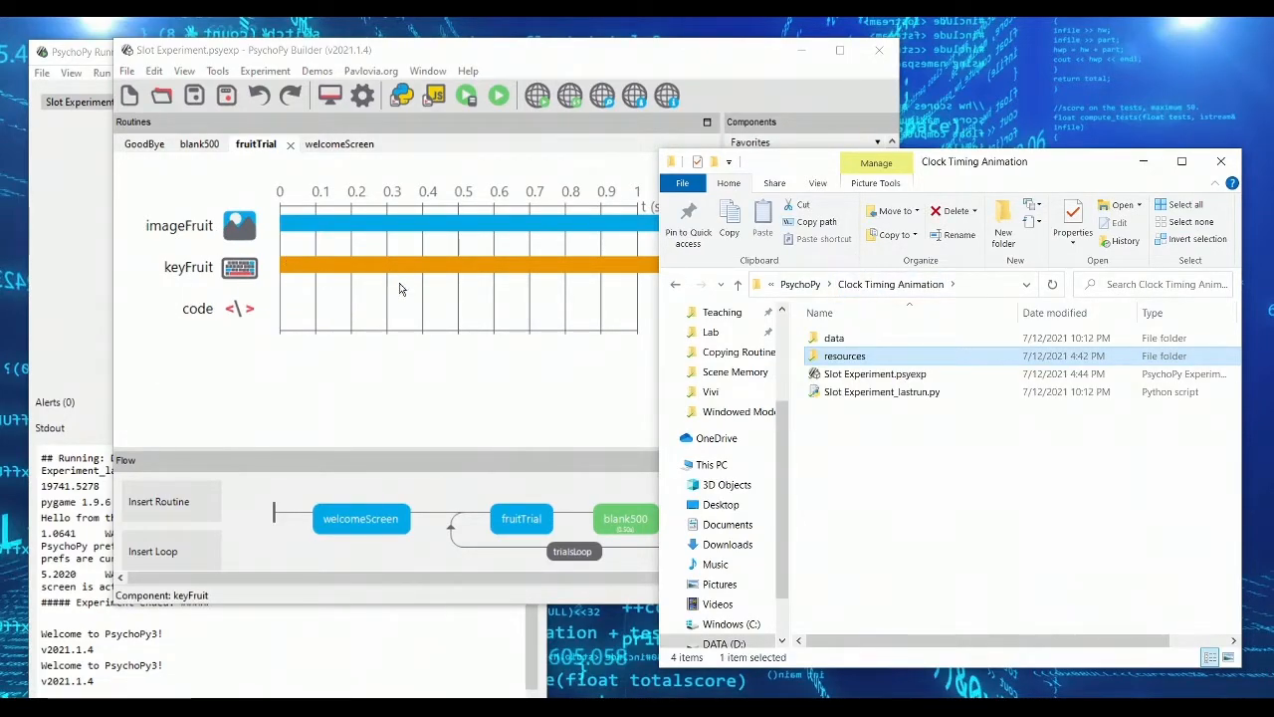
{"action": "left_click", "coordinate": [874, 374]}
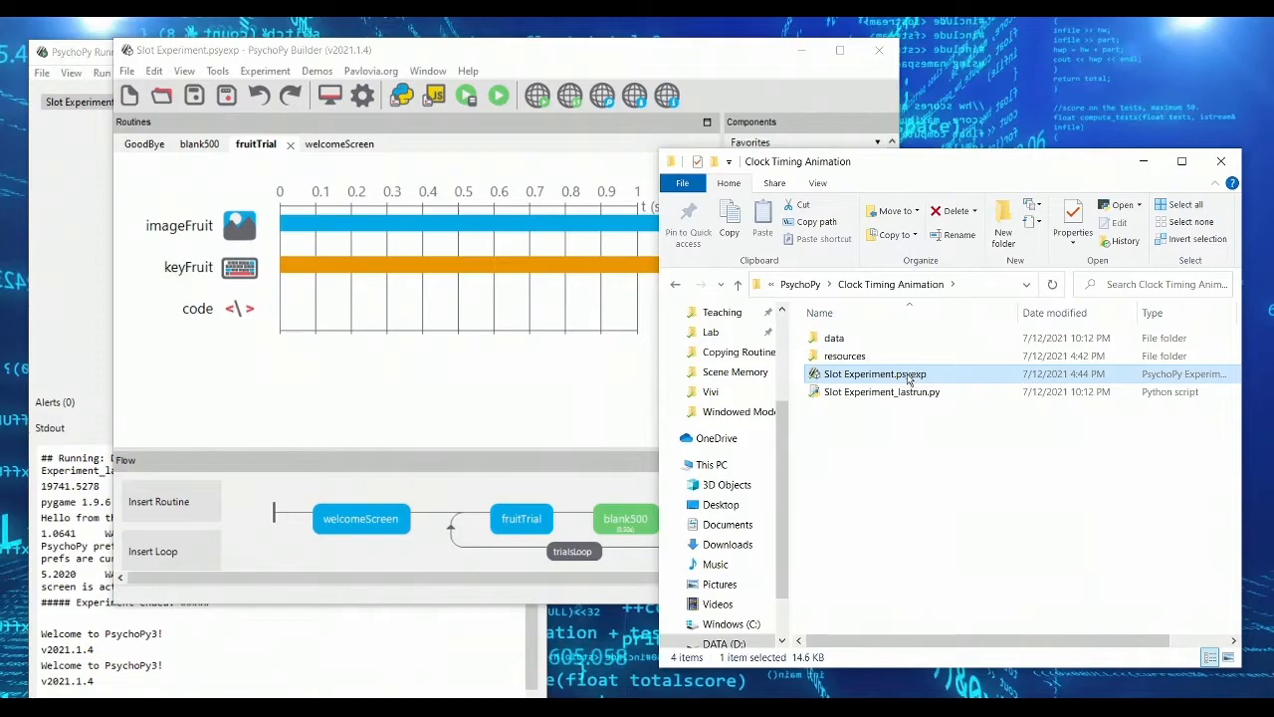
{"action": "left_click", "coordinate": [881, 391]}
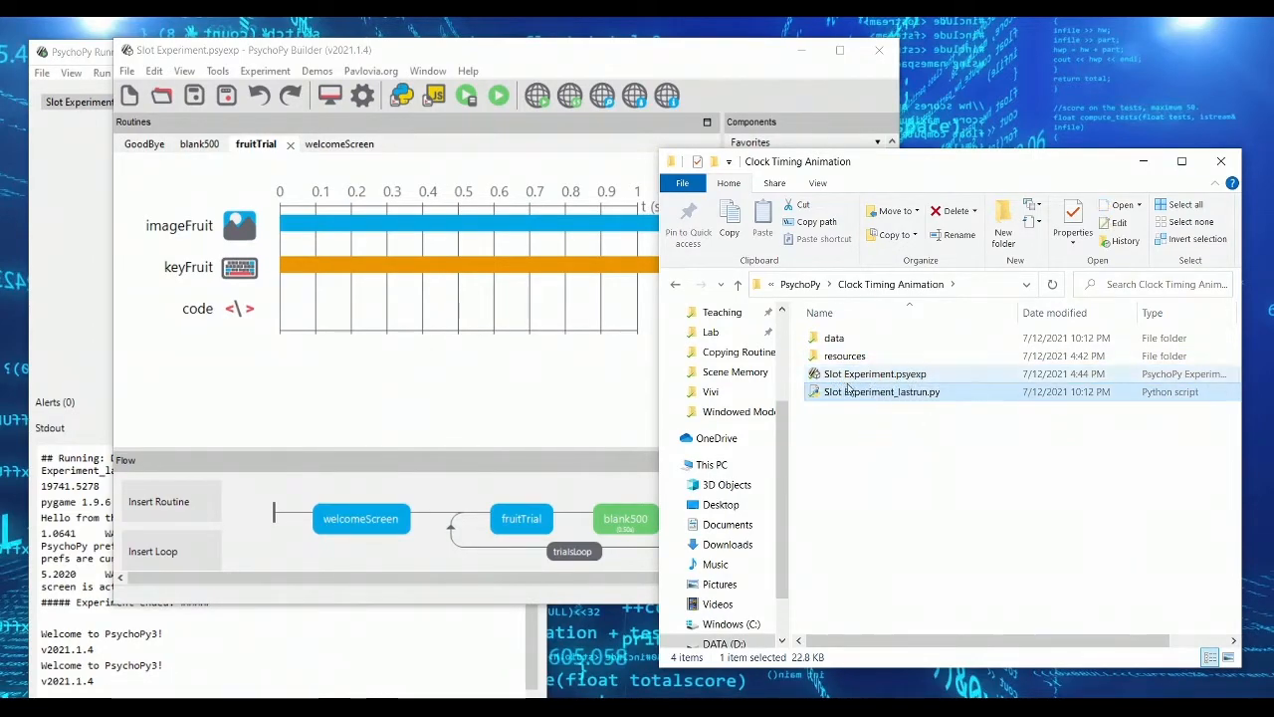
{"action": "mouse_move", "coordinate": [880, 392]}
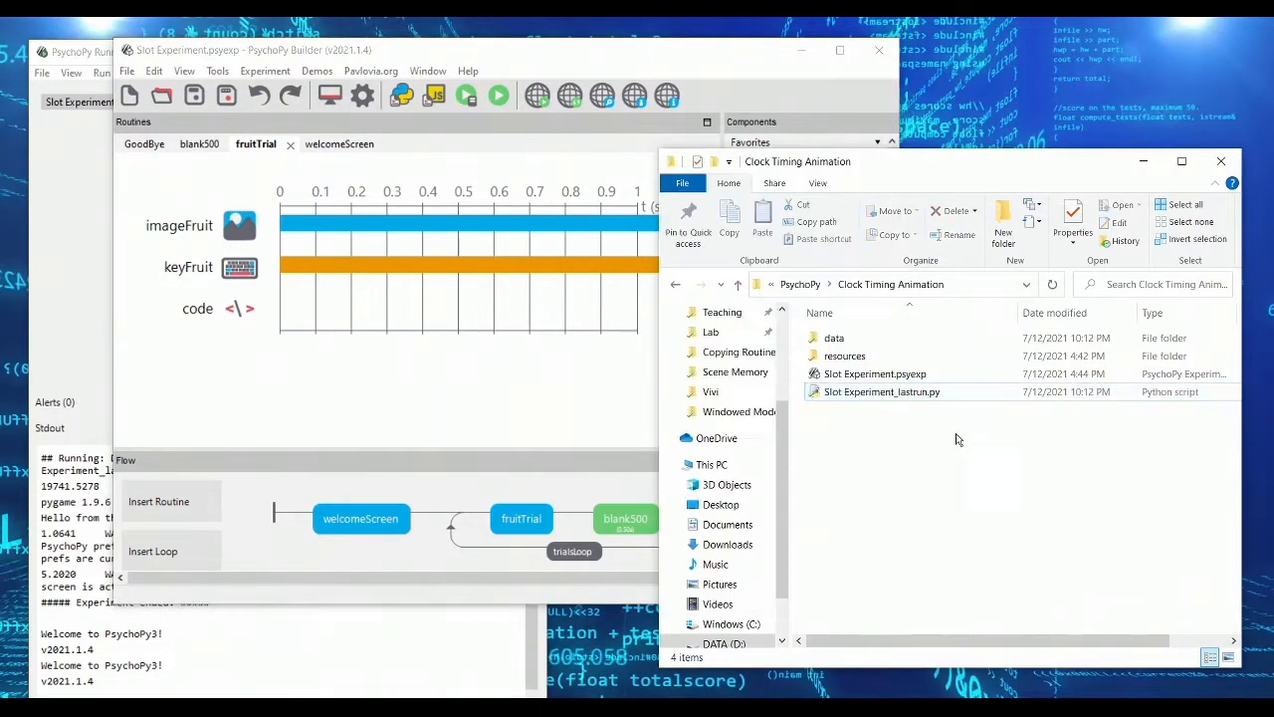
{"action": "double_click", "coordinate": [239, 225]}
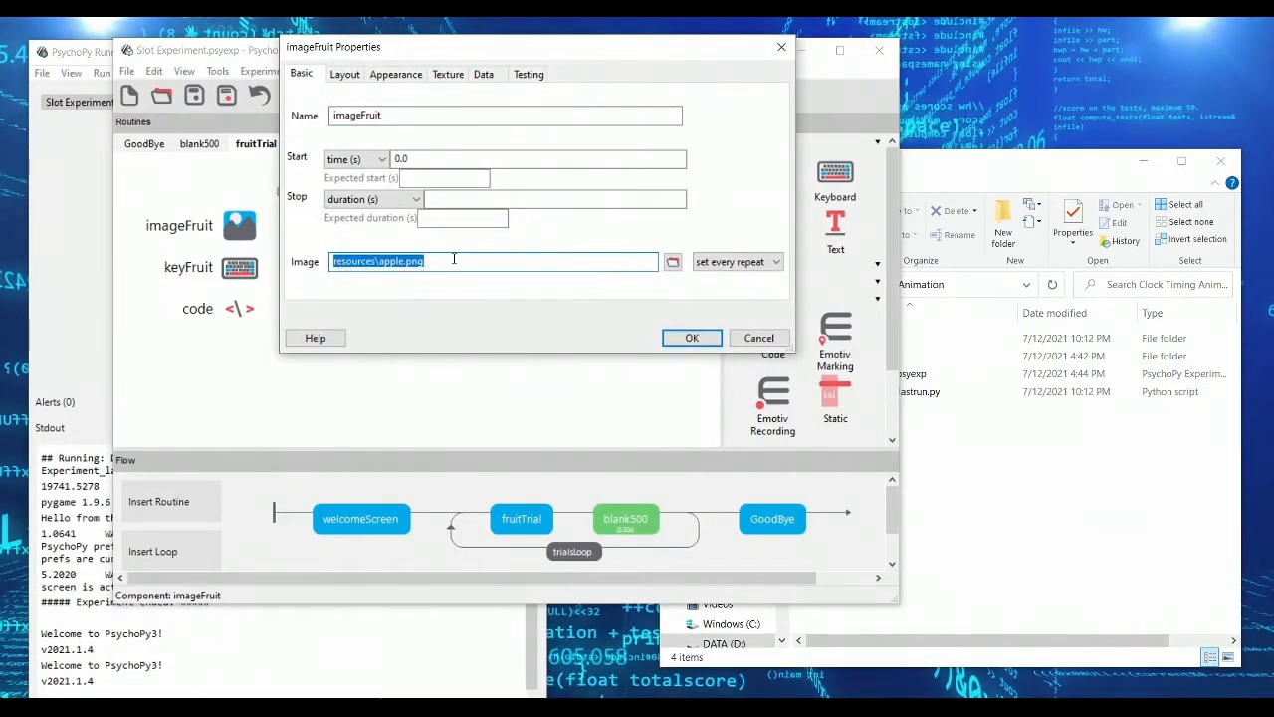
{"action": "mouse_move", "coordinate": [453, 261]}
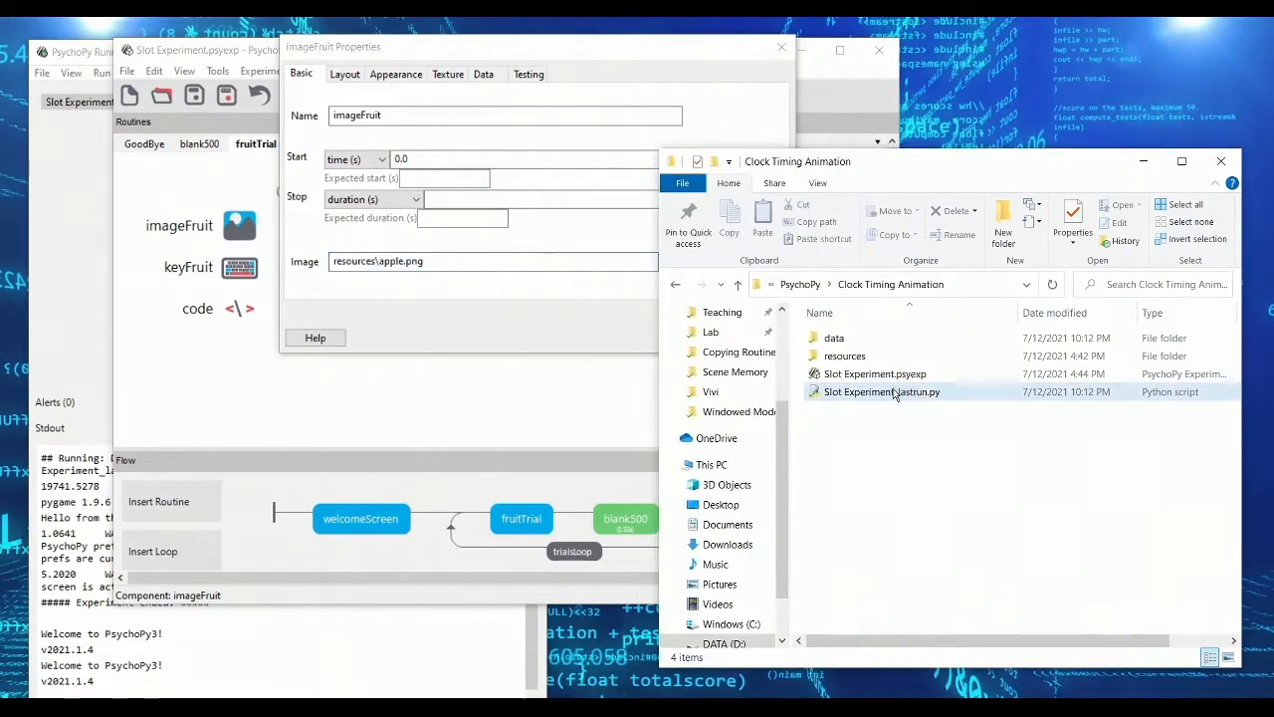
{"action": "left_click", "coordinate": [882, 391]}
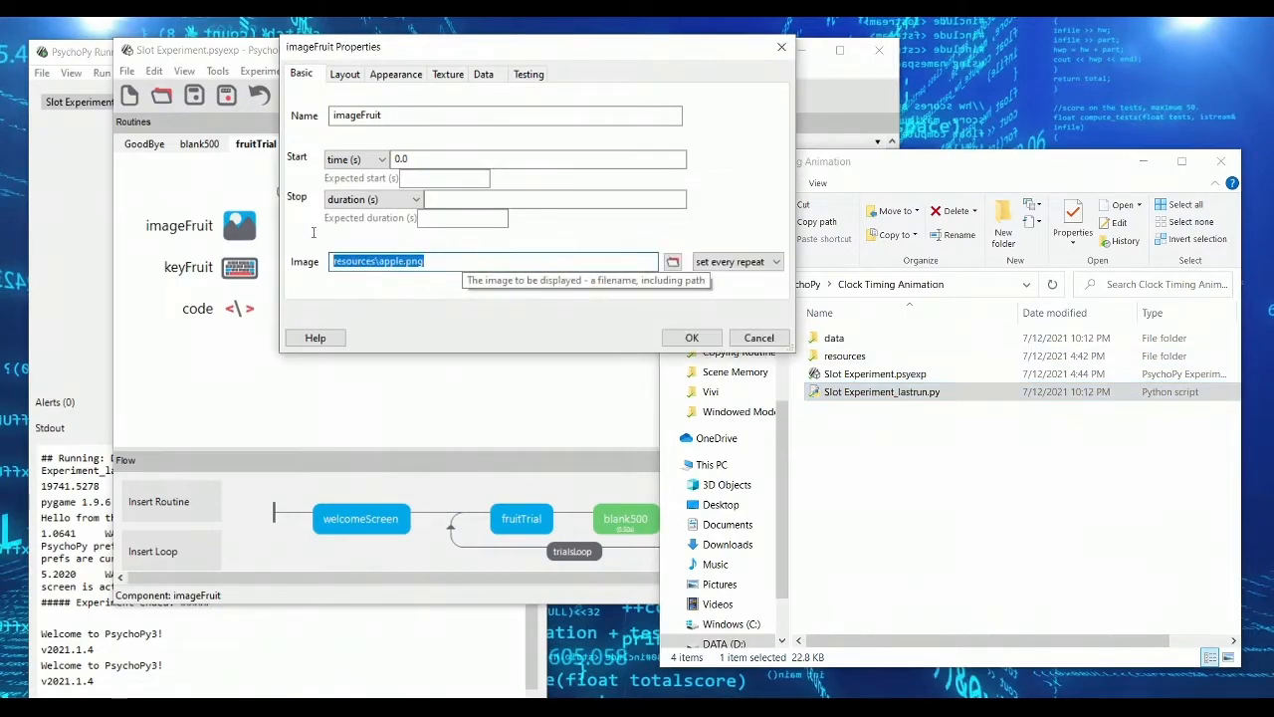
{"action": "mouse_move", "coordinate": [966, 455]}
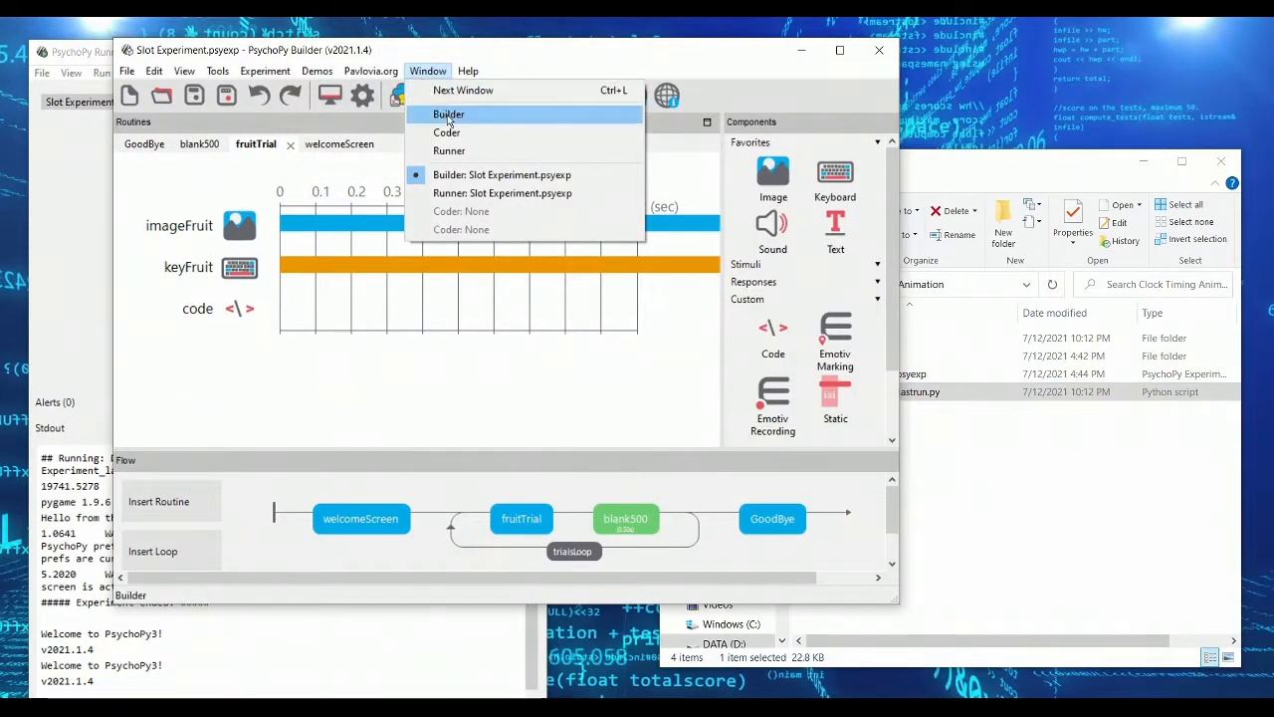
Step: Switch to Coder and open the generated Slot Experiment_lastrun.py script
{"action": "left_click", "coordinate": [446, 132]}
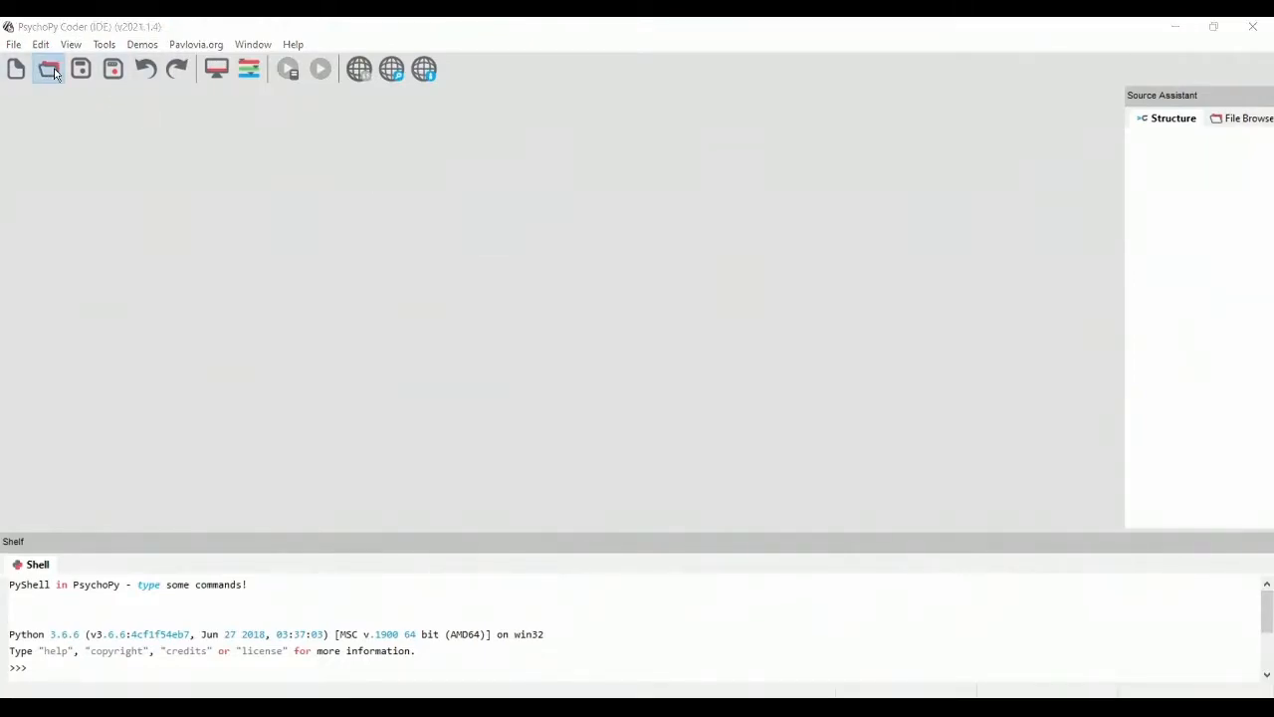
{"action": "left_click", "coordinate": [49, 68]}
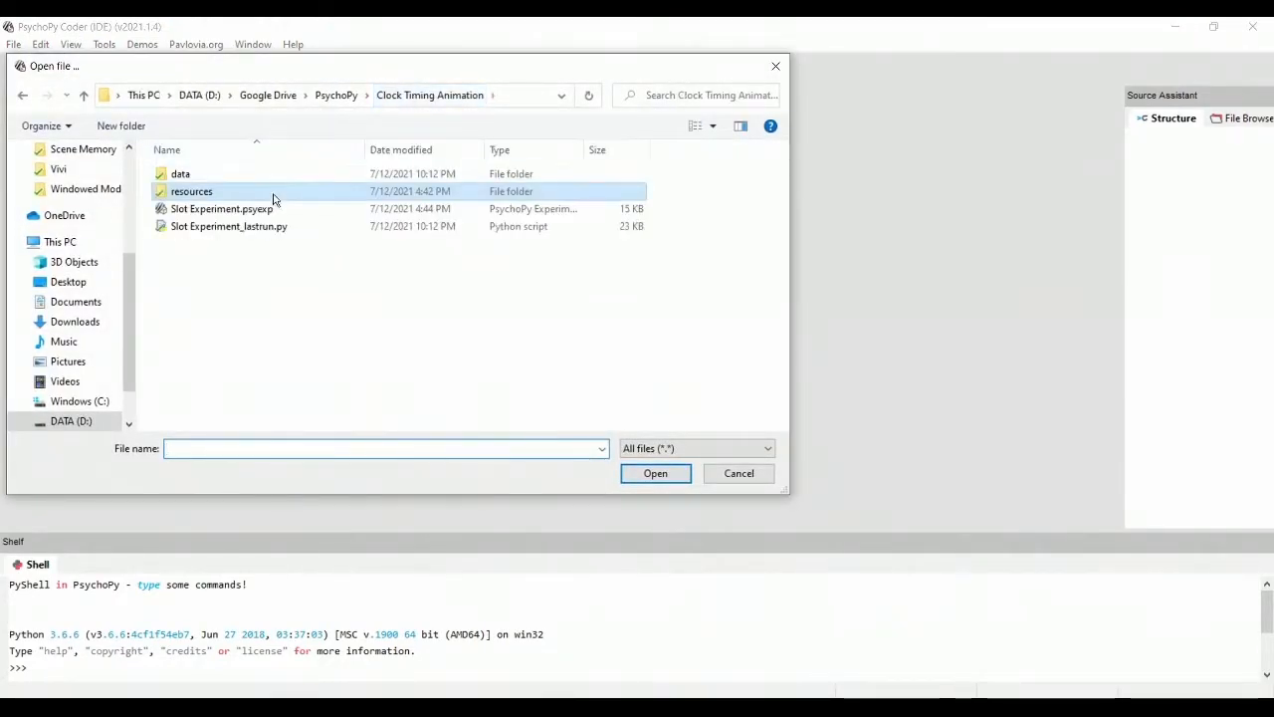
{"action": "left_click", "coordinate": [228, 226]}
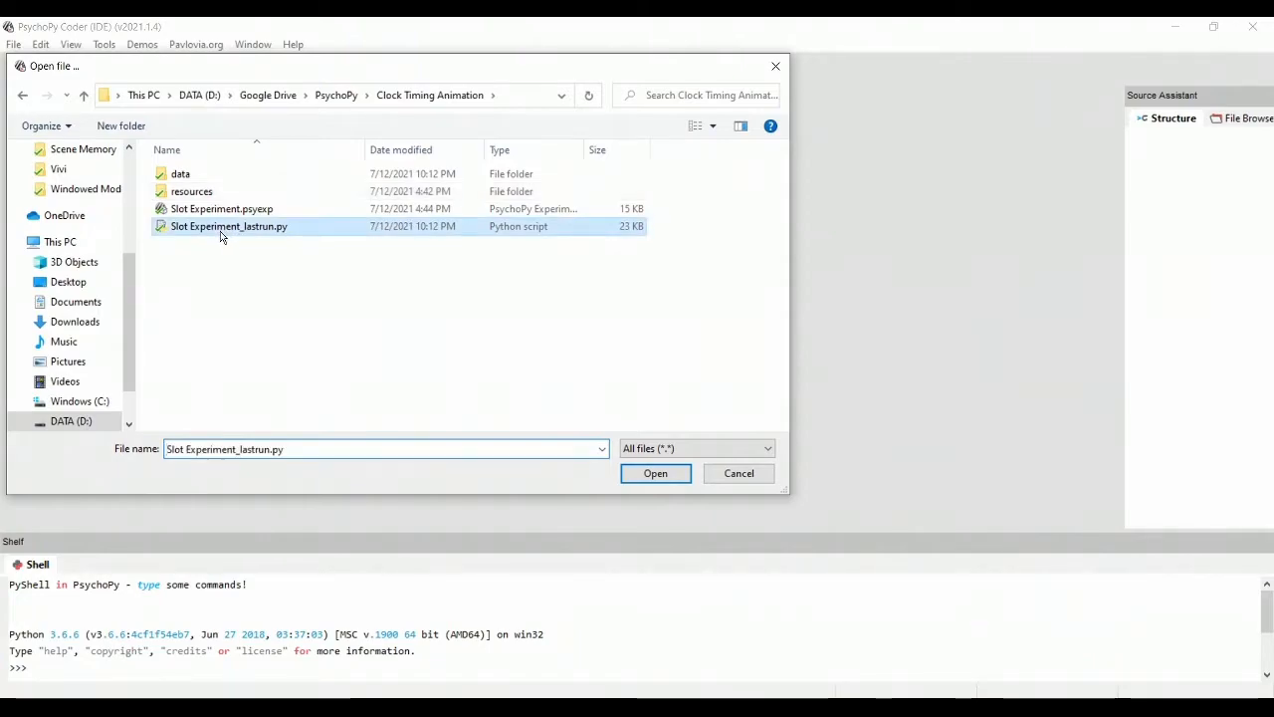
{"action": "left_click", "coordinate": [655, 473]}
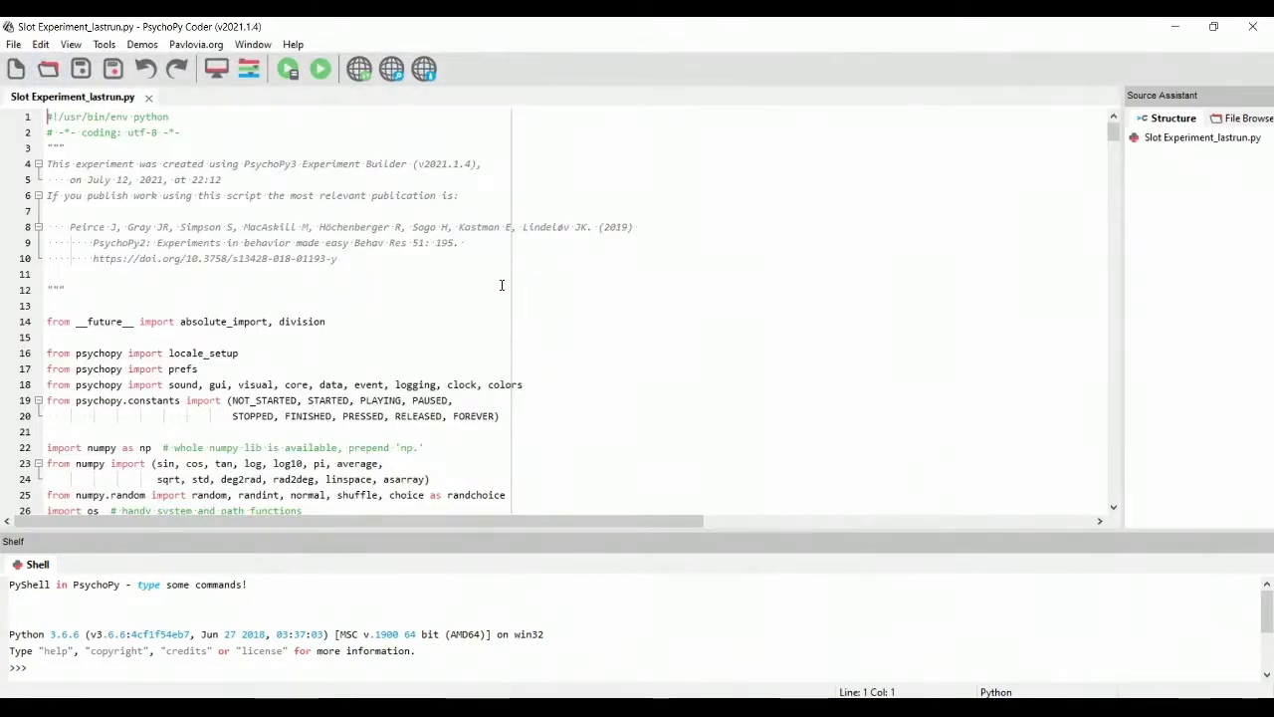
Step: Find imageFruit's setup code in the lastrun script, then close Coder through the save prompt
{"action": "scroll", "scroll_direction": "down", "scroll_amount": 3}
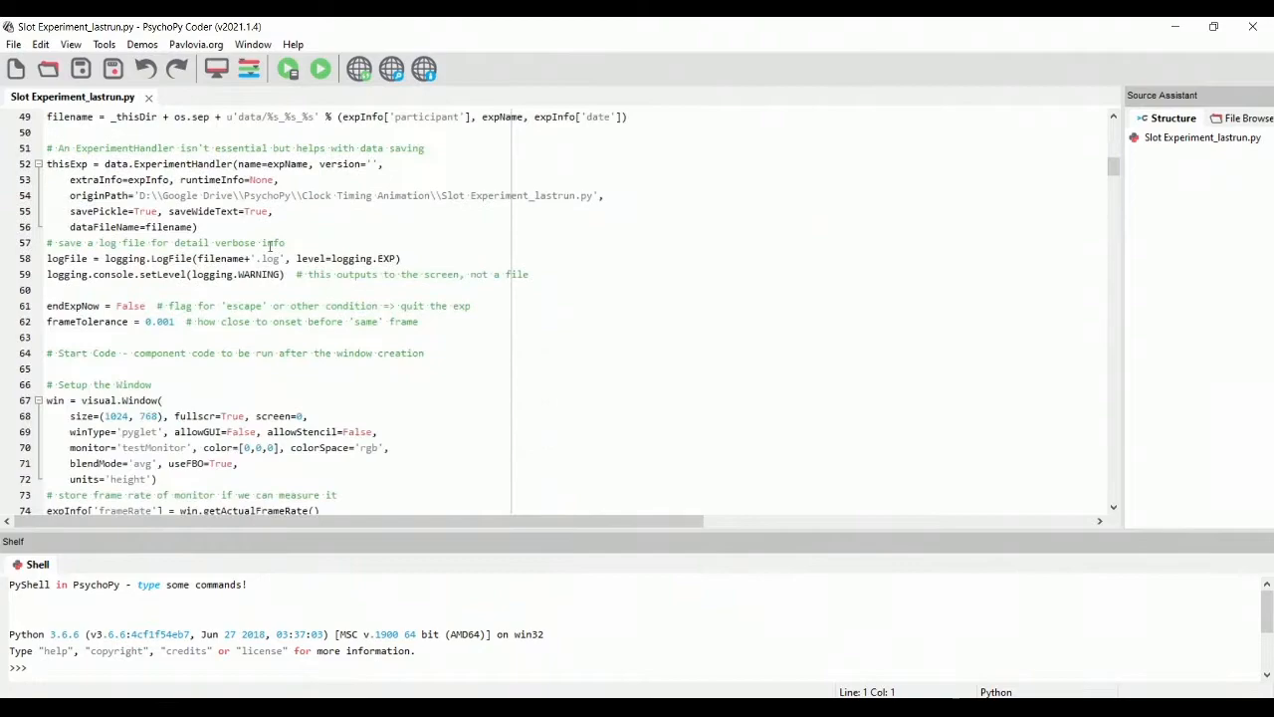
{"action": "scroll", "scroll_direction": "down", "scroll_amount": 3}
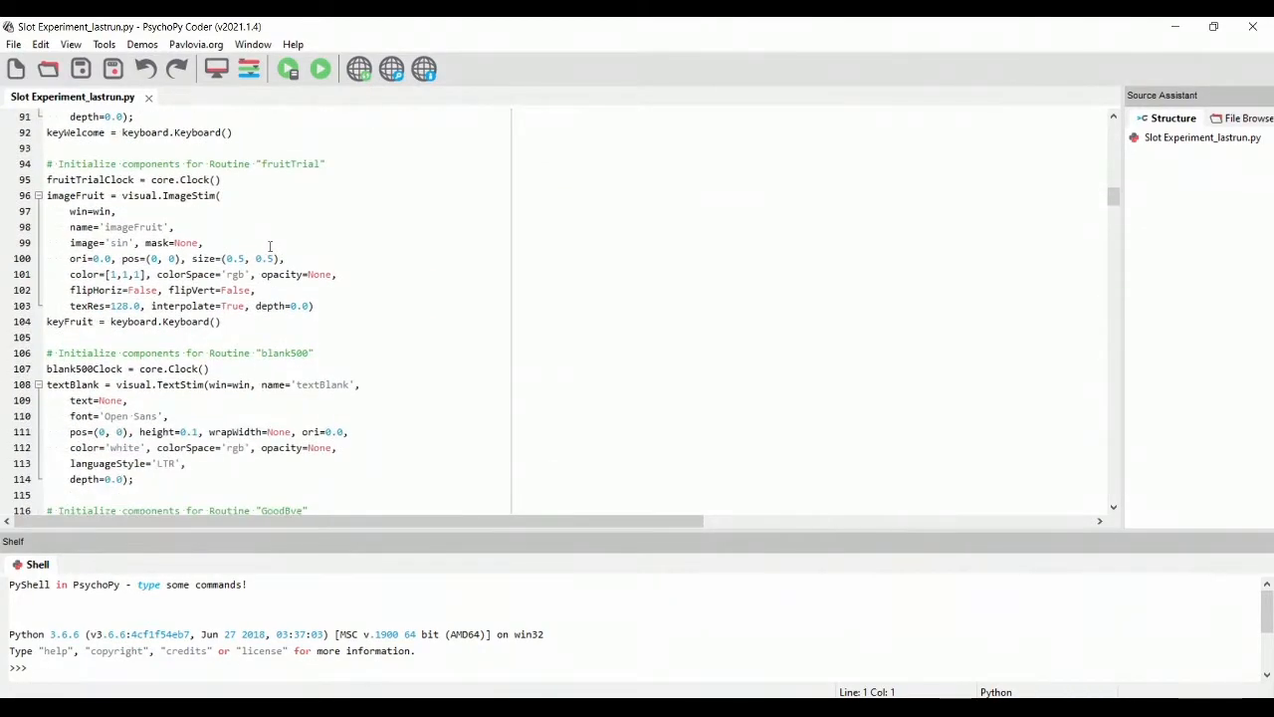
{"action": "scroll", "scroll_direction": "up", "scroll_amount": 3}
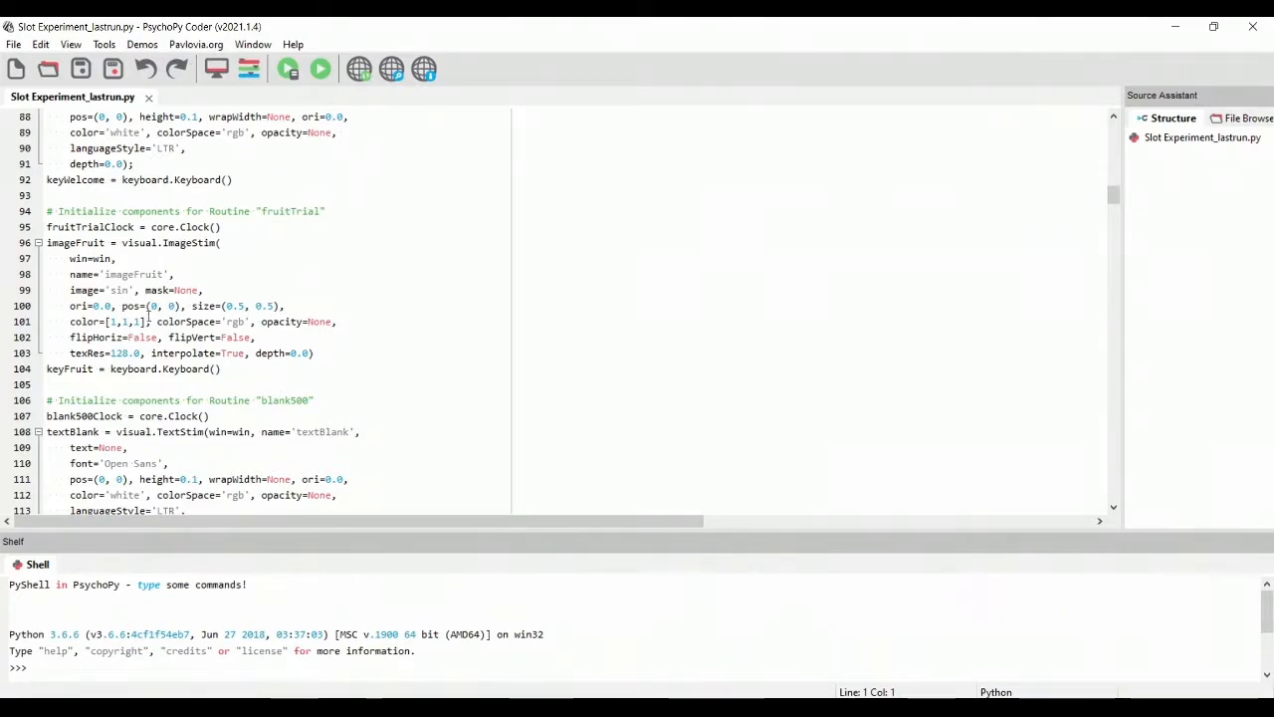
{"action": "mouse_move", "coordinate": [162, 247]}
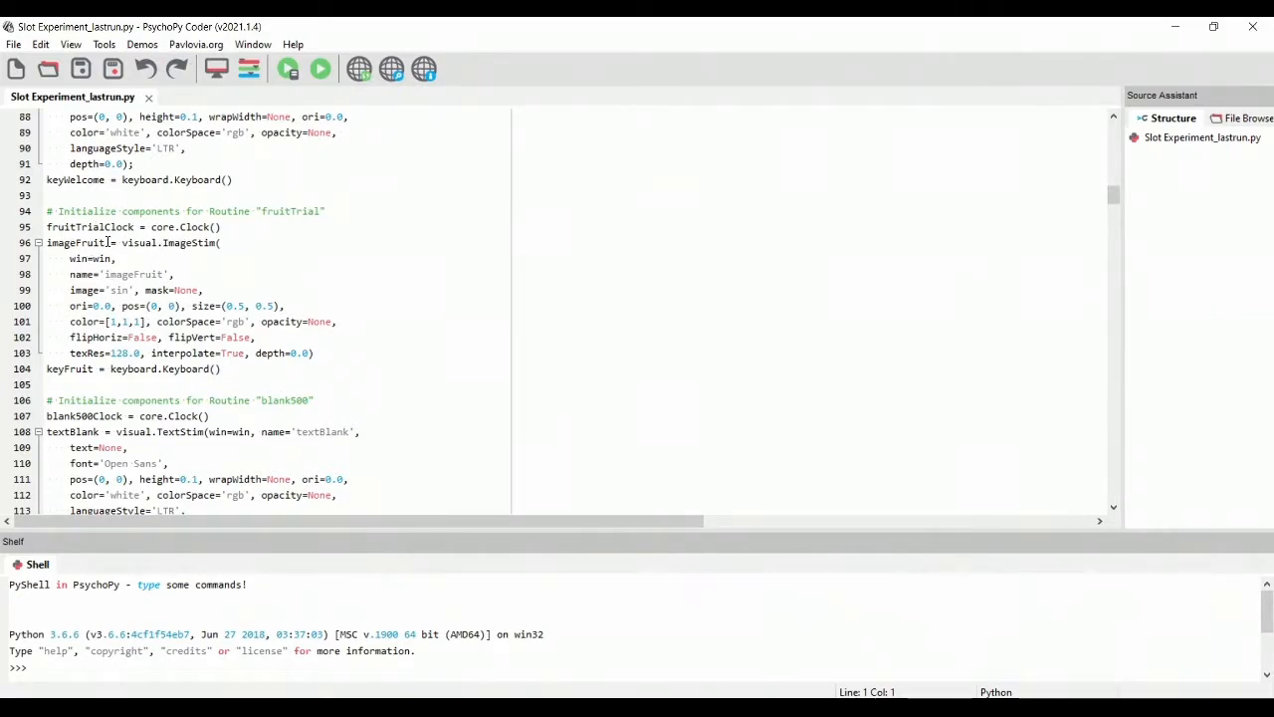
{"action": "double_click", "coordinate": [75, 243]}
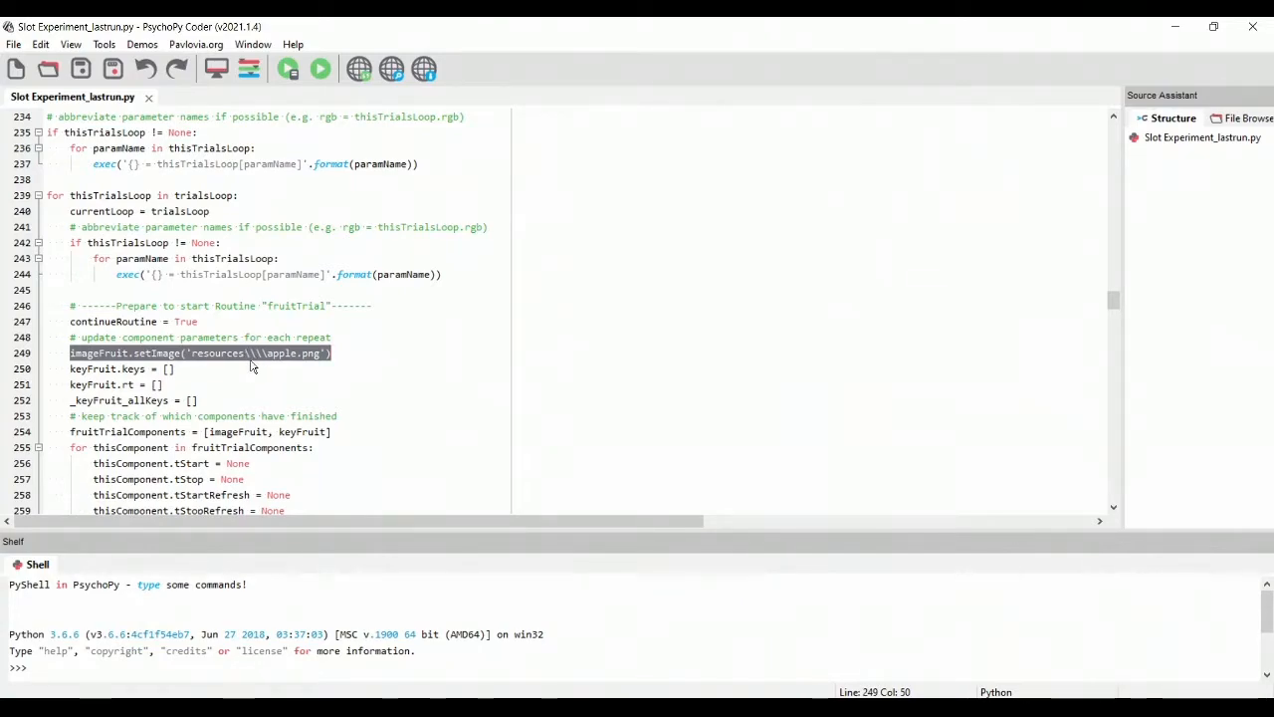
{"action": "left_click", "coordinate": [348, 353]}
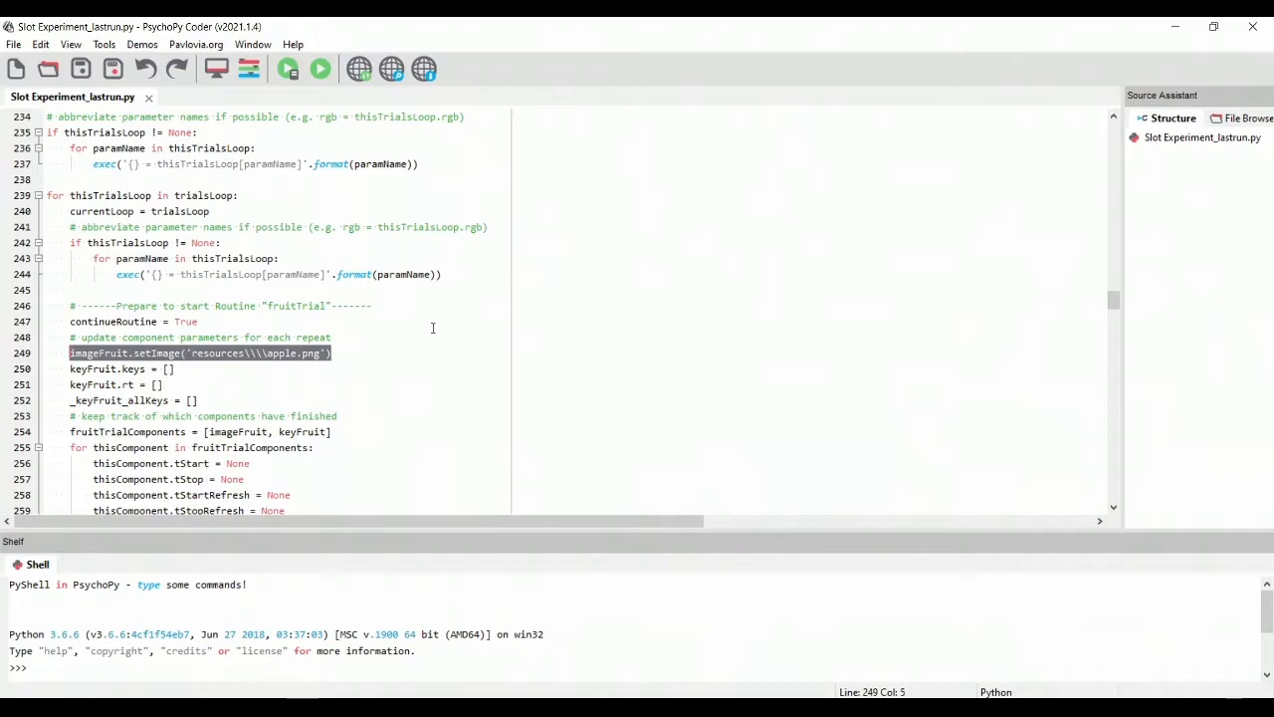
{"action": "left_click", "coordinate": [1253, 26]}
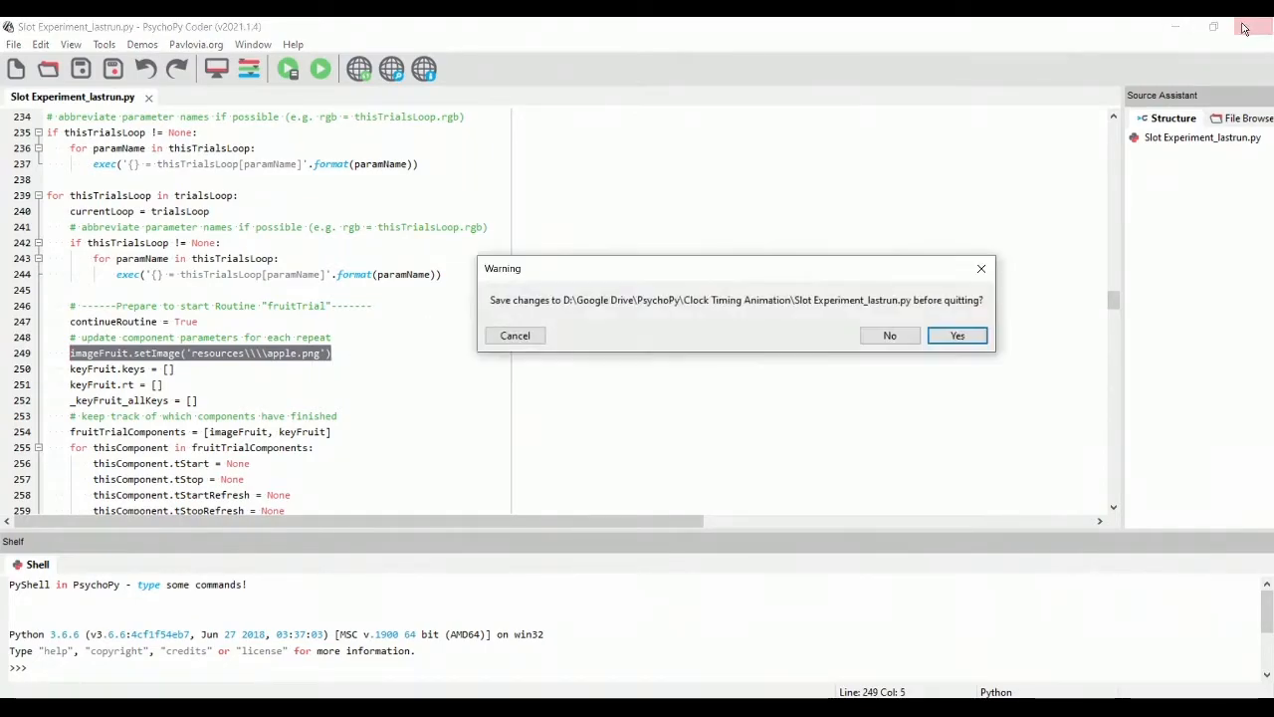
{"action": "left_click", "coordinate": [889, 334]}
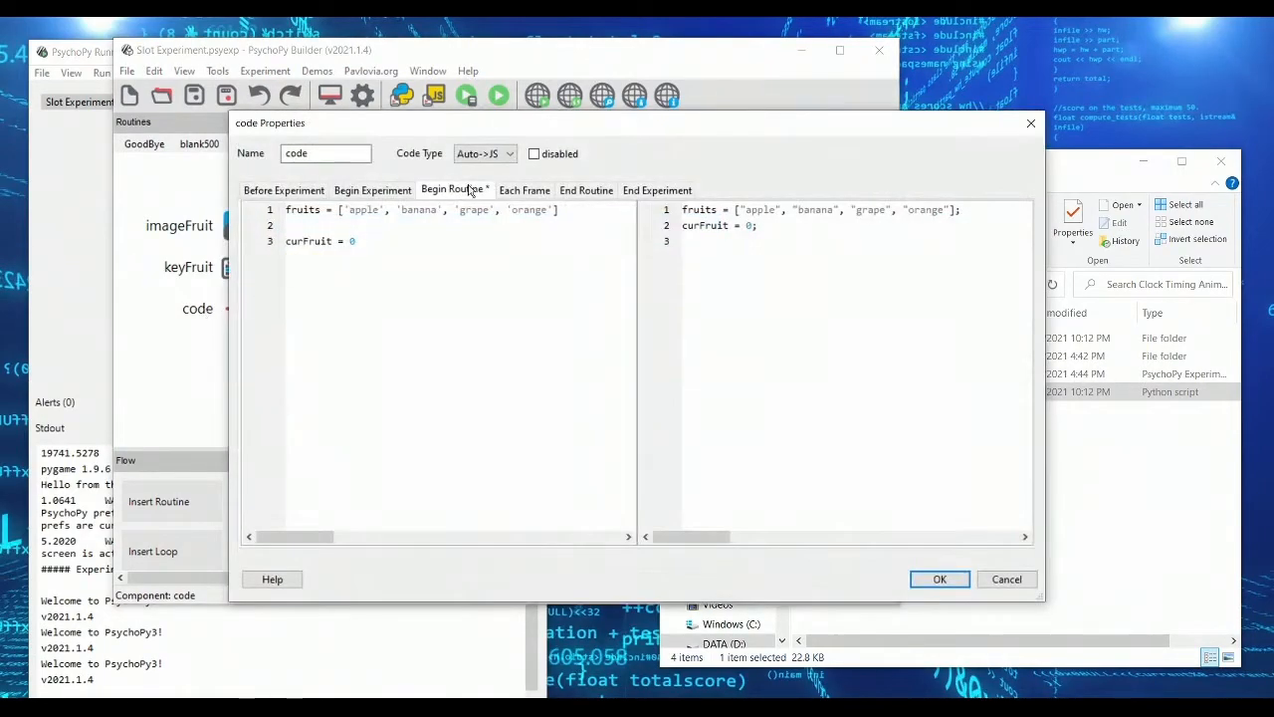
Step: Make Each Frame set imageFruit to resources/banana.png, save the component, and launch the run
{"action": "left_click", "coordinate": [524, 190]}
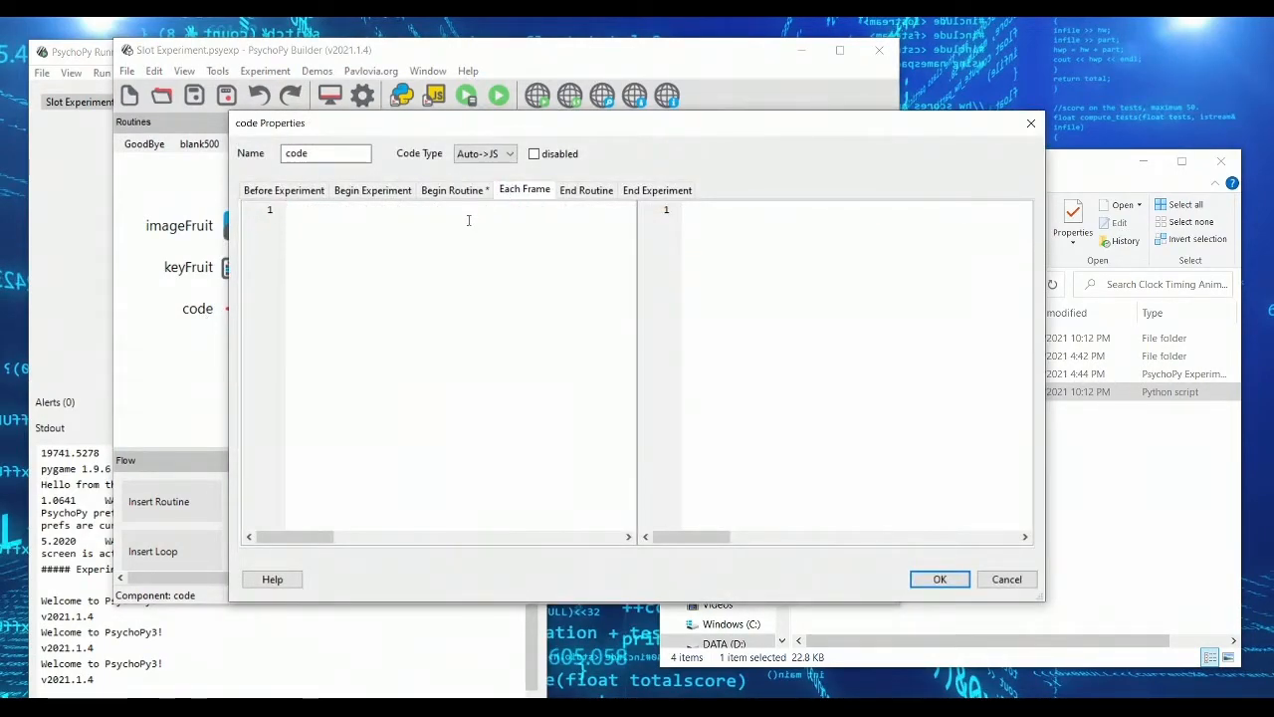
{"action": "type", "text": "imageFruit.setImage('resources\\\\\\\\apple.png')"}
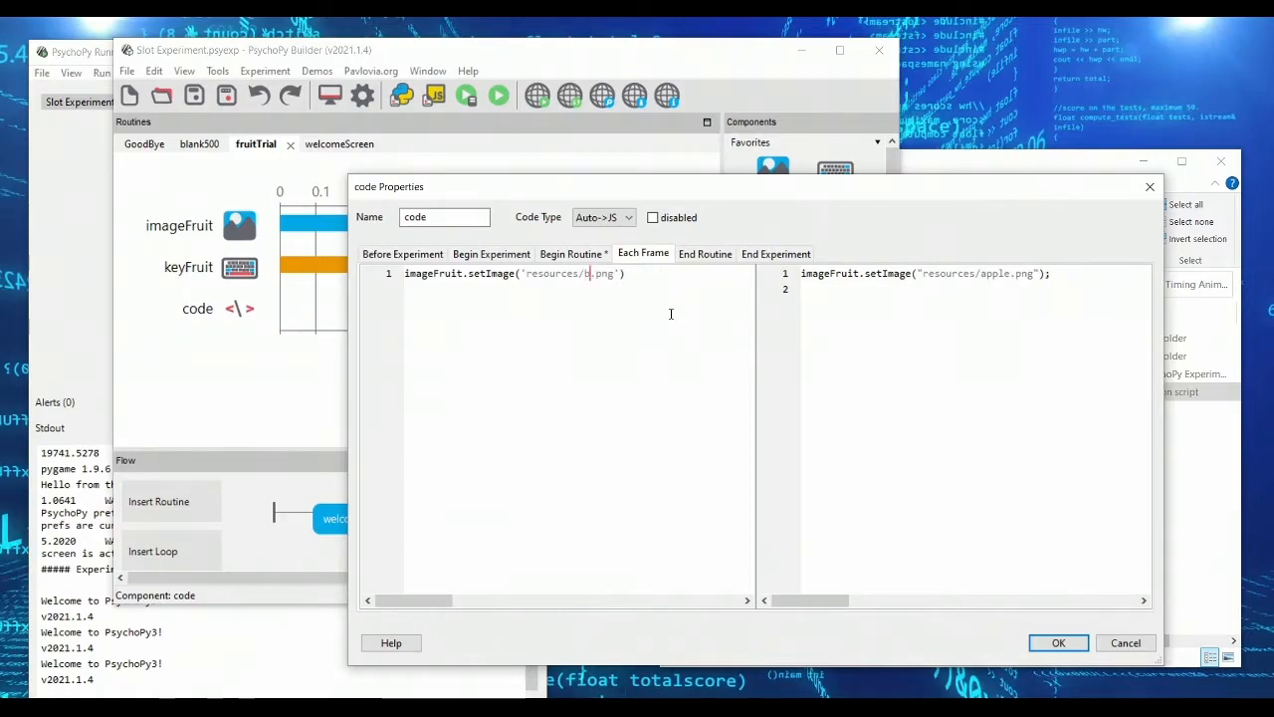
{"action": "type", "text": "anana"}
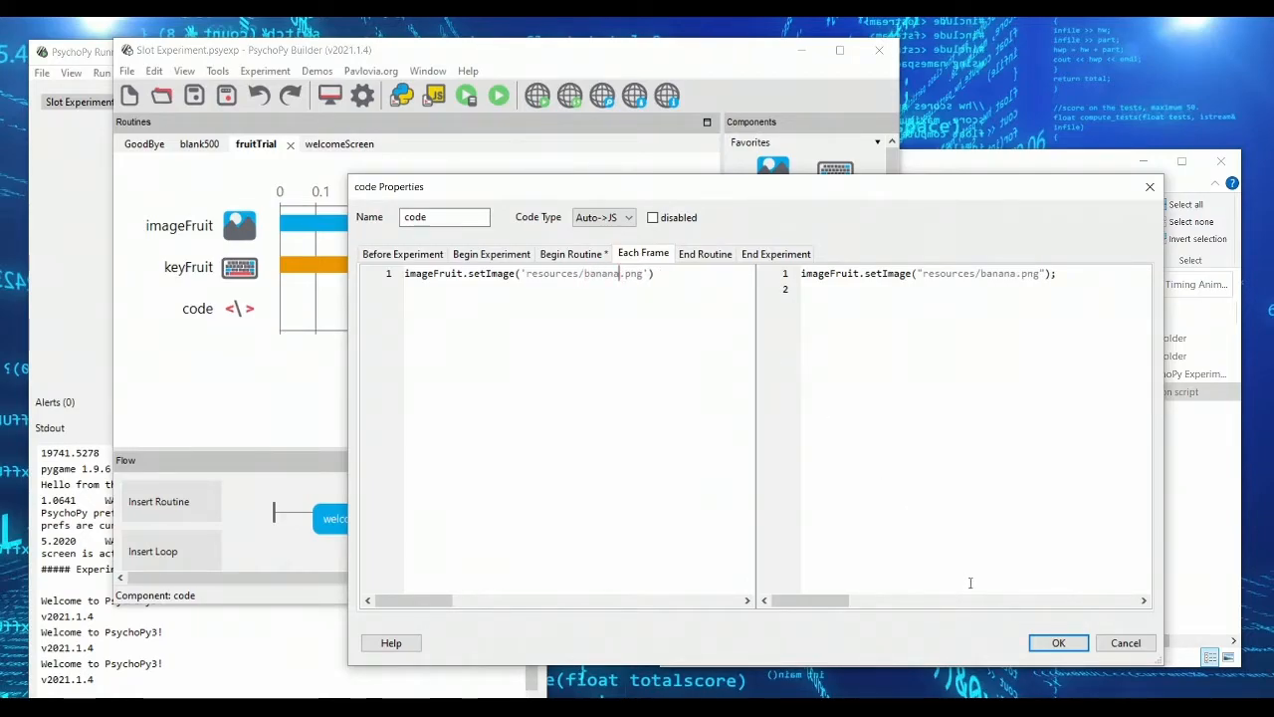
{"action": "left_click", "coordinate": [1058, 642]}
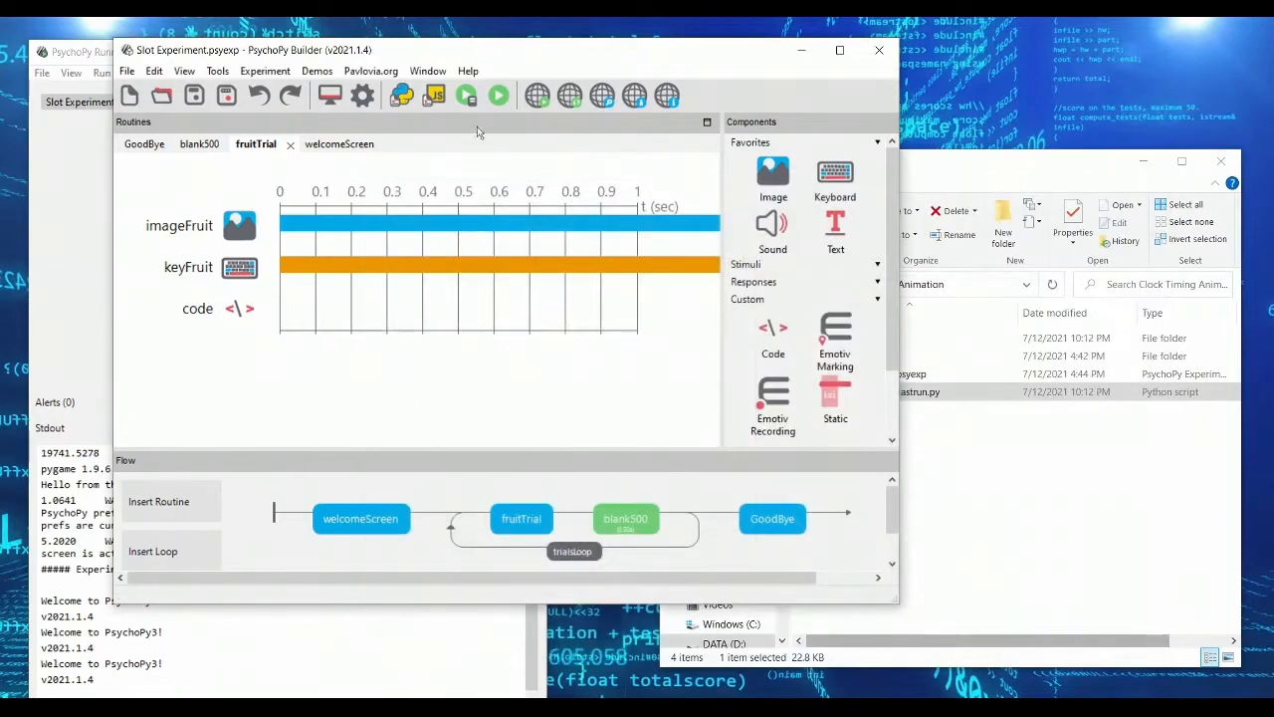
{"action": "left_click", "coordinate": [498, 94]}
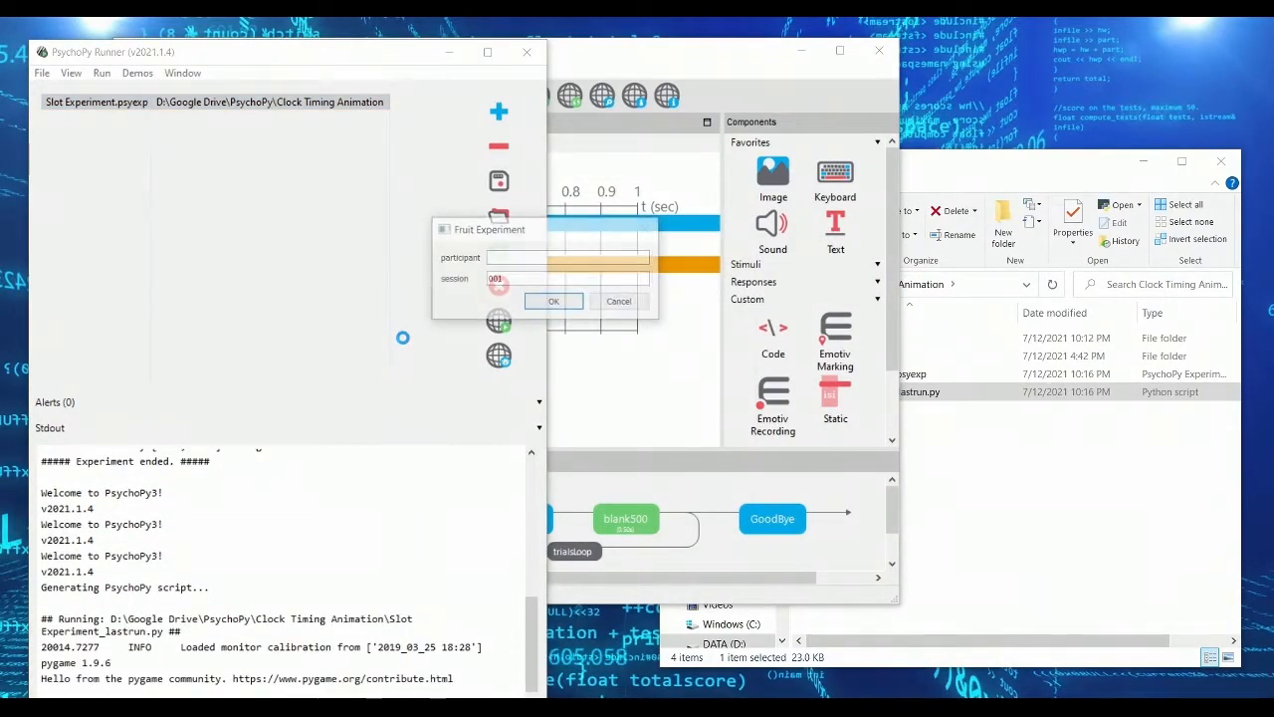
Step: Accept the participant info dialog to start the banana-image run
{"action": "left_click", "coordinate": [554, 301]}
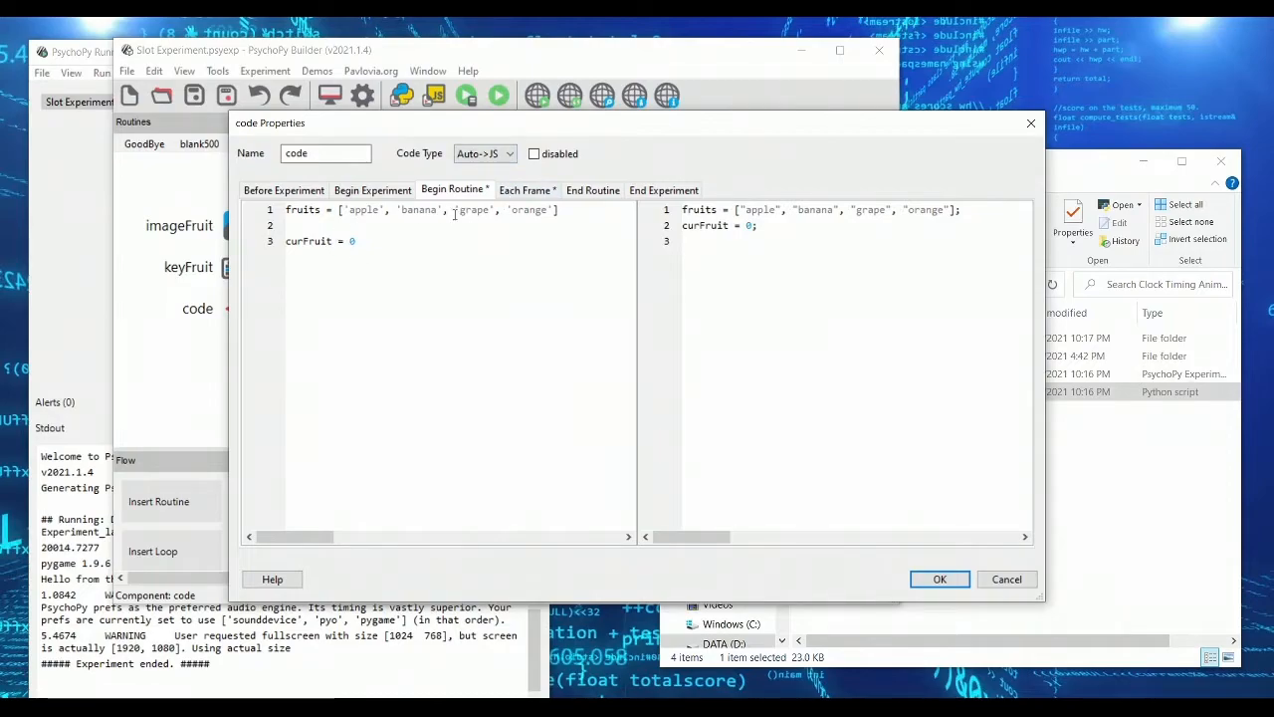
Step: In Each Frame, increment curFruit = curFruit + 1 after setting the image from fruits[curFruit]
{"action": "double_click", "coordinate": [302, 209]}
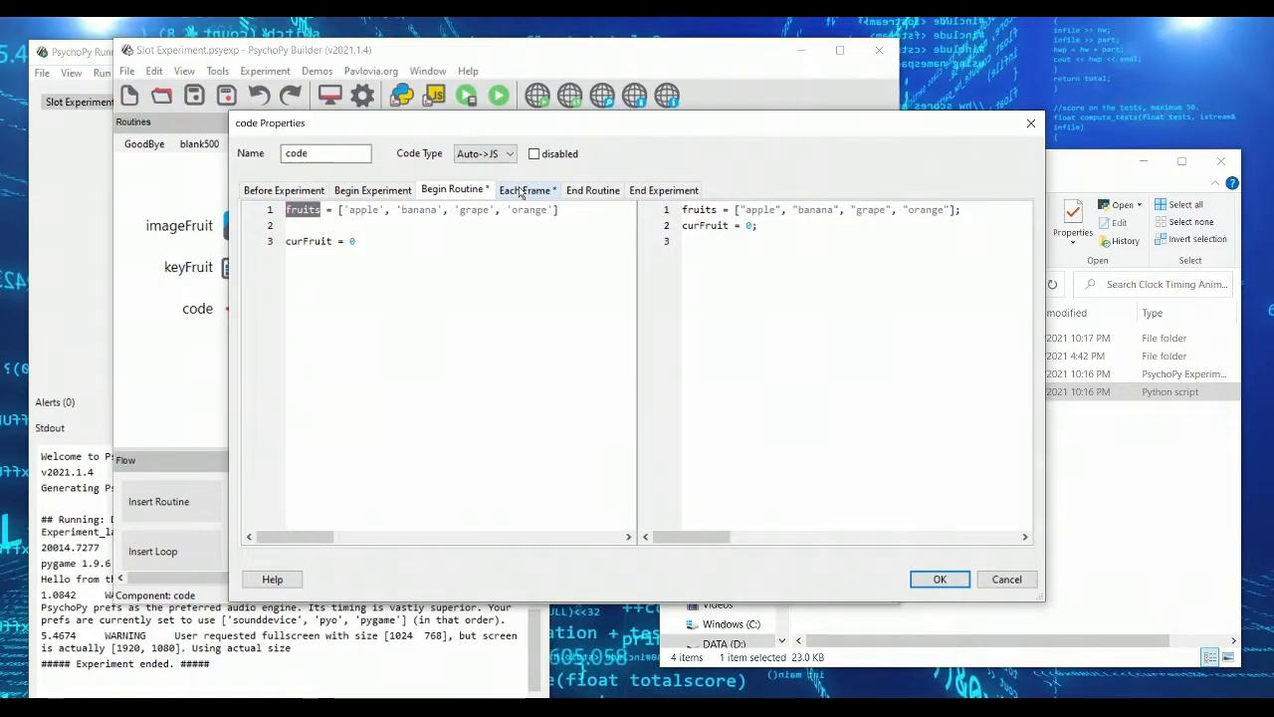
{"action": "left_click", "coordinate": [524, 190]}
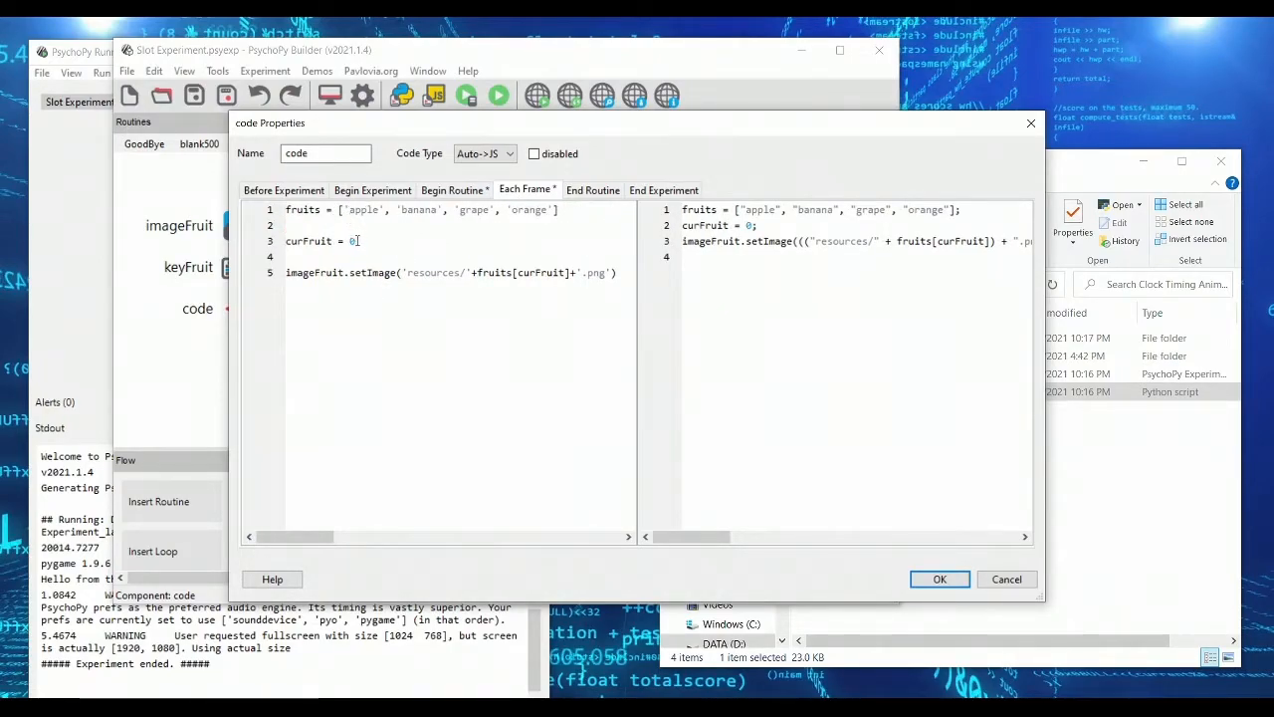
{"action": "double_click", "coordinate": [363, 209]}
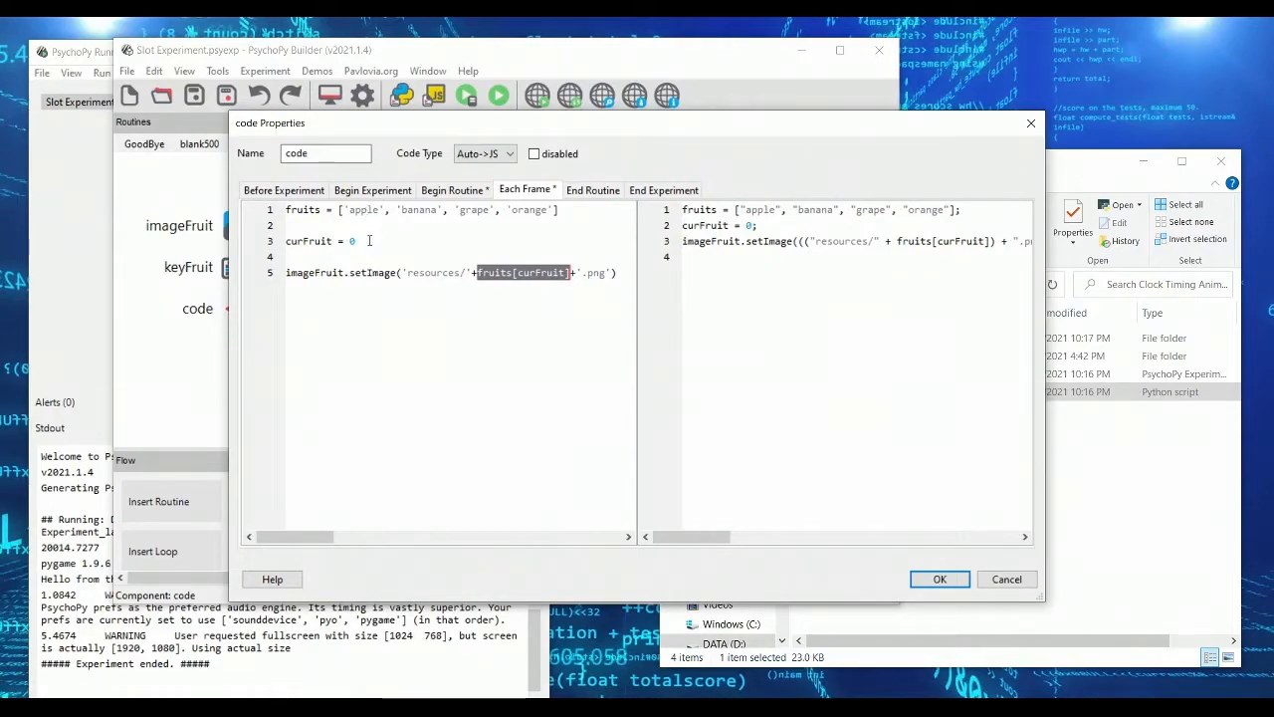
{"action": "type", "text": "cur"}
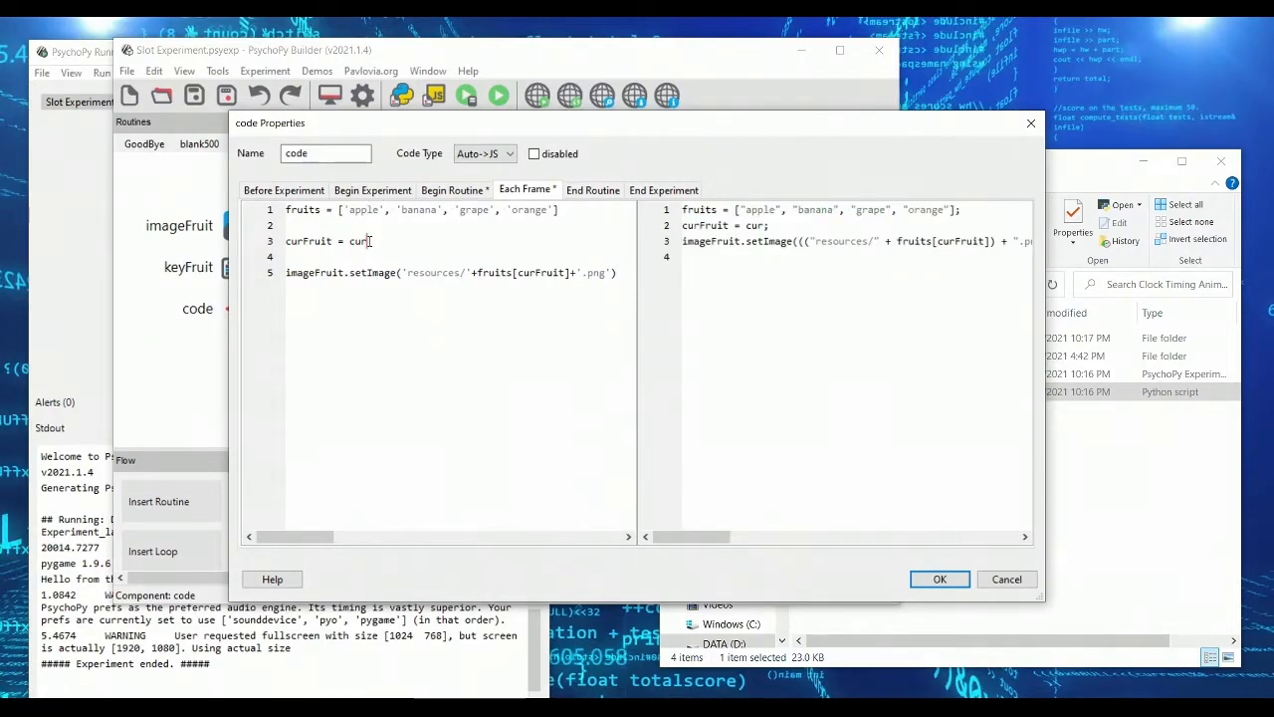
{"action": "type", "text": "Fruit + 1"}
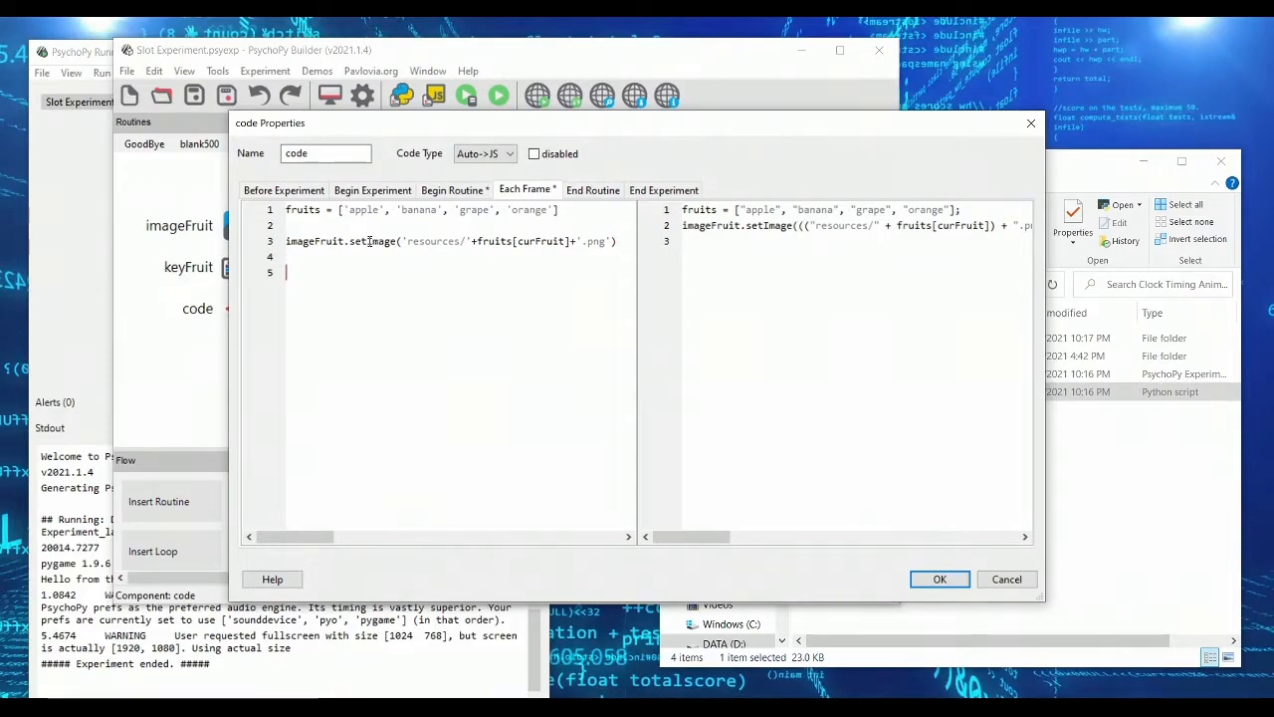
{"action": "type", "text": "curFruit = curFruit + 1"}
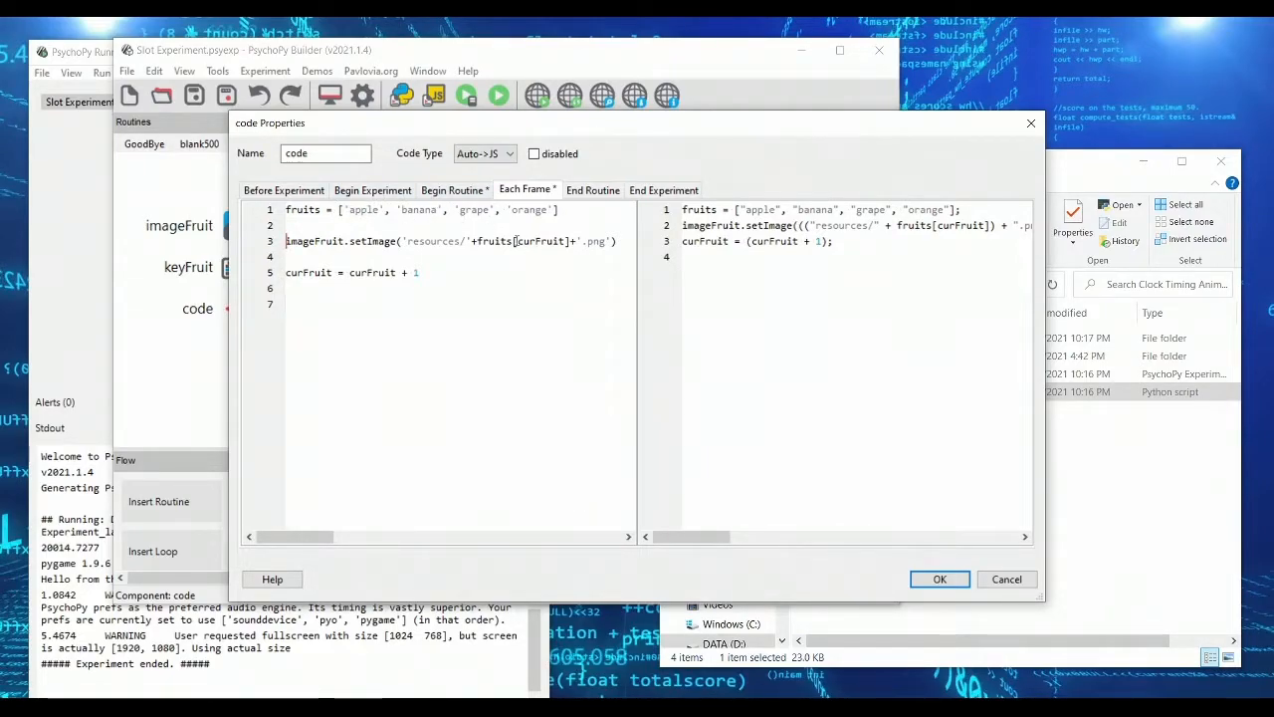
{"action": "double_click", "coordinate": [542, 241]}
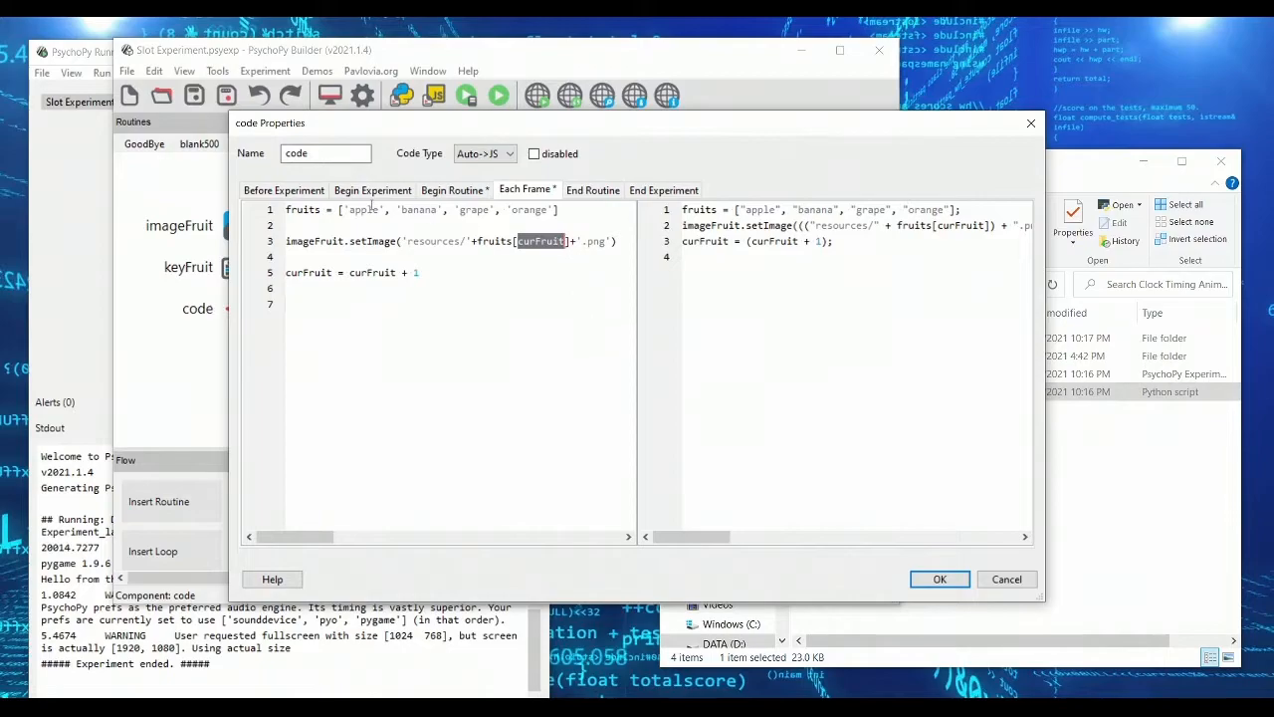
{"action": "double_click", "coordinate": [419, 209]}
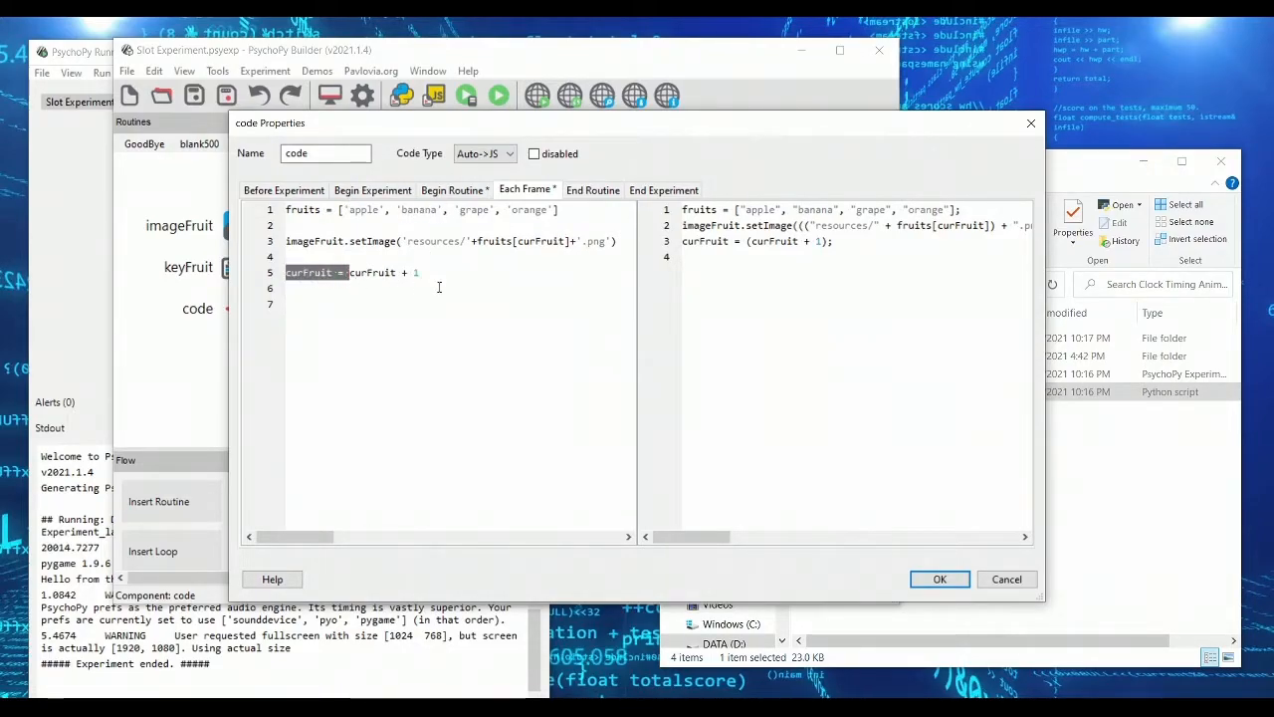
{"action": "left_click", "coordinate": [476, 241]}
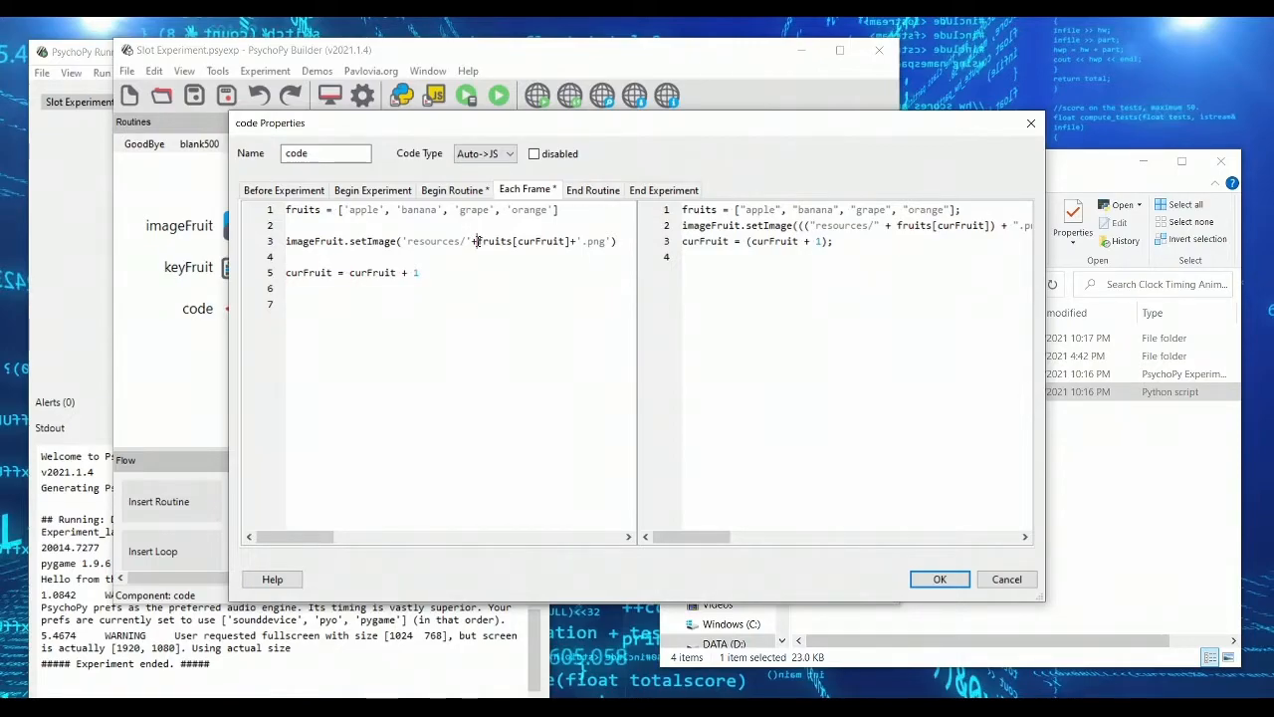
{"action": "double_click", "coordinate": [523, 241]}
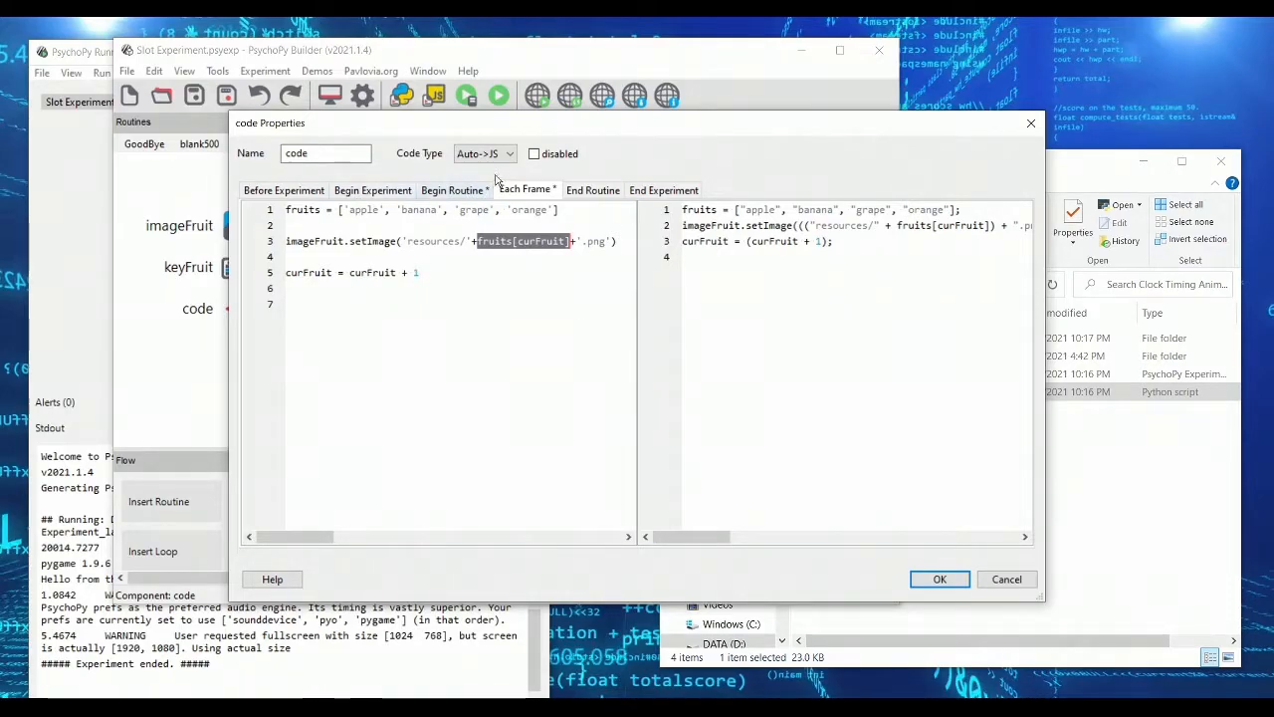
Step: Reset curFruit to 0 once it reaches len(fruits), then confirm the code component
{"action": "left_click", "coordinate": [449, 288]}
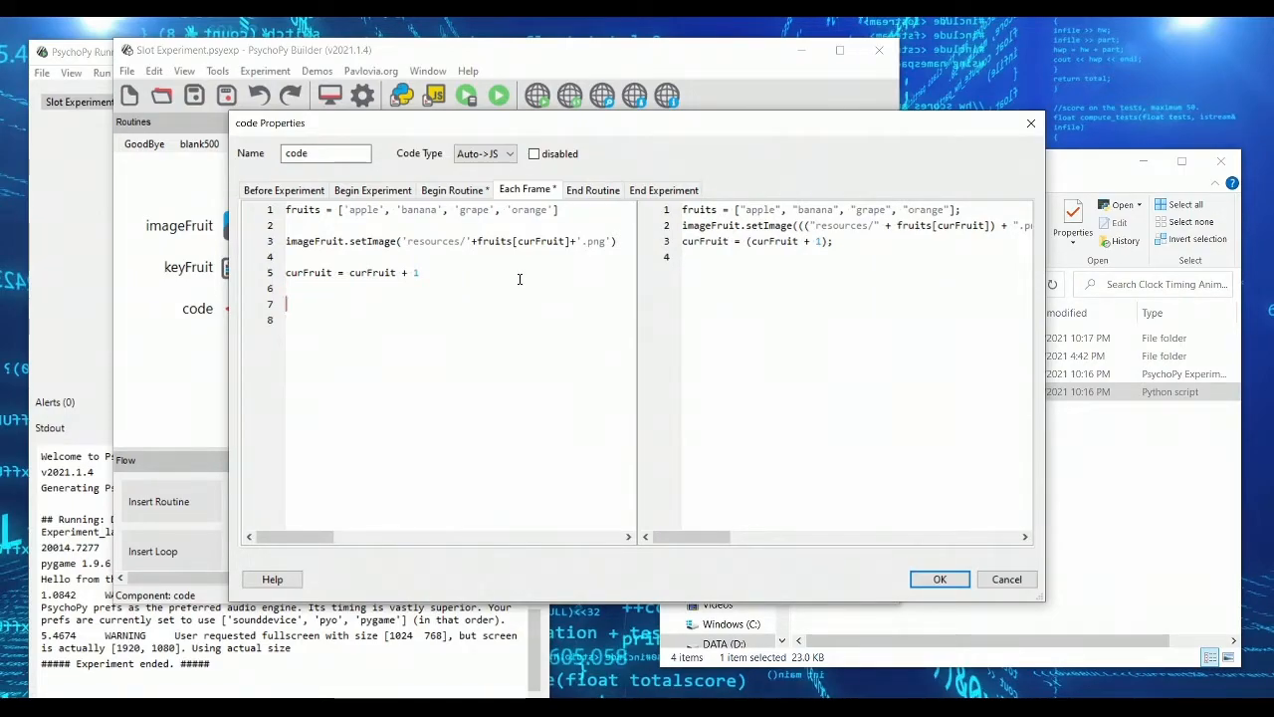
{"action": "type", "text": "if"}
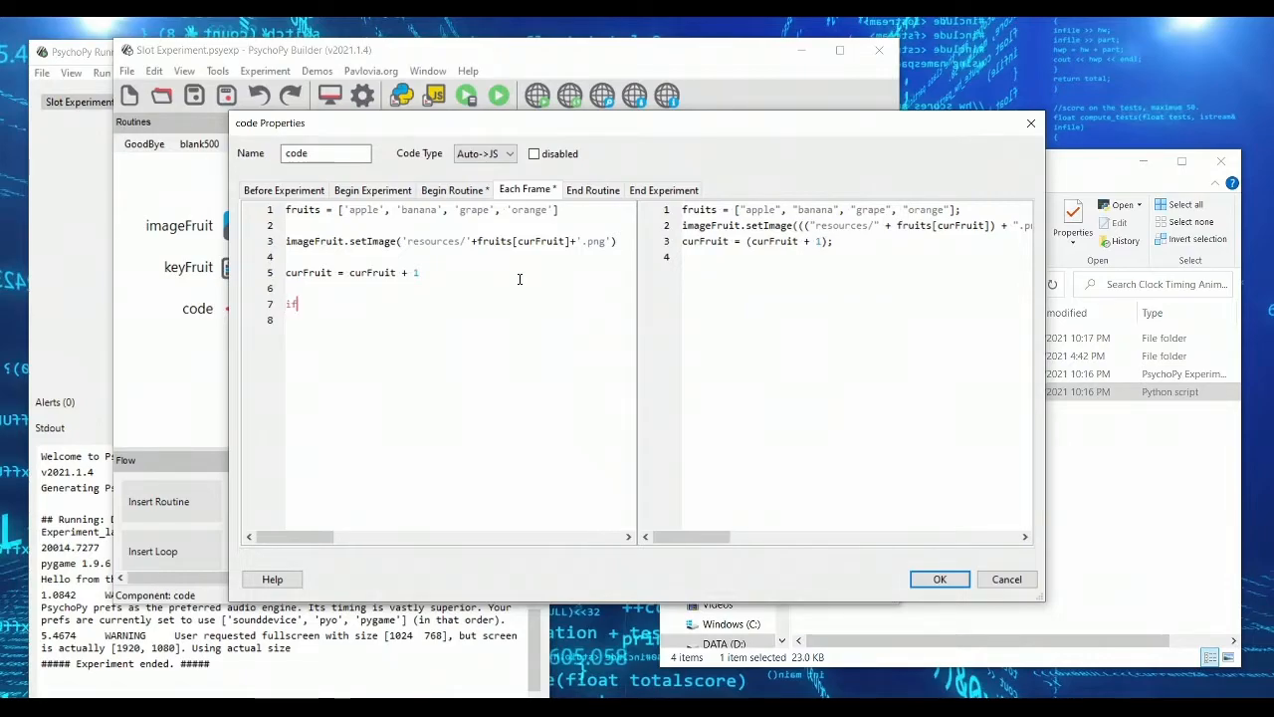
{"action": "type", "text": "(curFuirt"}
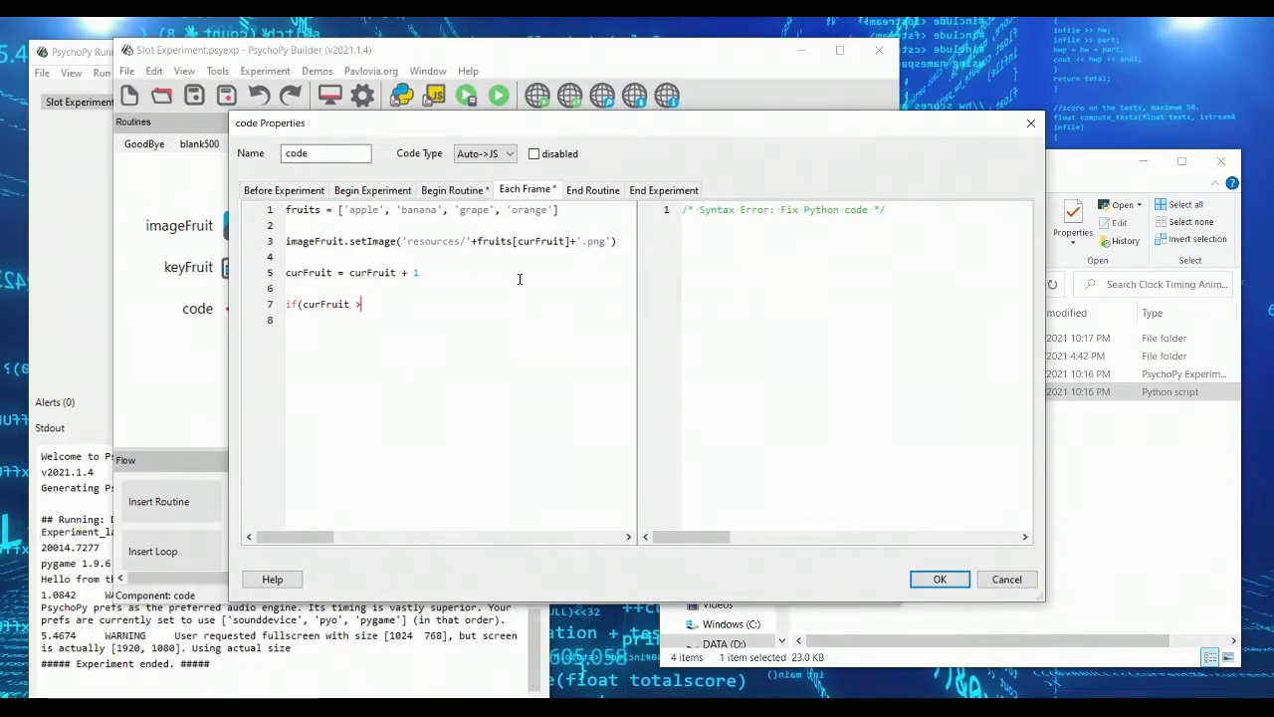
{"action": "type", "text": "= 4"}
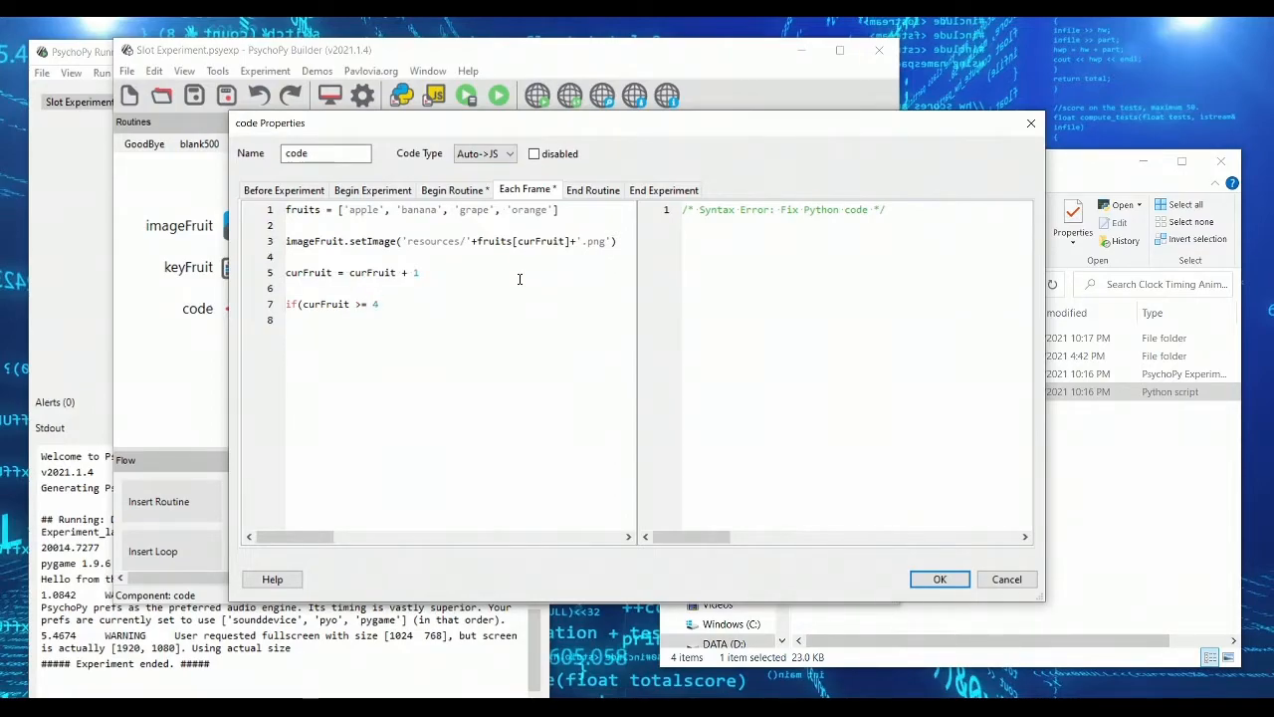
{"action": "type", "text": "curFr"}
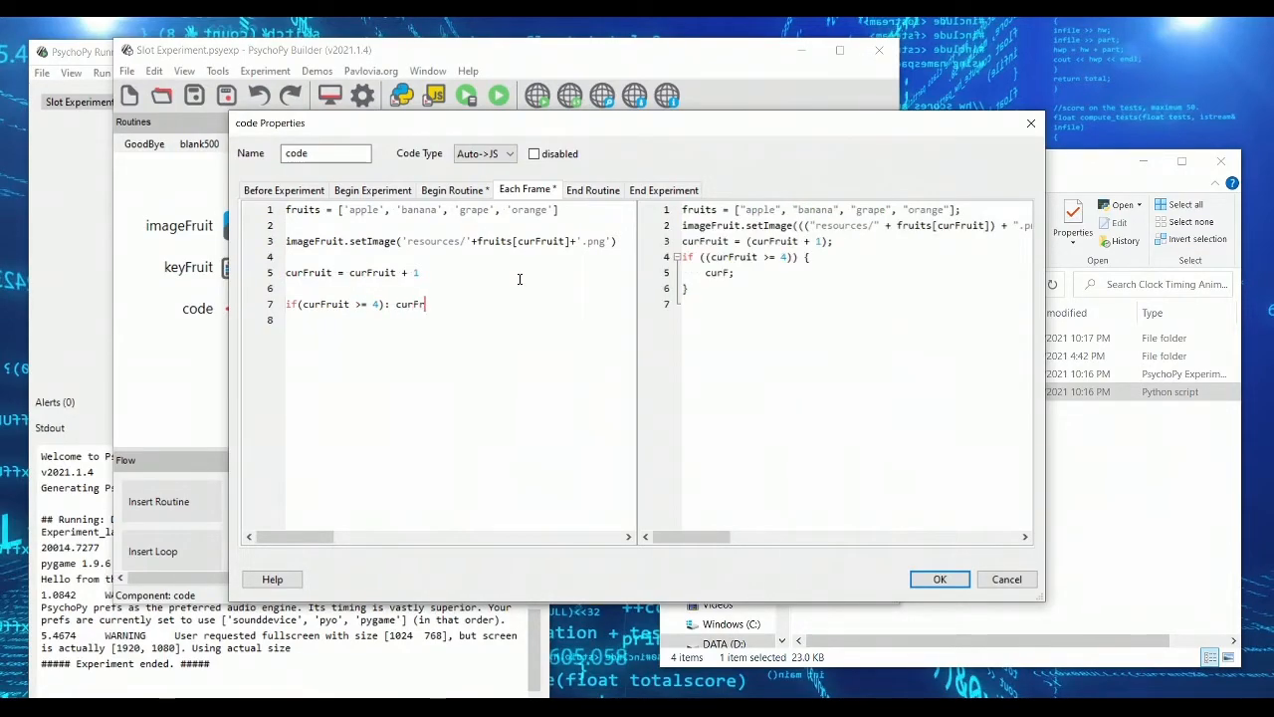
{"action": "type", "text": "uit = 0"}
{"action": "left_click", "coordinate": [458, 209]}
{"action": "type", "text": ", 'pineapple'"}
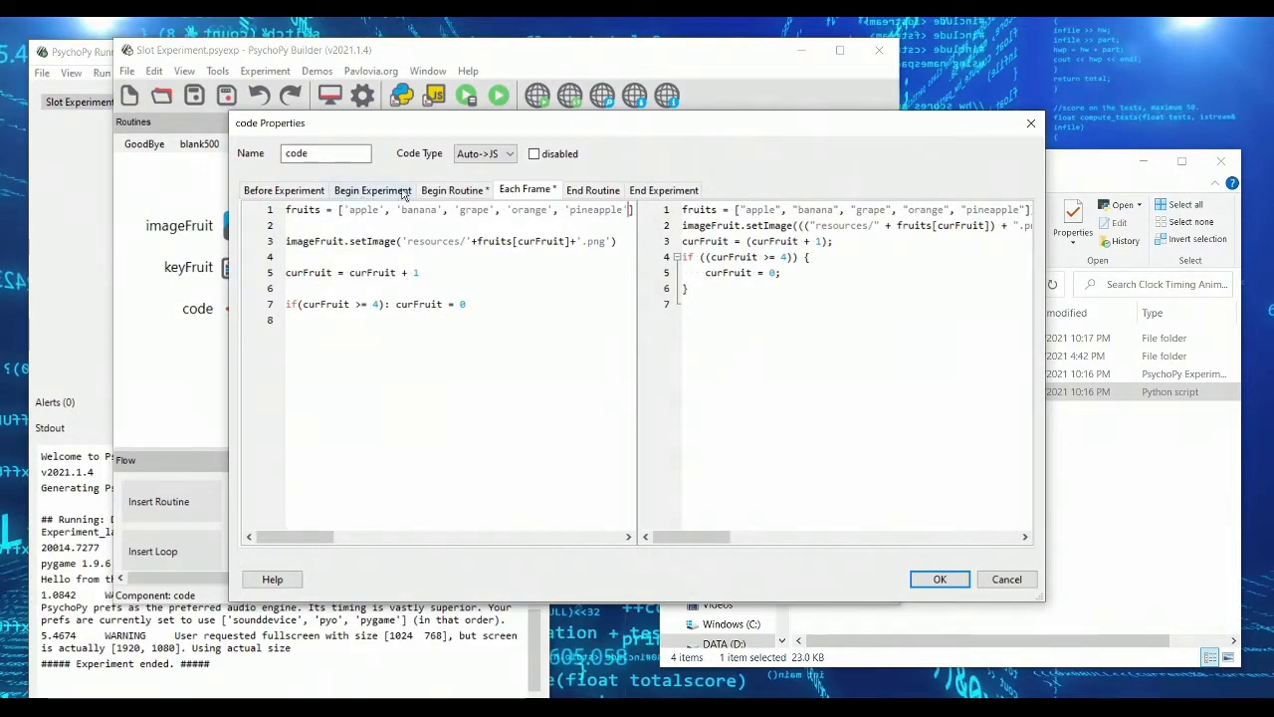
{"action": "mouse_move", "coordinate": [528, 214]}
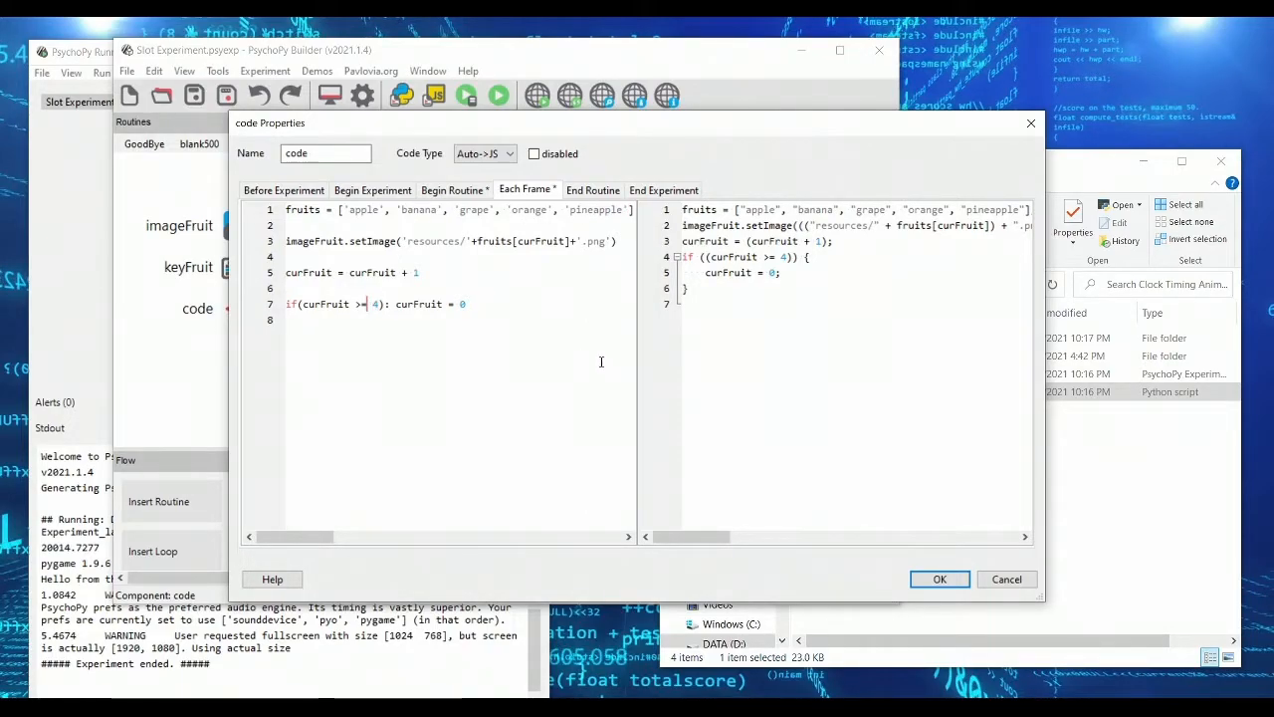
{"action": "type", "text": "len("}
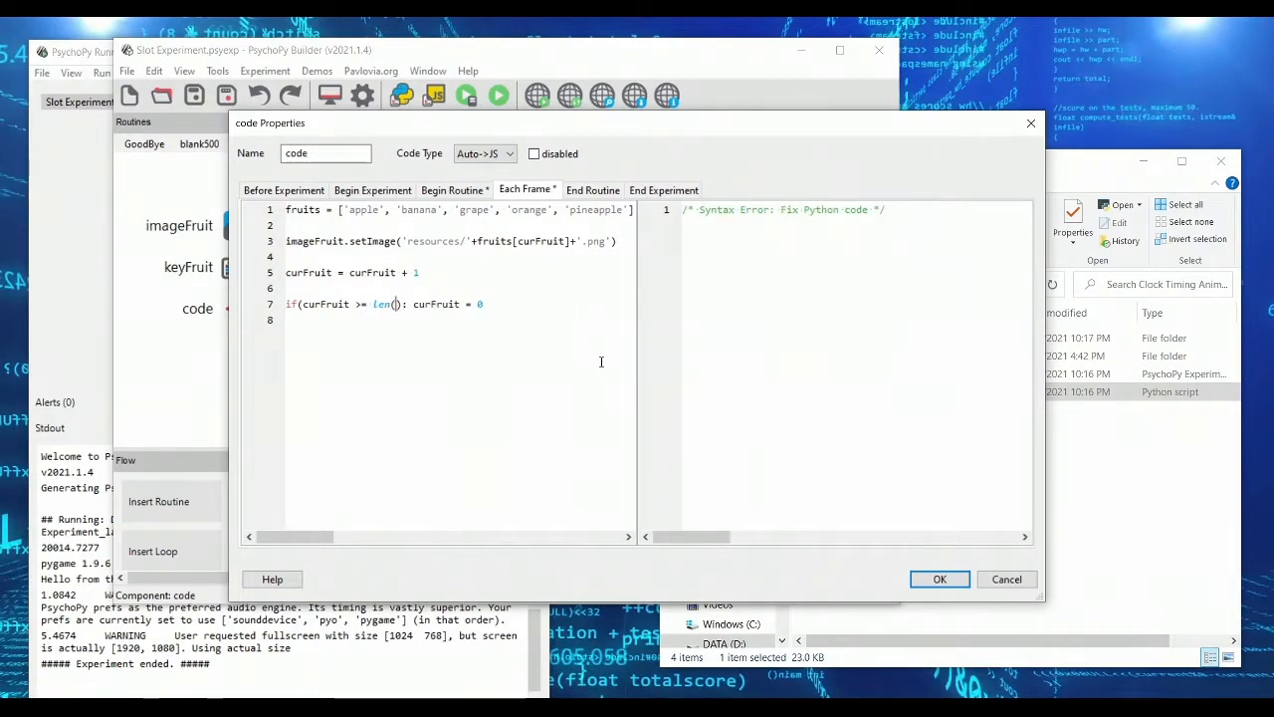
{"action": "type", "text": "fruits)"}
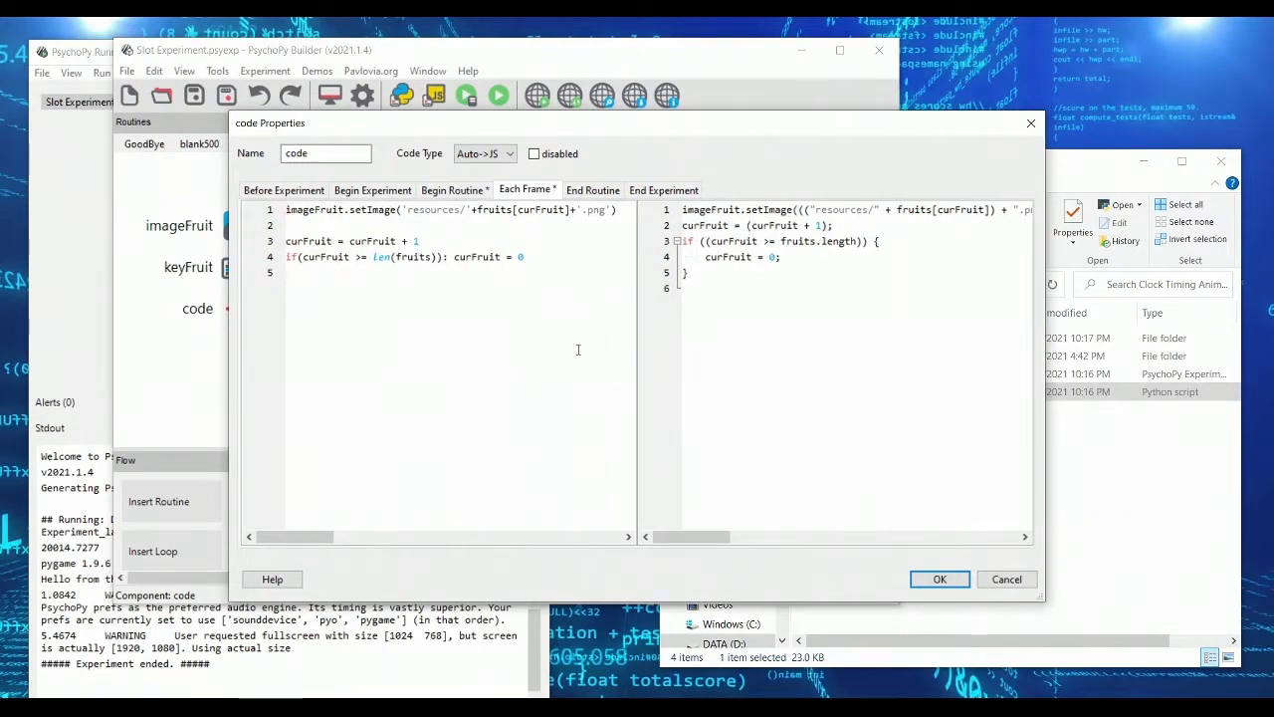
{"action": "left_click", "coordinate": [453, 190]}
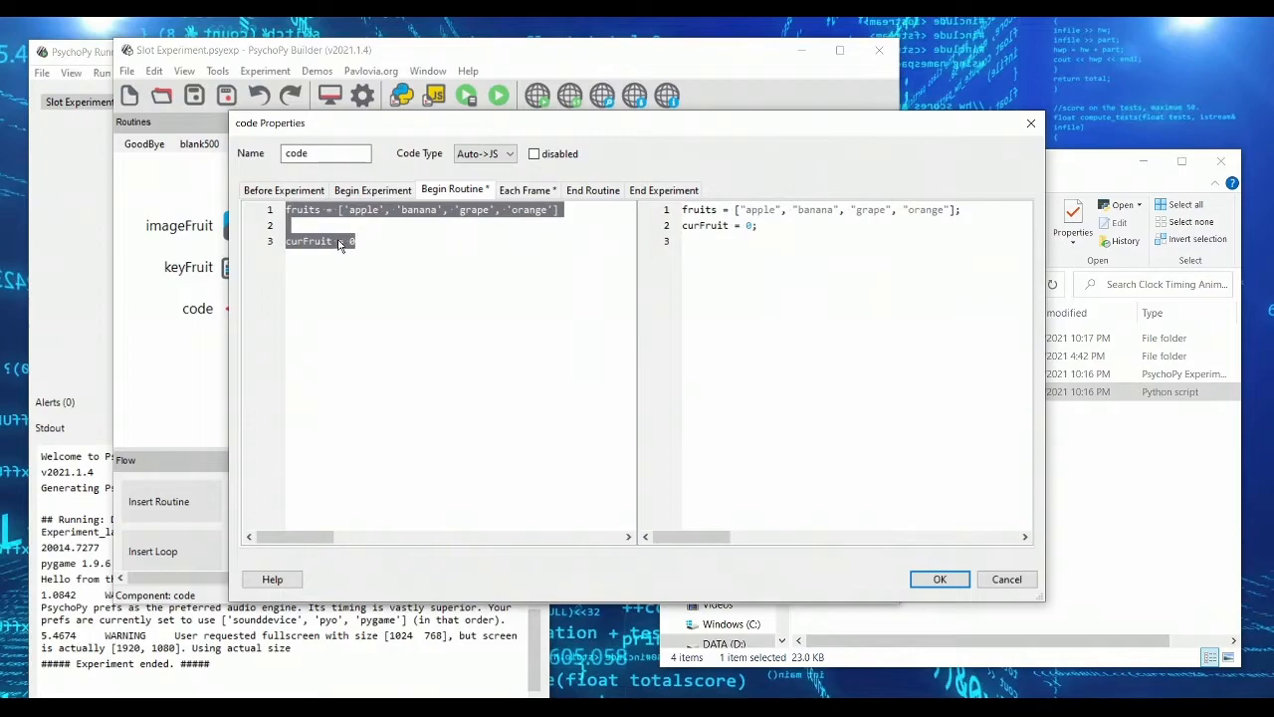
{"action": "left_click", "coordinate": [525, 190]}
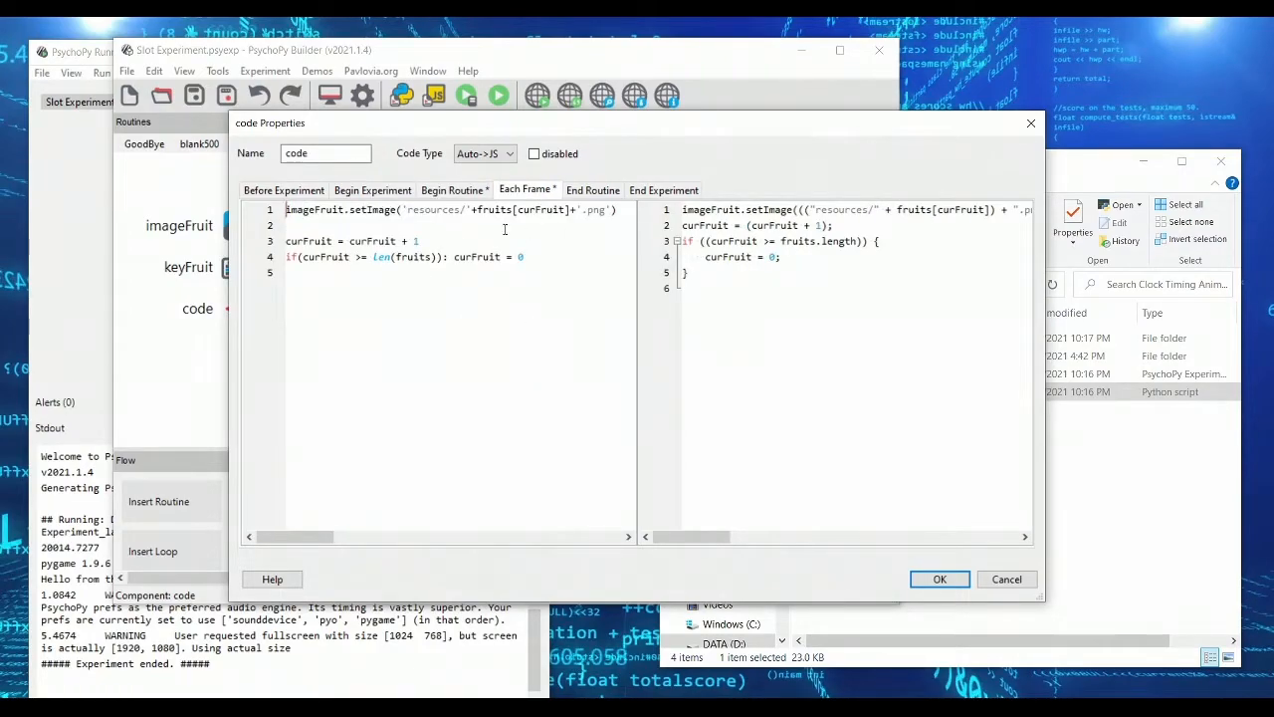
{"action": "mouse_move", "coordinate": [532, 317]}
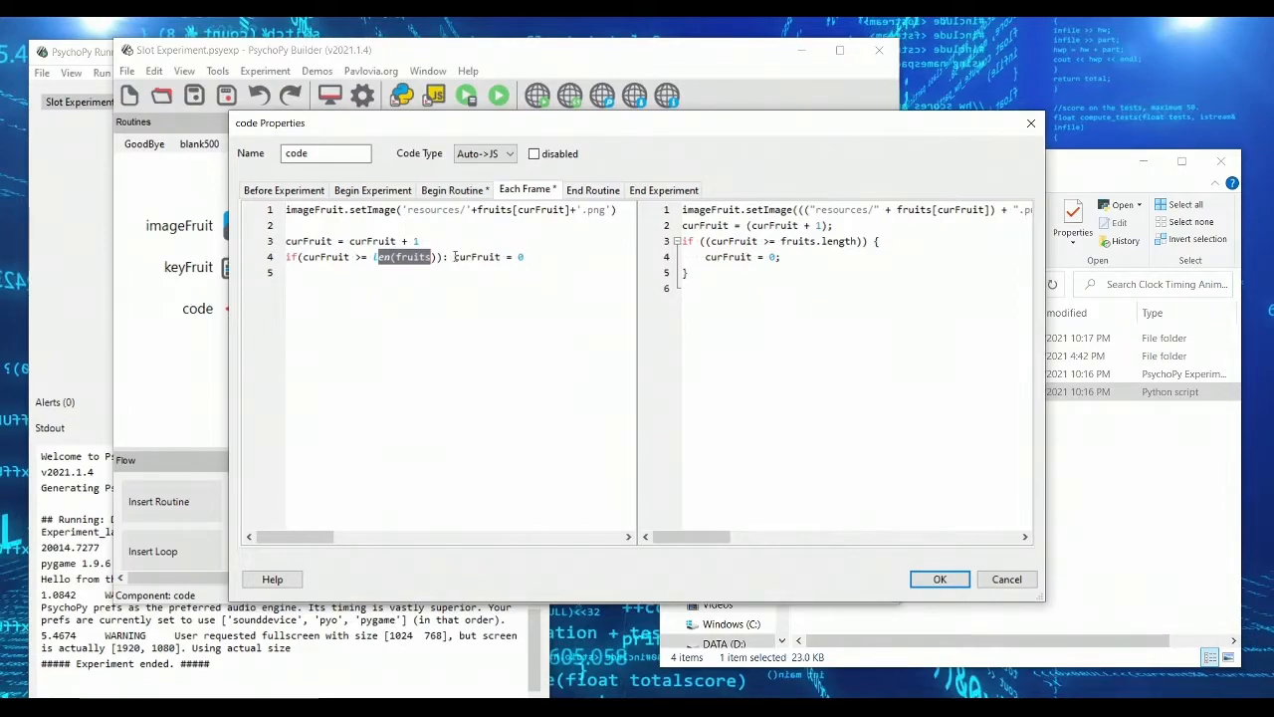
{"action": "left_click", "coordinate": [939, 578]}
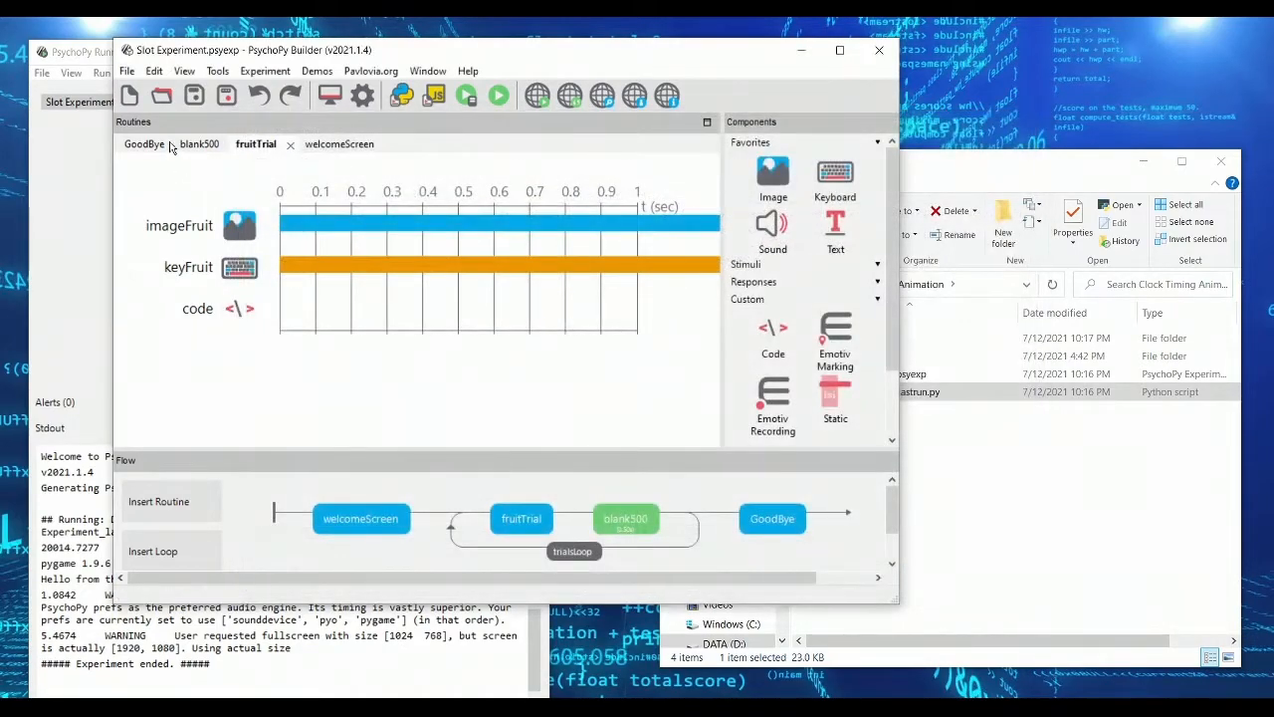
Step: Run the experiment and start the session with the default participant info
{"action": "left_click", "coordinate": [498, 94]}
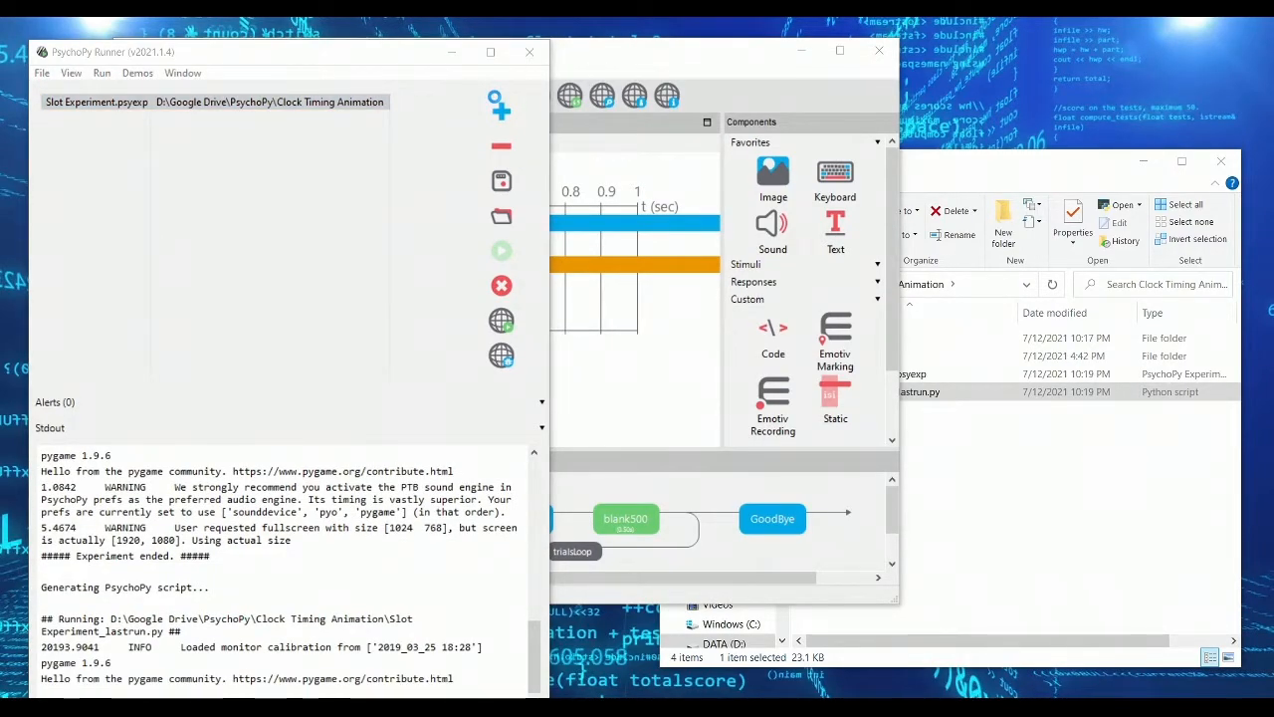
{"action": "left_click", "coordinate": [501, 250]}
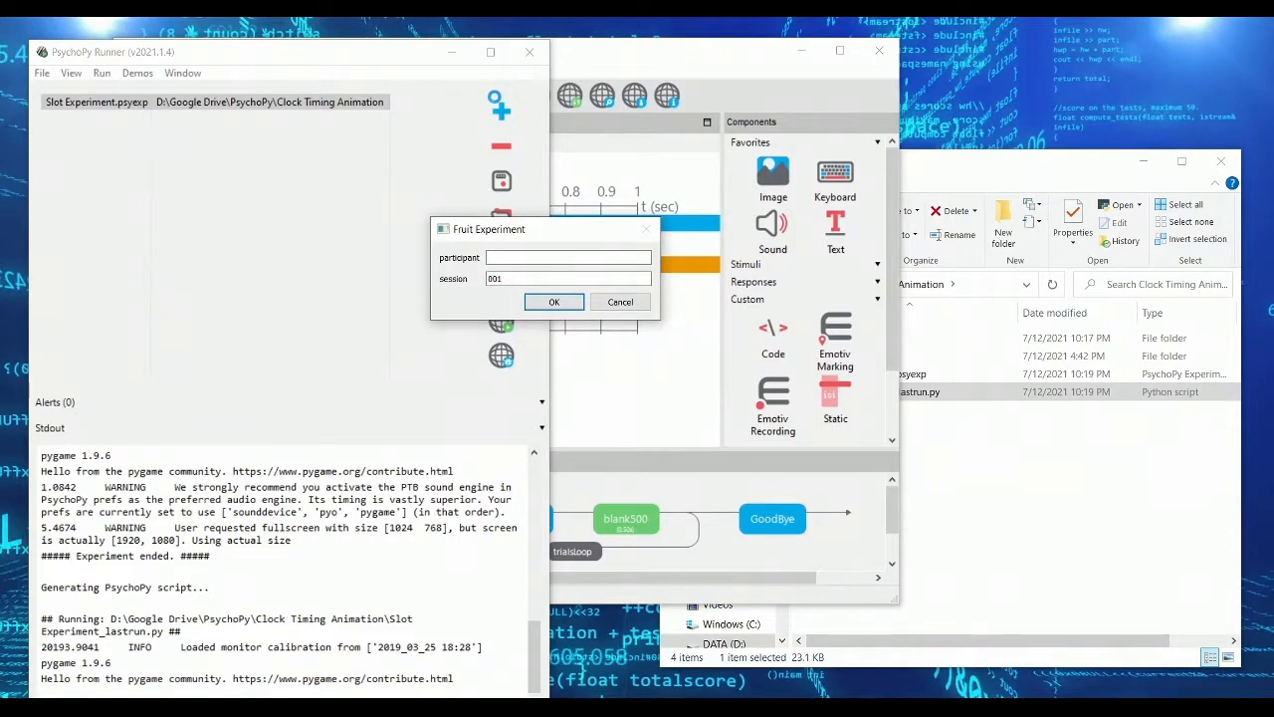
{"action": "left_click", "coordinate": [553, 302]}
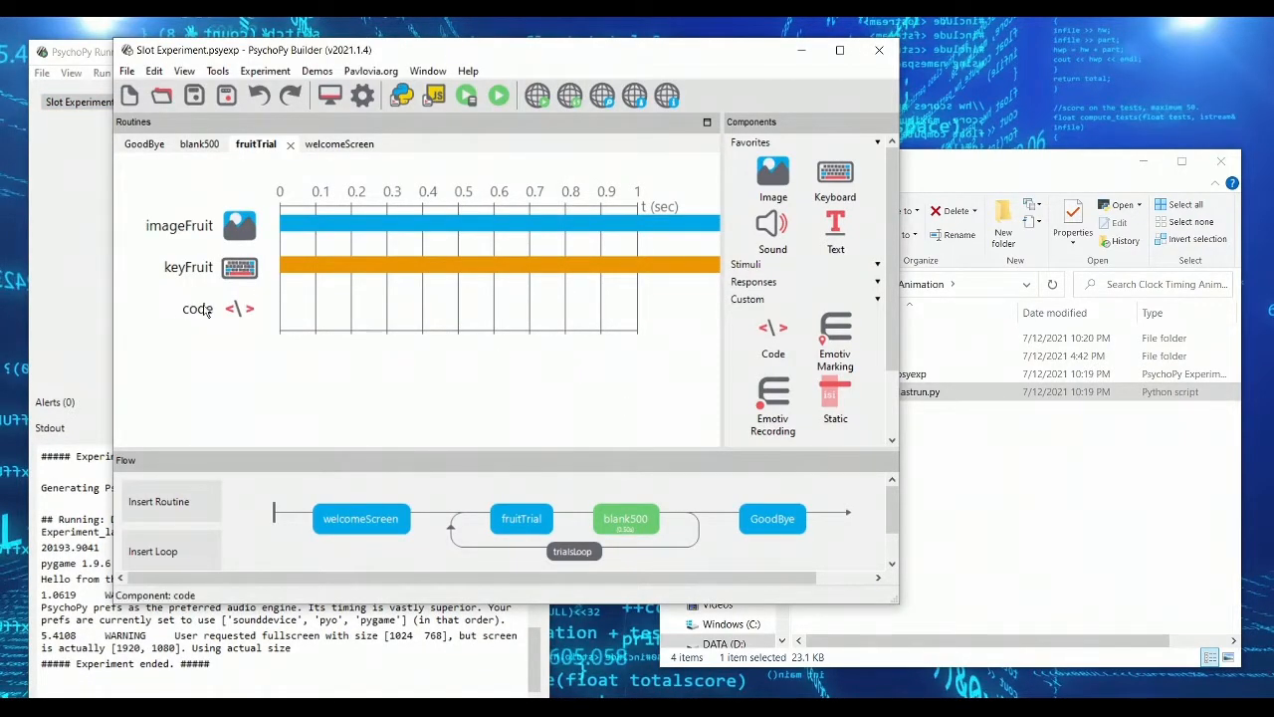
Step: Add print("t: " + str(t)) to the code component's Each Frame code
{"action": "double_click", "coordinate": [239, 309]}
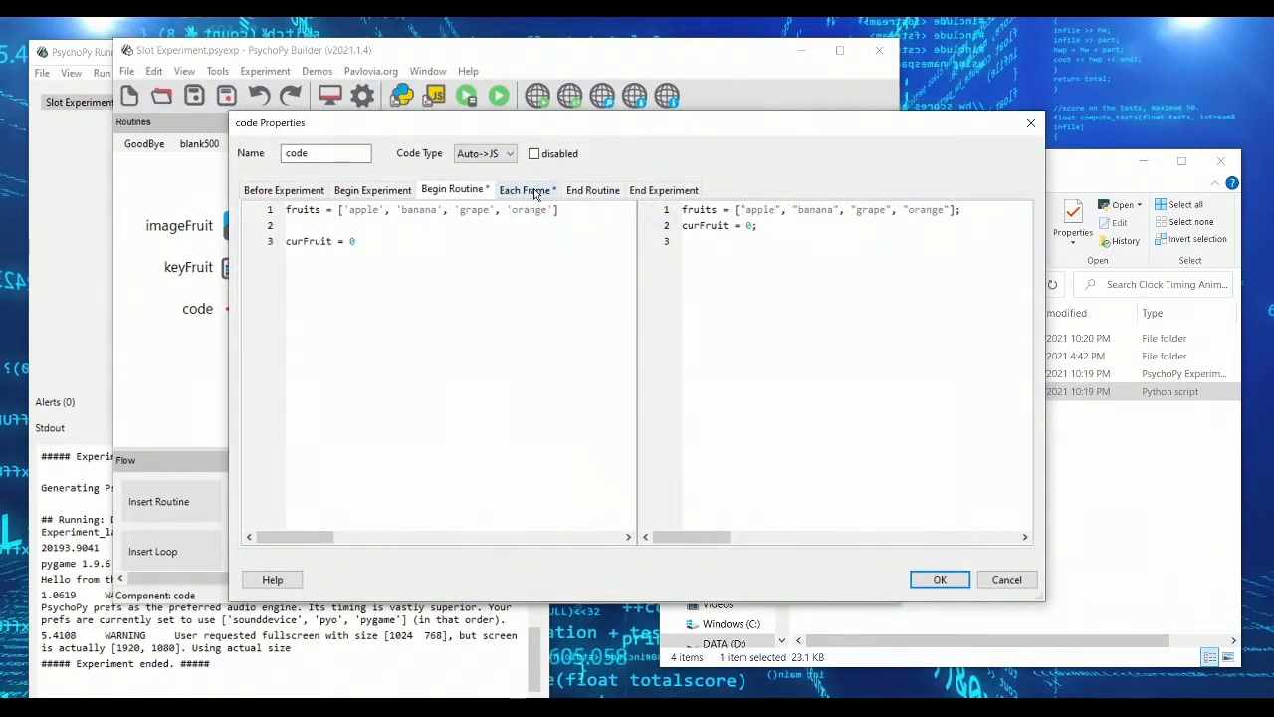
{"action": "left_click", "coordinate": [524, 190]}
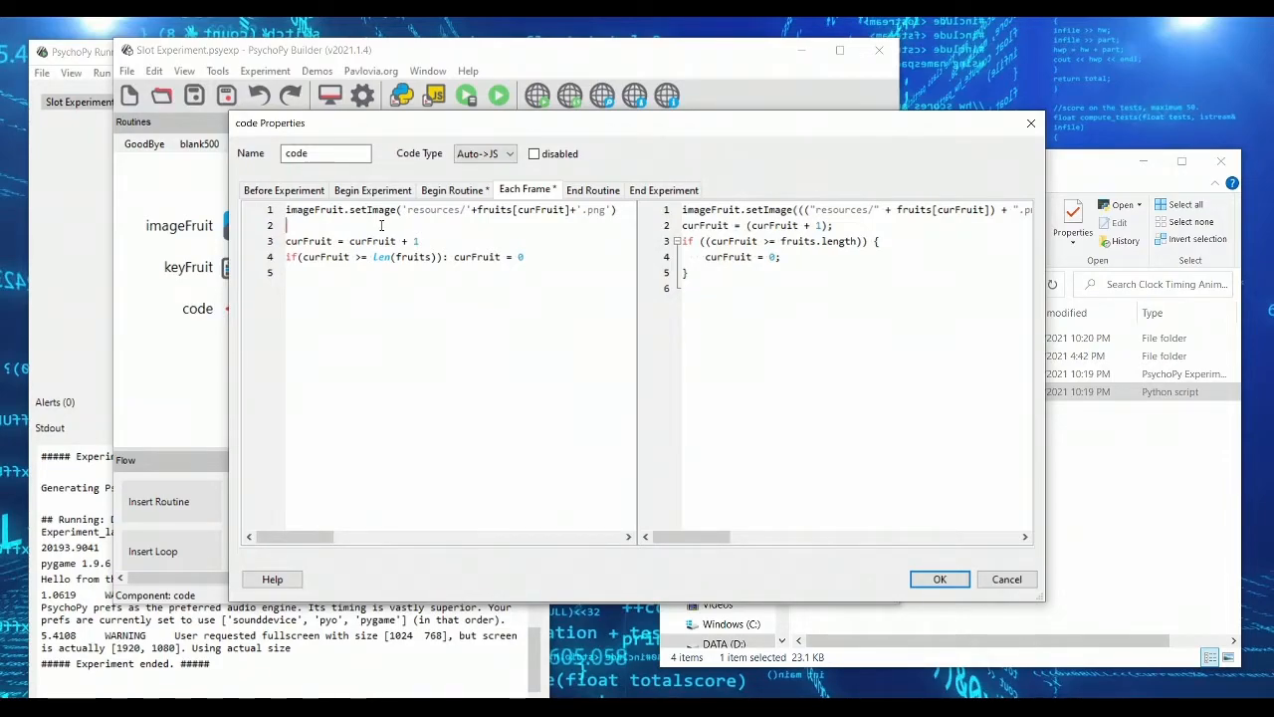
{"action": "type", "text": "t = 0"}
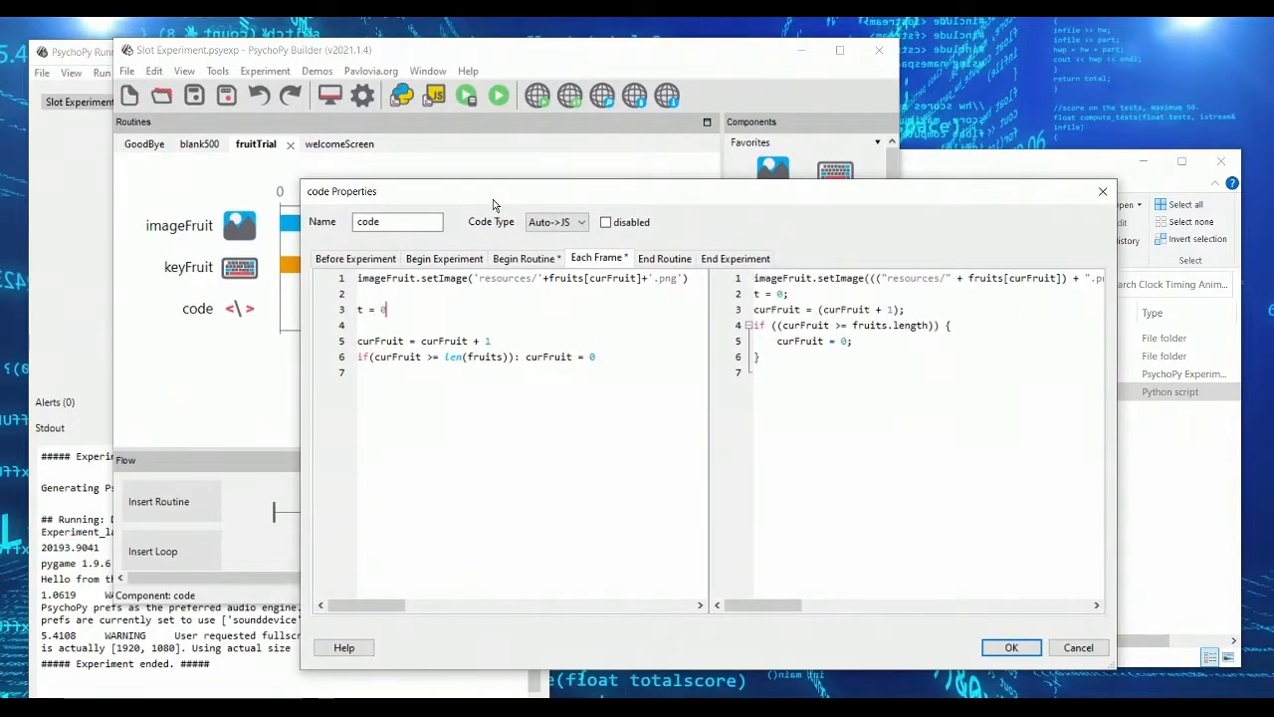
{"action": "type", "text": "1"}
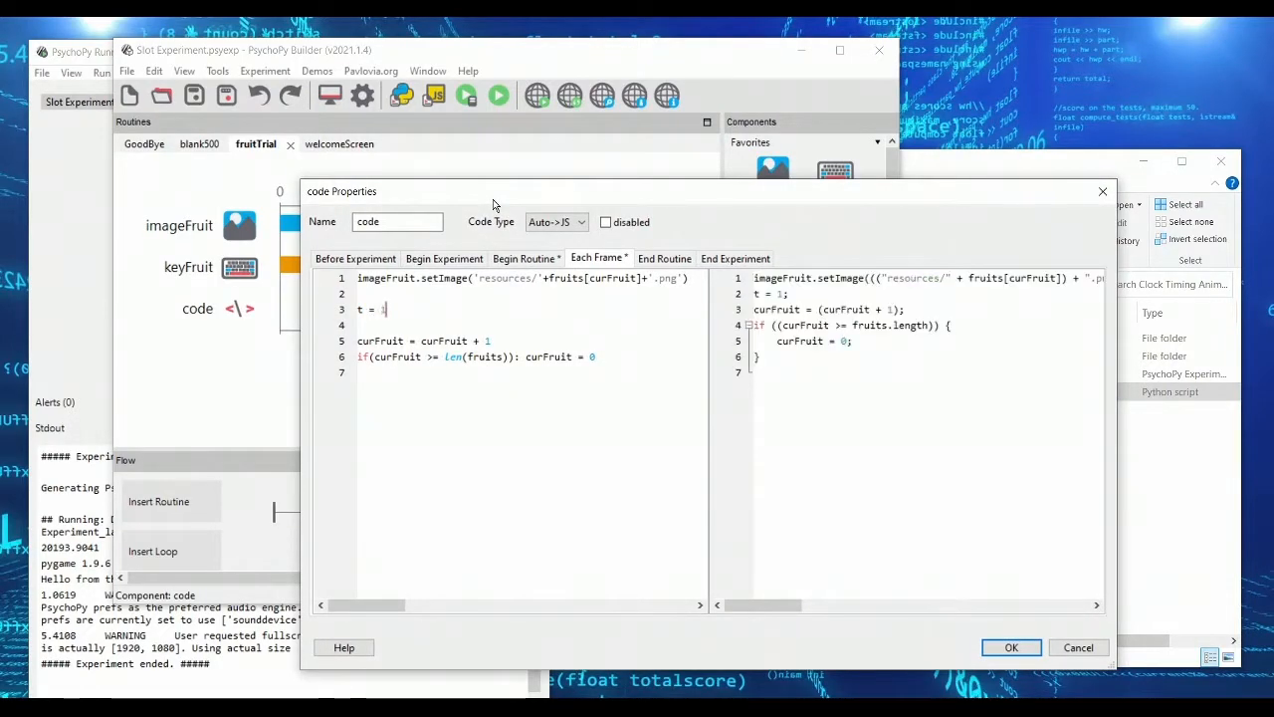
{"action": "type", "text": "2"}
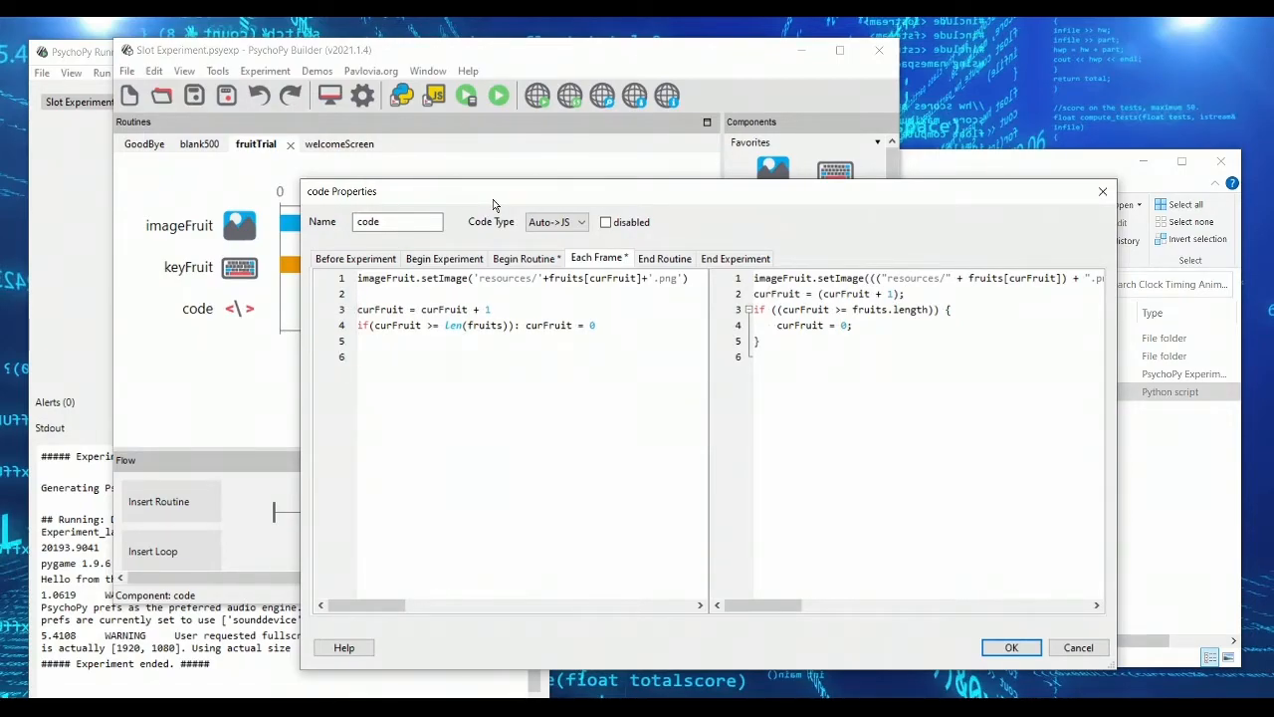
{"action": "type", "text": "print(s"}
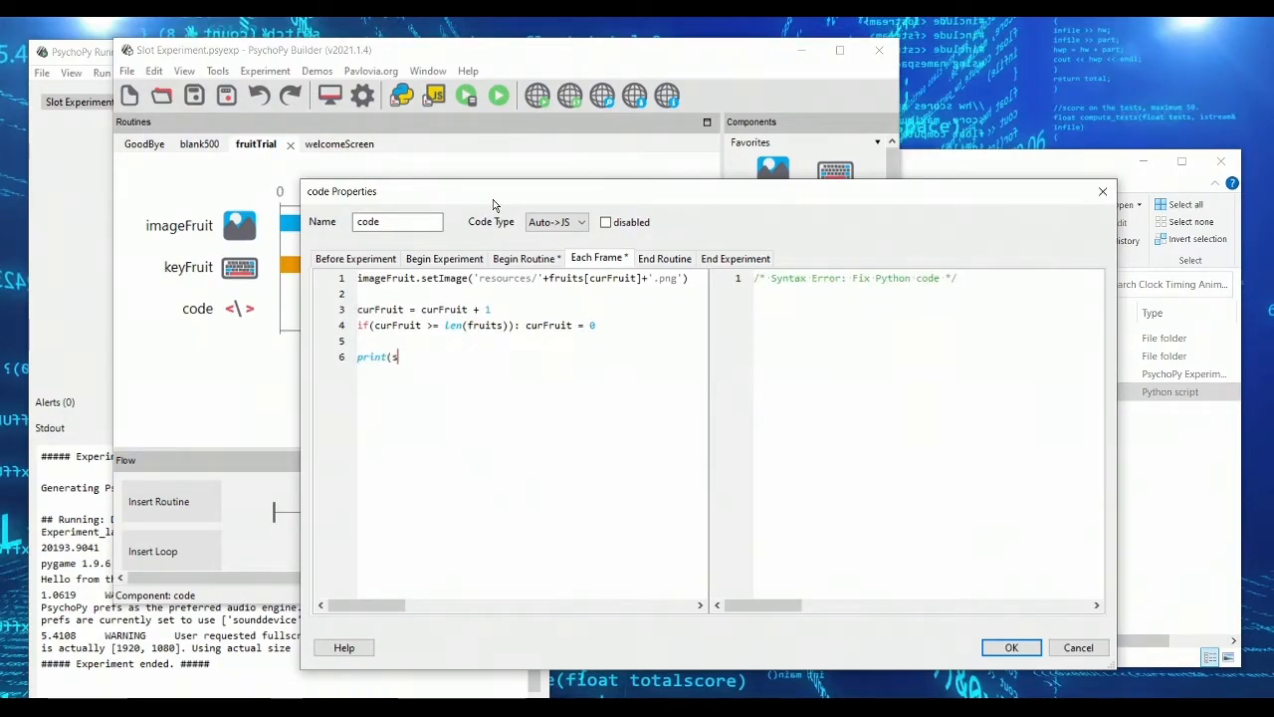
{"action": "type", "text": "tr(t)"}
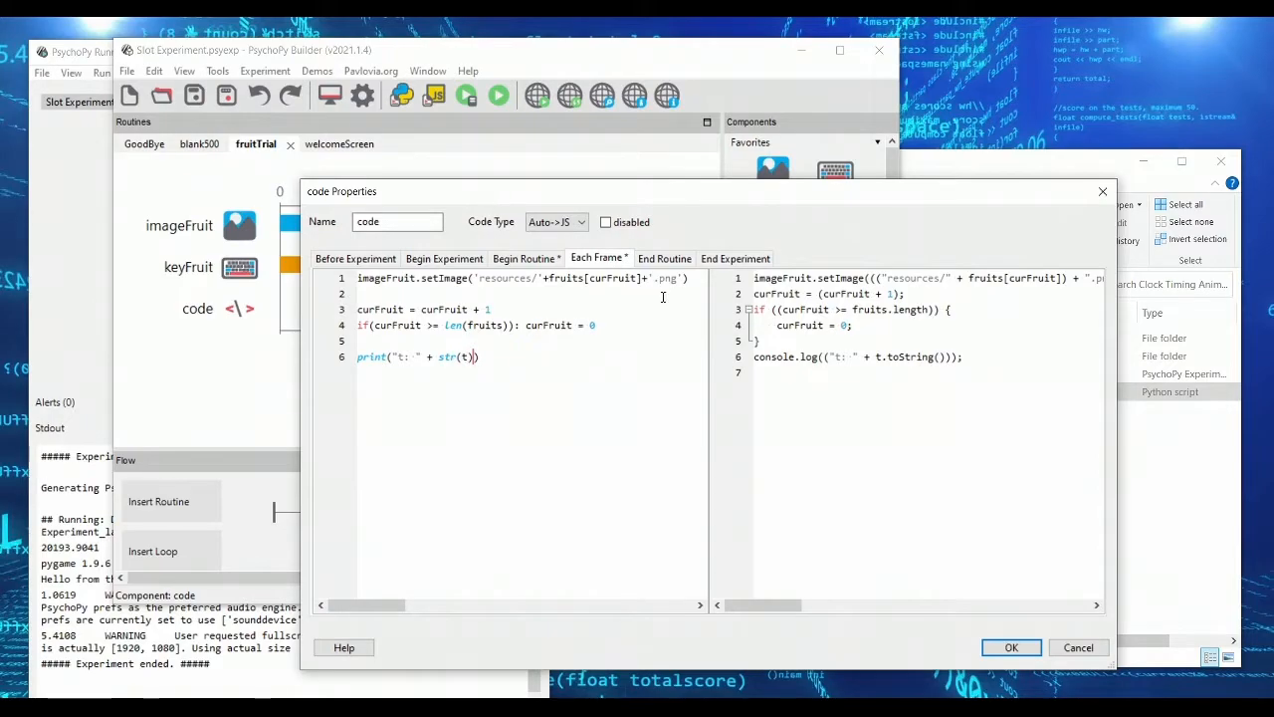
{"action": "left_click", "coordinate": [1011, 647]}
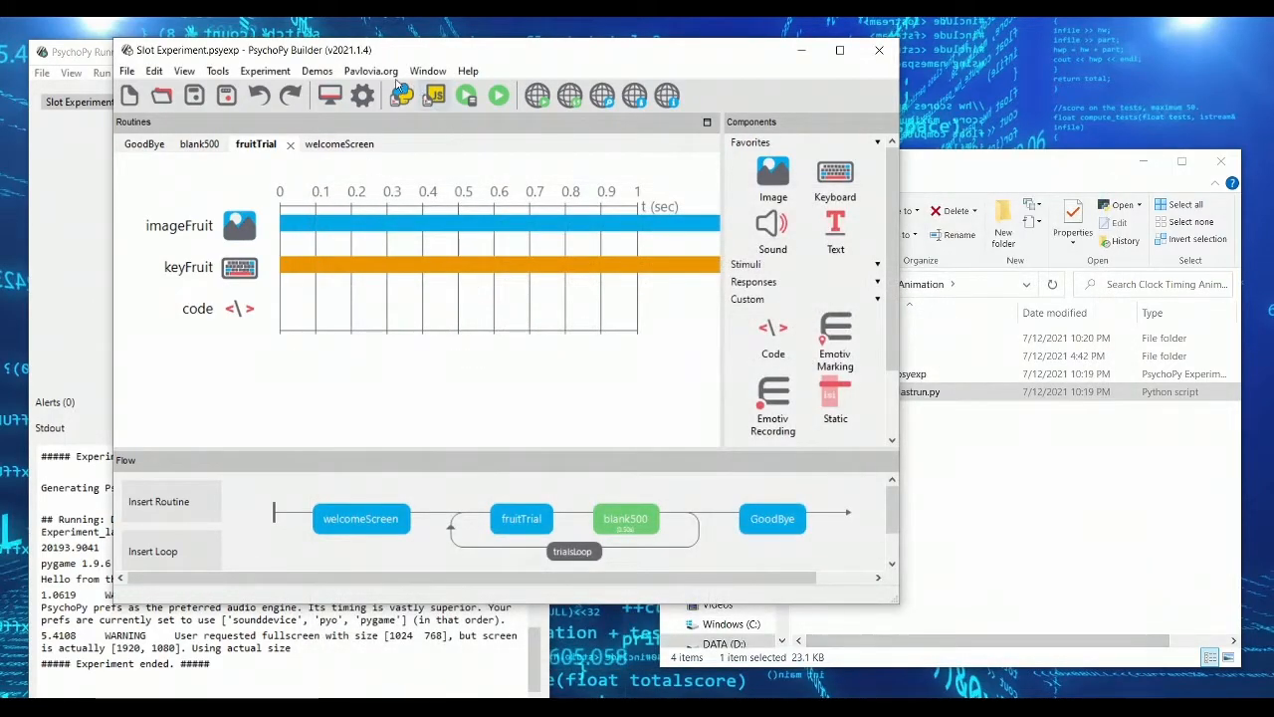
Step: Set the Experiment Settings window size width to 1280 pixels on the Screen tab
{"action": "left_click", "coordinate": [362, 95]}
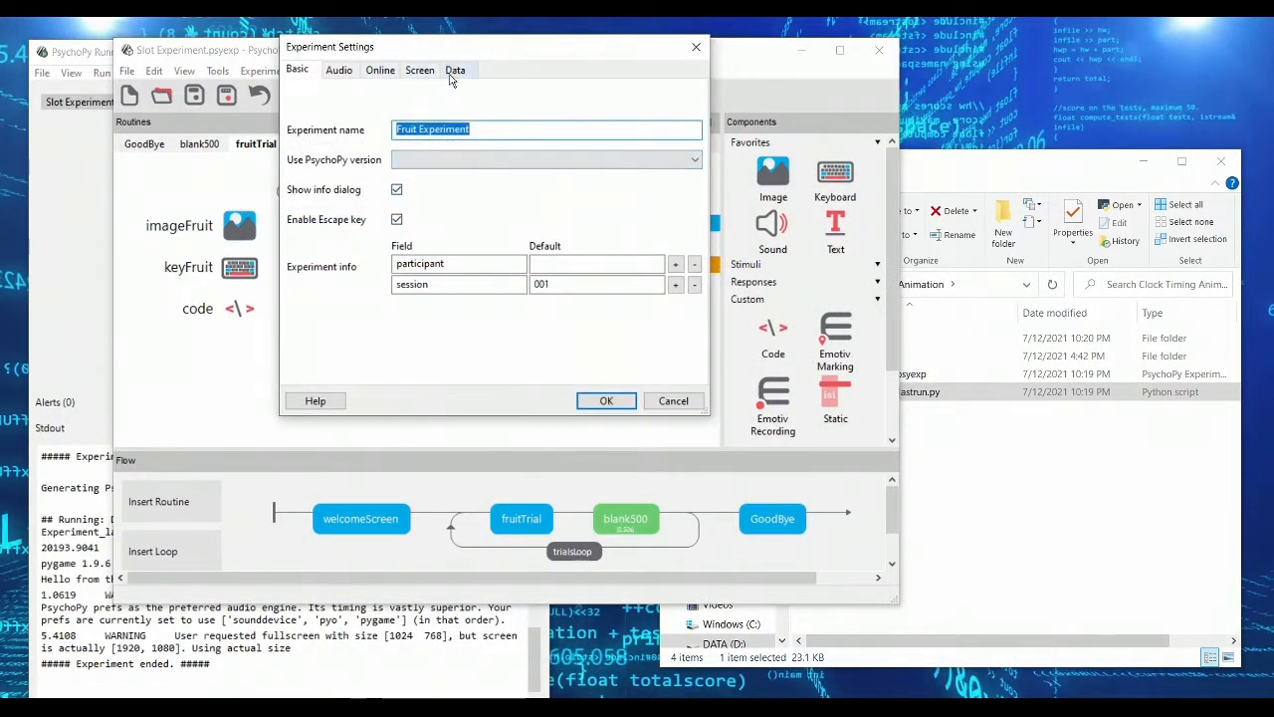
{"action": "left_click", "coordinate": [455, 68]}
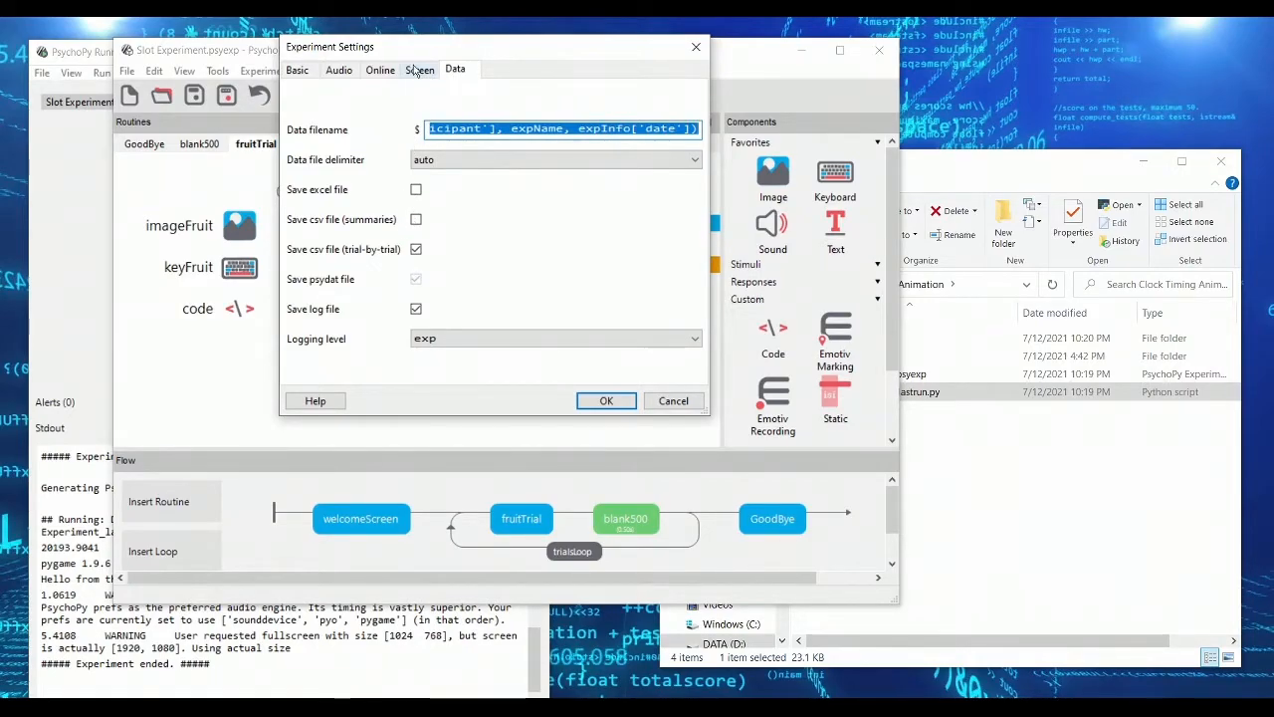
{"action": "left_click", "coordinate": [419, 69]}
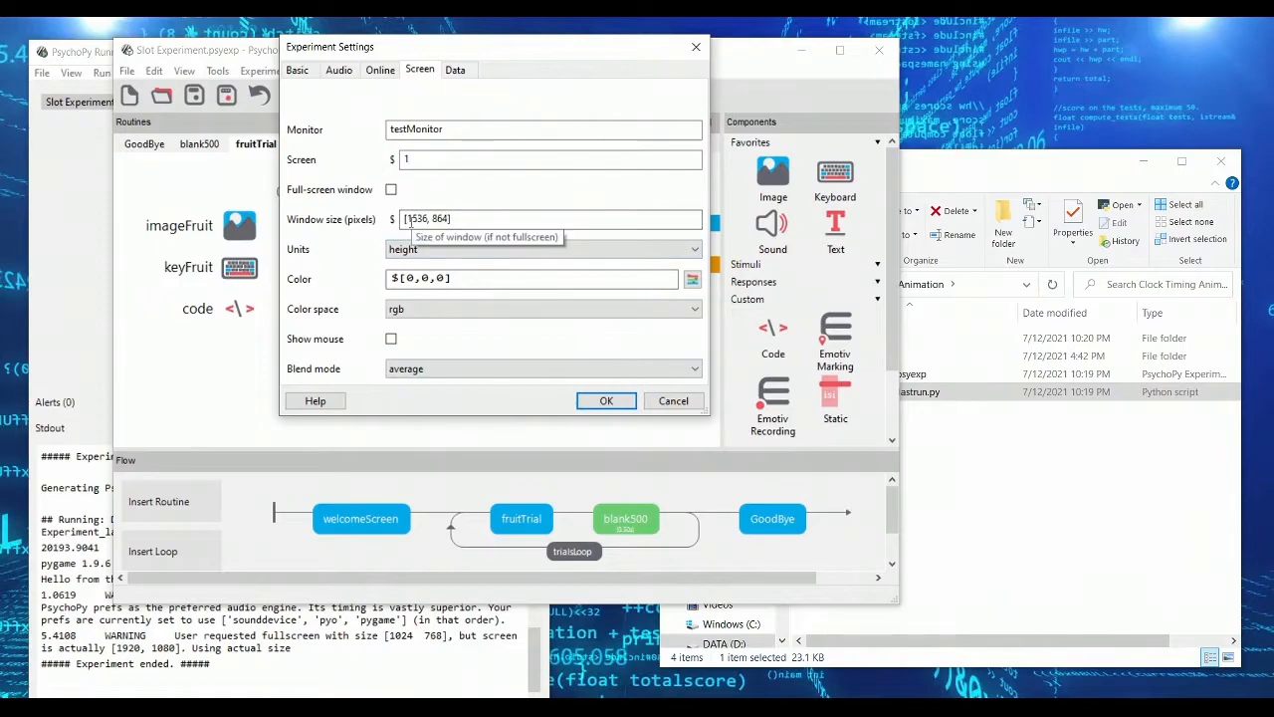
{"action": "type", "text": "1280]"}
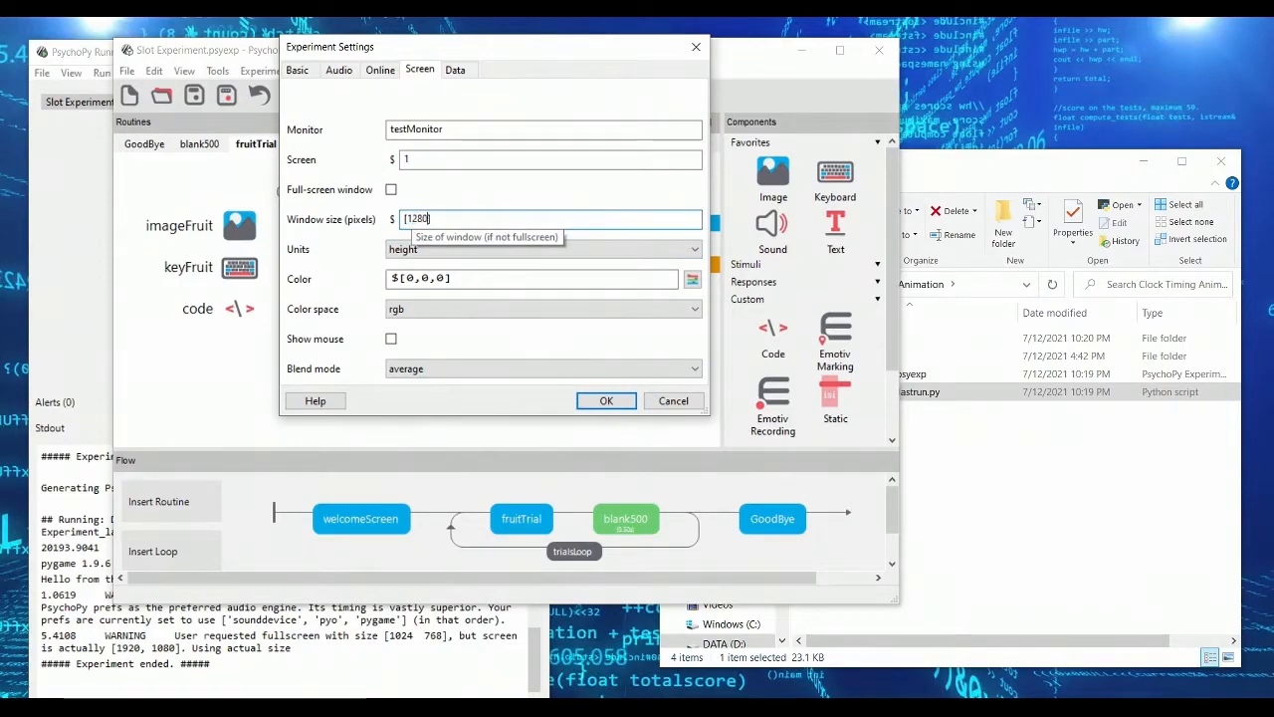
{"action": "left_click", "coordinate": [606, 400]}
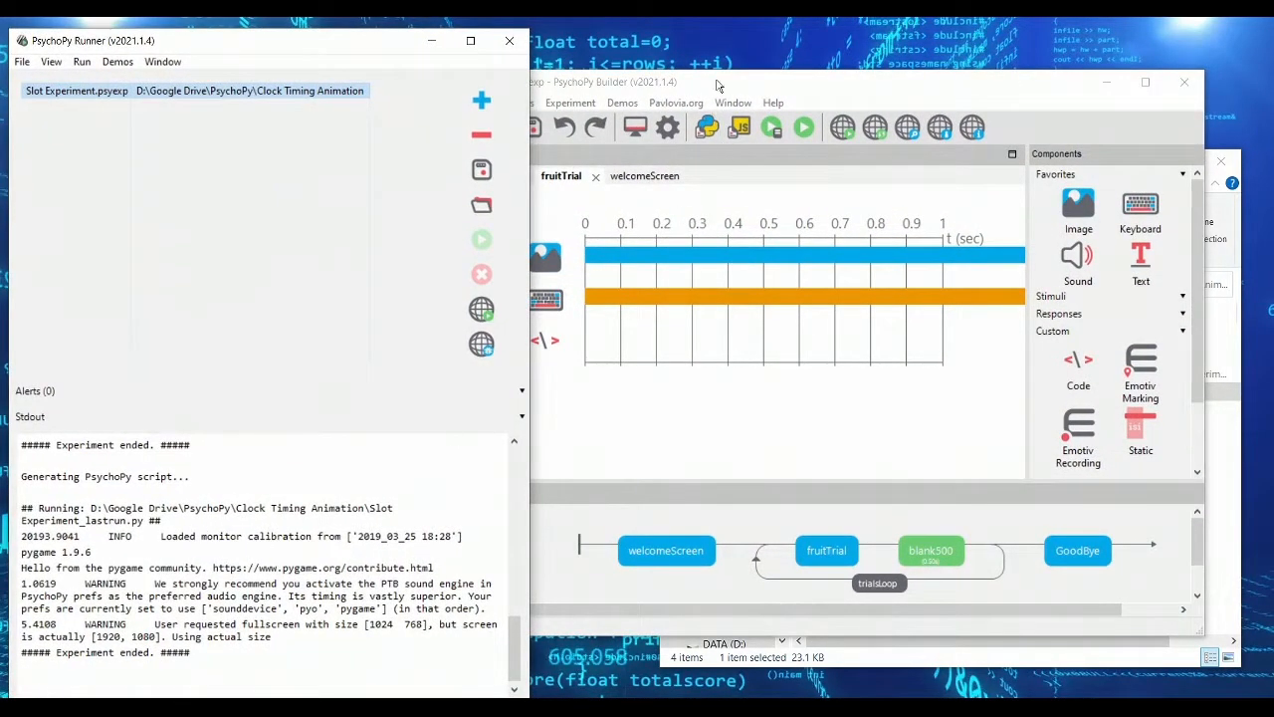
Step: Run the experiment with default info, watching t values print, then end the run
{"action": "left_click", "coordinate": [803, 127]}
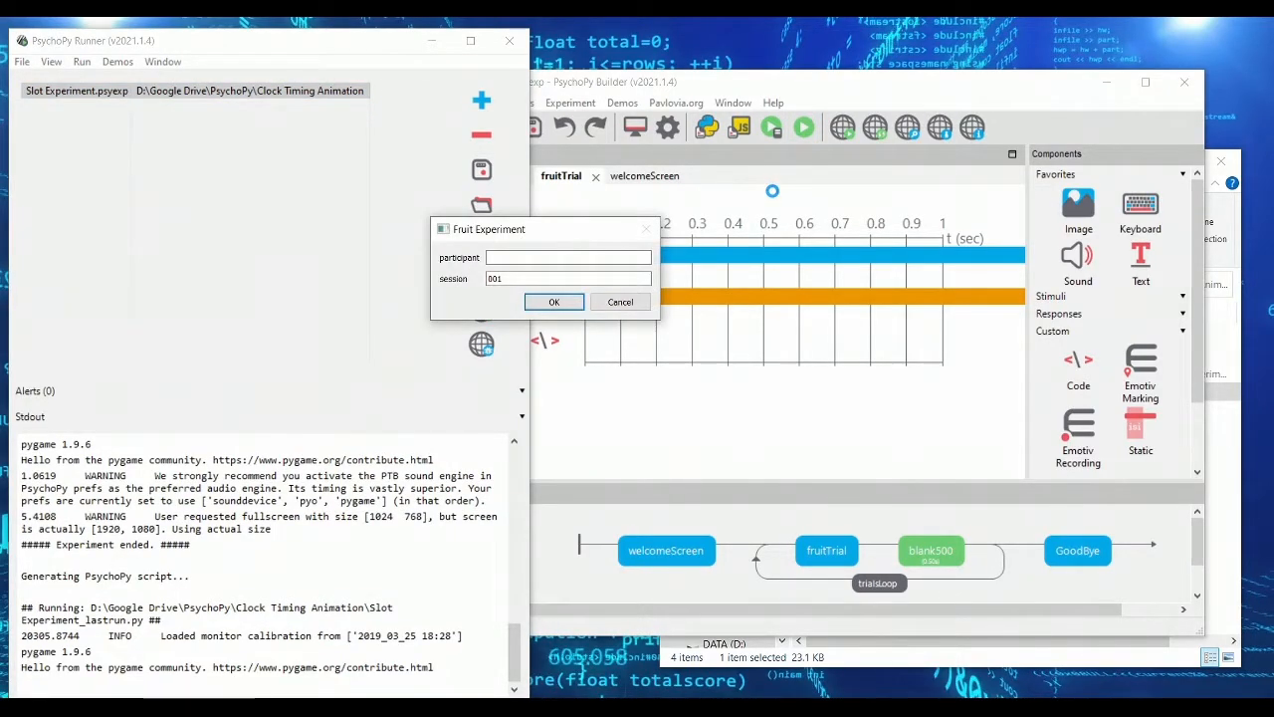
{"action": "left_click", "coordinate": [554, 302]}
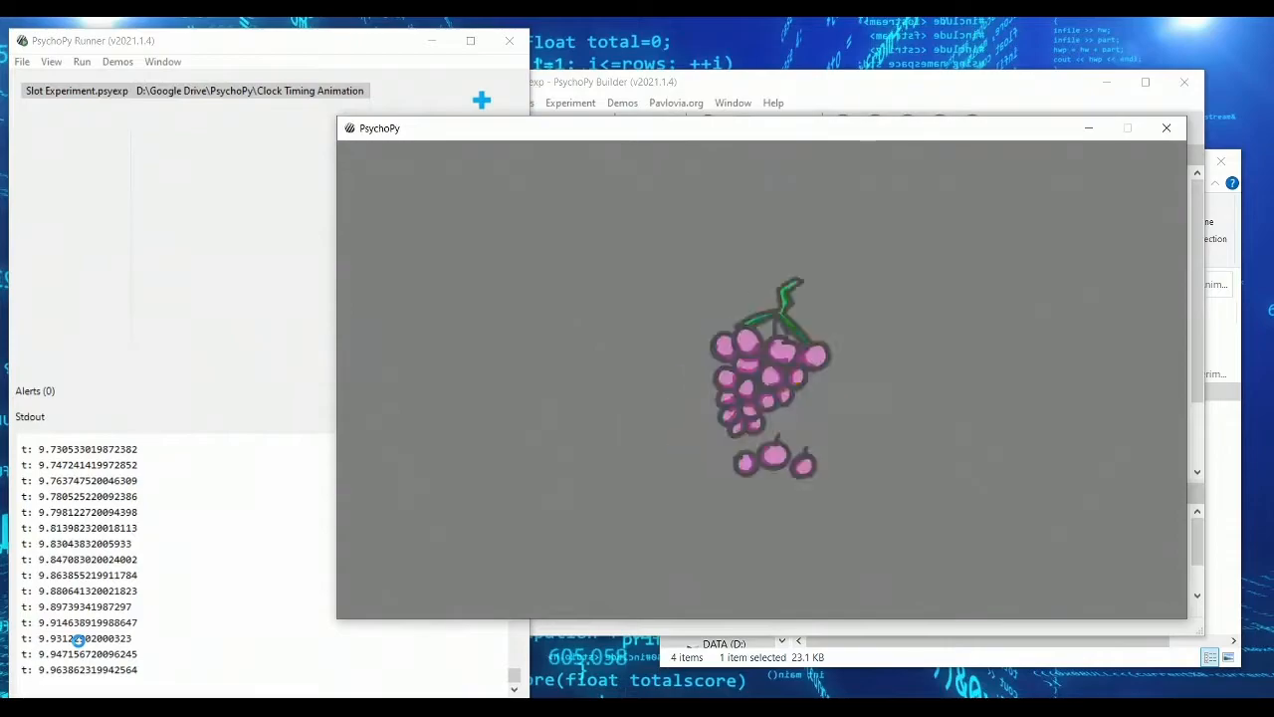
{"action": "left_click", "coordinate": [1166, 128]}
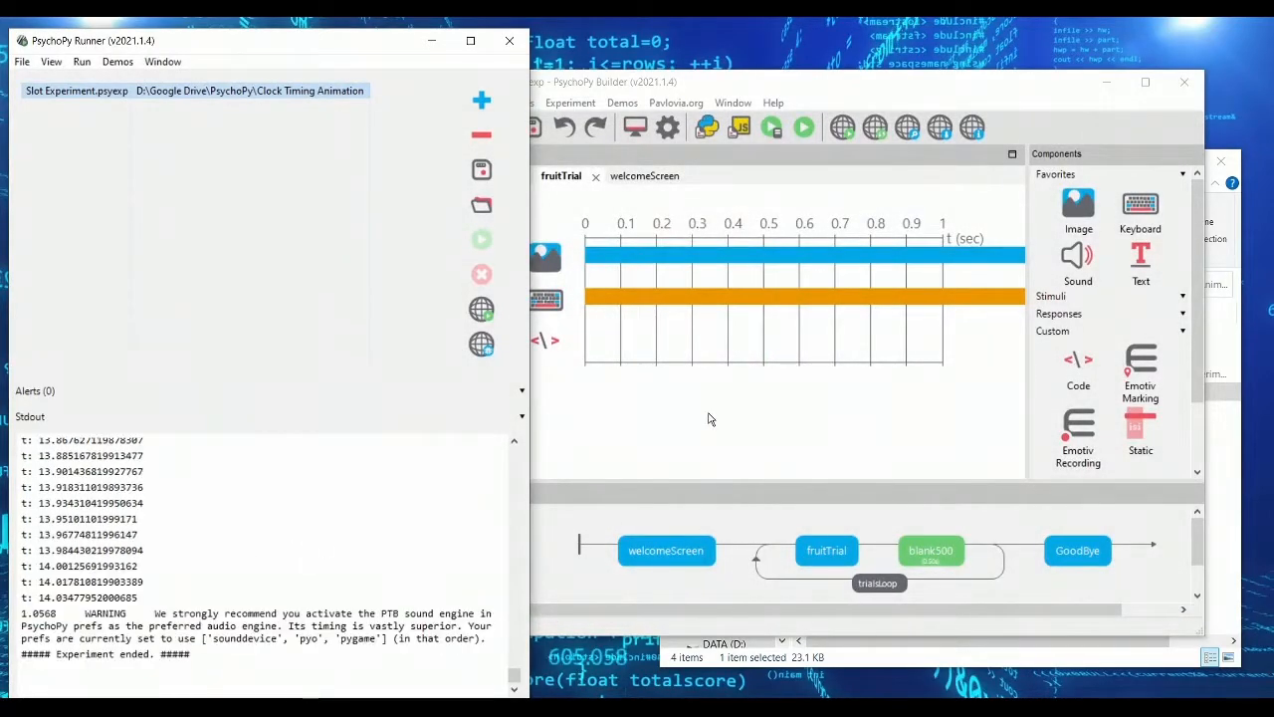
{"action": "double_click", "coordinate": [544, 299]}
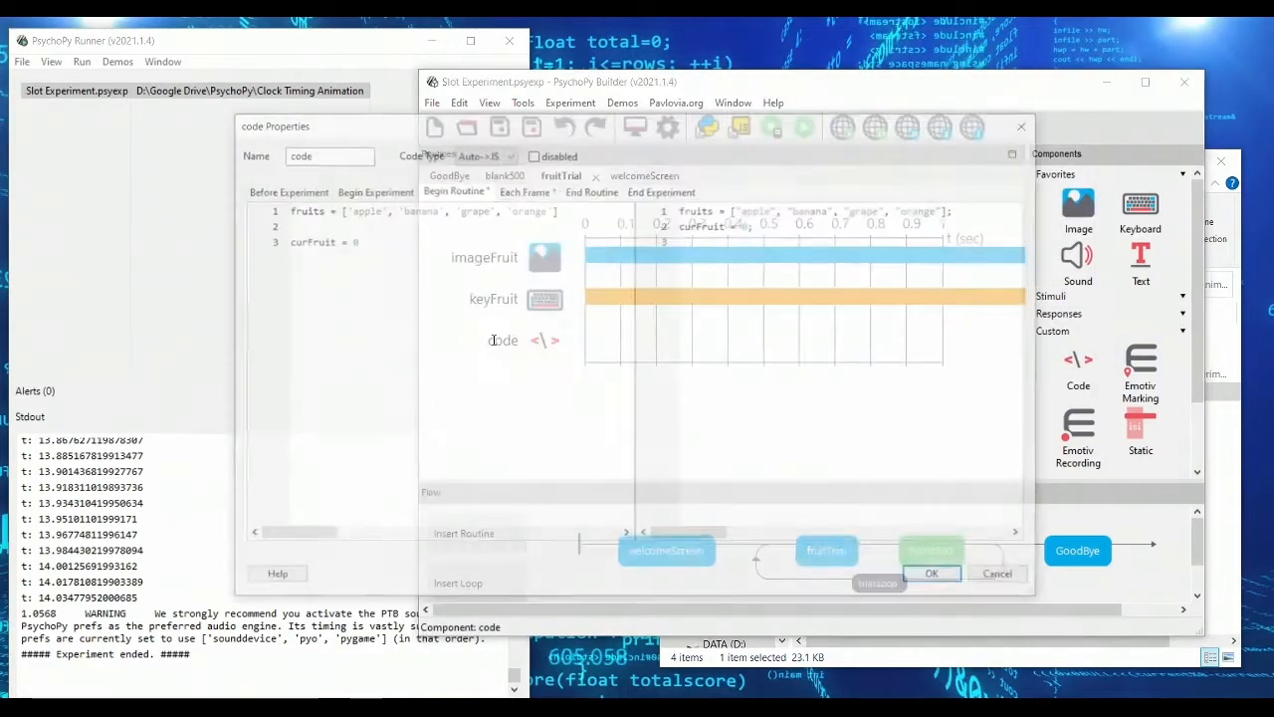
Step: Initialize nextFruitTime = 0 in the code component's Begin Routine code
{"action": "left_click", "coordinate": [525, 190]}
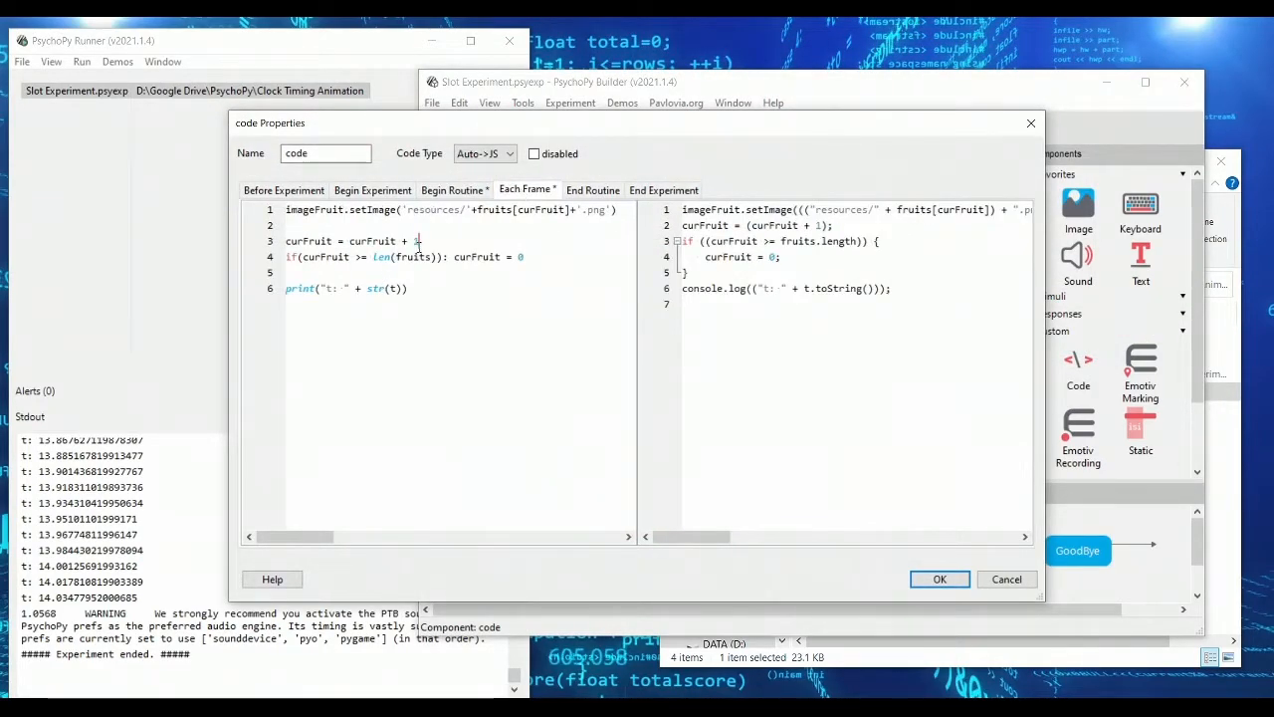
{"action": "left_click", "coordinate": [454, 190]}
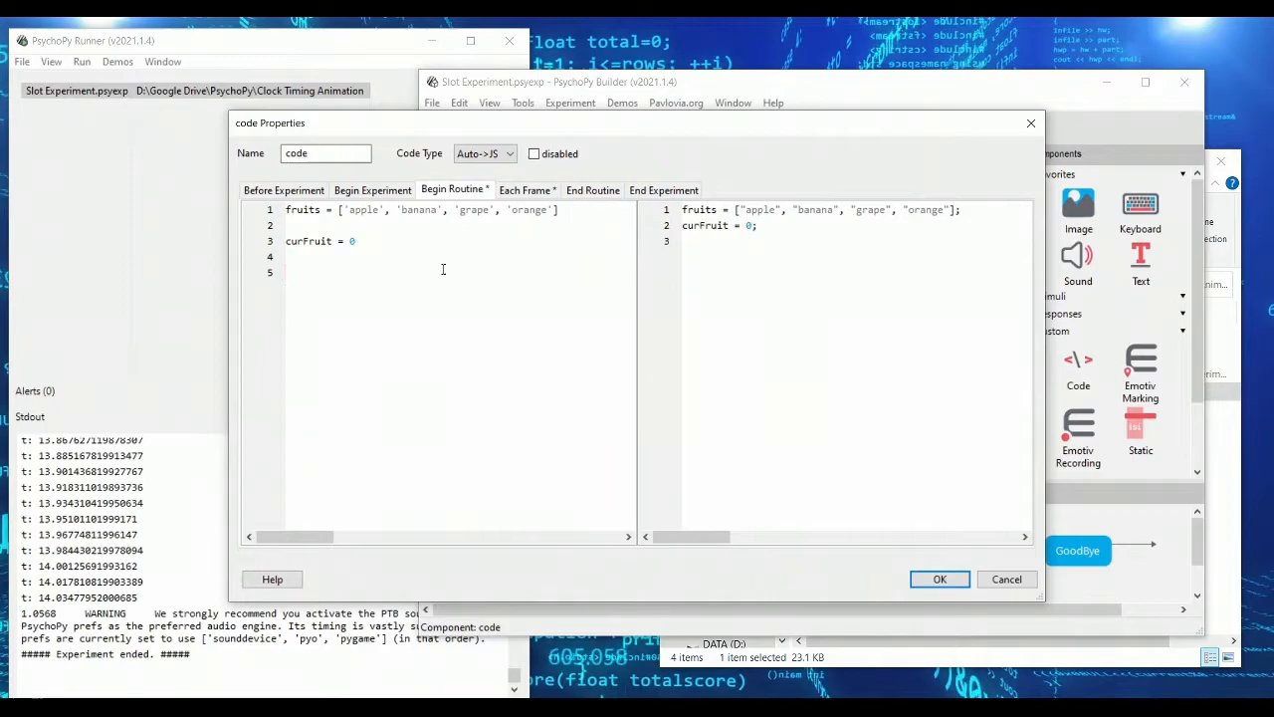
{"action": "type", "text": "nextFruitTime"}
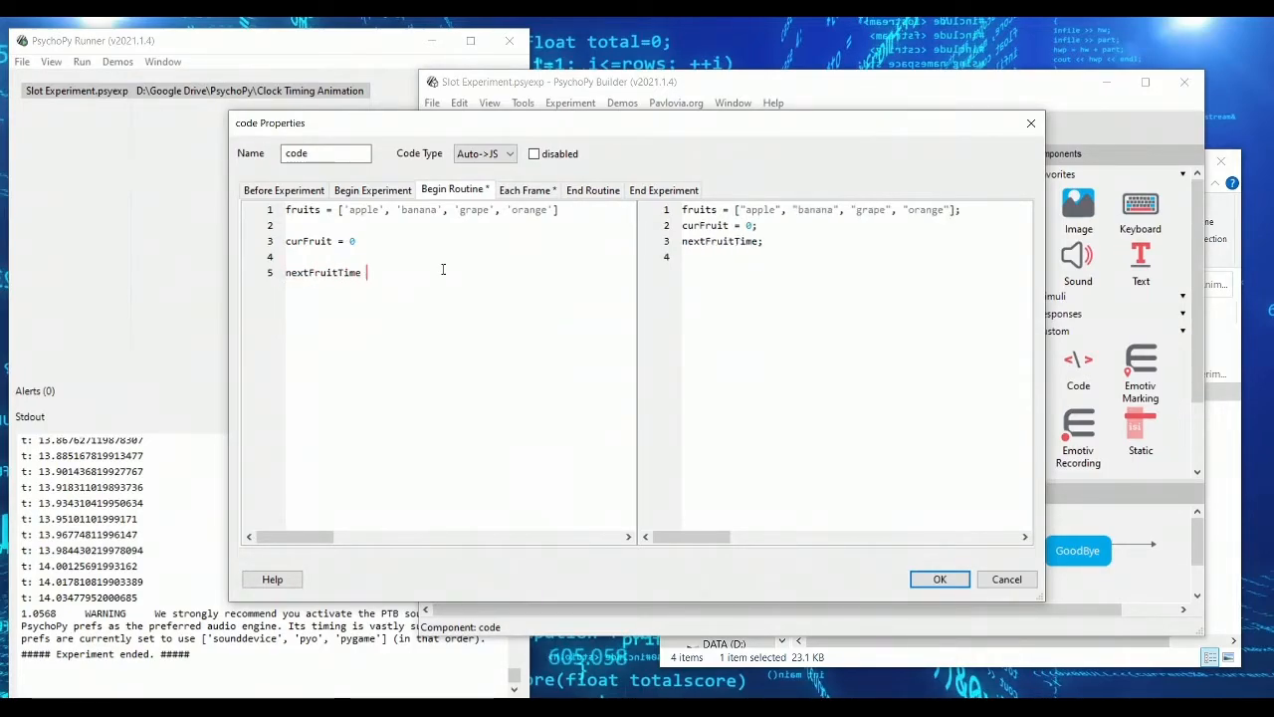
{"action": "type", "text": "= 0"}
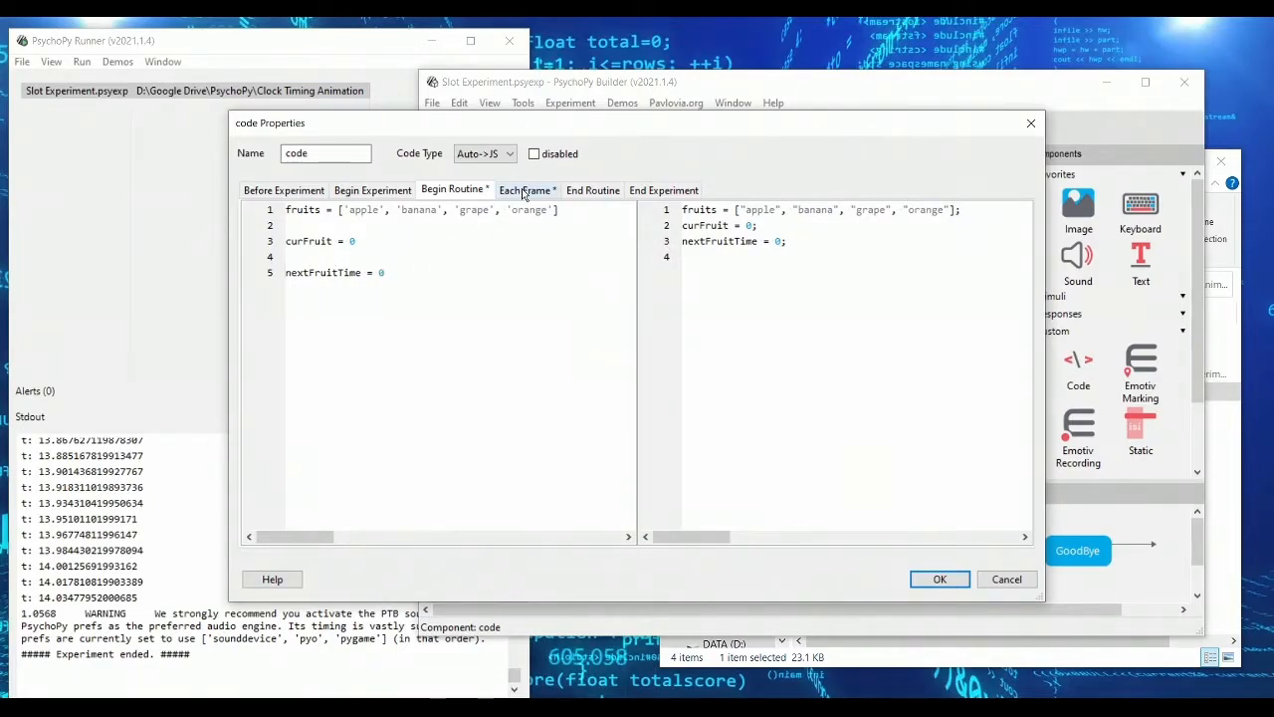
Step: In Each Frame, wrap the fruit update in if(t >= nextFruitTime): advancing it by .5
{"action": "left_click", "coordinate": [524, 190]}
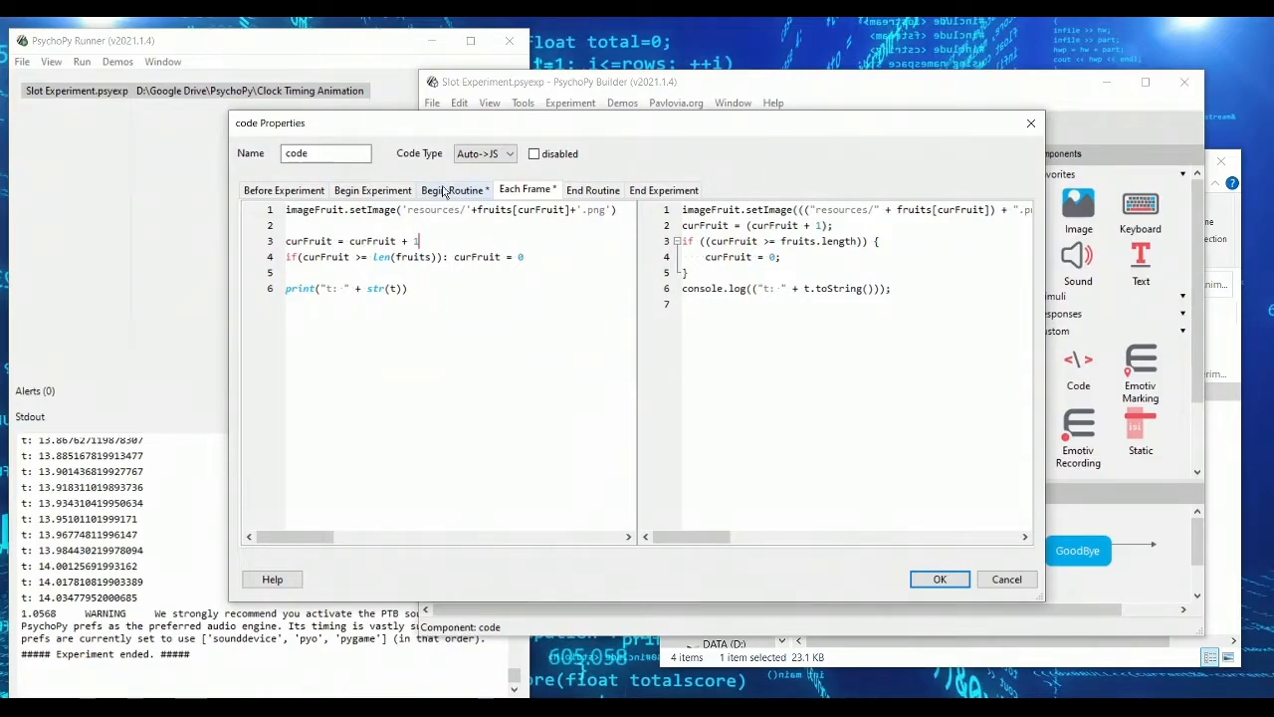
{"action": "left_click", "coordinate": [452, 189]}
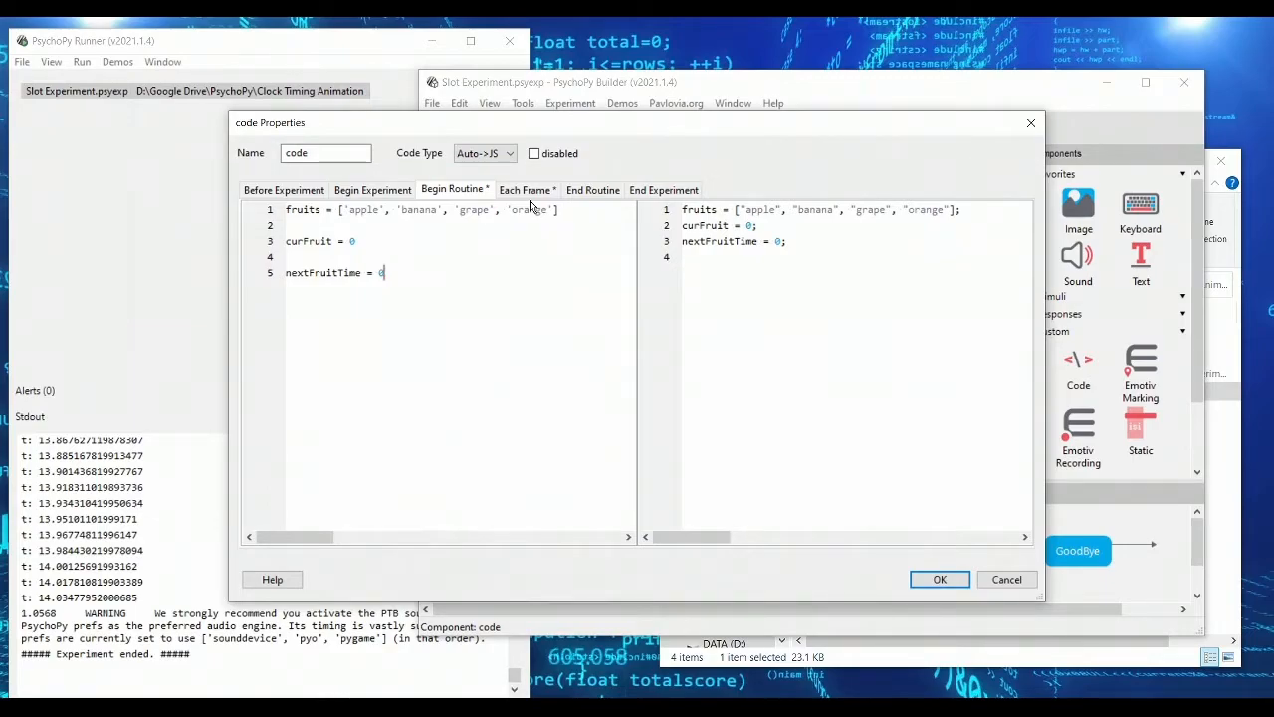
{"action": "left_click", "coordinate": [524, 189]}
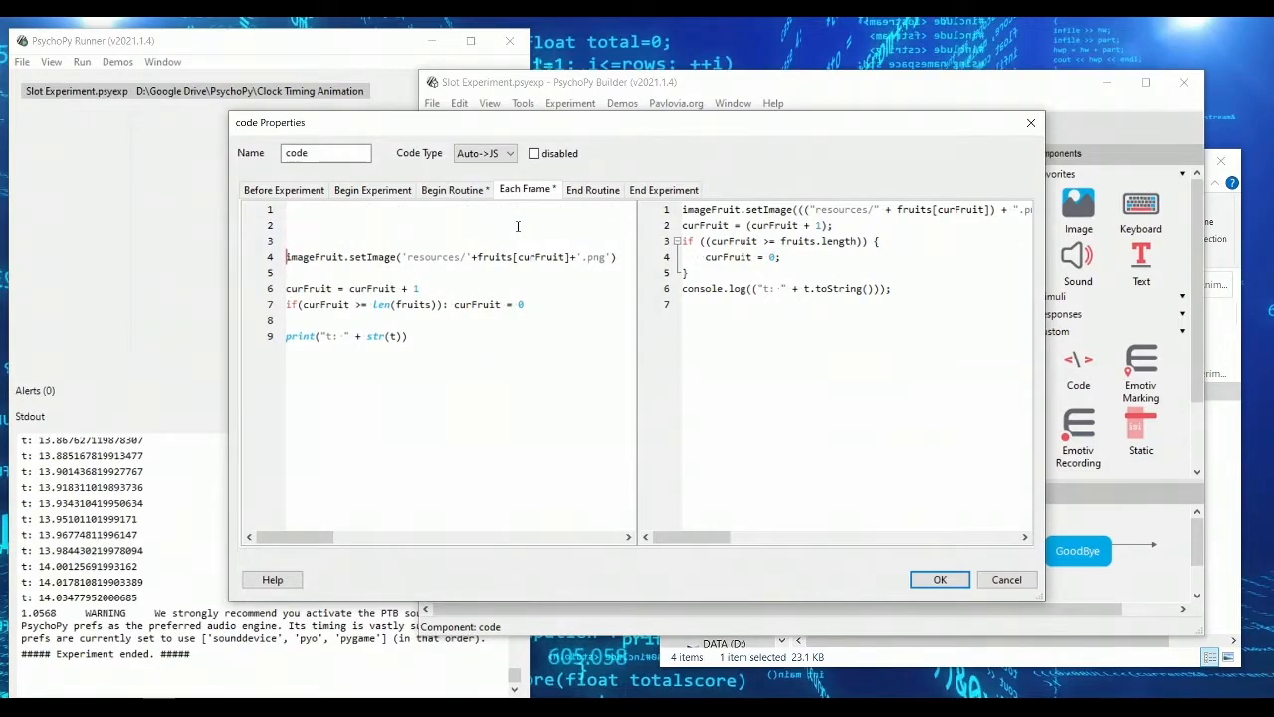
{"action": "type", "text": "if(t"}
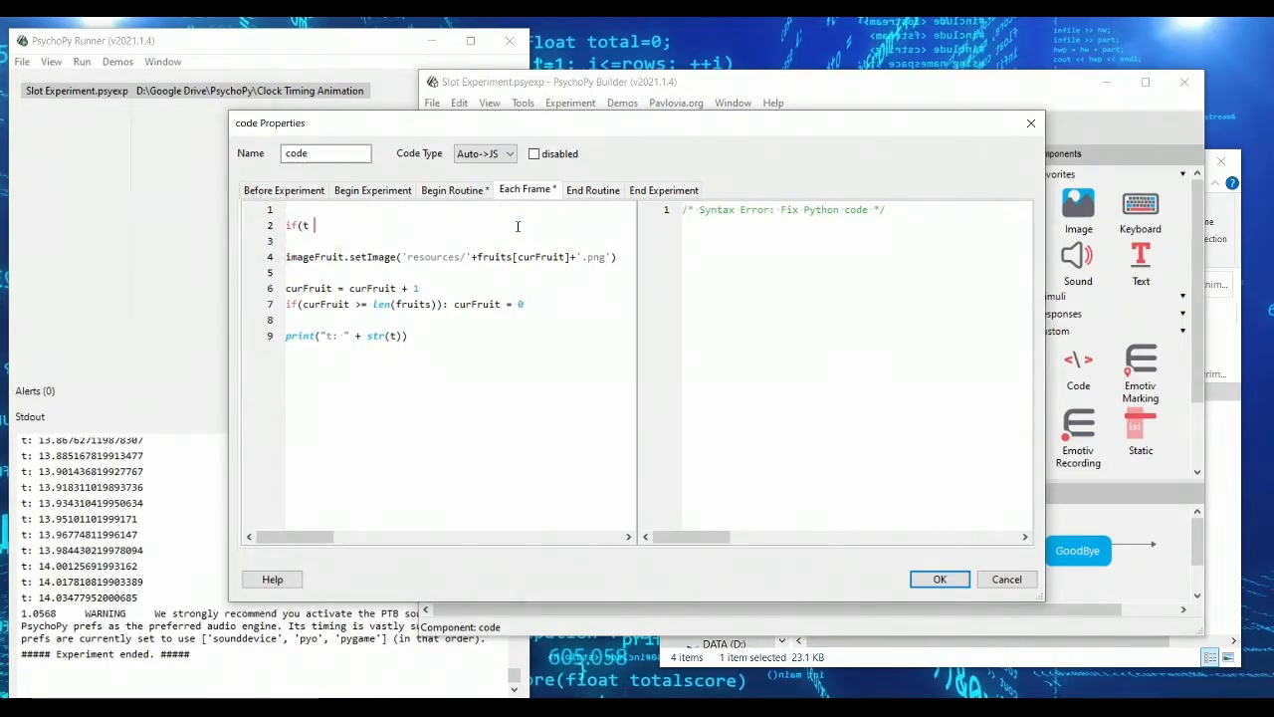
{"action": "type", "text": ">= next"}
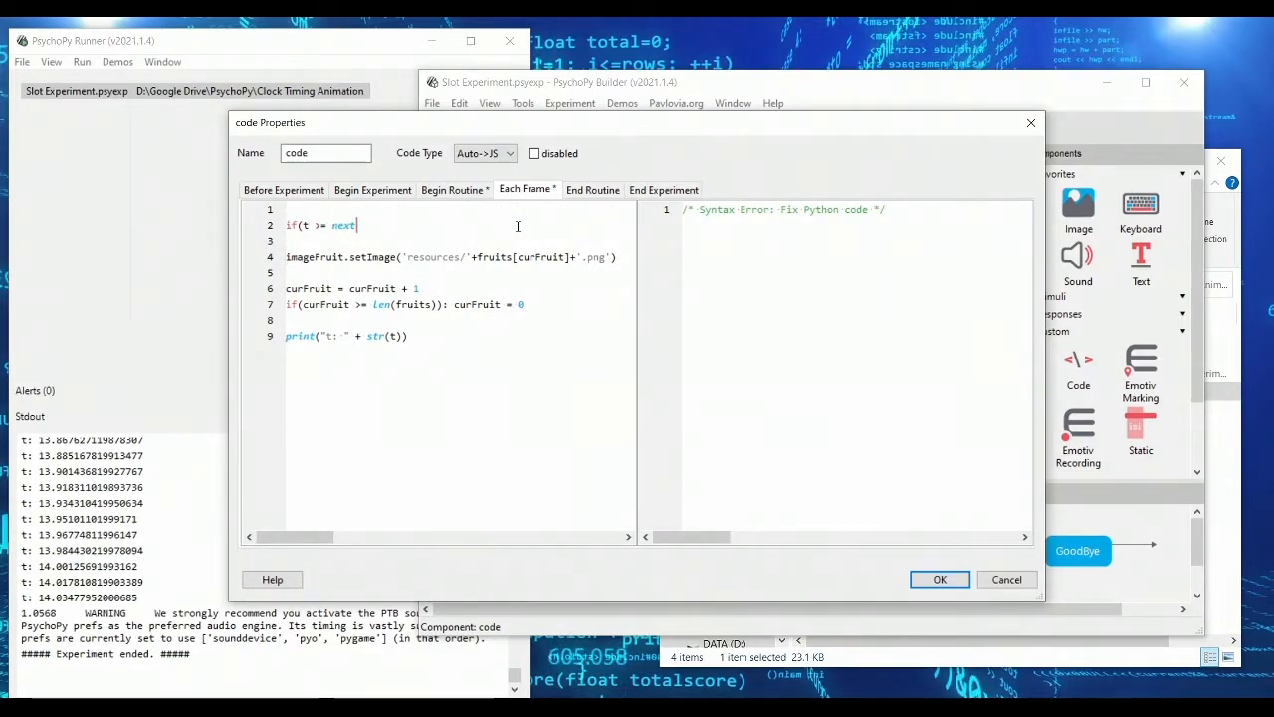
{"action": "type", "text": "FruitTime):"}
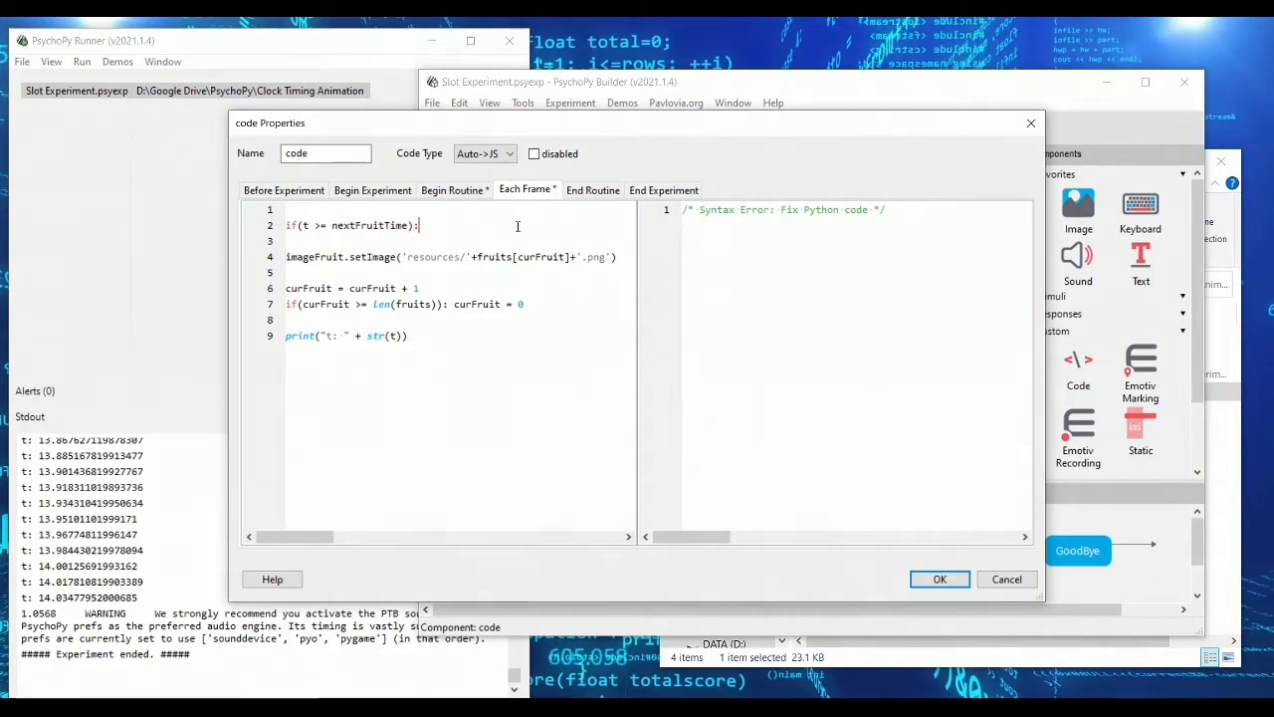
{"action": "type", "text": "nextFruitTime ="}
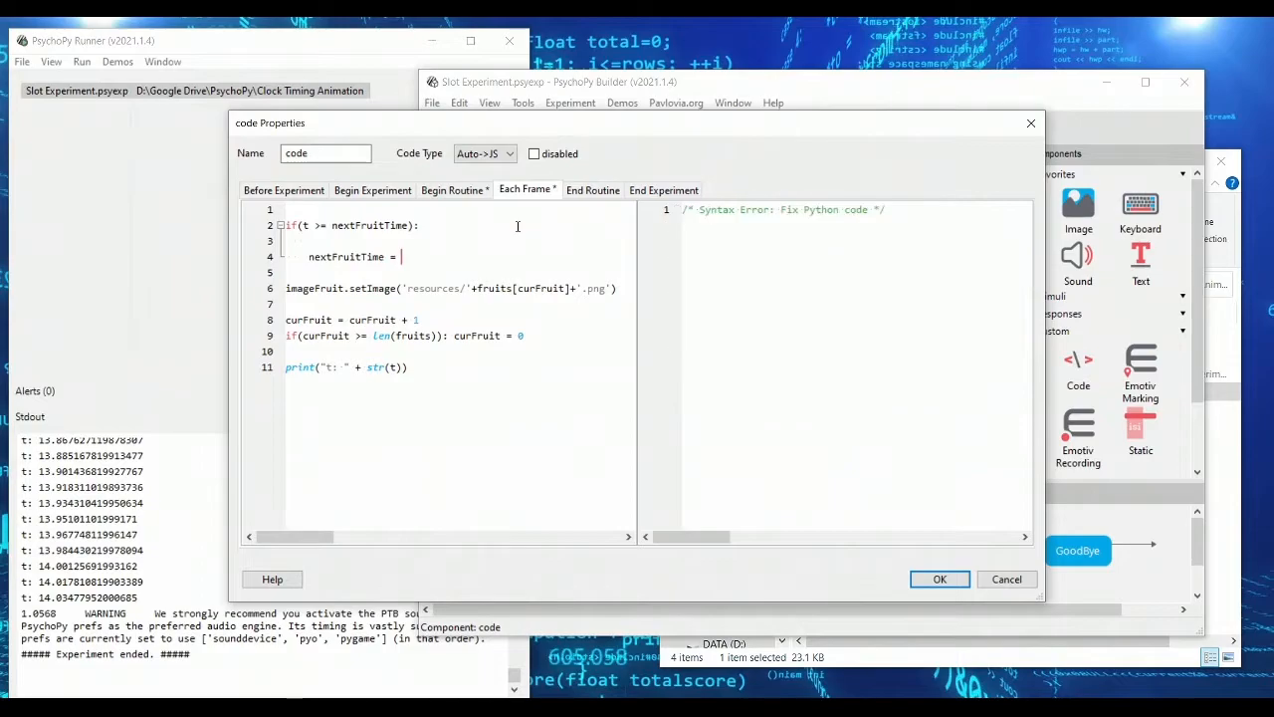
{"action": "type", "text": "nextFruitTime + .5"}
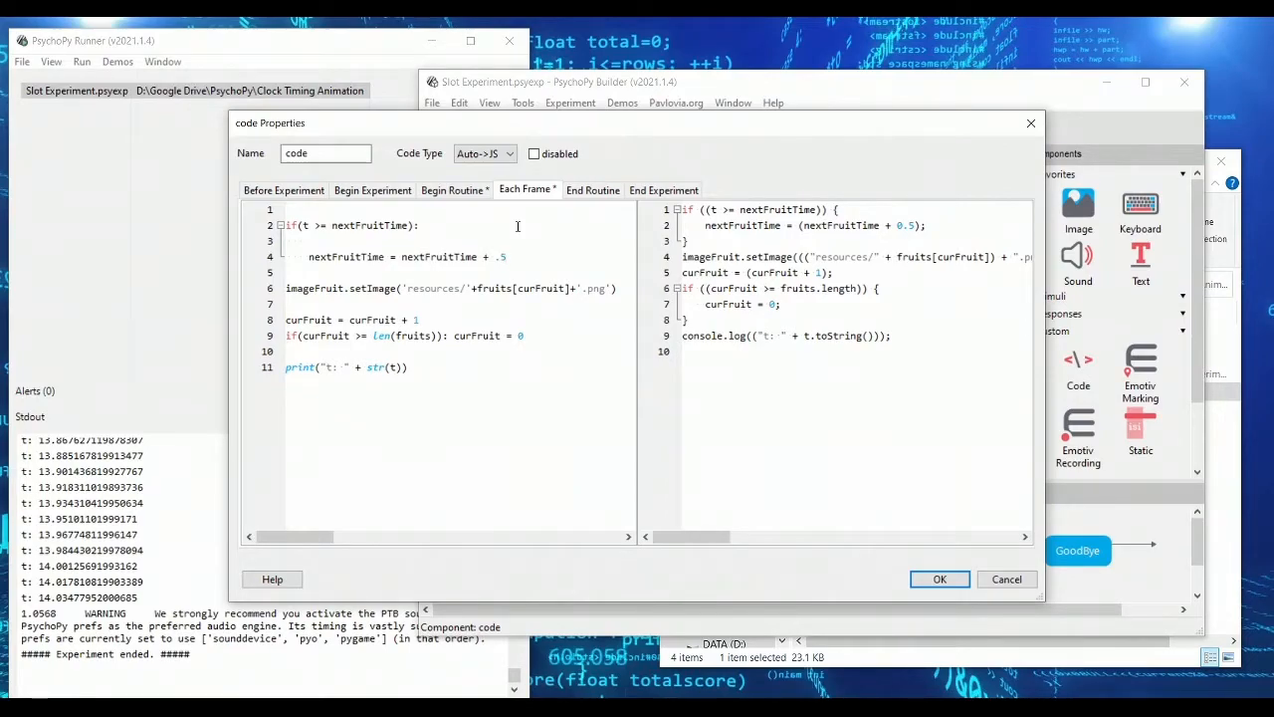
{"action": "key", "text": "Return"}
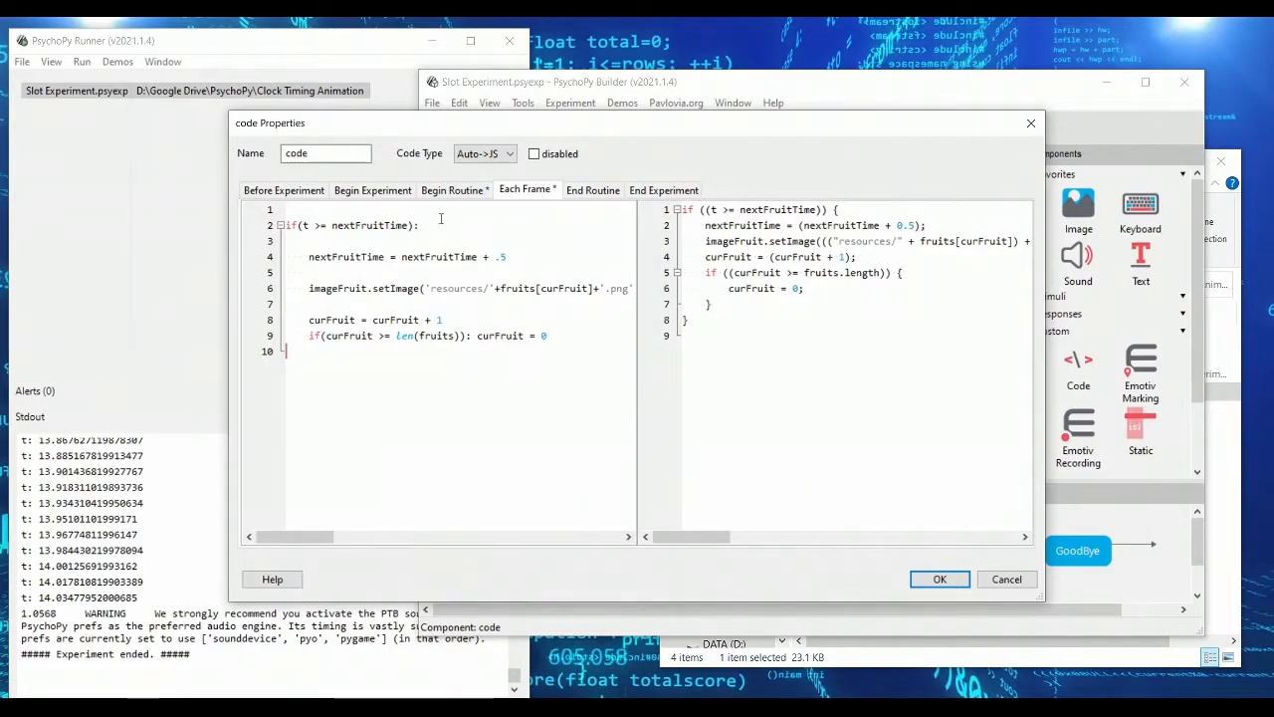
{"action": "left_click", "coordinate": [307, 226]}
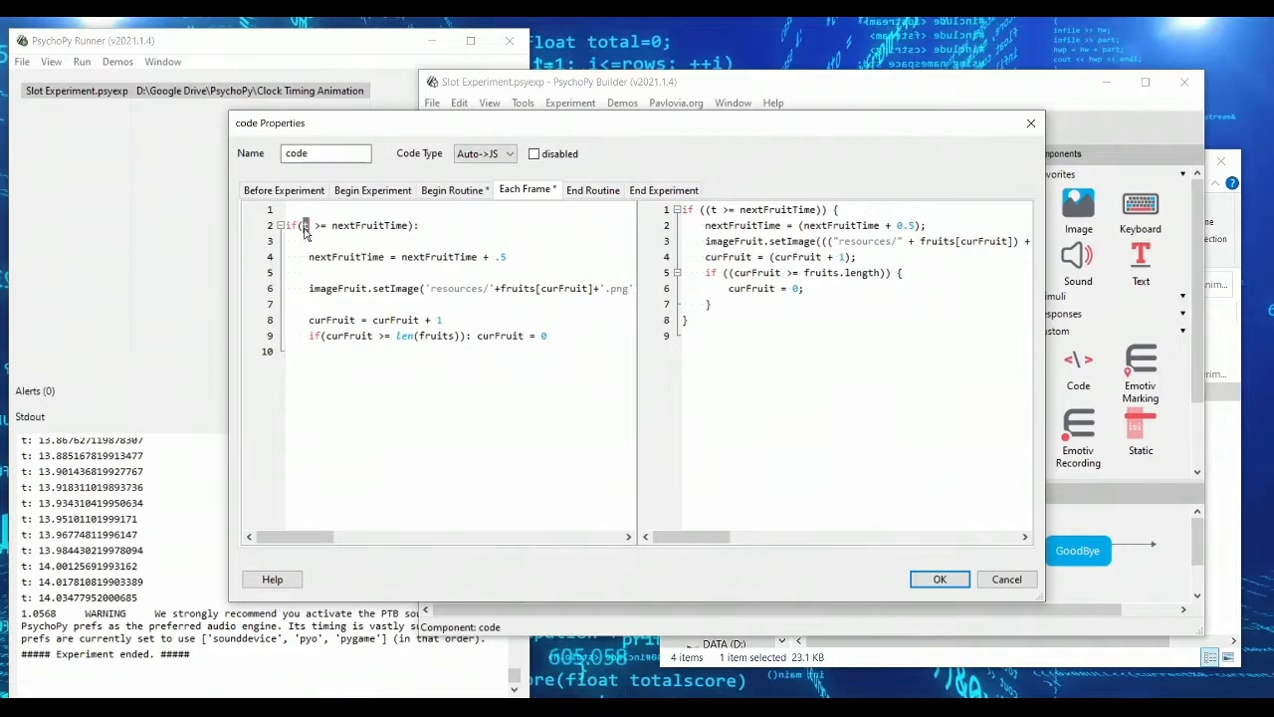
{"action": "double_click", "coordinate": [363, 225]}
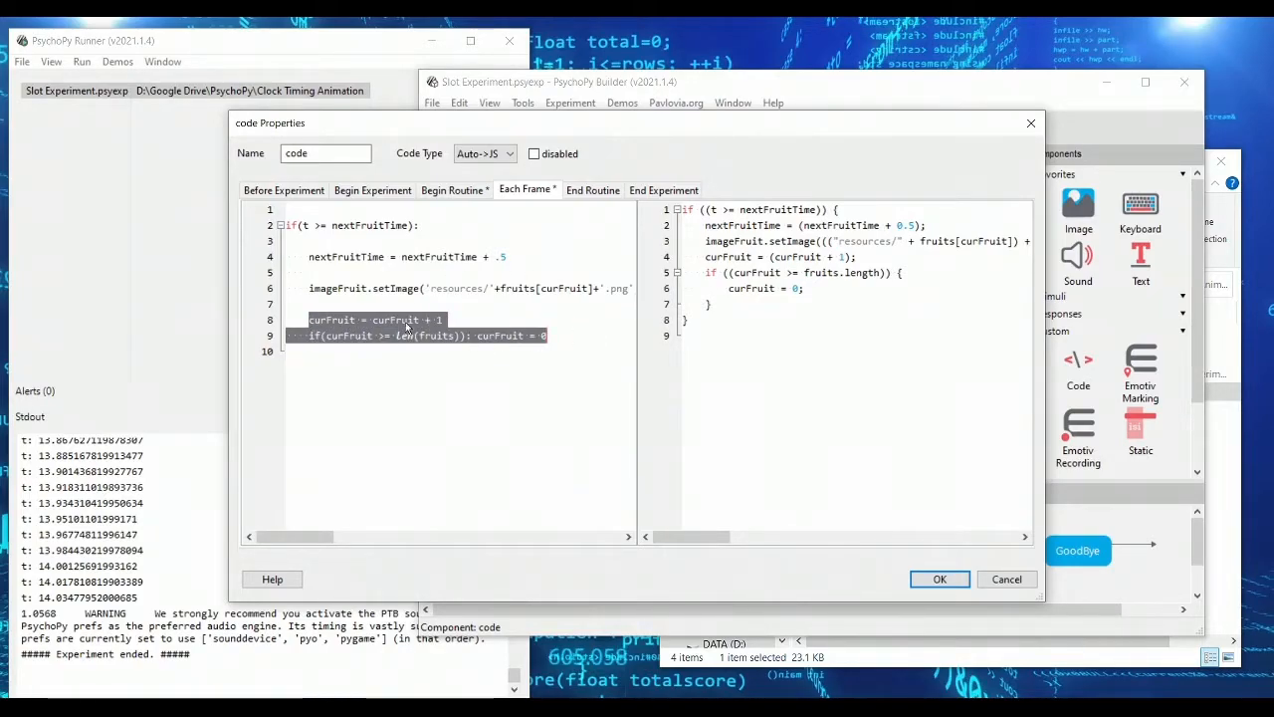
{"action": "left_click", "coordinate": [302, 220]}
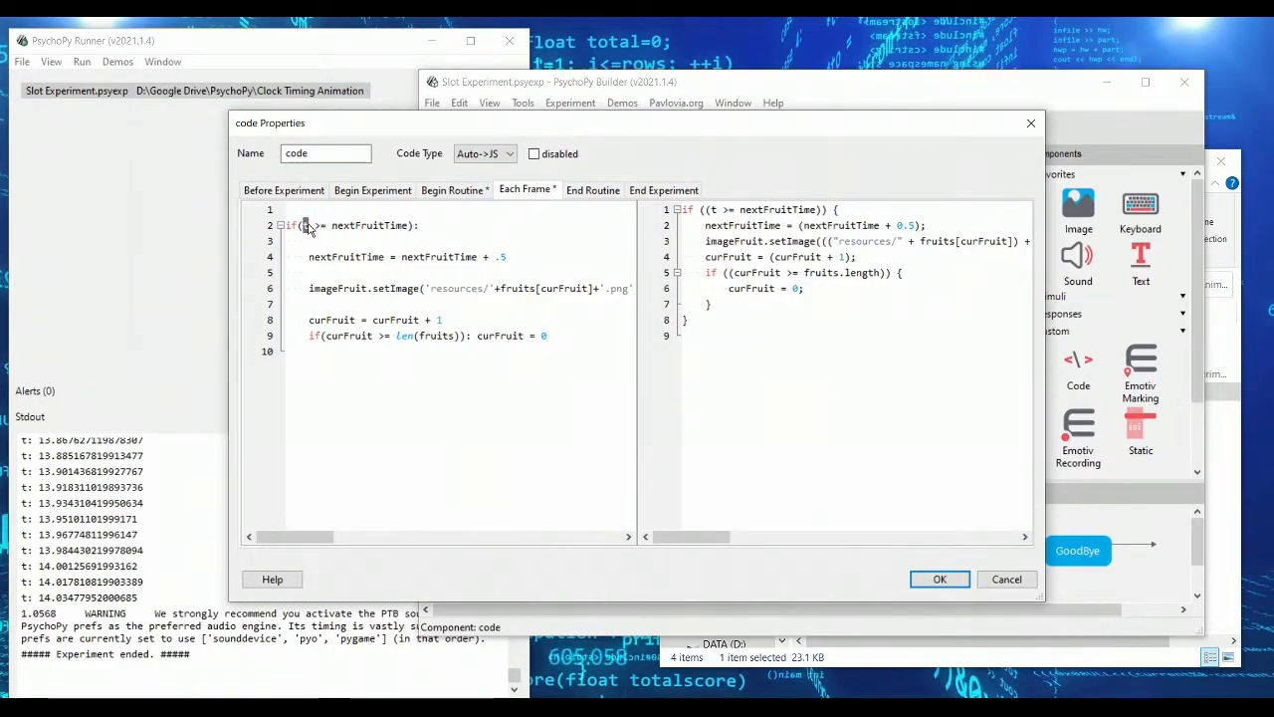
{"action": "double_click", "coordinate": [369, 225]}
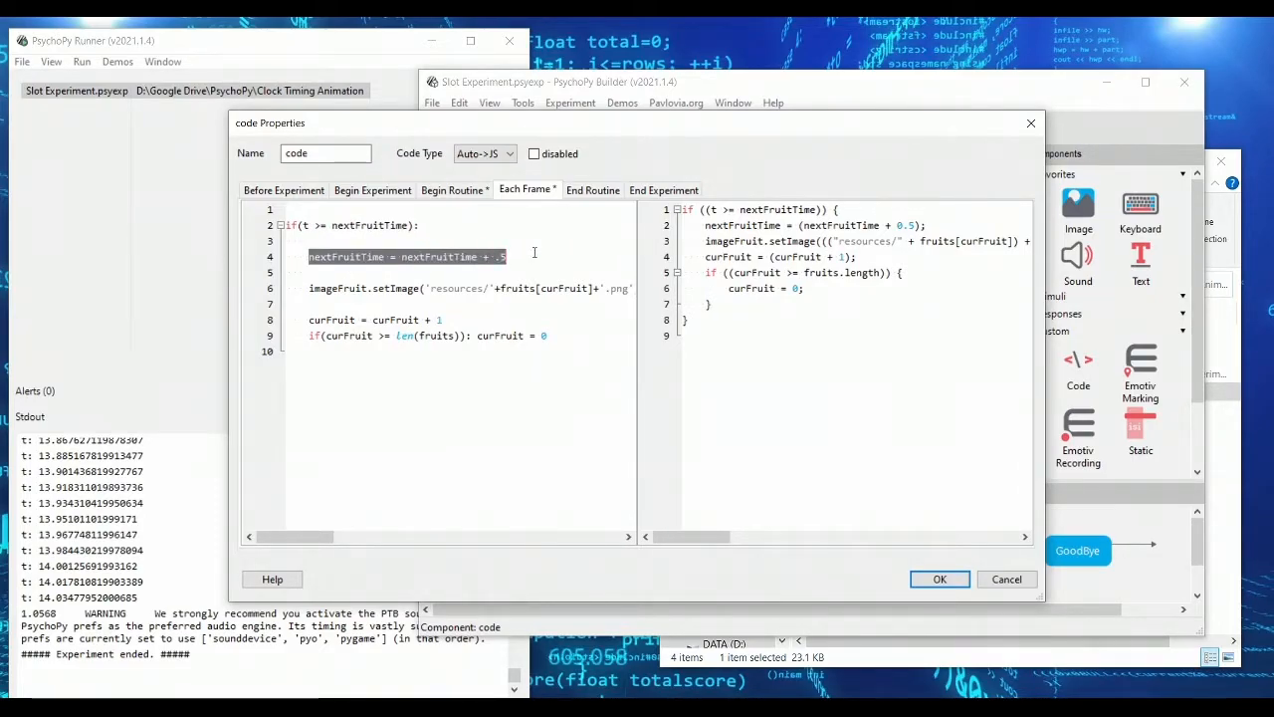
{"action": "mouse_move", "coordinate": [376, 296]}
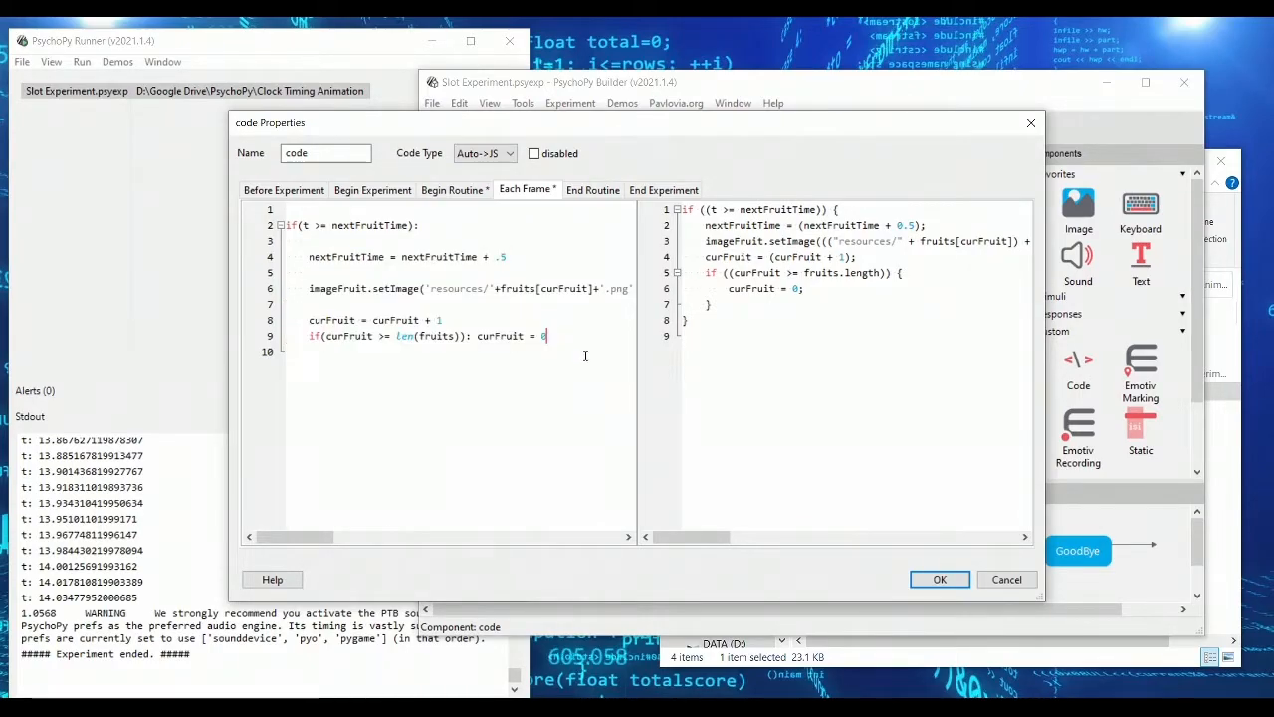
Step: Save the code changes and test-run the experiment with default participant info
{"action": "left_click", "coordinate": [940, 579]}
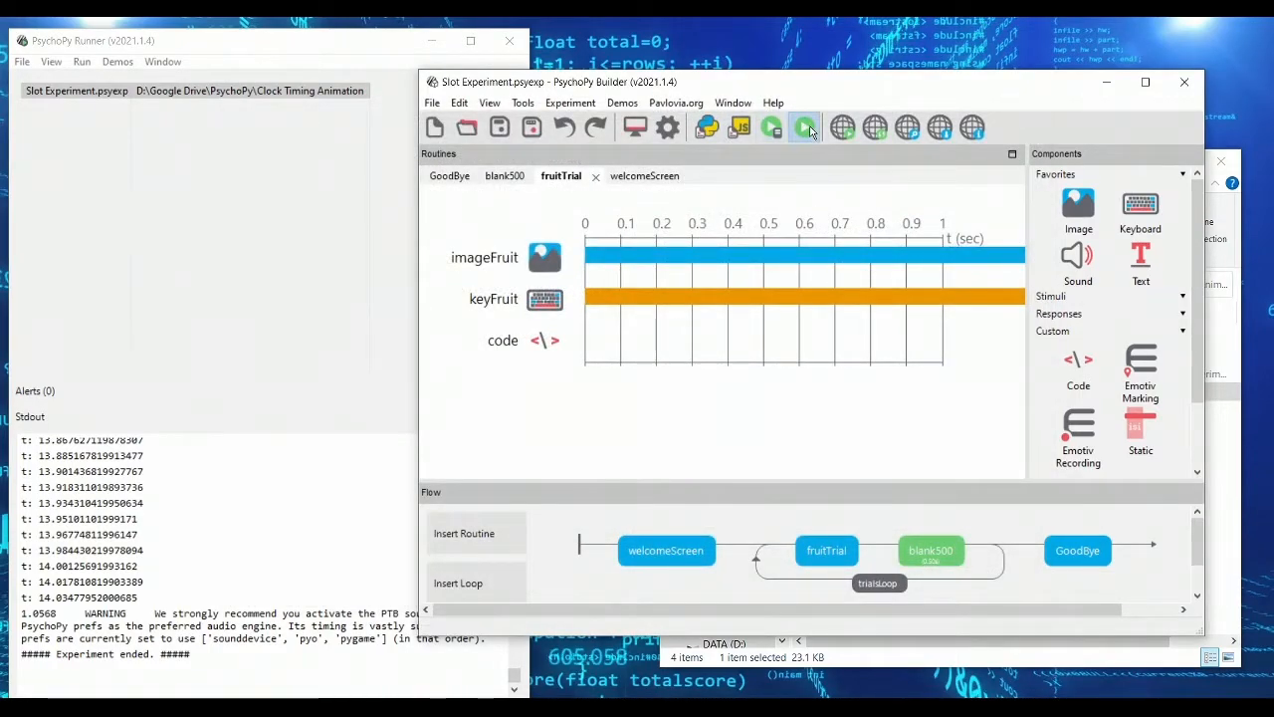
{"action": "left_click", "coordinate": [805, 127]}
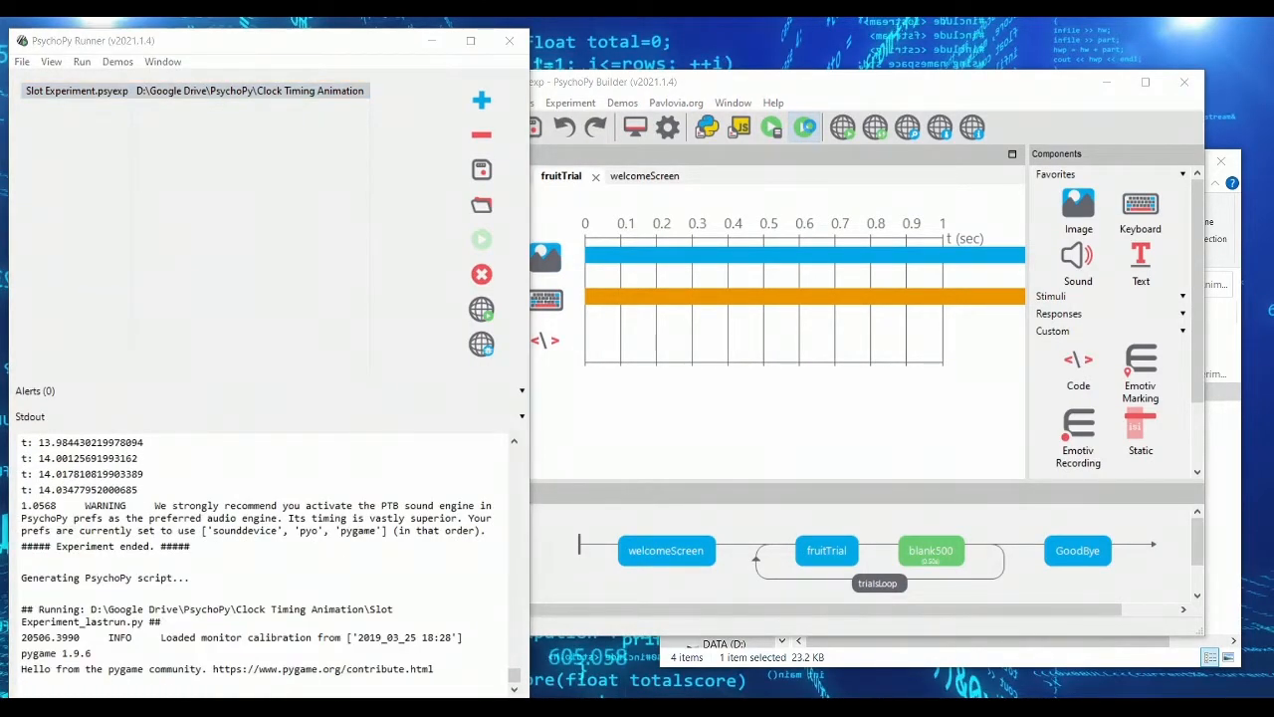
{"action": "left_click", "coordinate": [480, 239]}
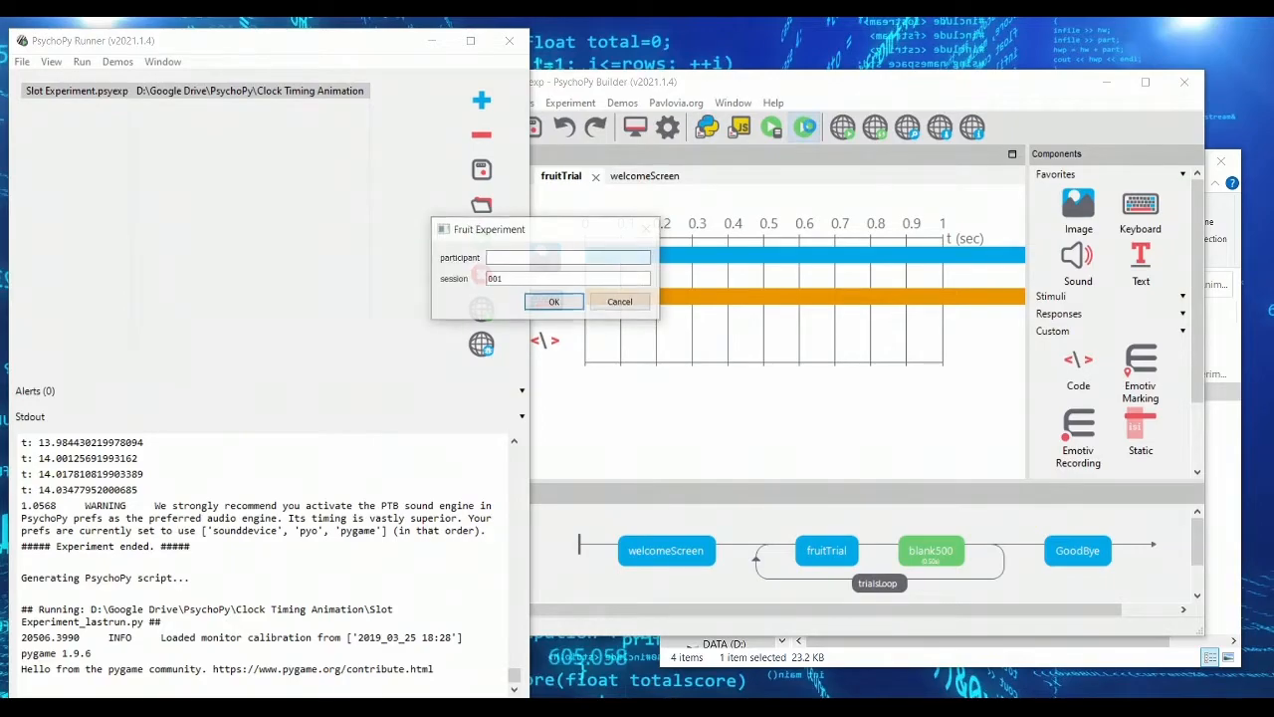
{"action": "left_click", "coordinate": [554, 301]}
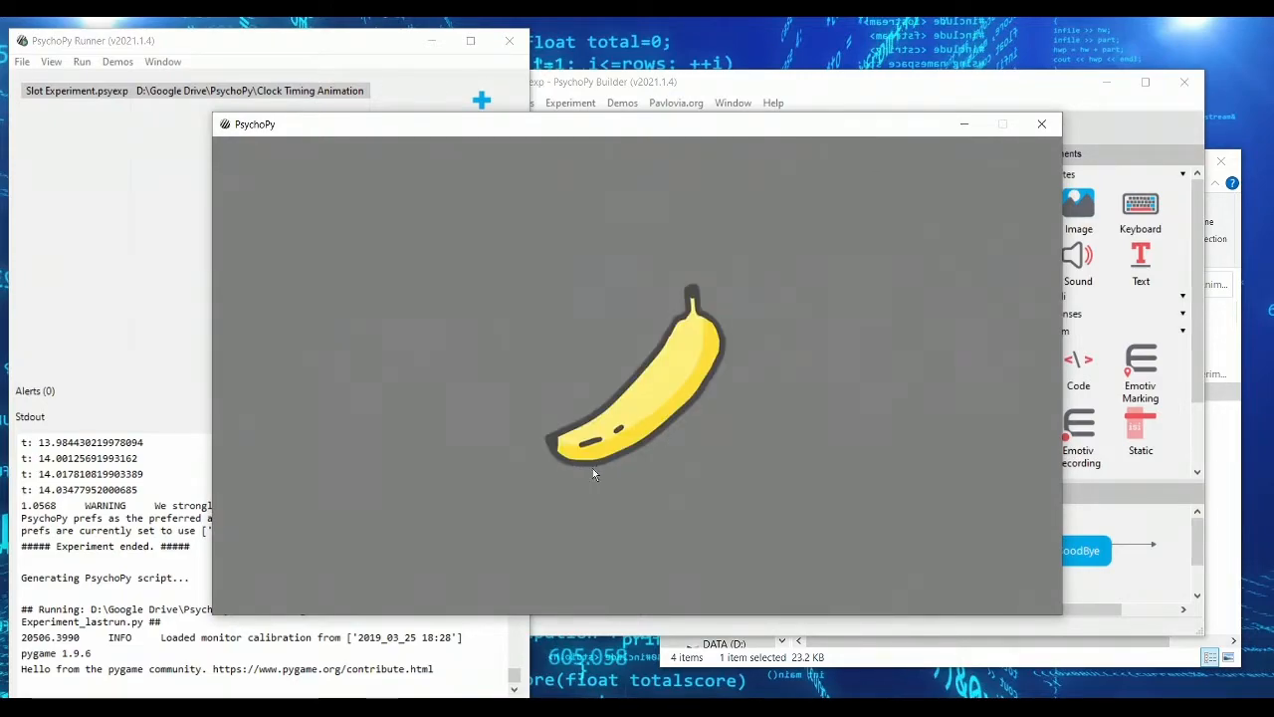
{"action": "mouse_move", "coordinate": [774, 402]}
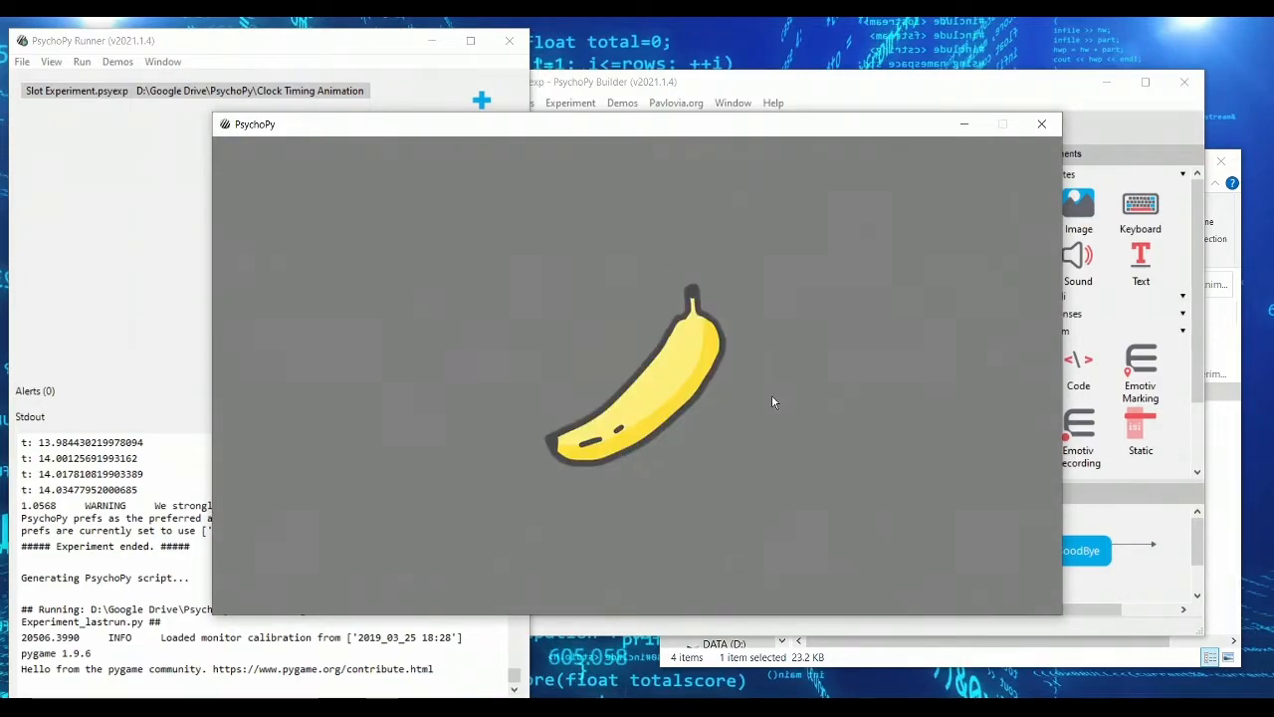
Step: Reopen the code component to review its Each Frame code
{"action": "left_click", "coordinate": [1042, 123]}
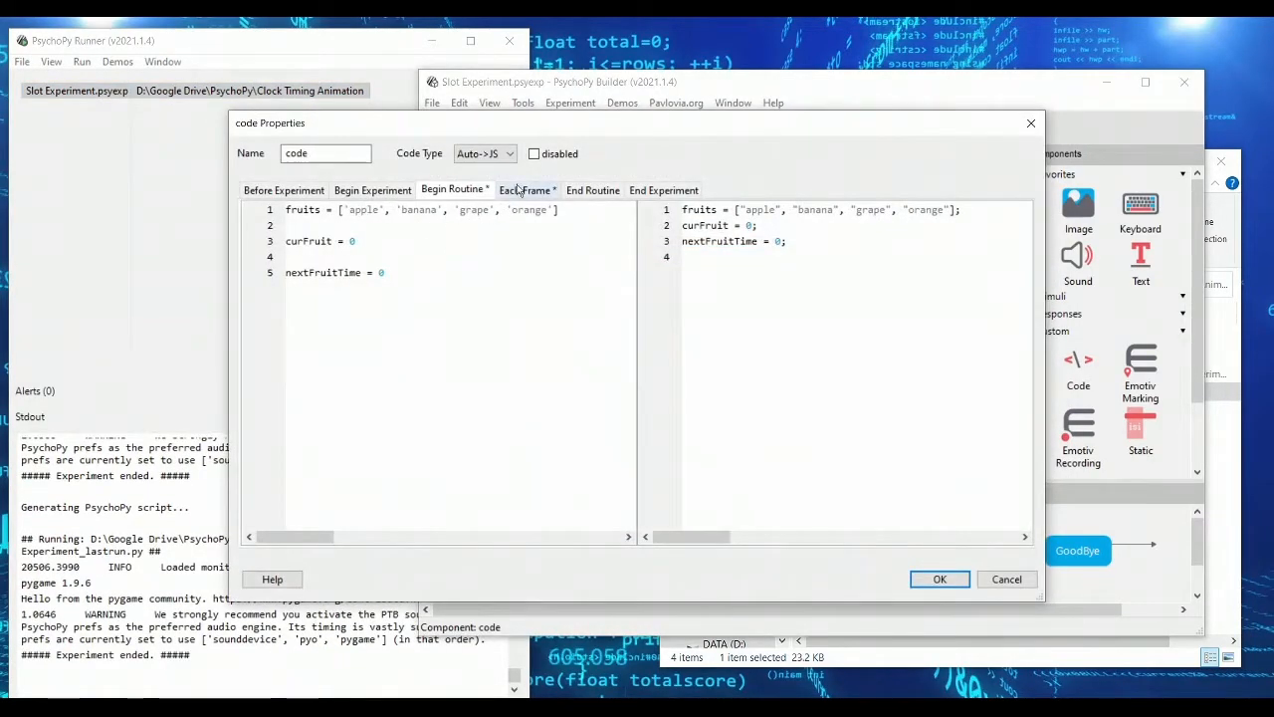
{"action": "left_click", "coordinate": [526, 189]}
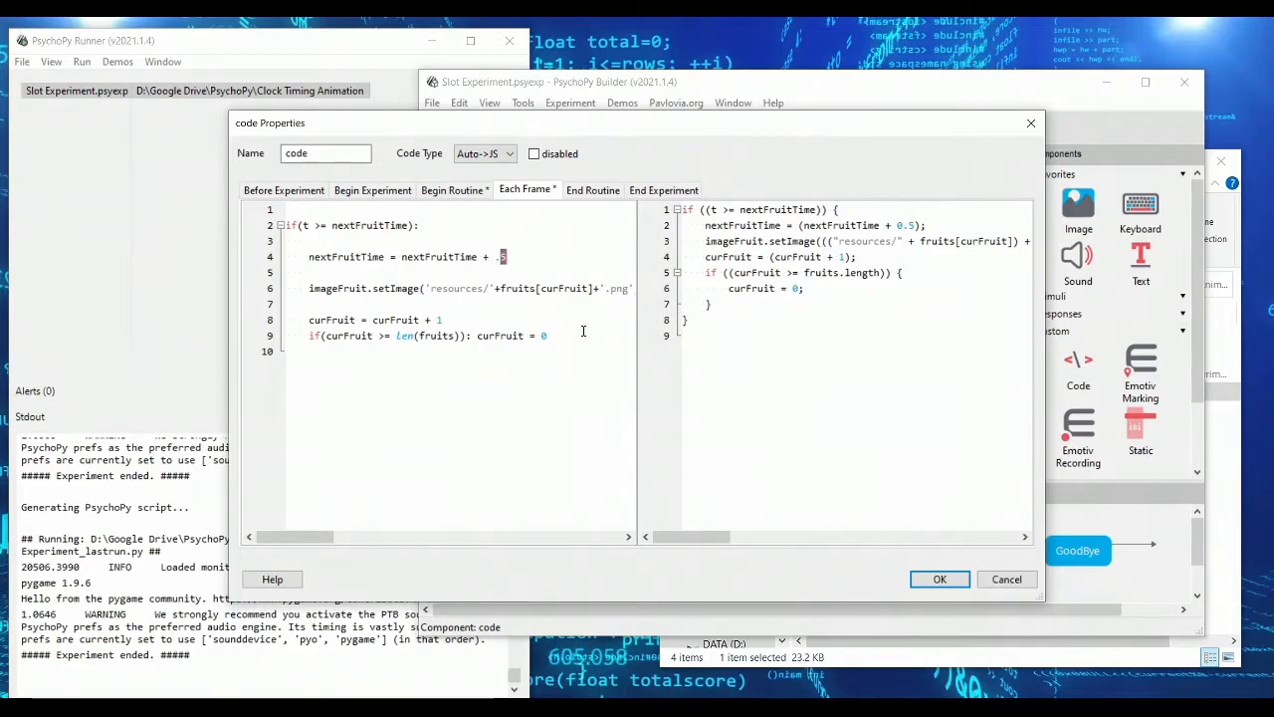
{"action": "left_click", "coordinate": [938, 578]}
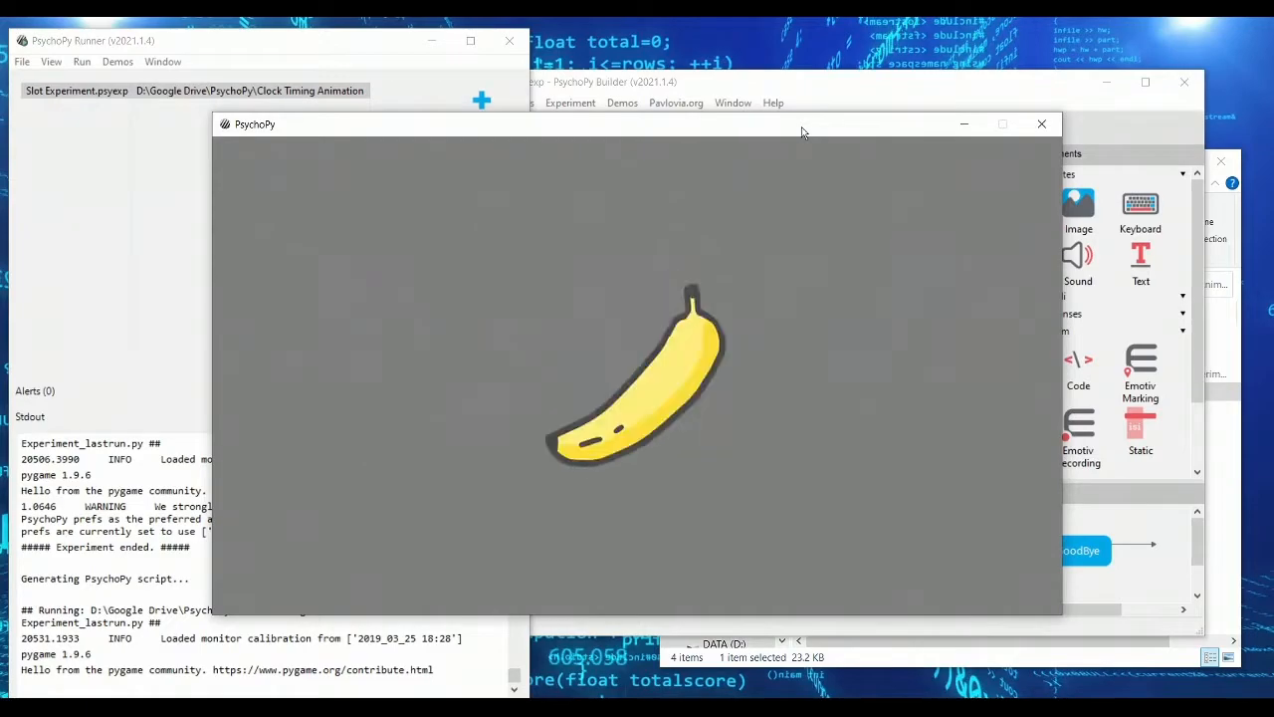
{"action": "mouse_move", "coordinate": [782, 240]}
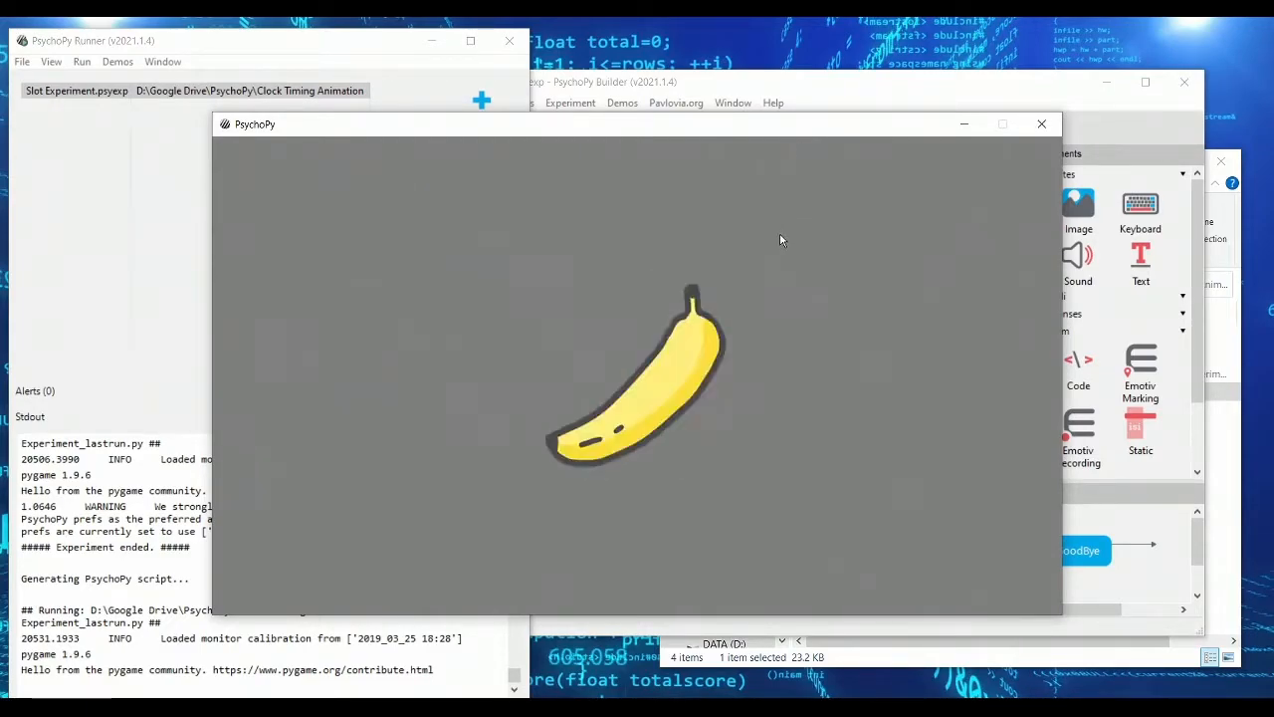
{"action": "left_click", "coordinate": [1041, 123]}
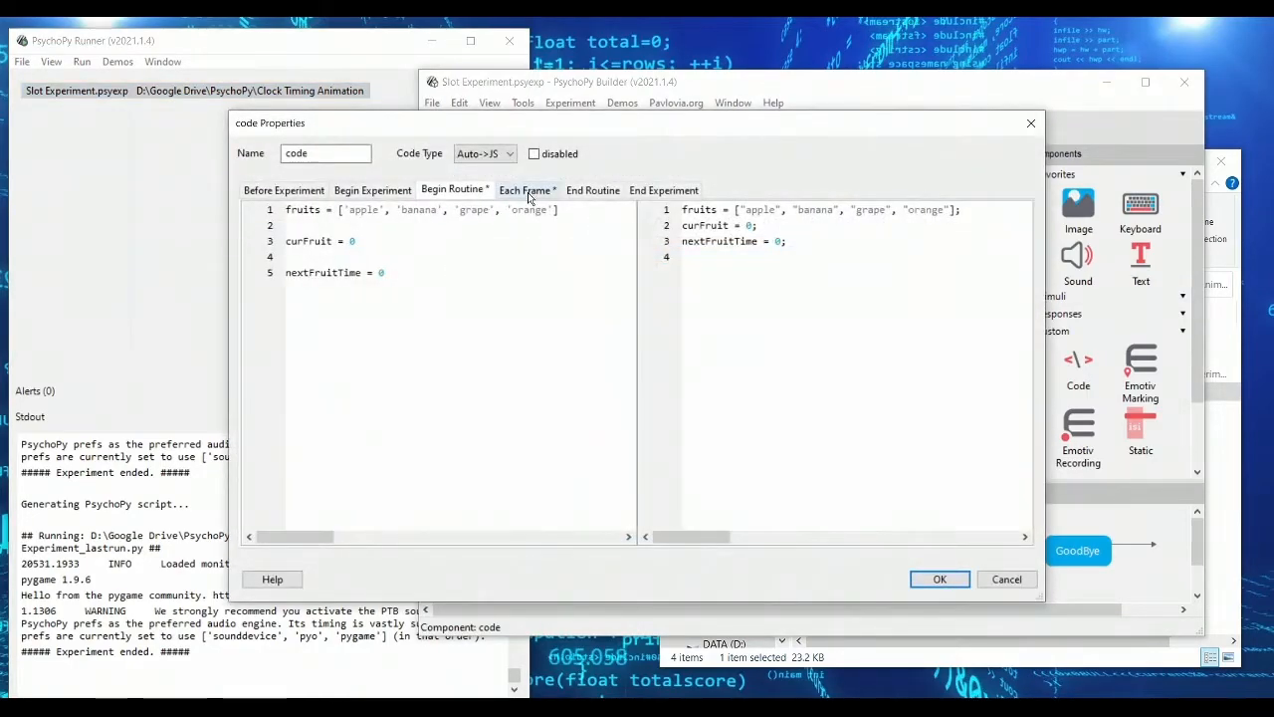
Step: Confirm the Each Frame code with a .1-second fruit interval and rerun the experiment
{"action": "left_click", "coordinate": [525, 190]}
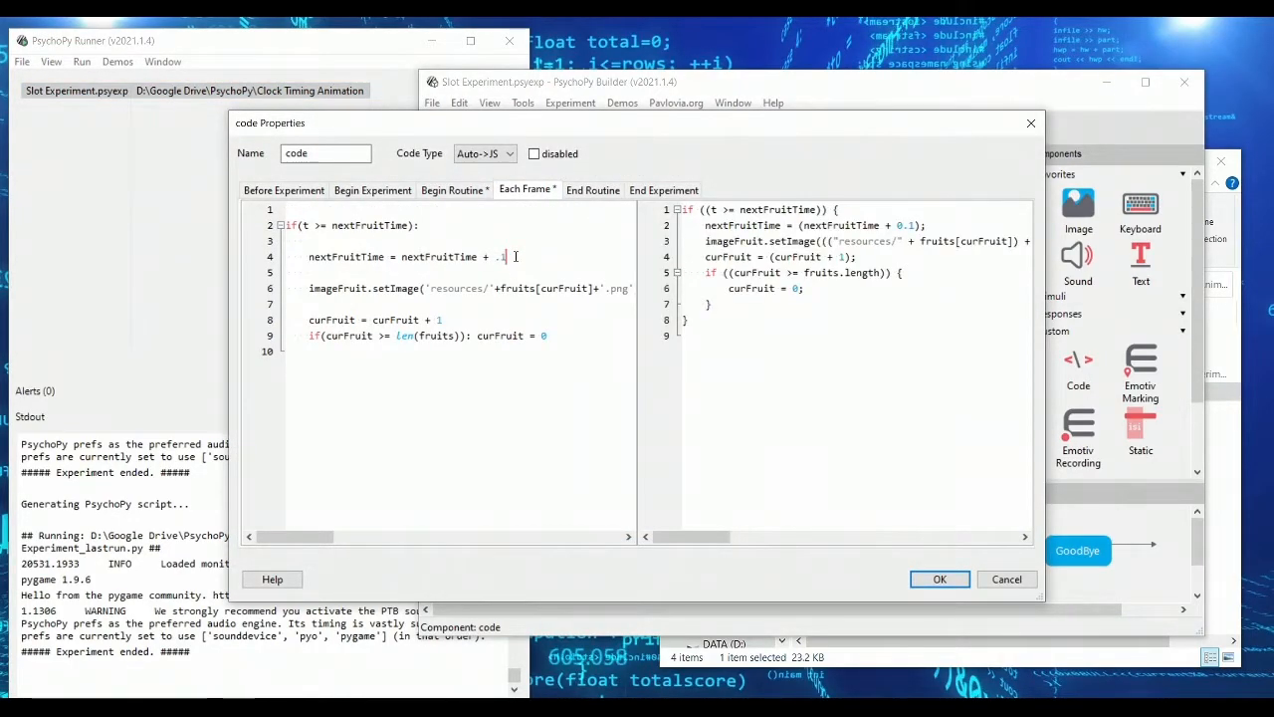
{"action": "left_click", "coordinate": [939, 578]}
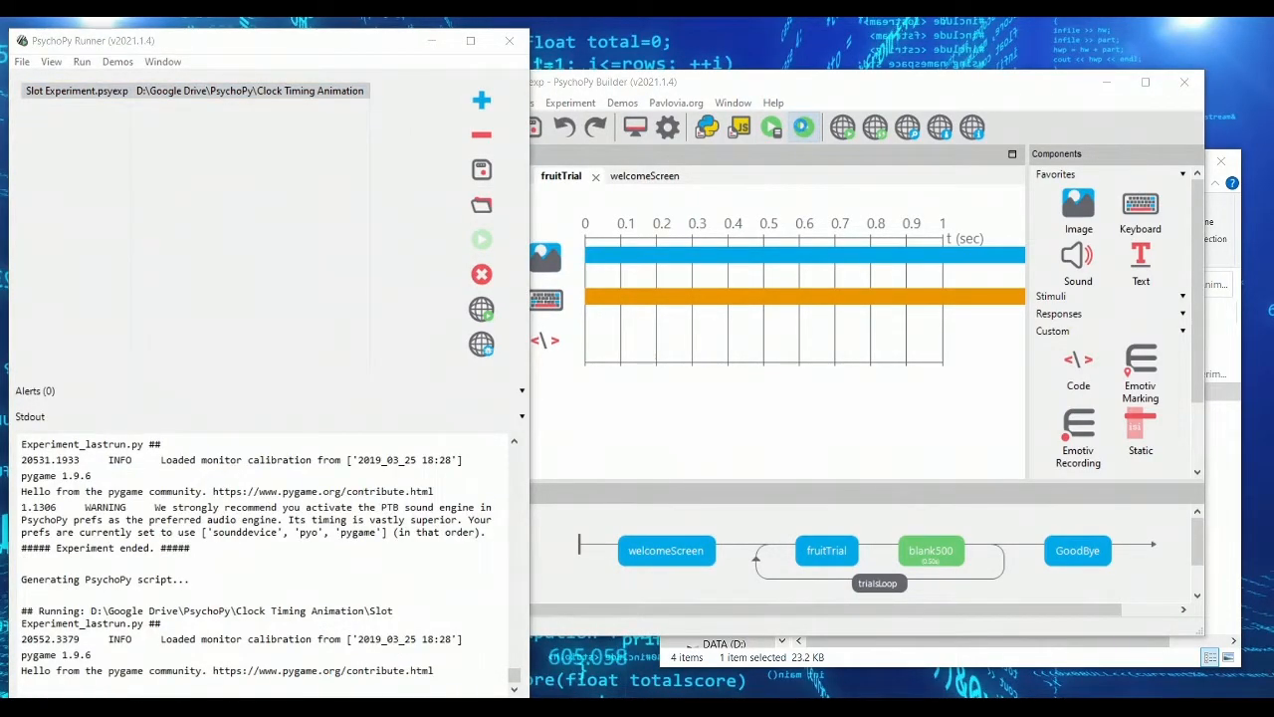
{"action": "left_click", "coordinate": [481, 239]}
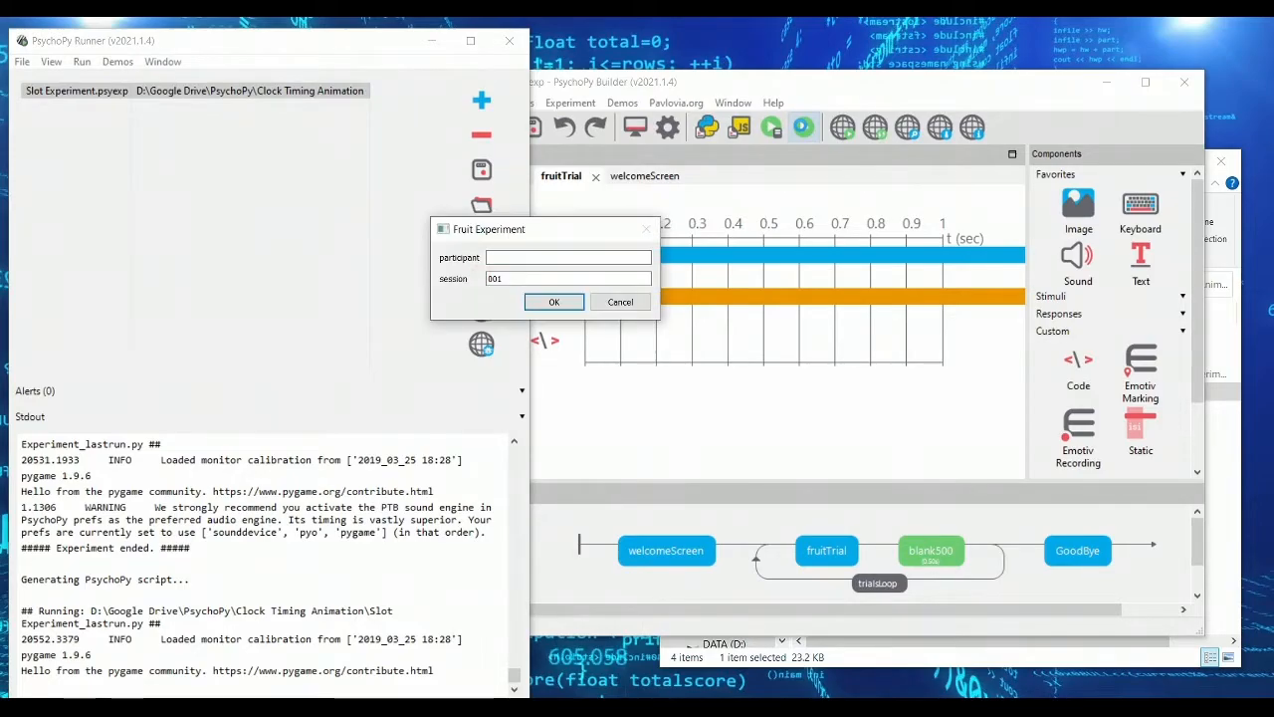
{"action": "left_click", "coordinate": [553, 302]}
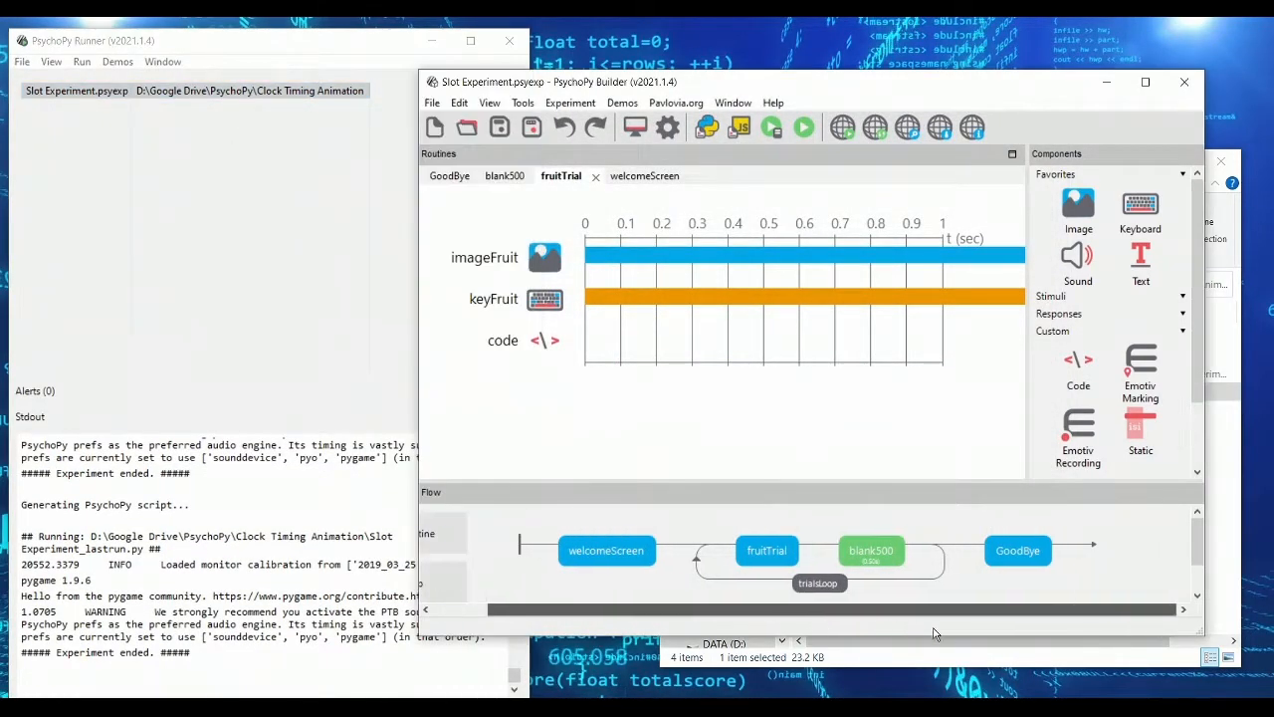
{"action": "mouse_move", "coordinate": [531, 351]}
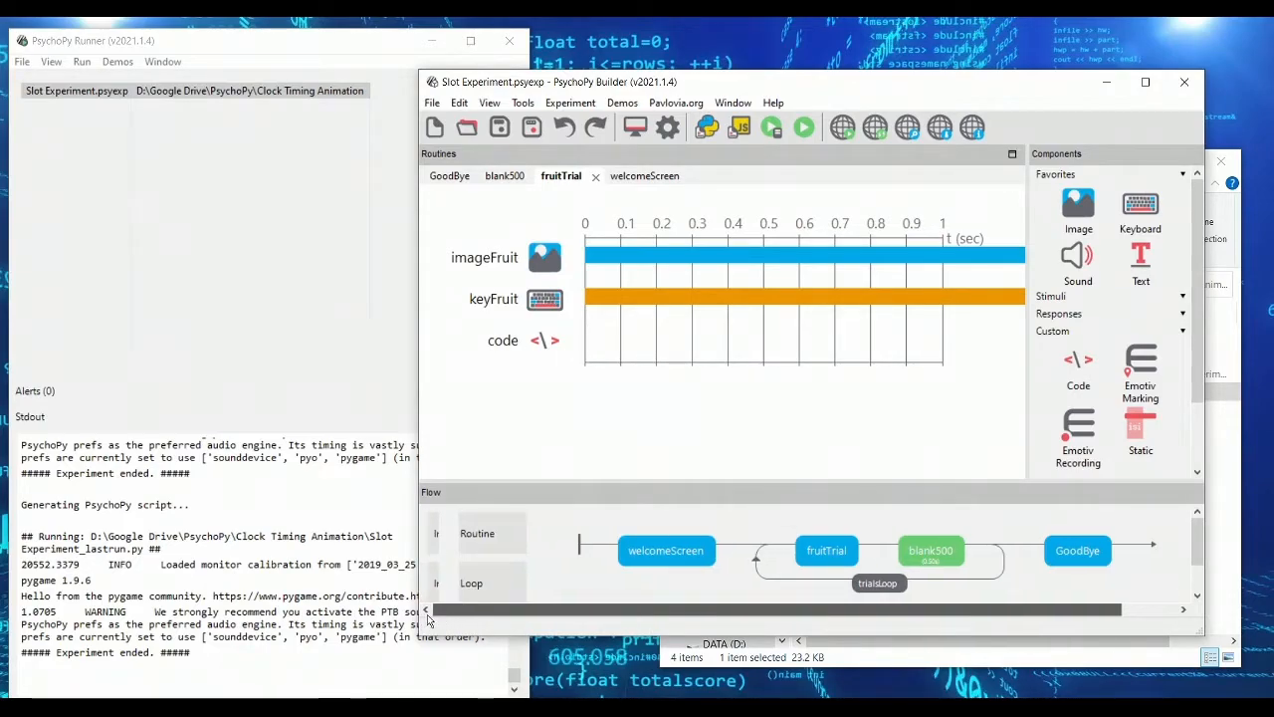
Step: Insert a new fruitFeedback routine after fruitTrial holding image component imageFruitFeedback
{"action": "left_click", "coordinate": [477, 532]}
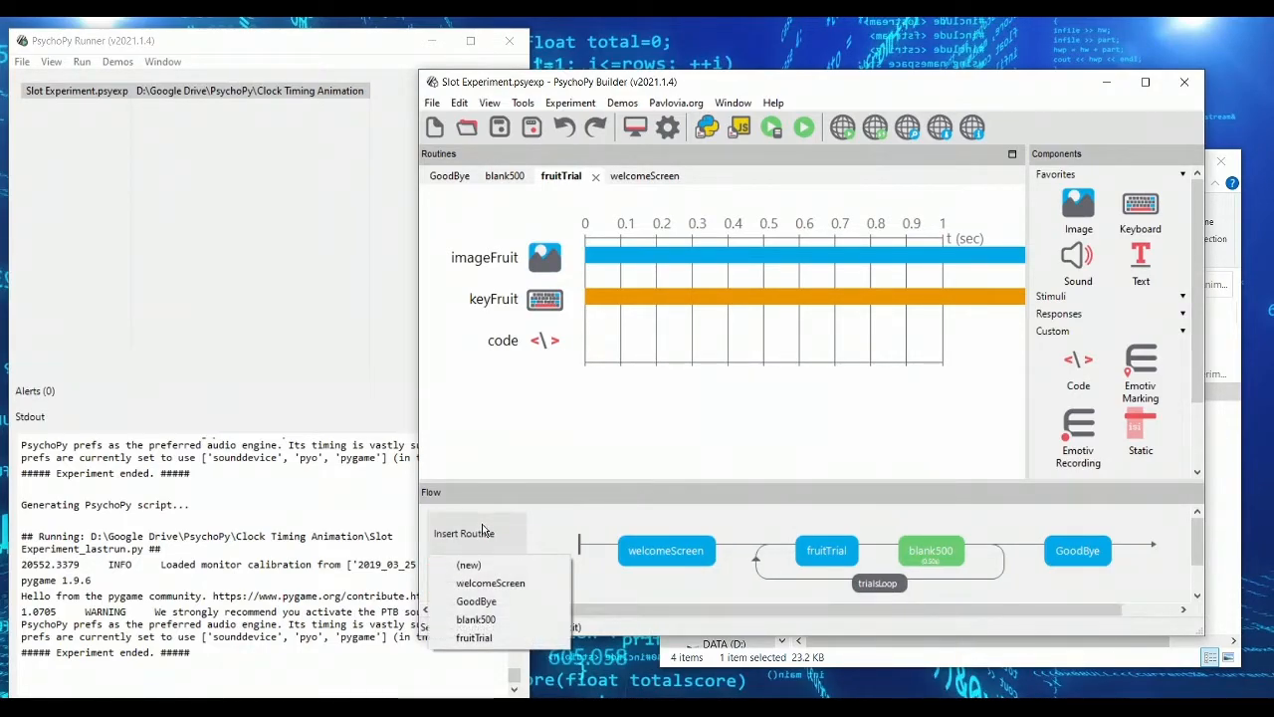
{"action": "left_click", "coordinate": [469, 565]}
{"action": "type", "text": "fruitF"}
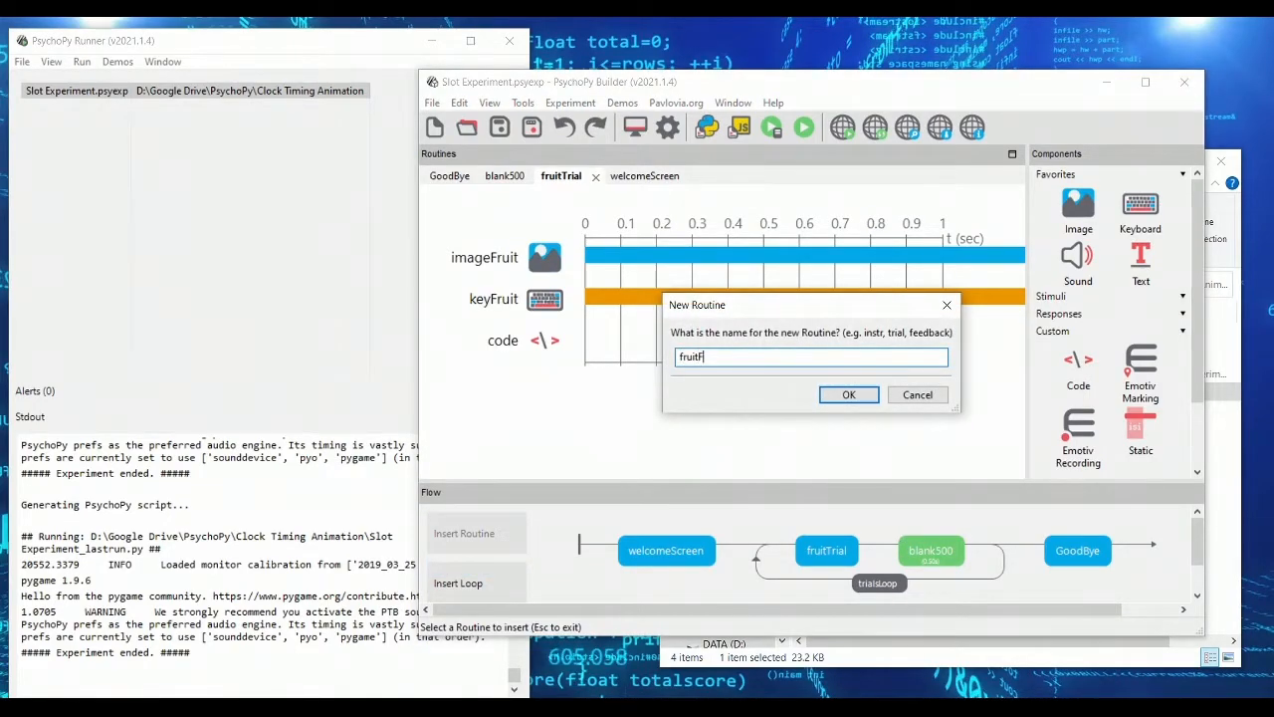
{"action": "left_click", "coordinate": [849, 394]}
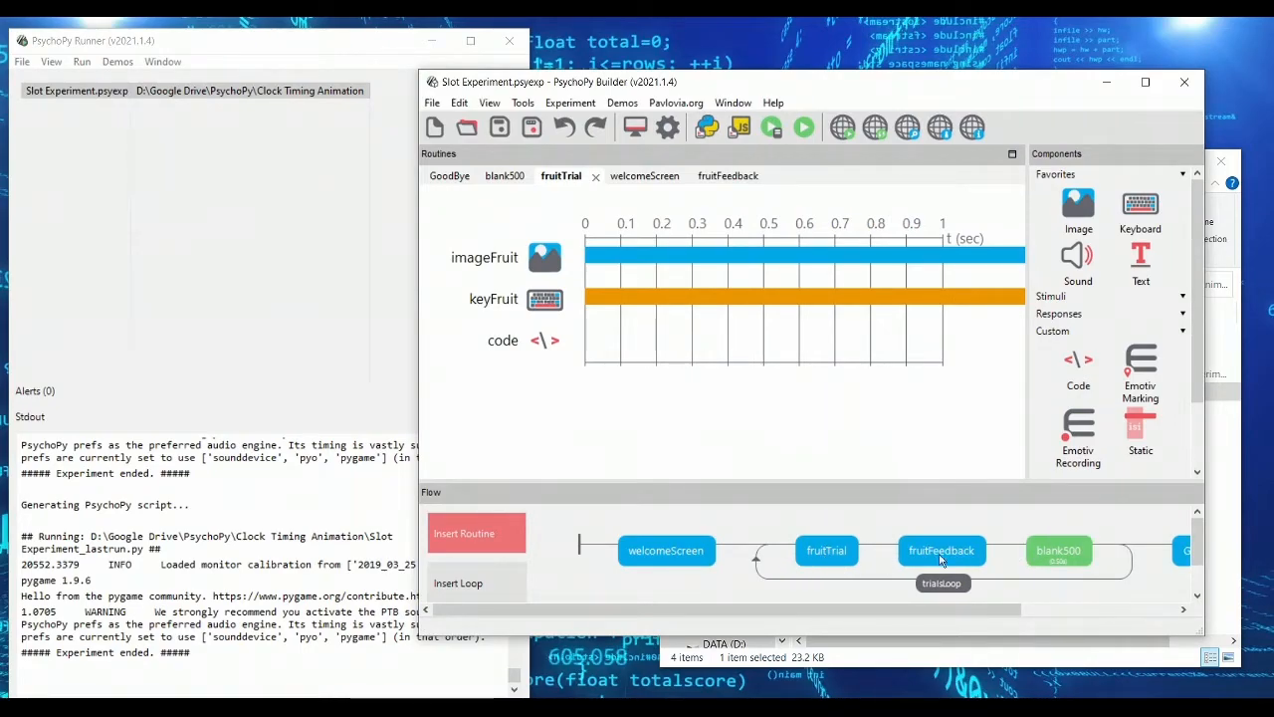
{"action": "double_click", "coordinate": [545, 257]}
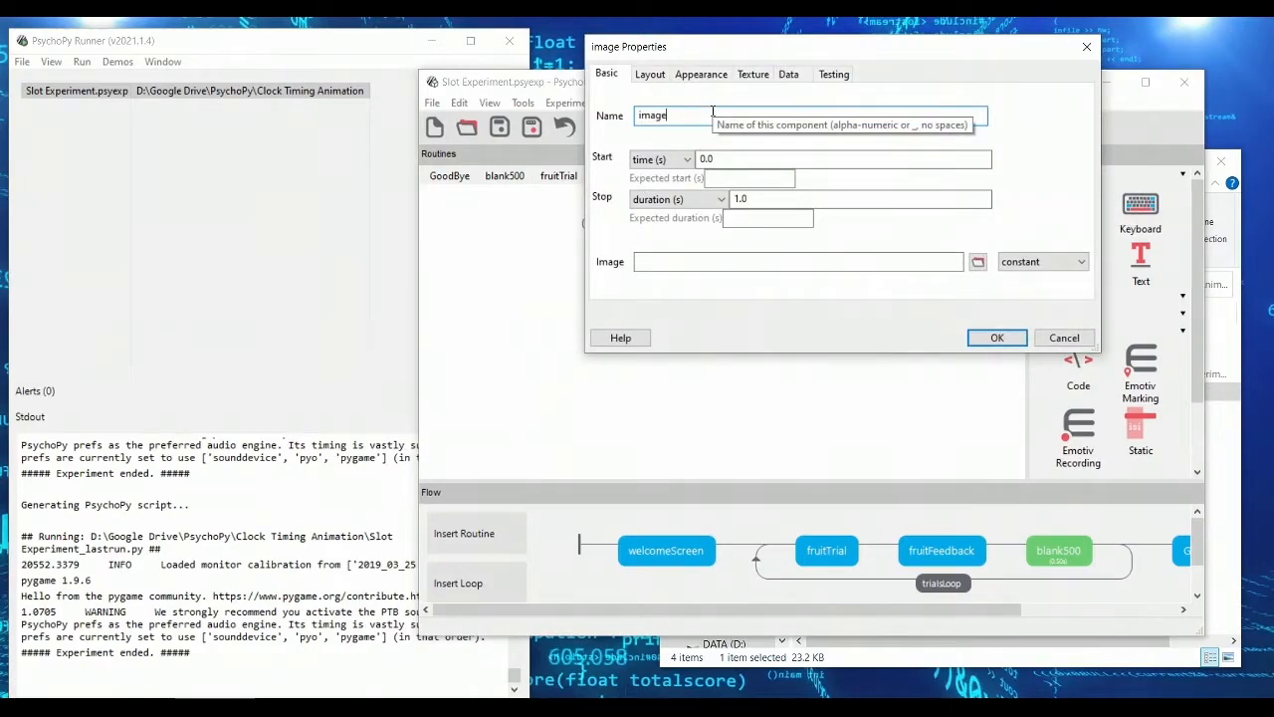
{"action": "type", "text": "FruitFeedback"}
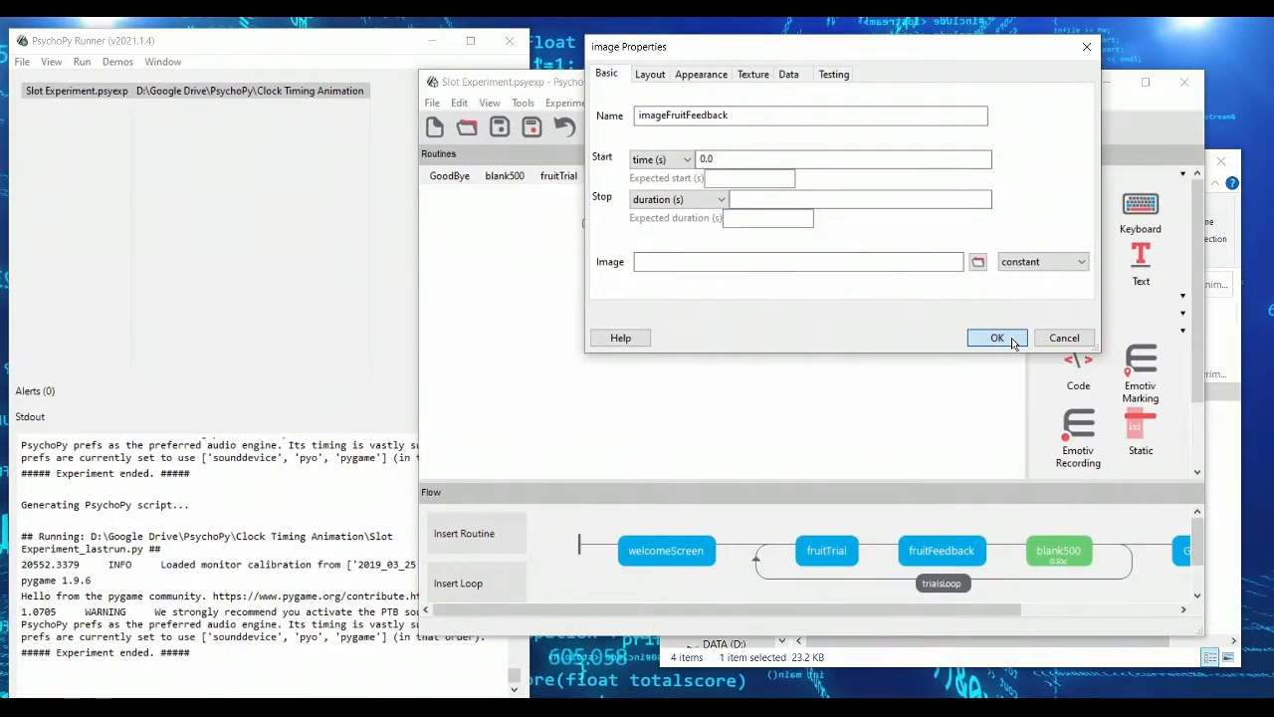
{"action": "left_click", "coordinate": [997, 337]}
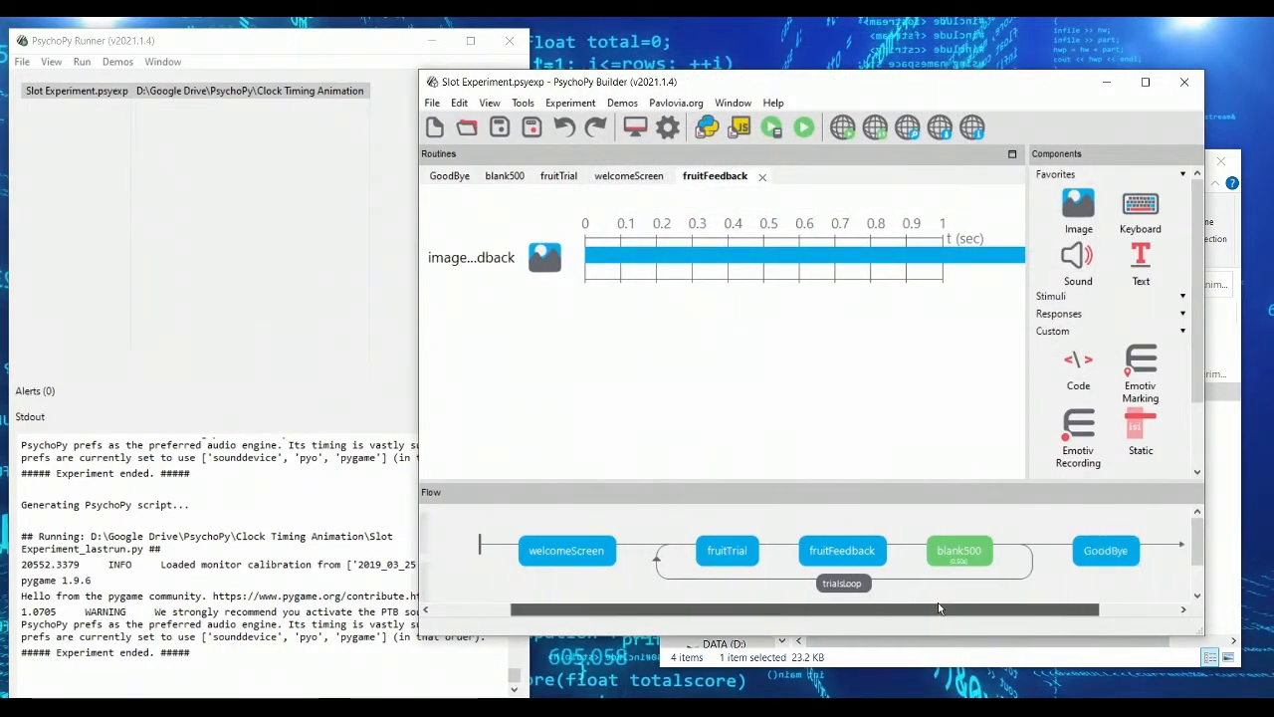
Step: Copy fruitTrial's setImage line into a new code component's Begin Routine for imageFruitFeedback
{"action": "left_click", "coordinate": [559, 175]}
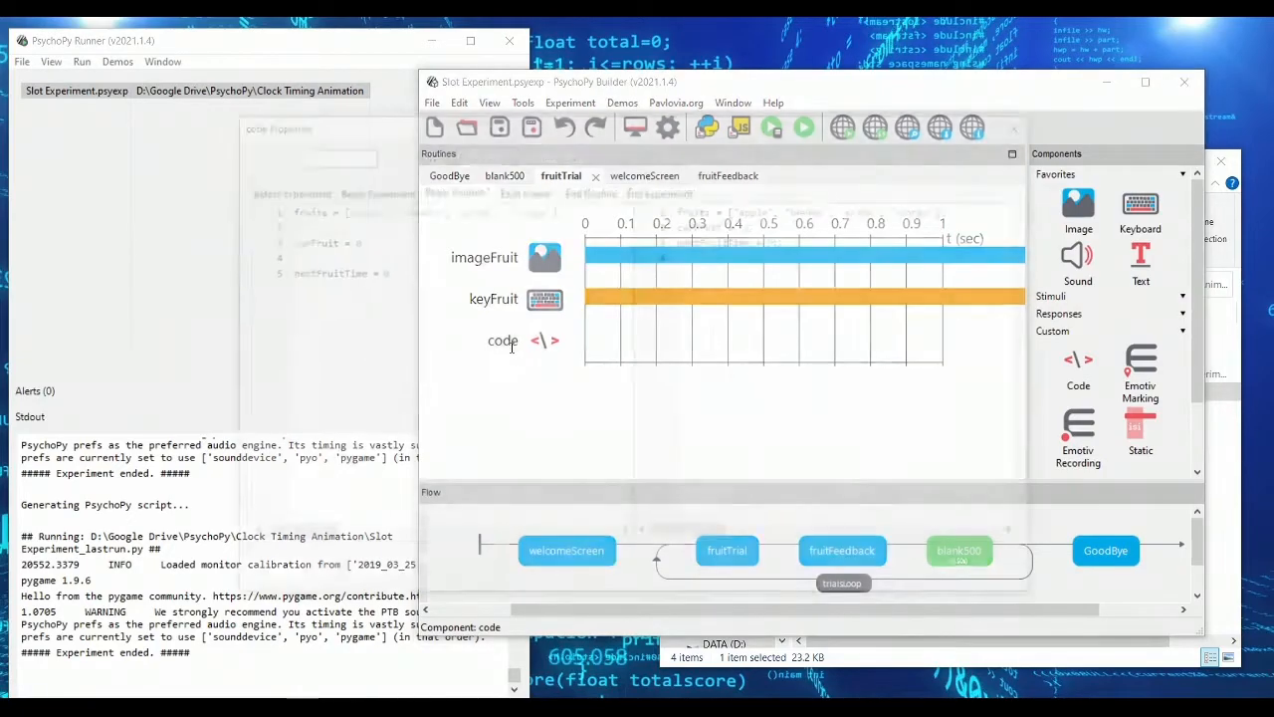
{"action": "double_click", "coordinate": [503, 341]}
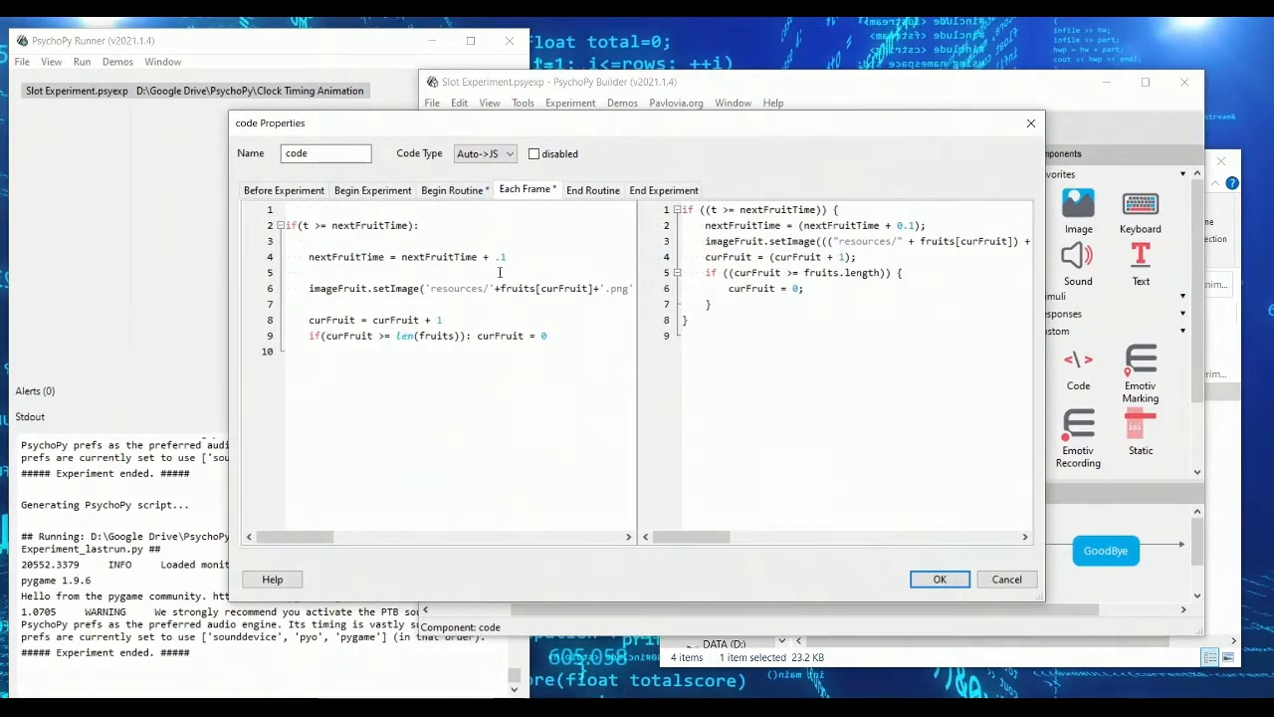
{"action": "triple_click", "coordinate": [470, 288]}
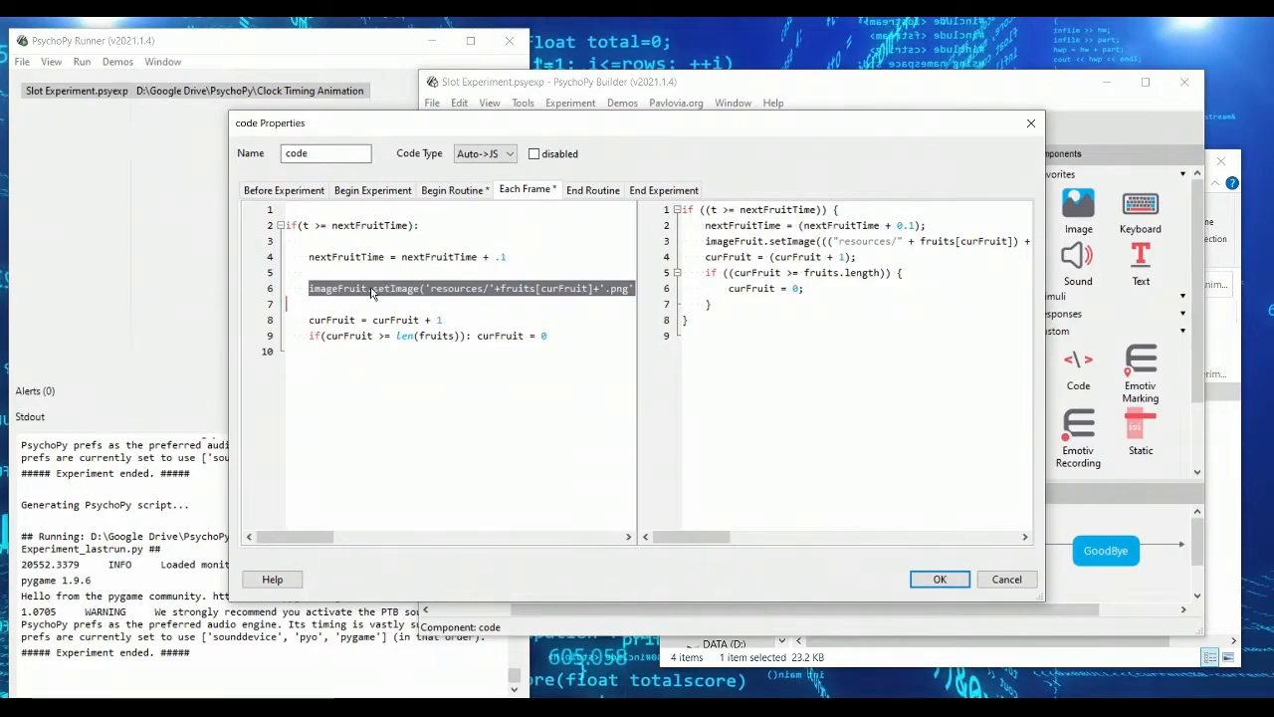
{"action": "left_click", "coordinate": [939, 579]}
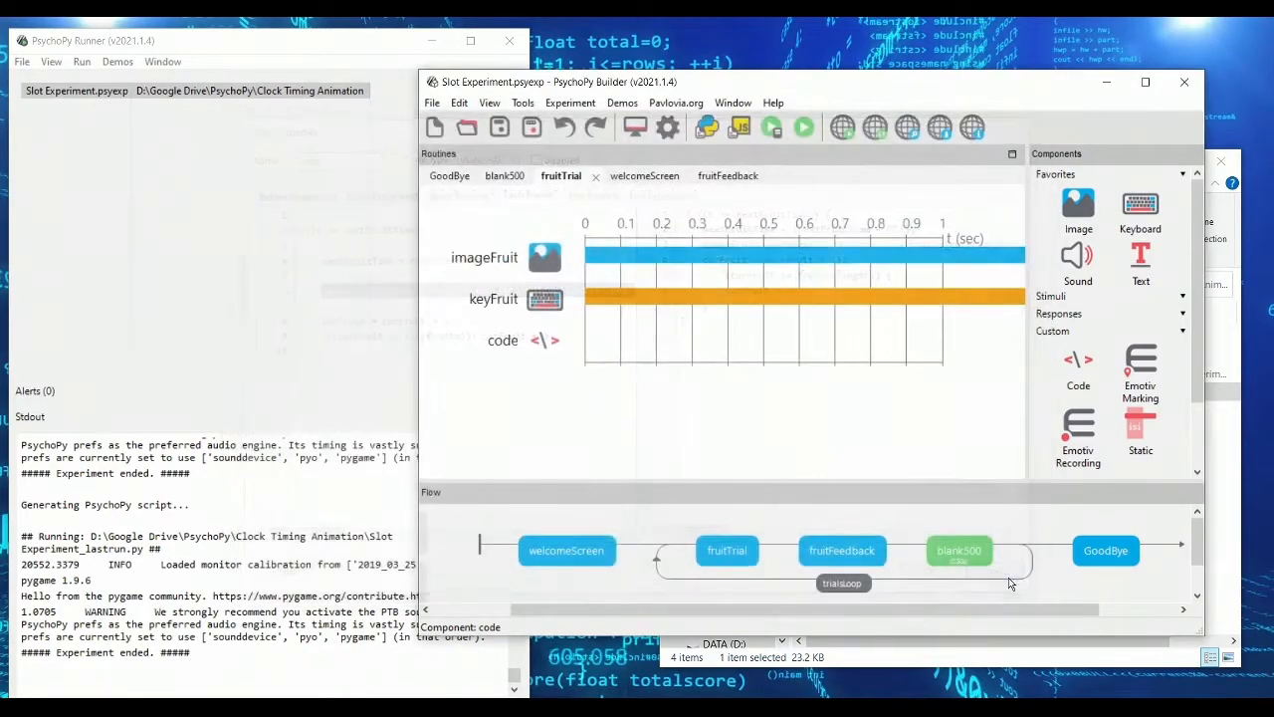
{"action": "left_click", "coordinate": [728, 175]}
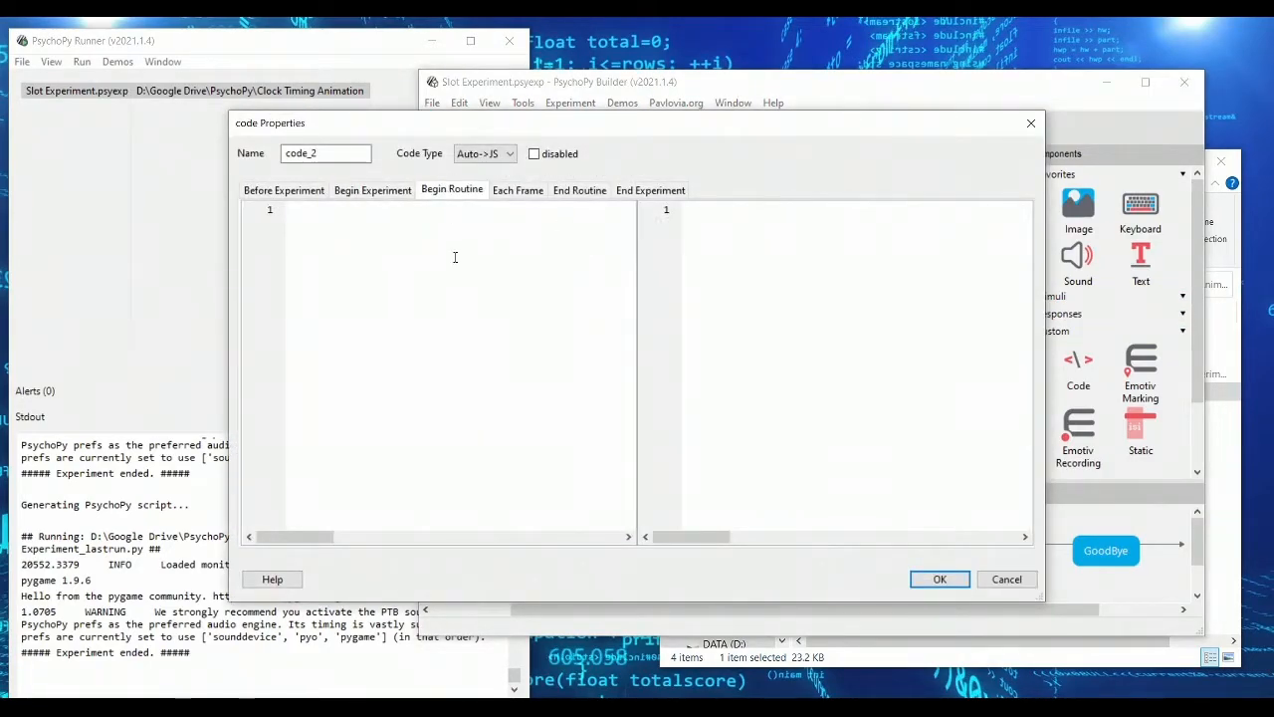
{"action": "type", "text": "imageFruit.setImage('resources/'+fruits[curFruit]+'.png')"}
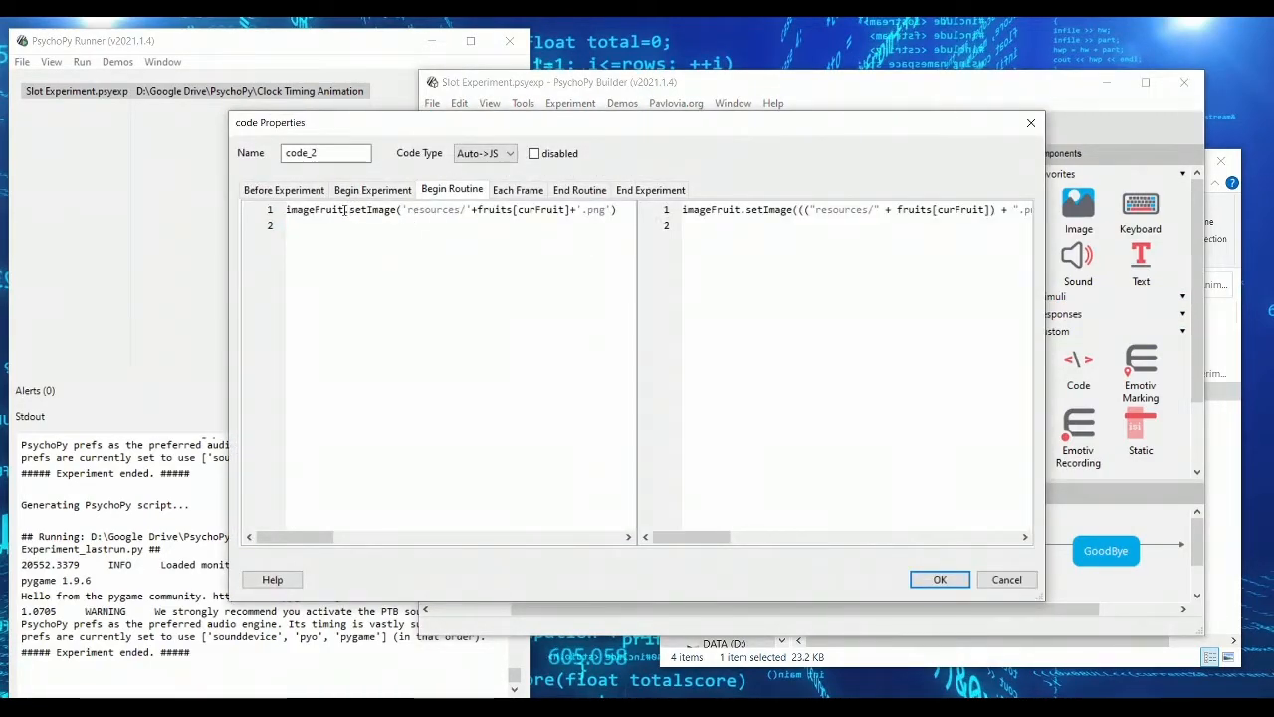
{"action": "type", "text": "Feedback"}
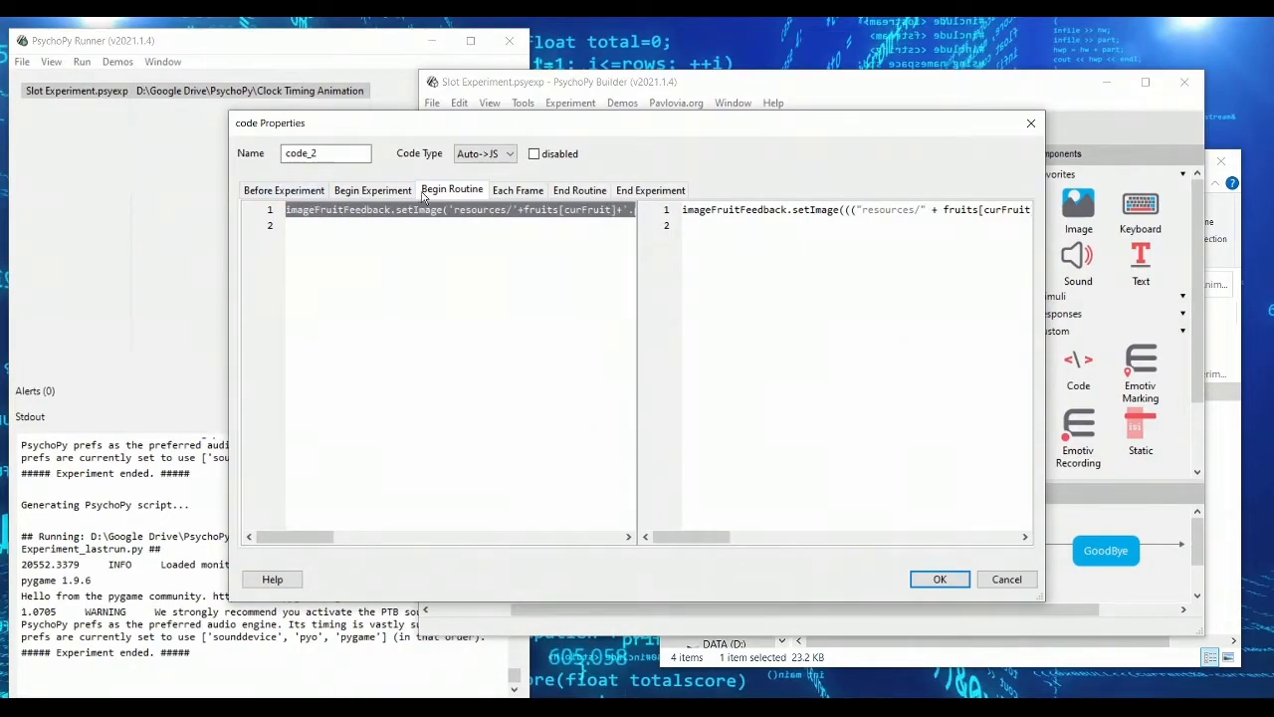
Step: Add End Routine thisExp.addData lines logging selected_fruit and fruit_num
{"action": "left_click", "coordinate": [579, 191]}
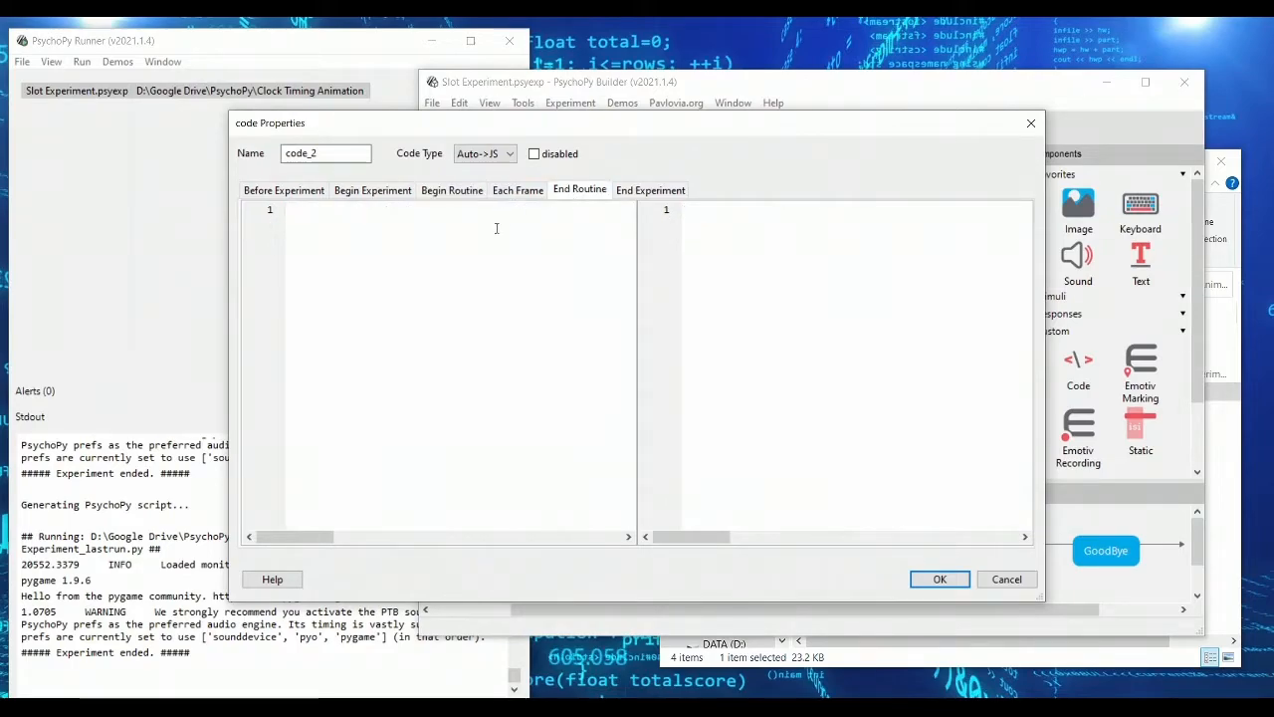
{"action": "type", "text": "thisExp.add"}
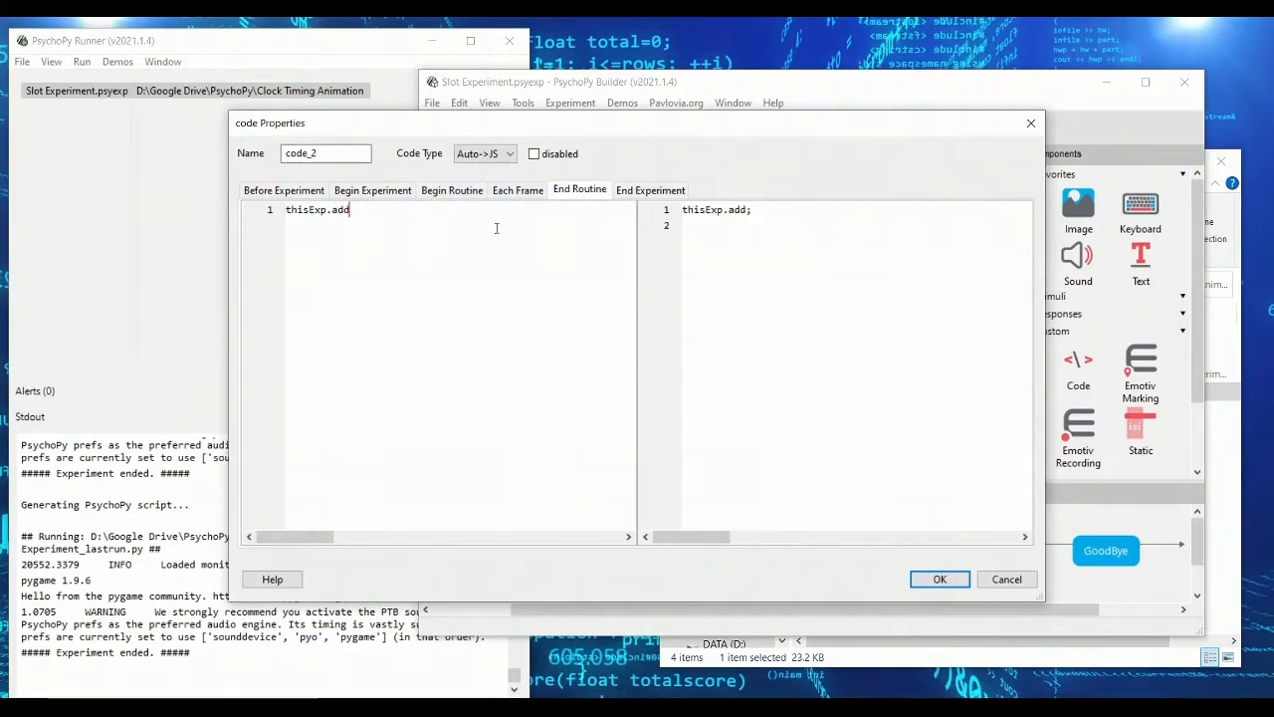
{"action": "type", "text": "Data(, fruits[curFruit]'.png'))"}
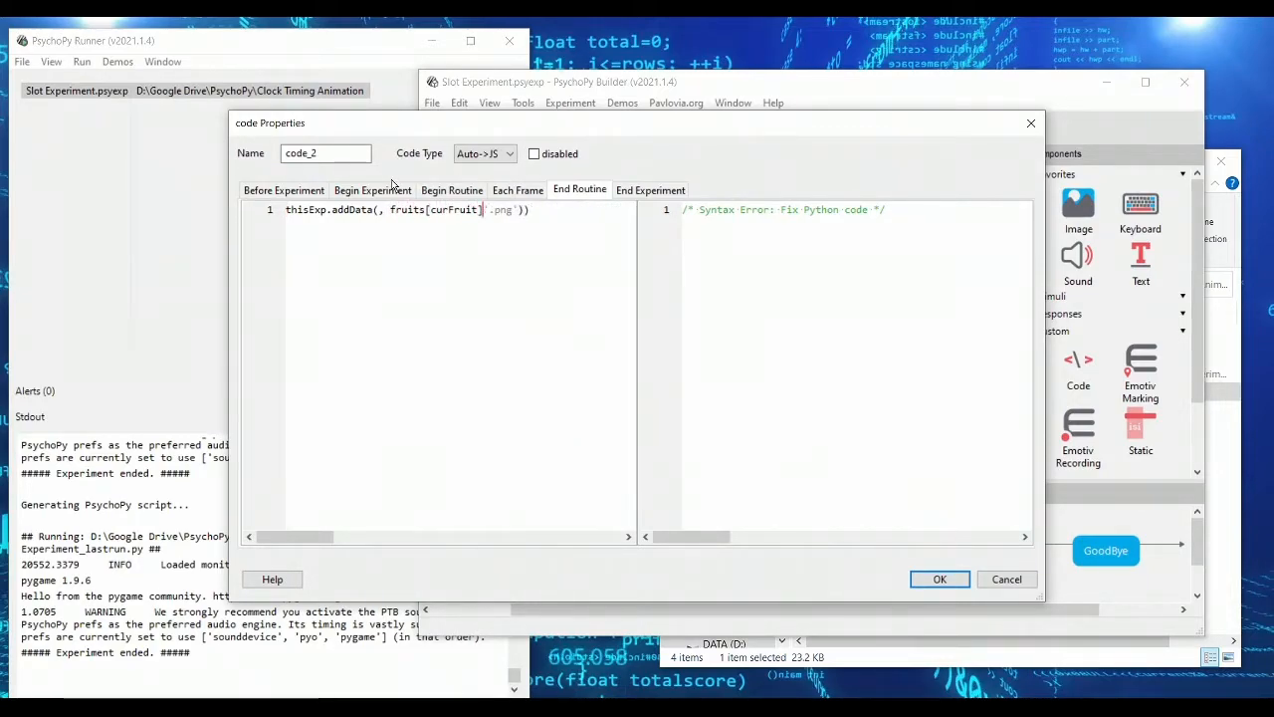
{"action": "key", "text": "Backspace"}
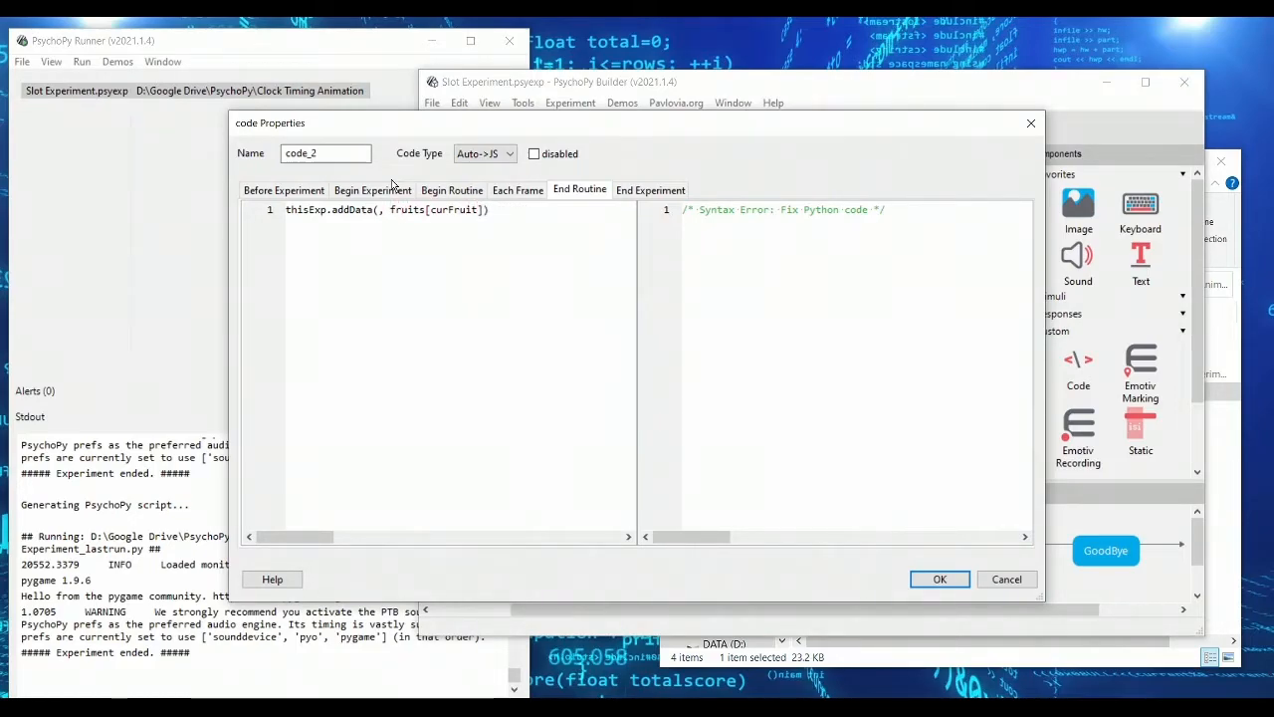
{"action": "type", "text": "'selected_fruit"}
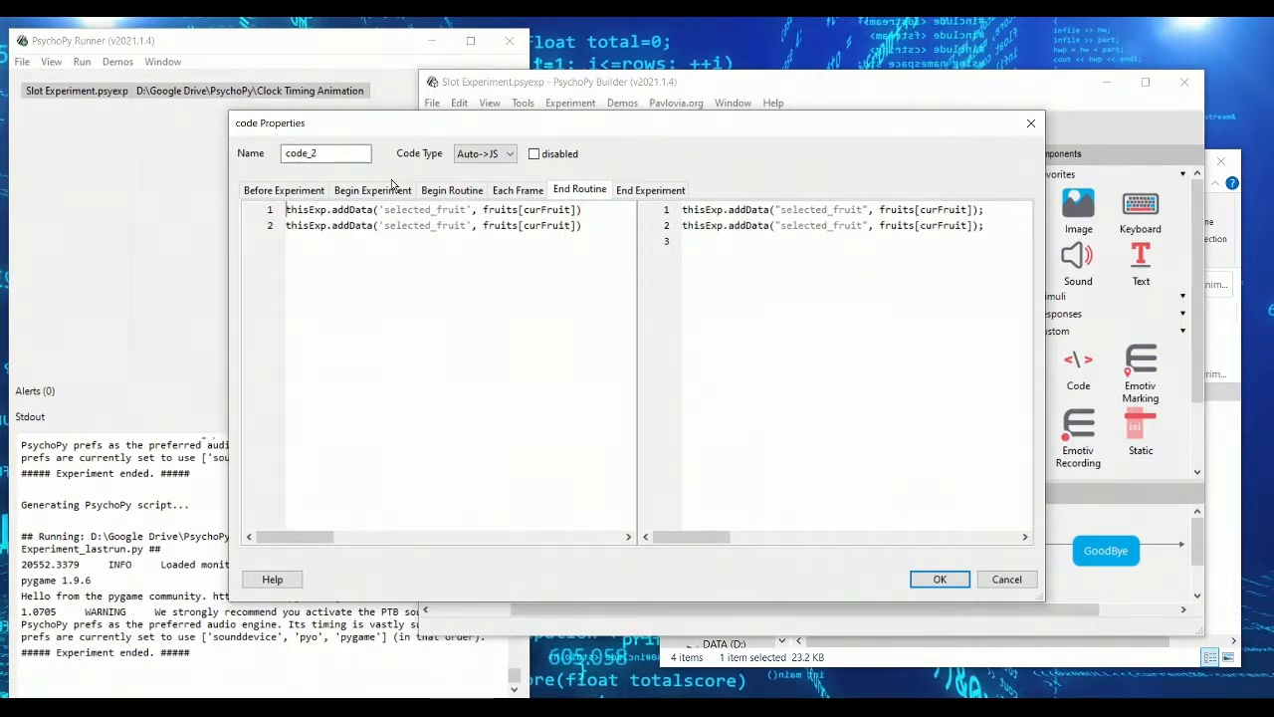
{"action": "double_click", "coordinate": [424, 225]}
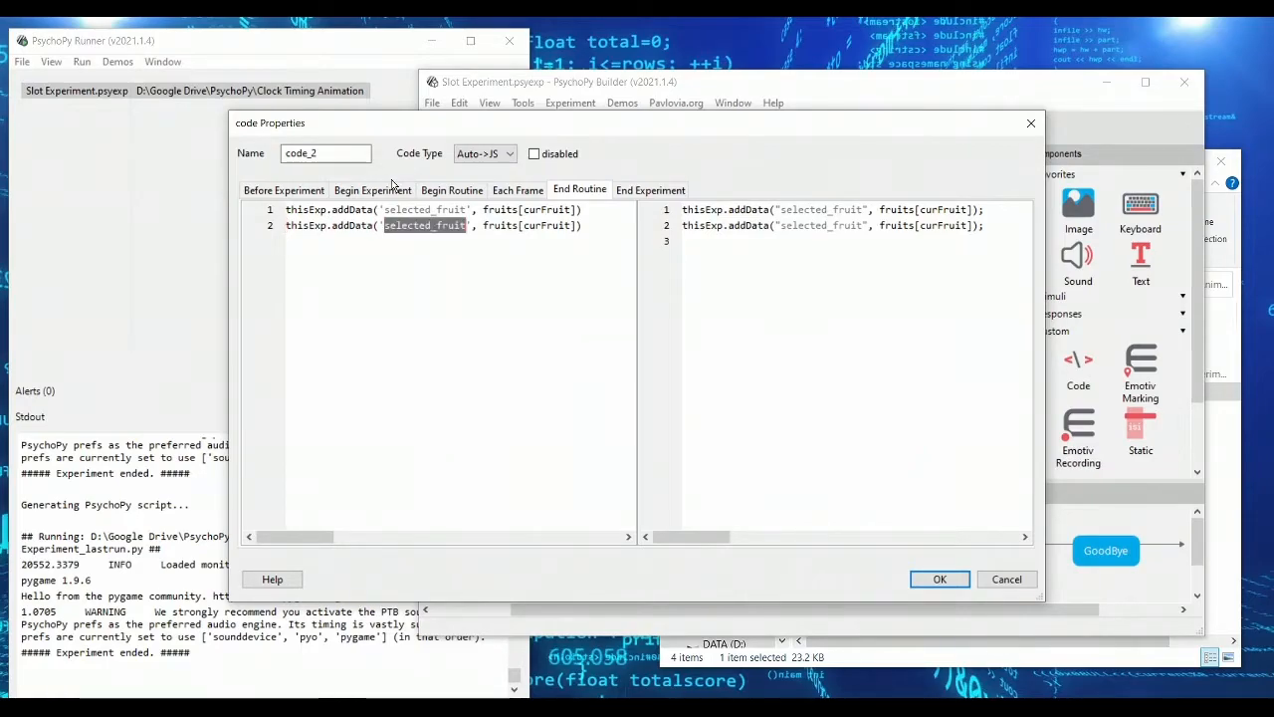
{"action": "type", "text": "fruit_num"}
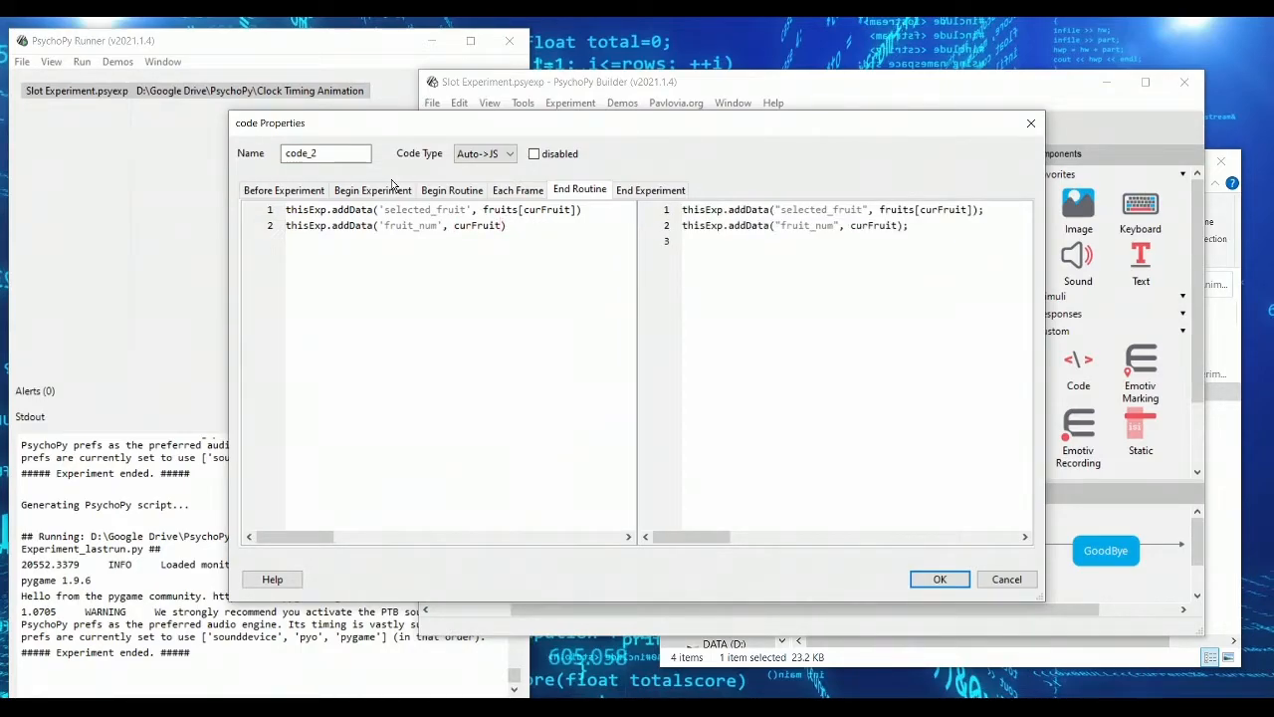
{"action": "mouse_move", "coordinate": [940, 580]}
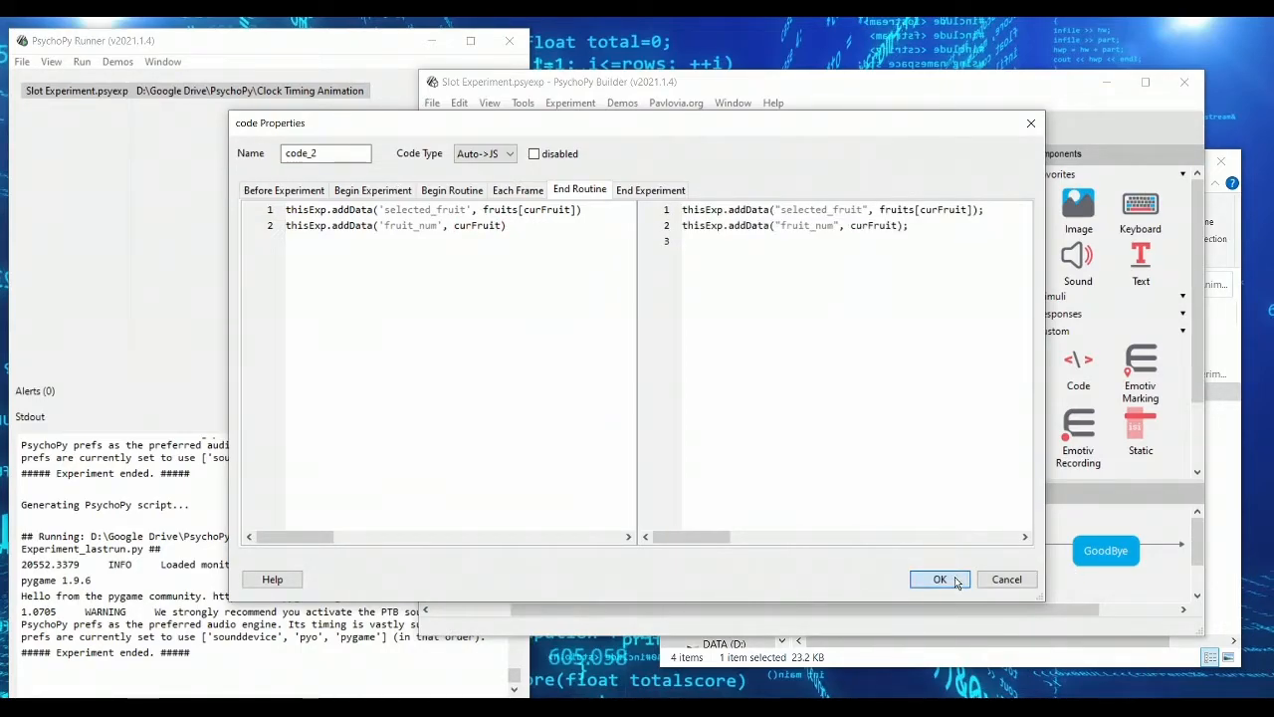
Step: Confirm the code component, check imageFruitFeedback's image path and code_2, then launch
{"action": "left_click", "coordinate": [939, 579]}
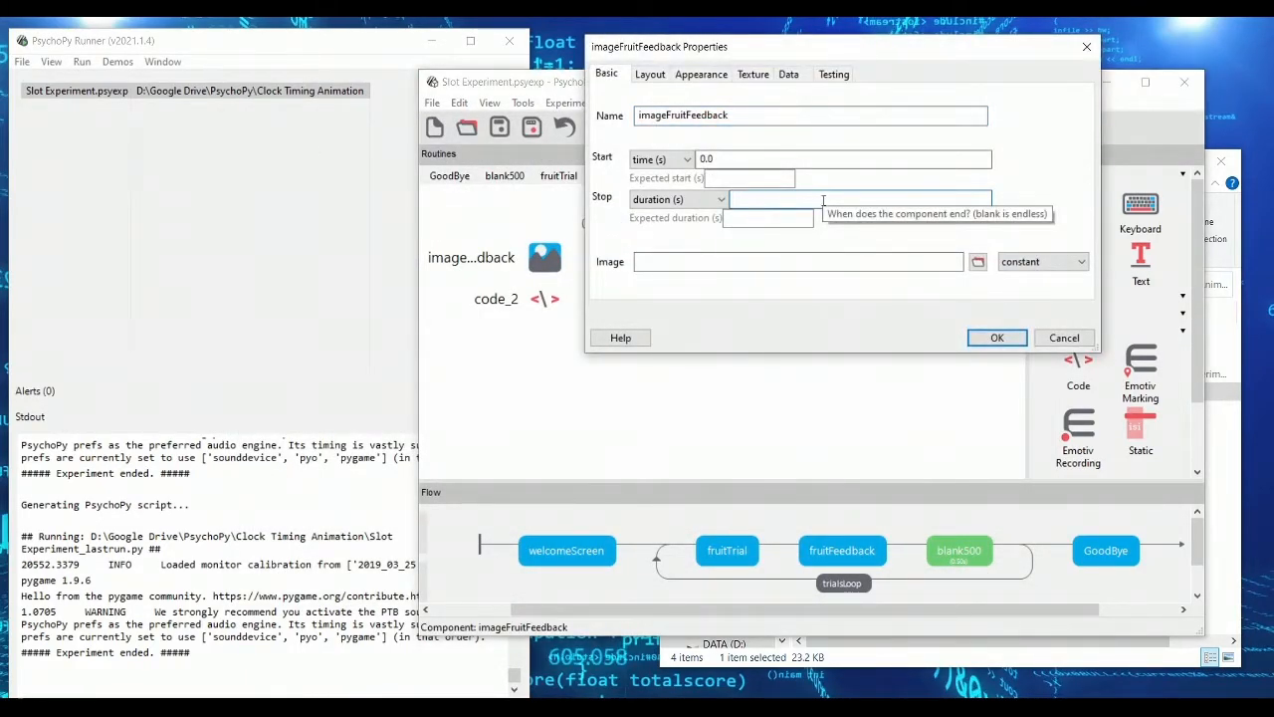
{"action": "left_click", "coordinate": [997, 336]}
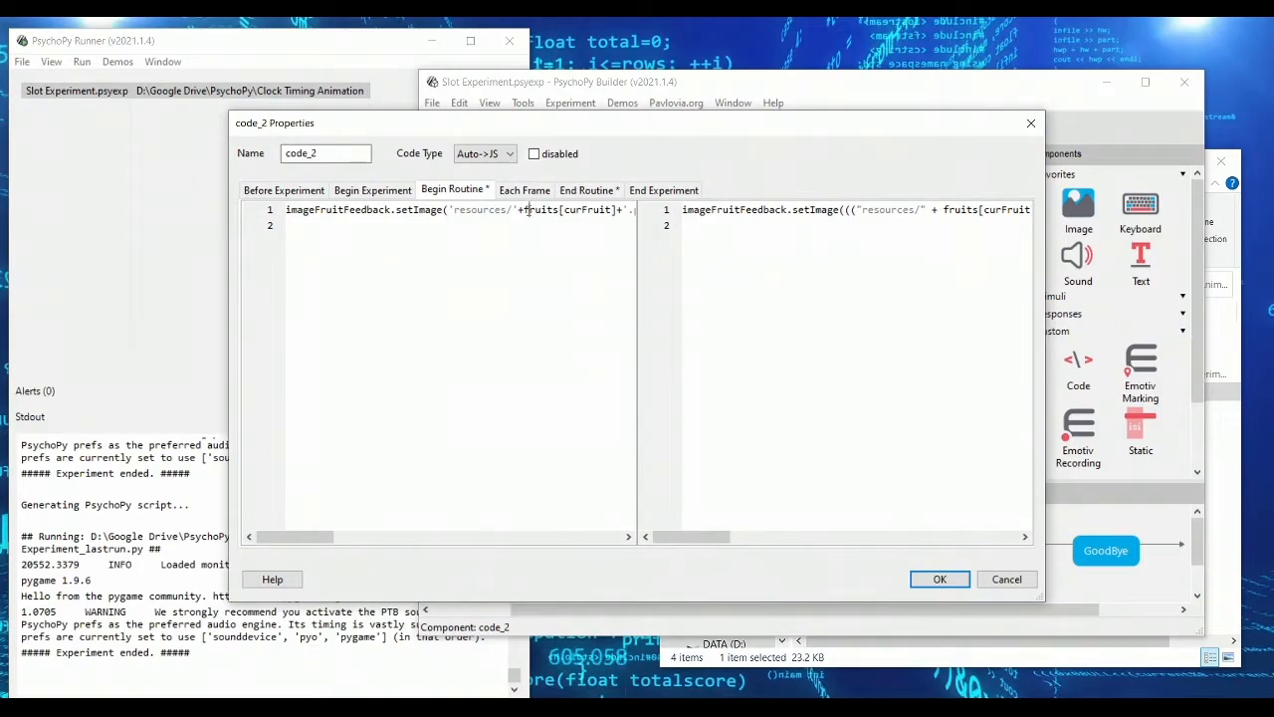
{"action": "double_click", "coordinate": [568, 209]}
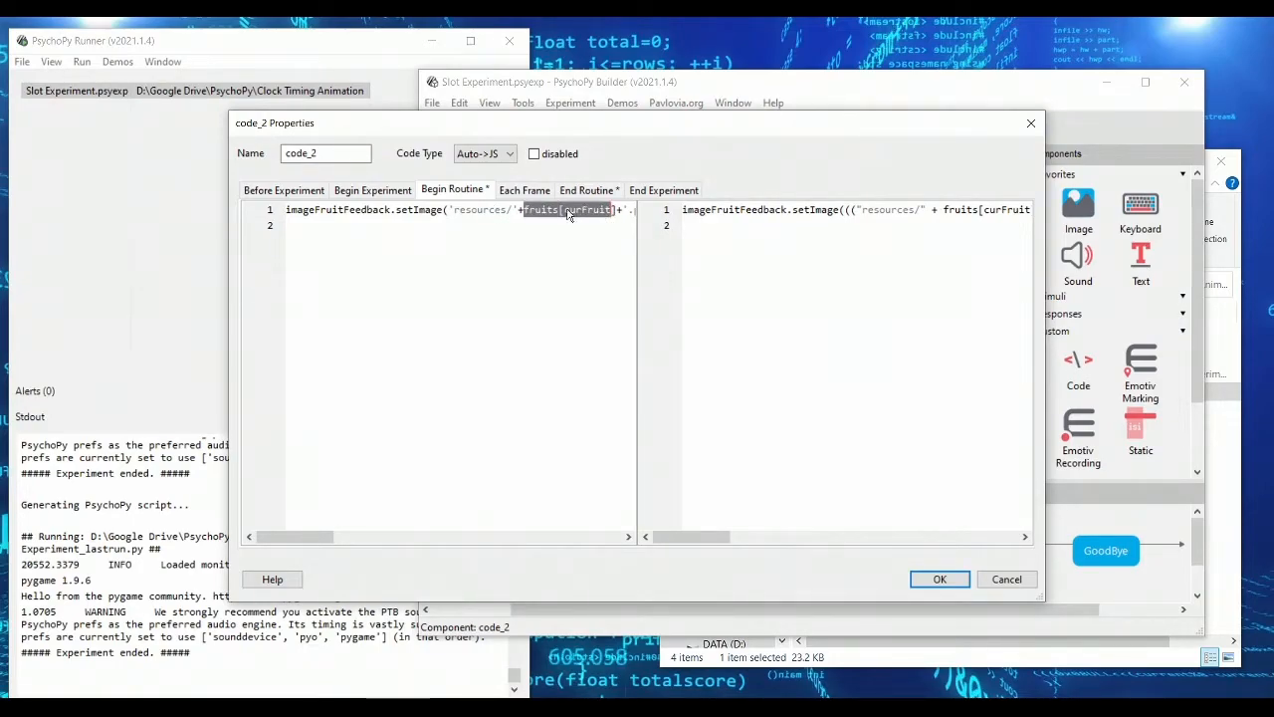
{"action": "left_click", "coordinate": [586, 190]}
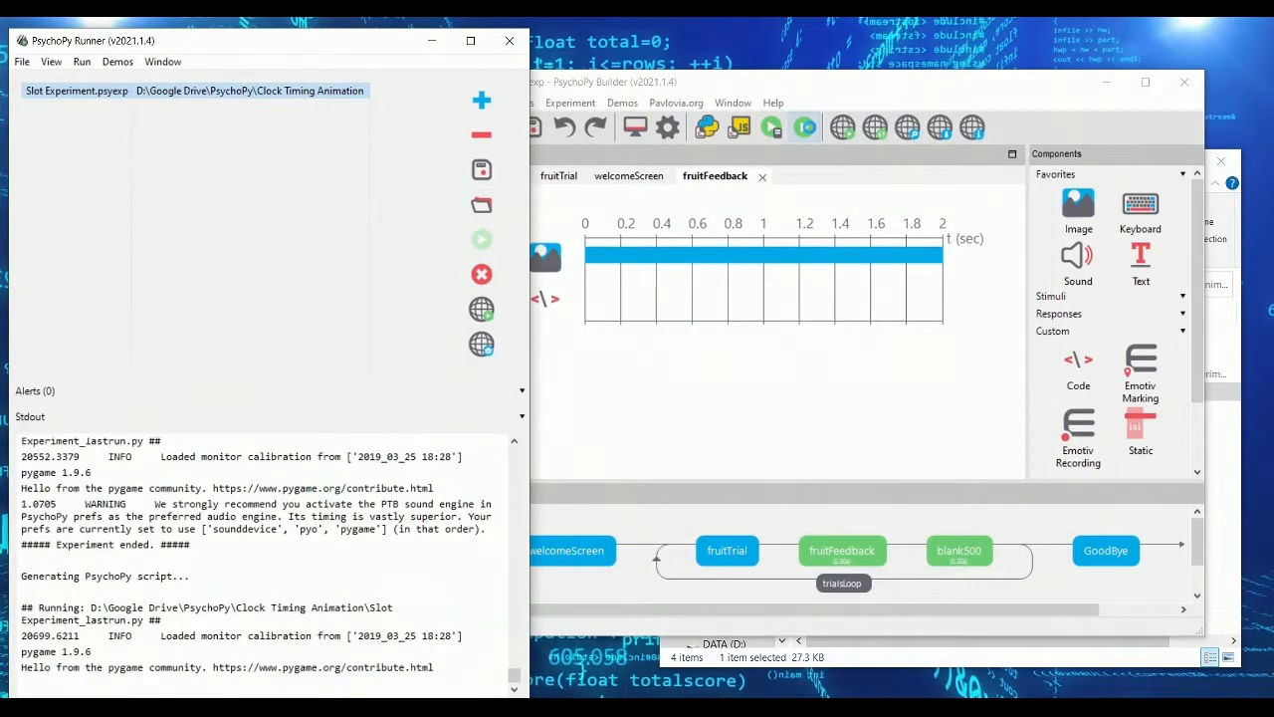
Step: Open the Clock Timing Animation experiment folder in File Explorer
{"action": "left_click", "coordinate": [804, 127]}
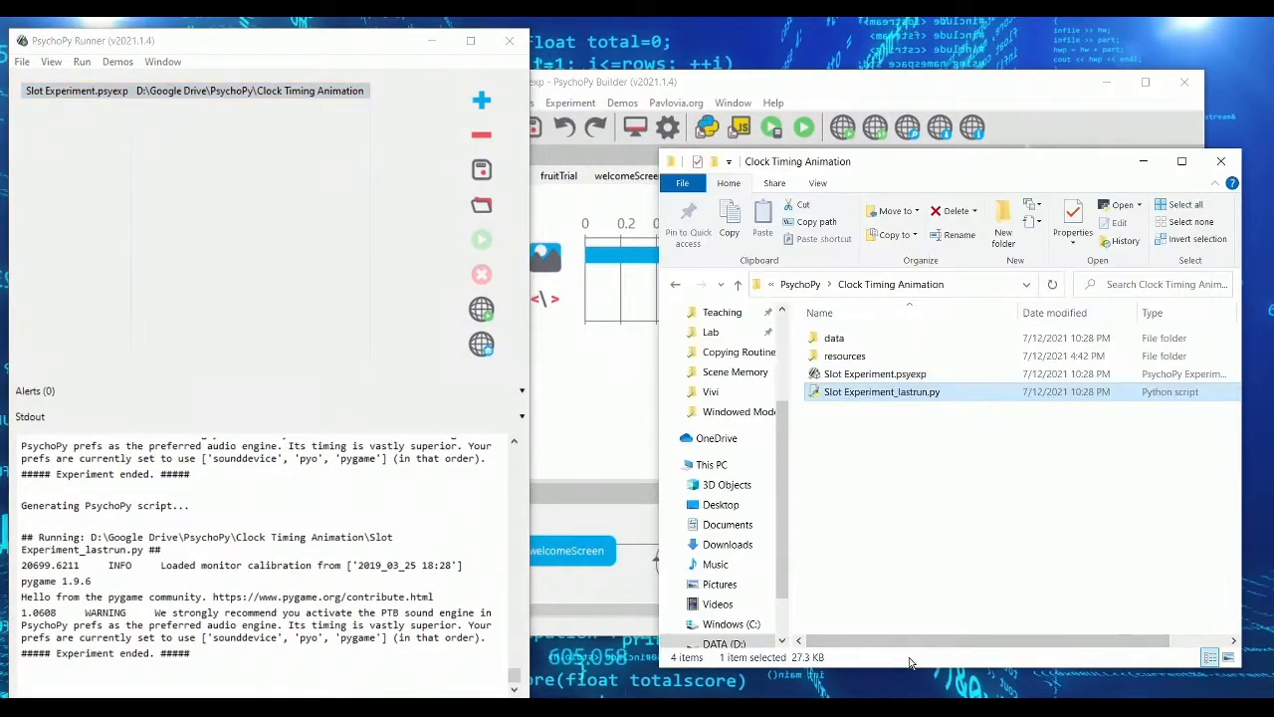
Step: Open the fruit experiment data file in Excel, maximize it, and scroll right
{"action": "double_click", "coordinate": [834, 338]}
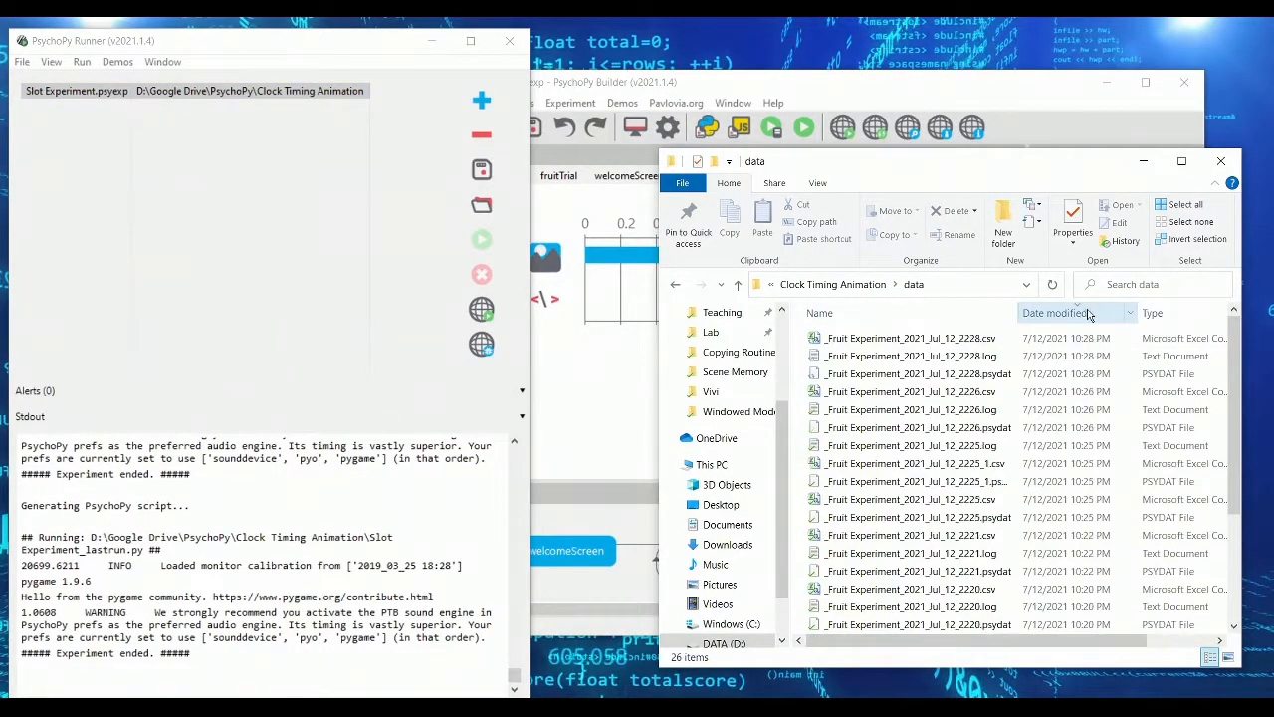
{"action": "double_click", "coordinate": [919, 337]}
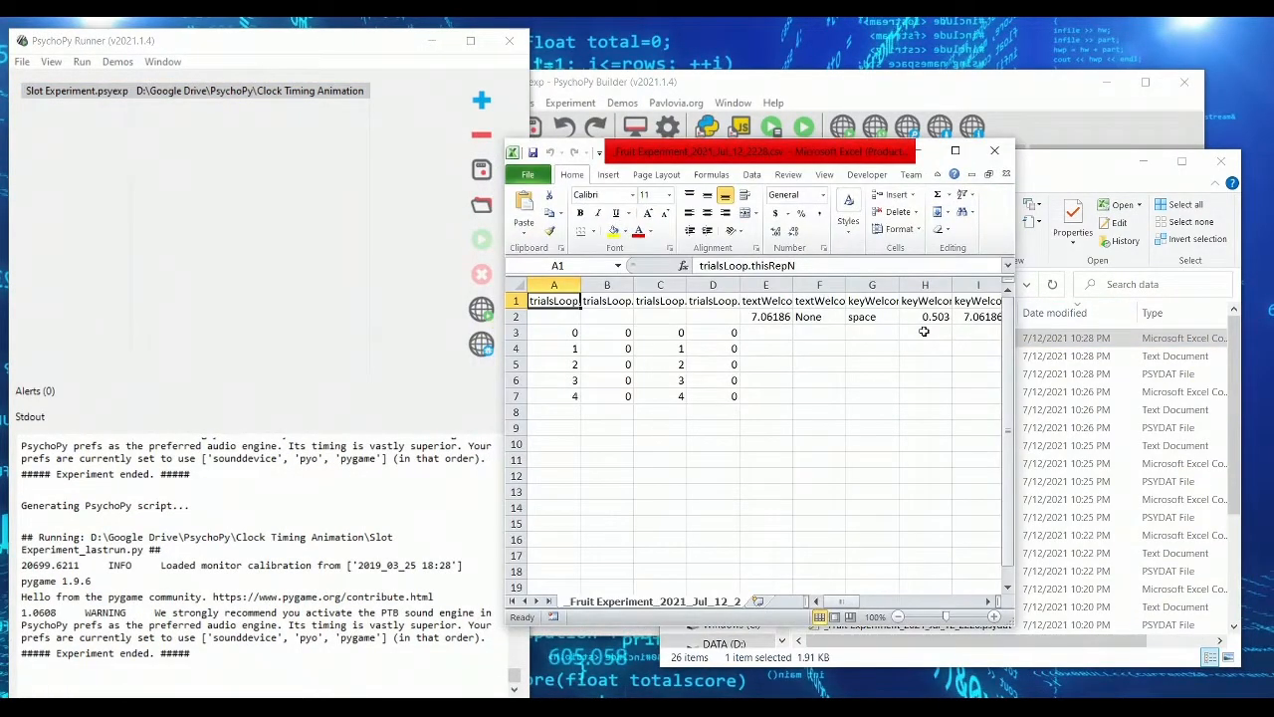
{"action": "left_click", "coordinate": [955, 151]}
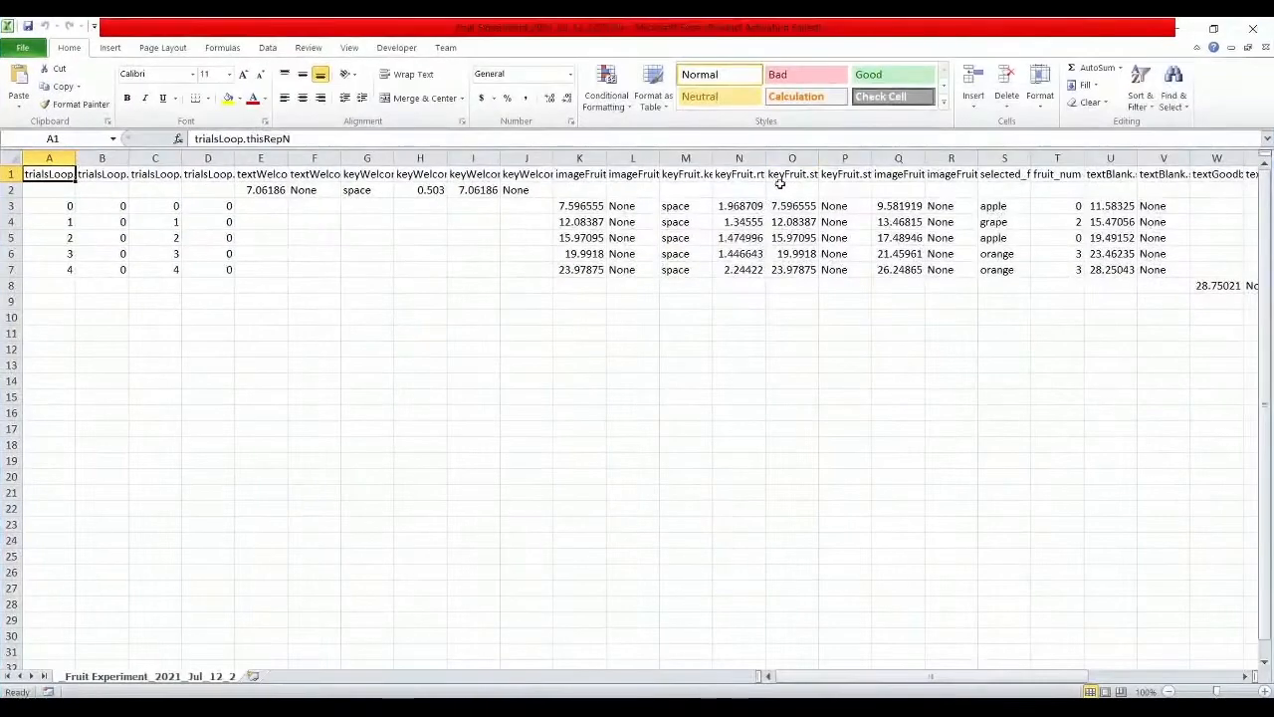
{"action": "scroll", "scroll_direction": "right", "scroll_amount": 3}
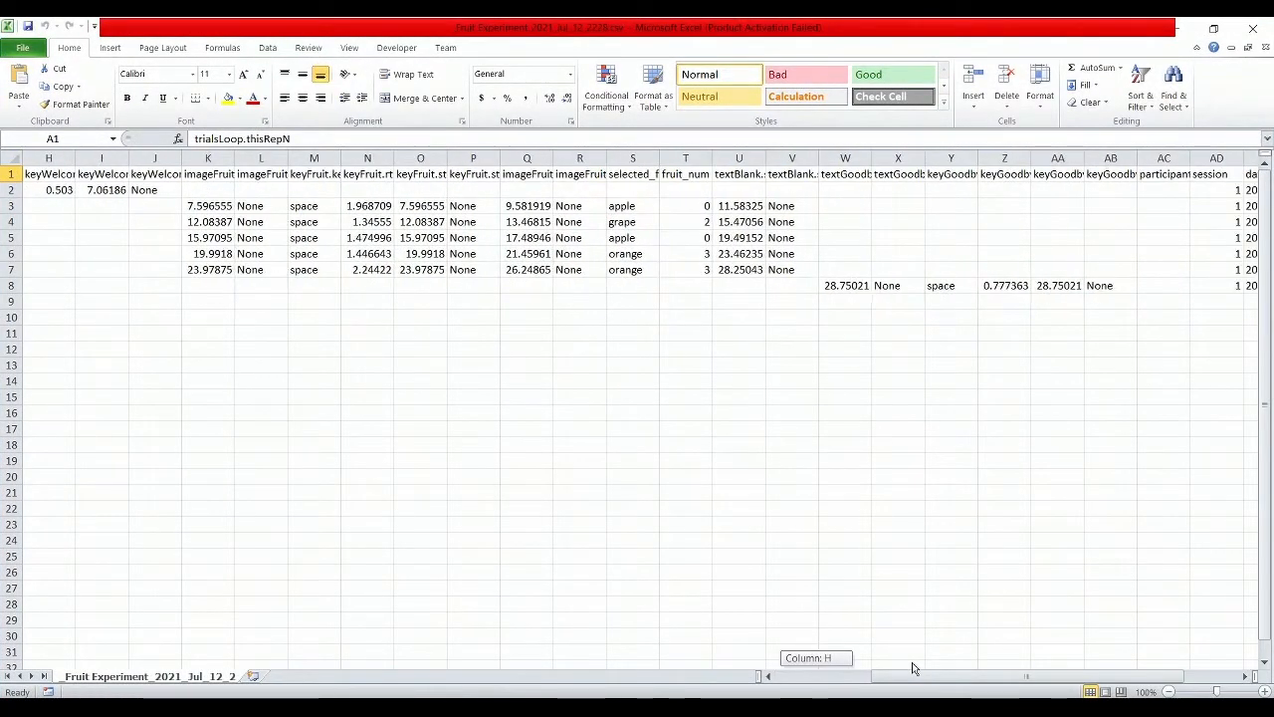
Step: Inspect the selected_fruit and fruit_num columns and individual trial values
{"action": "left_click", "coordinate": [633, 158]}
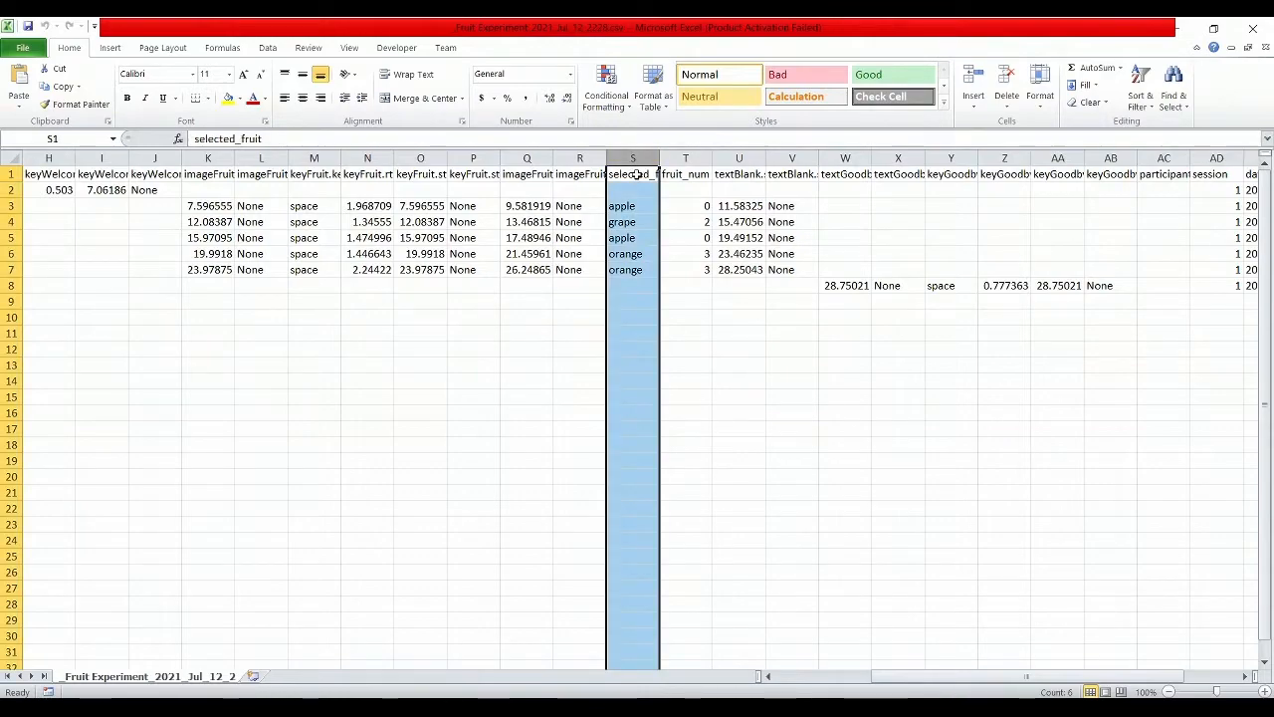
{"action": "left_click", "coordinate": [686, 173]}
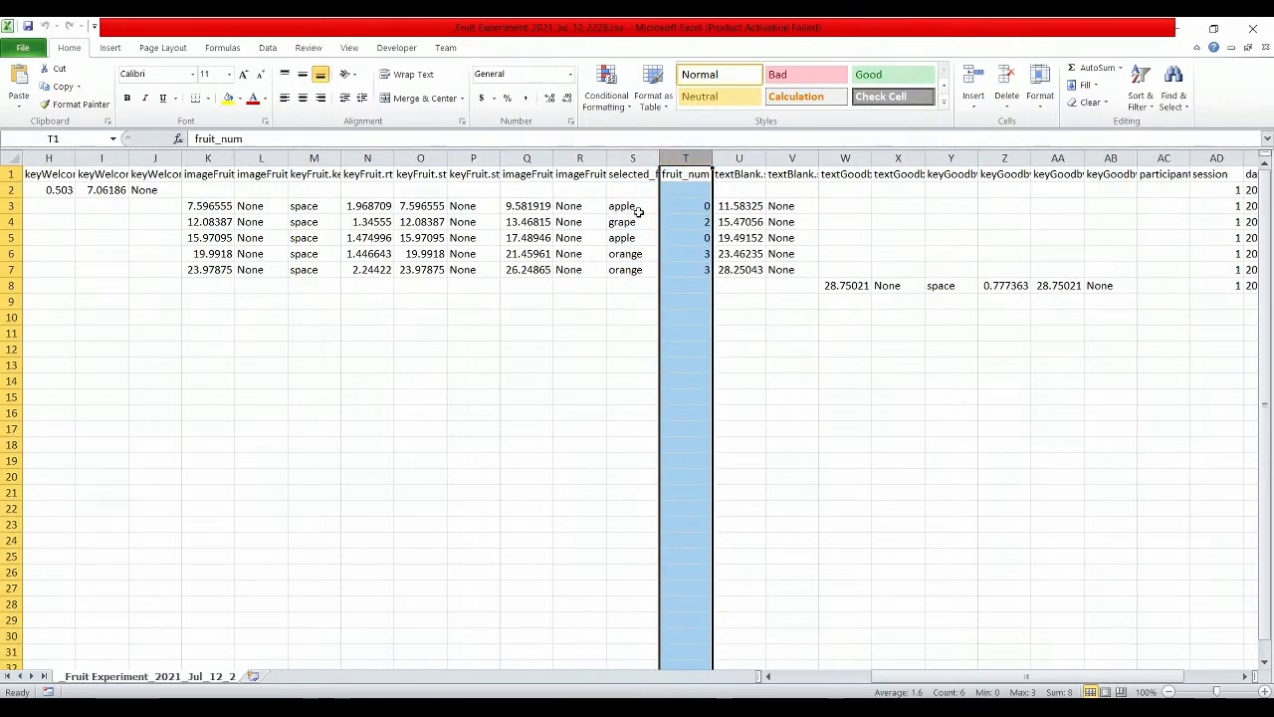
{"action": "left_click", "coordinate": [686, 206]}
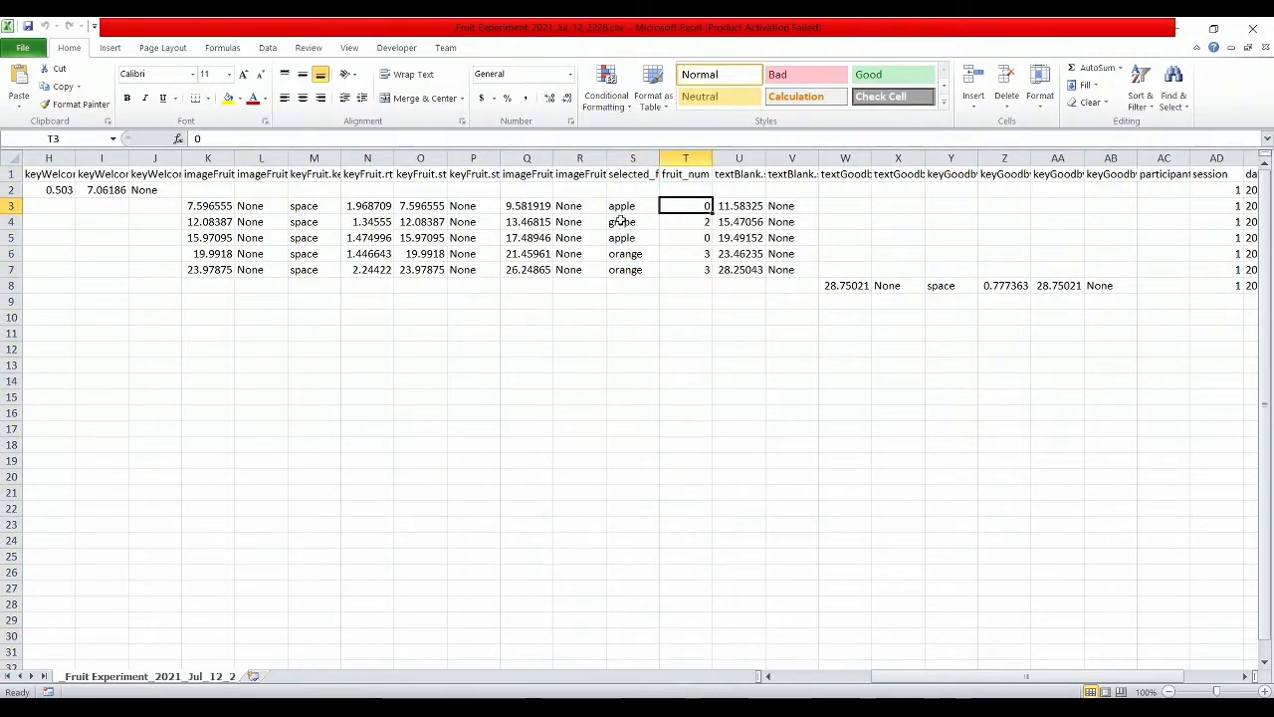
{"action": "left_click", "coordinate": [686, 237]}
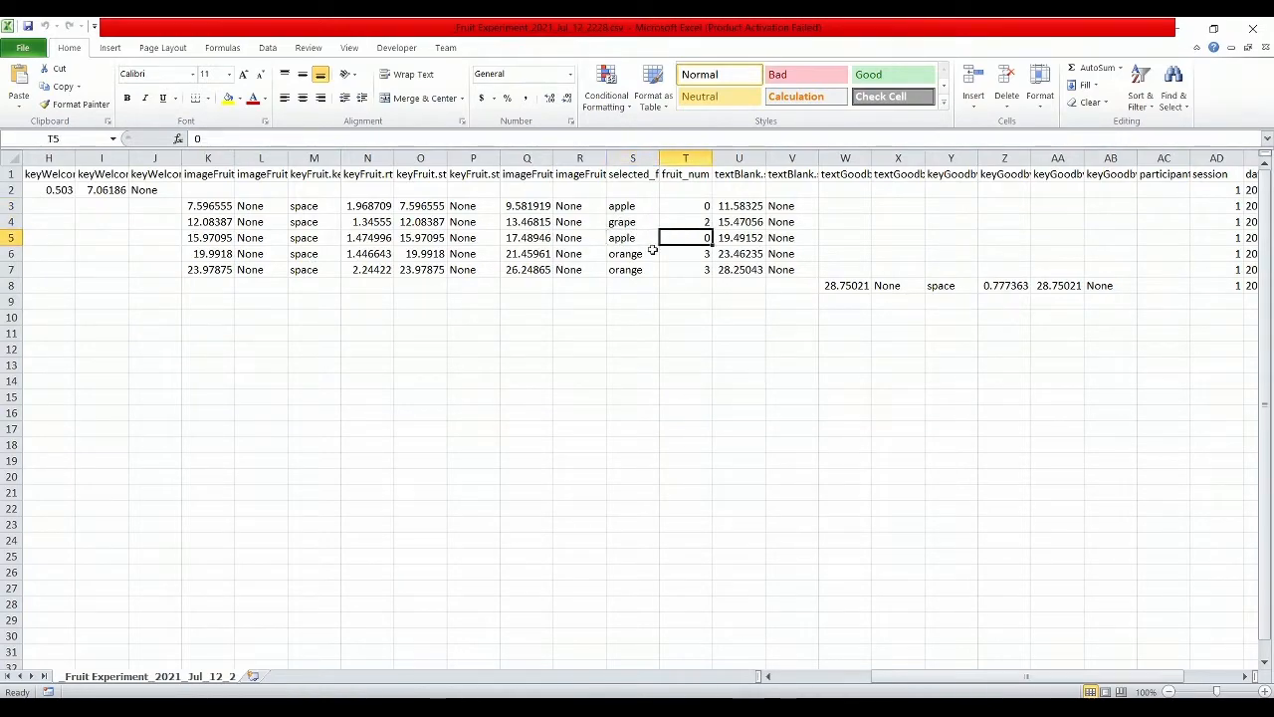
{"action": "left_click", "coordinate": [632, 253]}
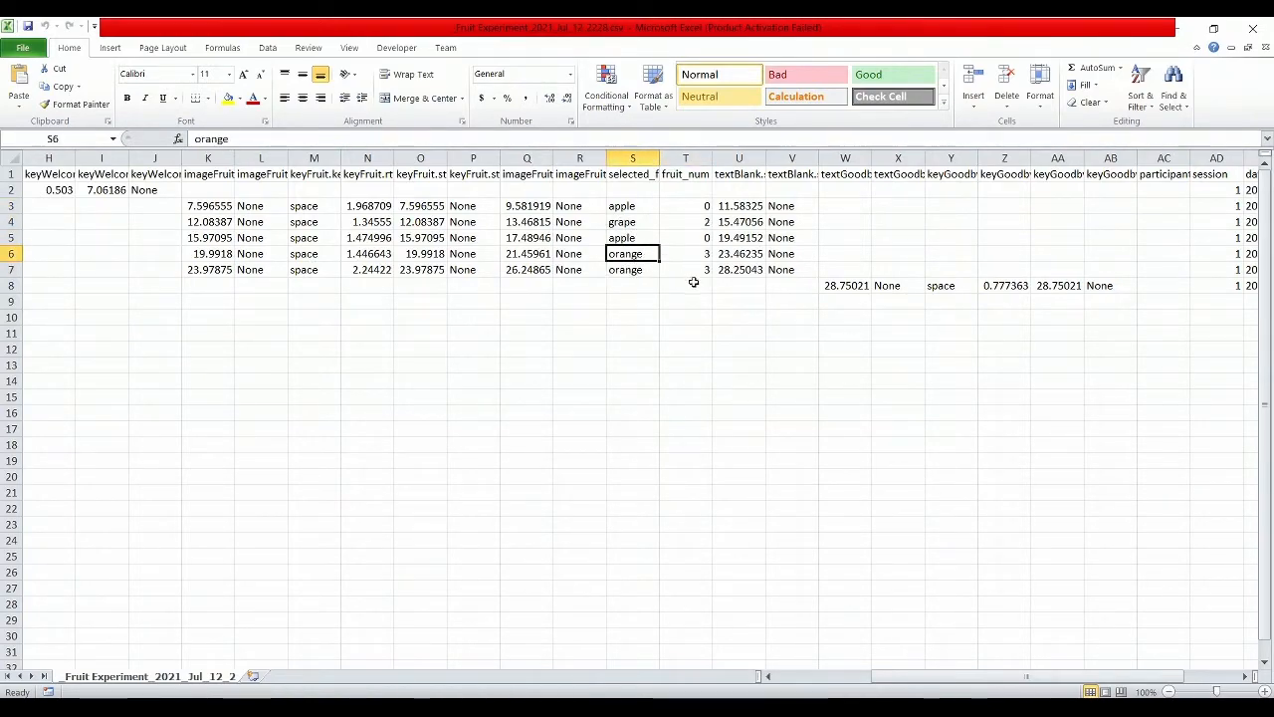
{"action": "left_click", "coordinate": [686, 221]}
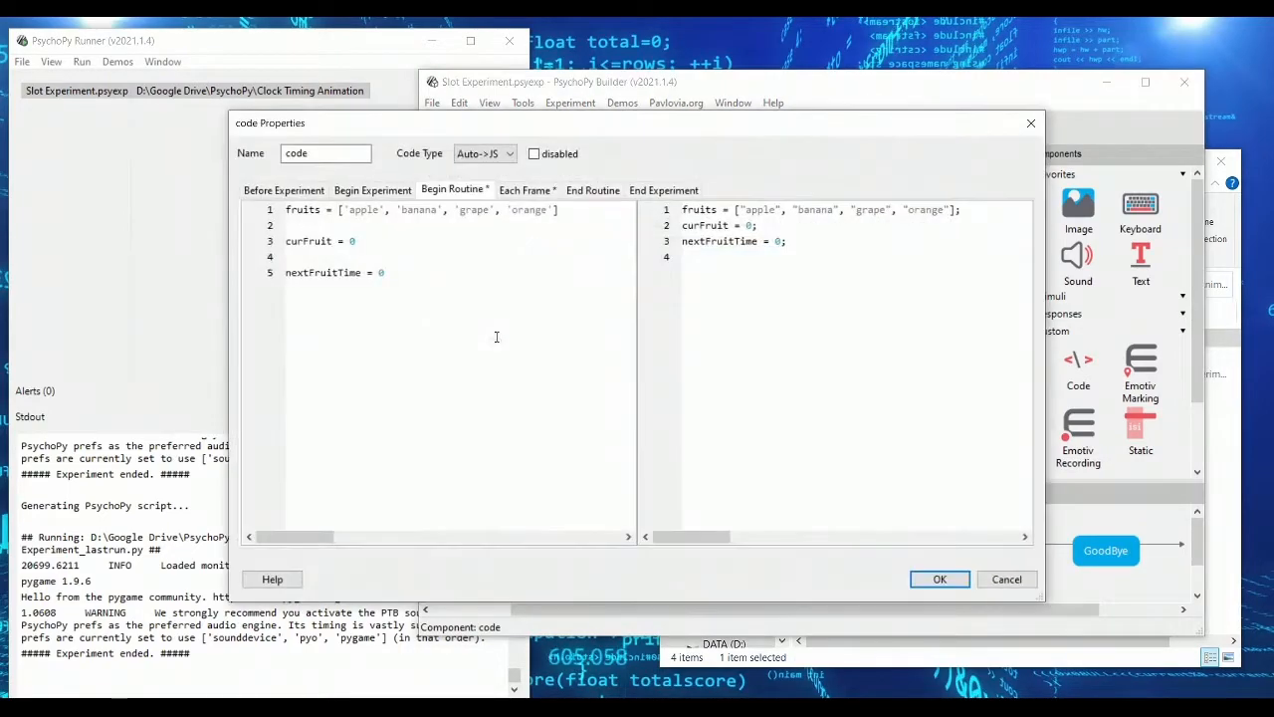
Step: Draft clock.getTime() start-time code and a 'clock.getTime() - startTime >= 15' check in Each Frame
{"action": "left_click", "coordinate": [527, 190]}
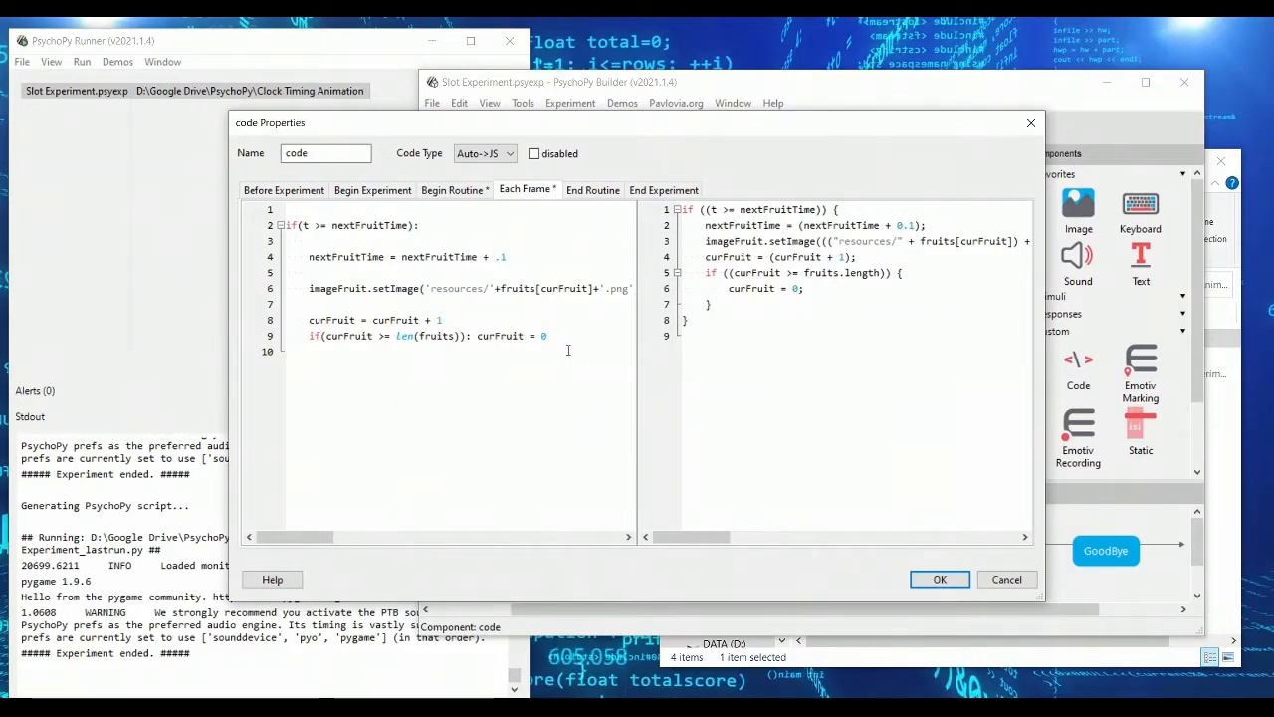
{"action": "type", "text": "cl"}
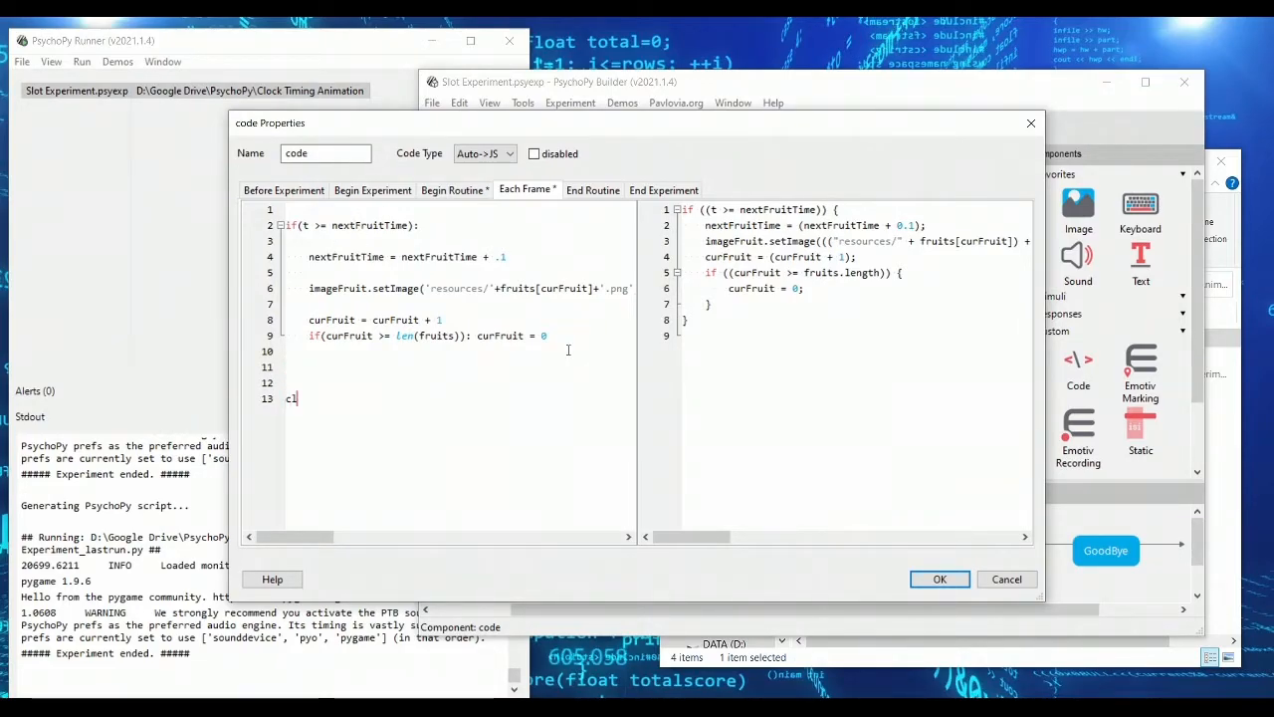
{"action": "type", "text": "ock.getTime"}
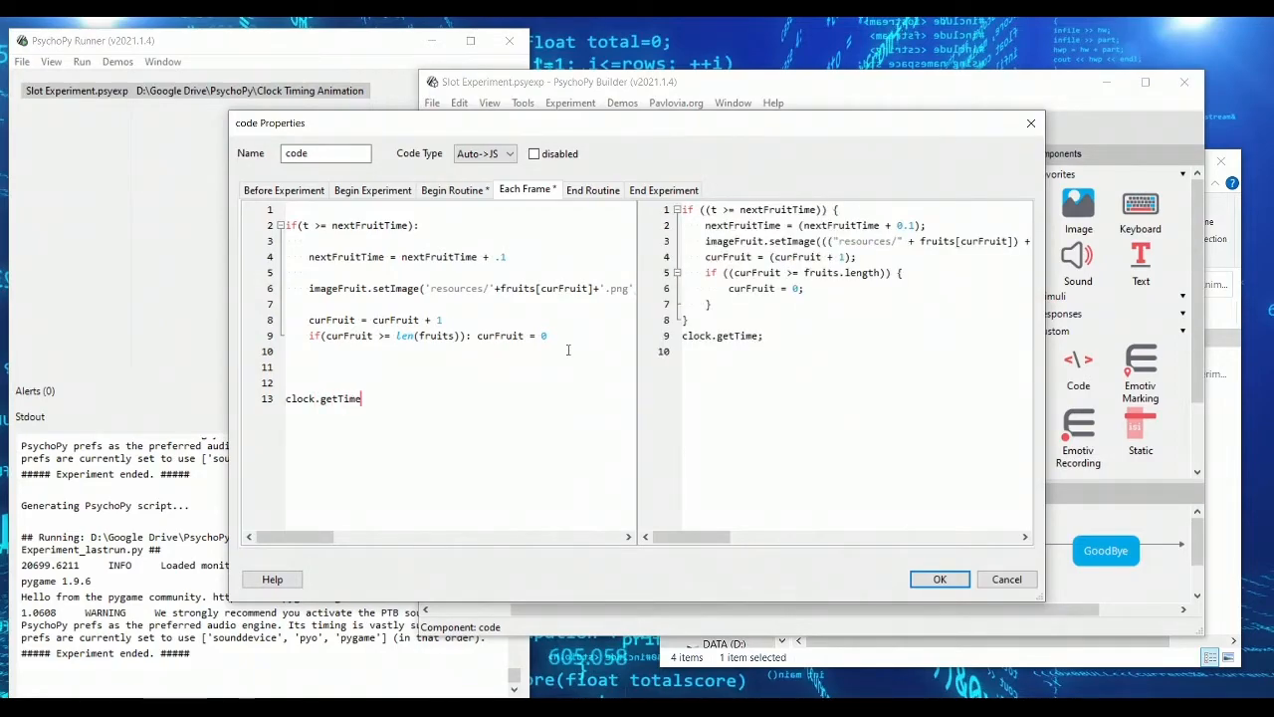
{"action": "type", "text": "()"}
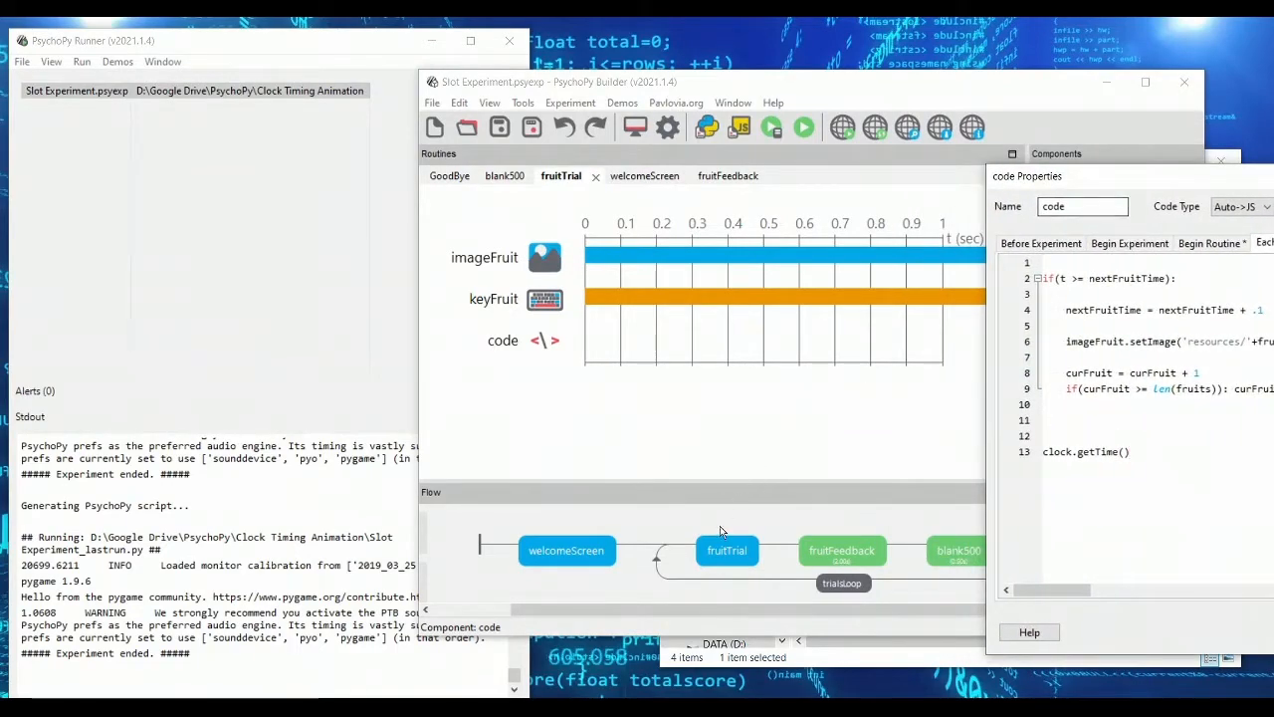
{"action": "mouse_move", "coordinate": [785, 553]}
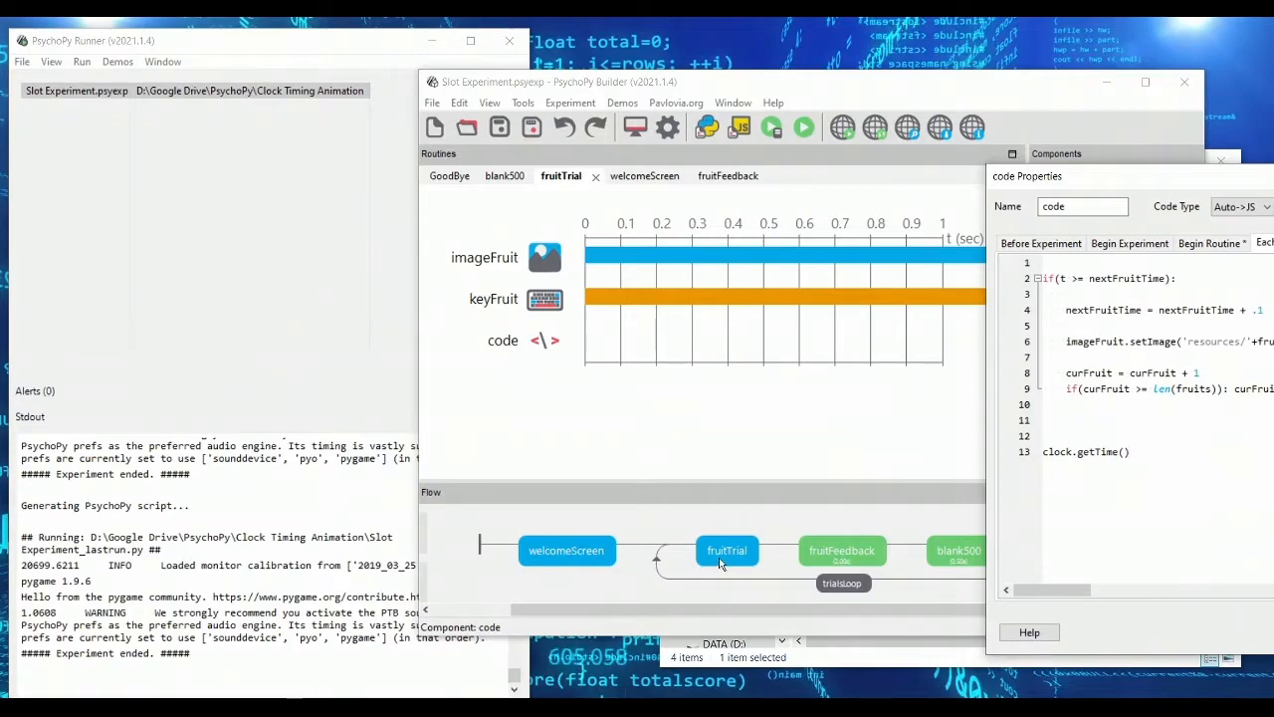
{"action": "mouse_move", "coordinate": [941, 557]}
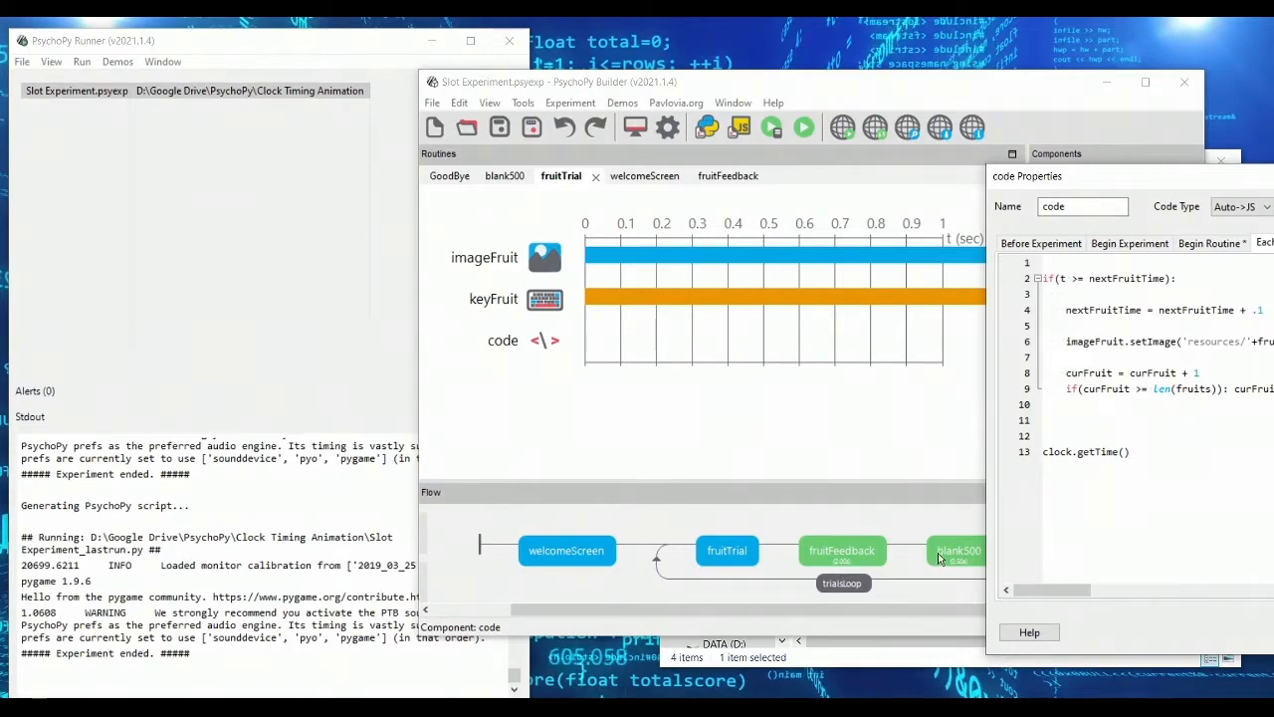
{"action": "mouse_move", "coordinate": [896, 510]}
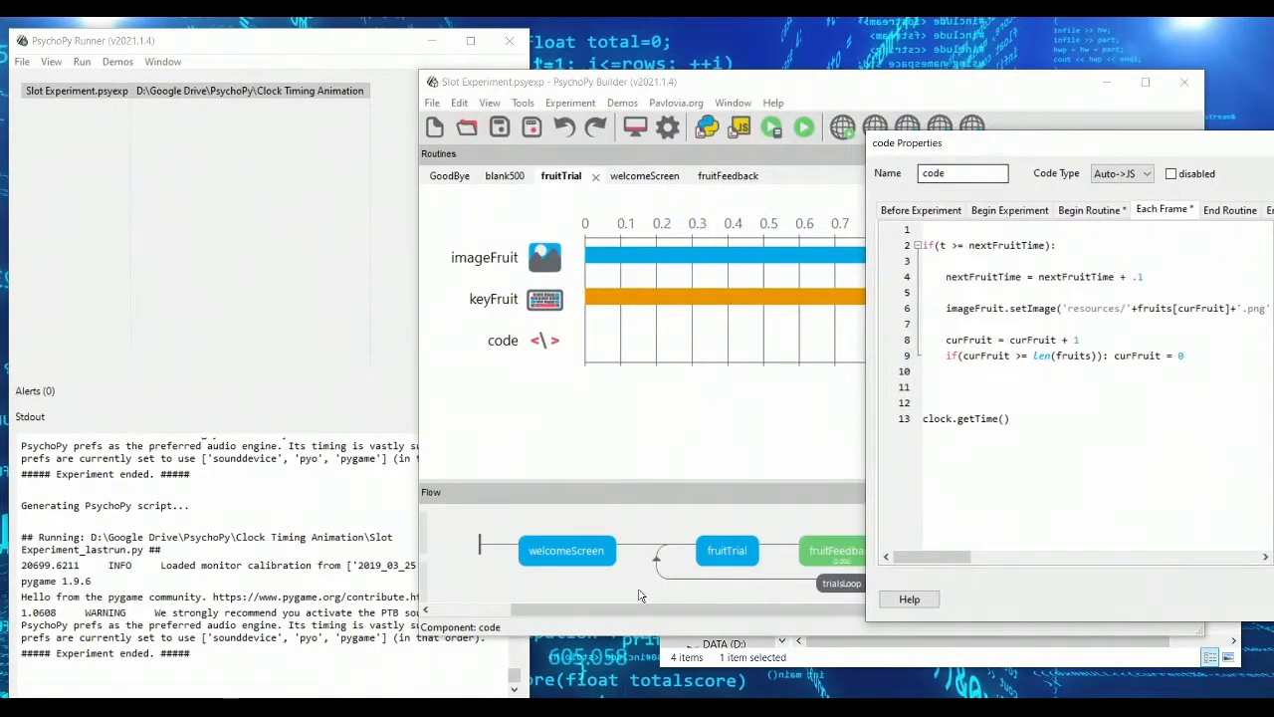
{"action": "type", "text": "start."}
{"action": "type", "text": "clock"}
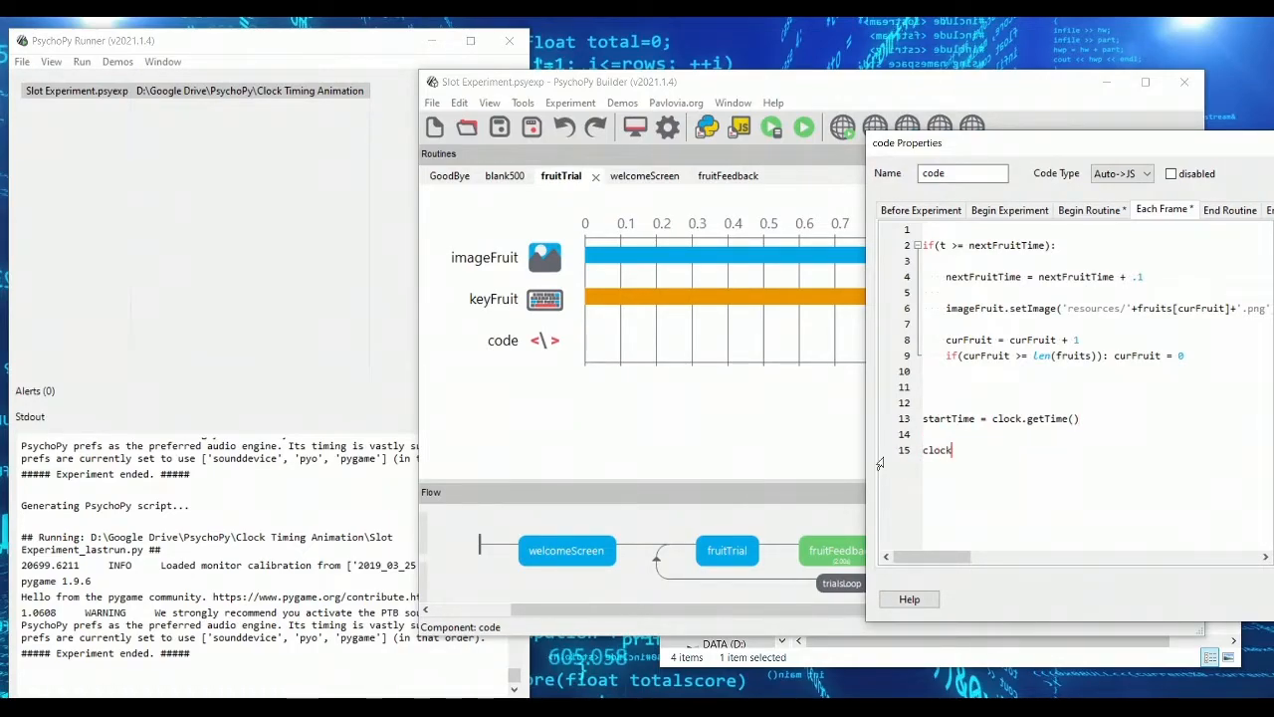
{"action": "type", "text": ".getTime() -"}
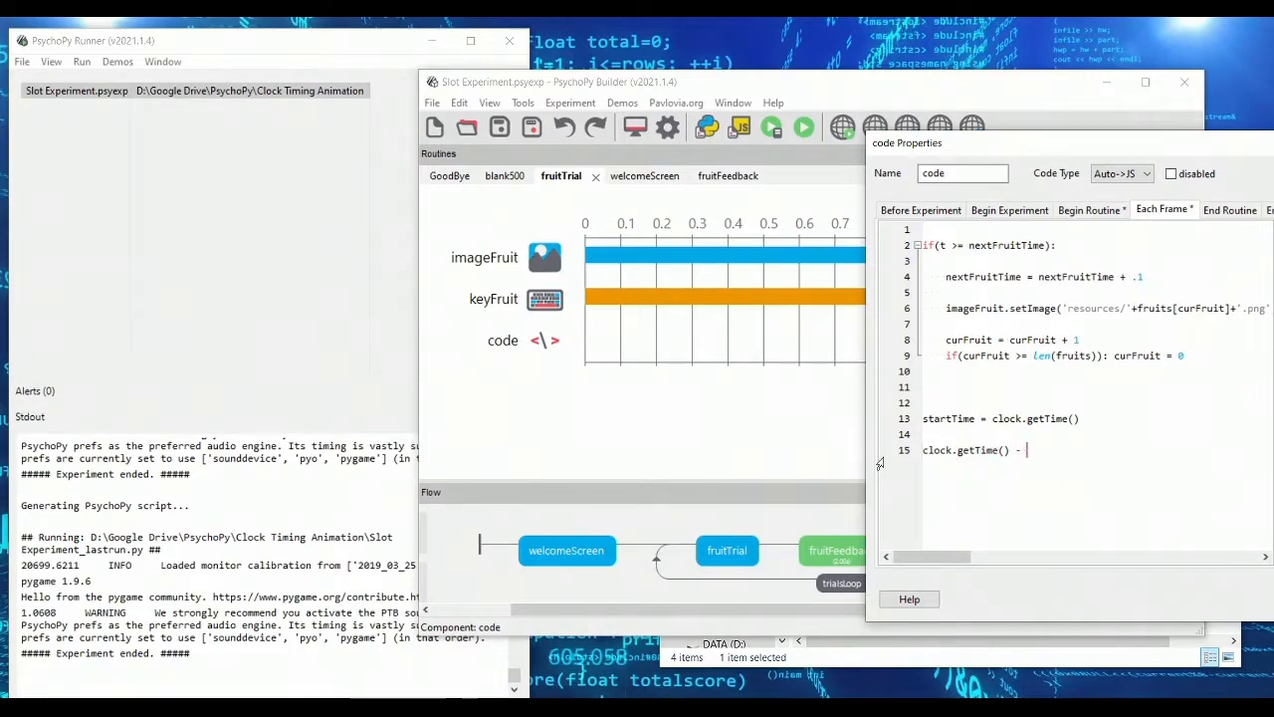
{"action": "type", "text": "startTime >"}
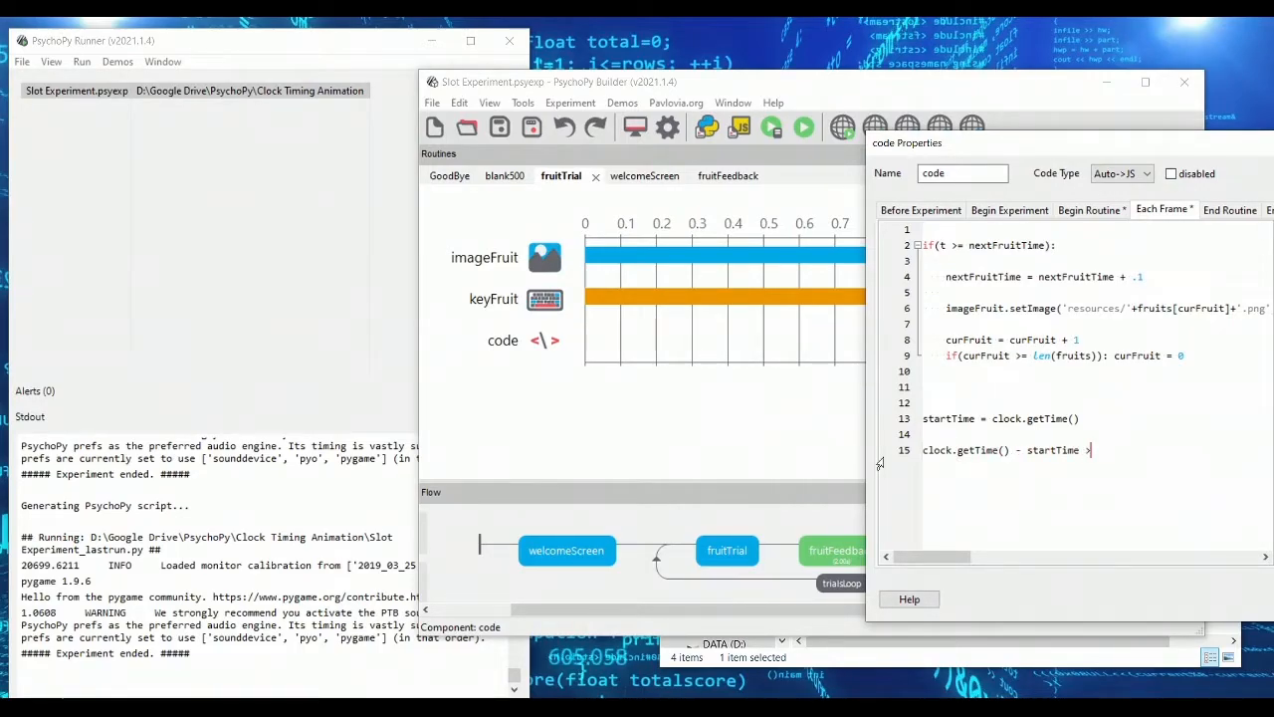
{"action": "type", "text": "= 15"}
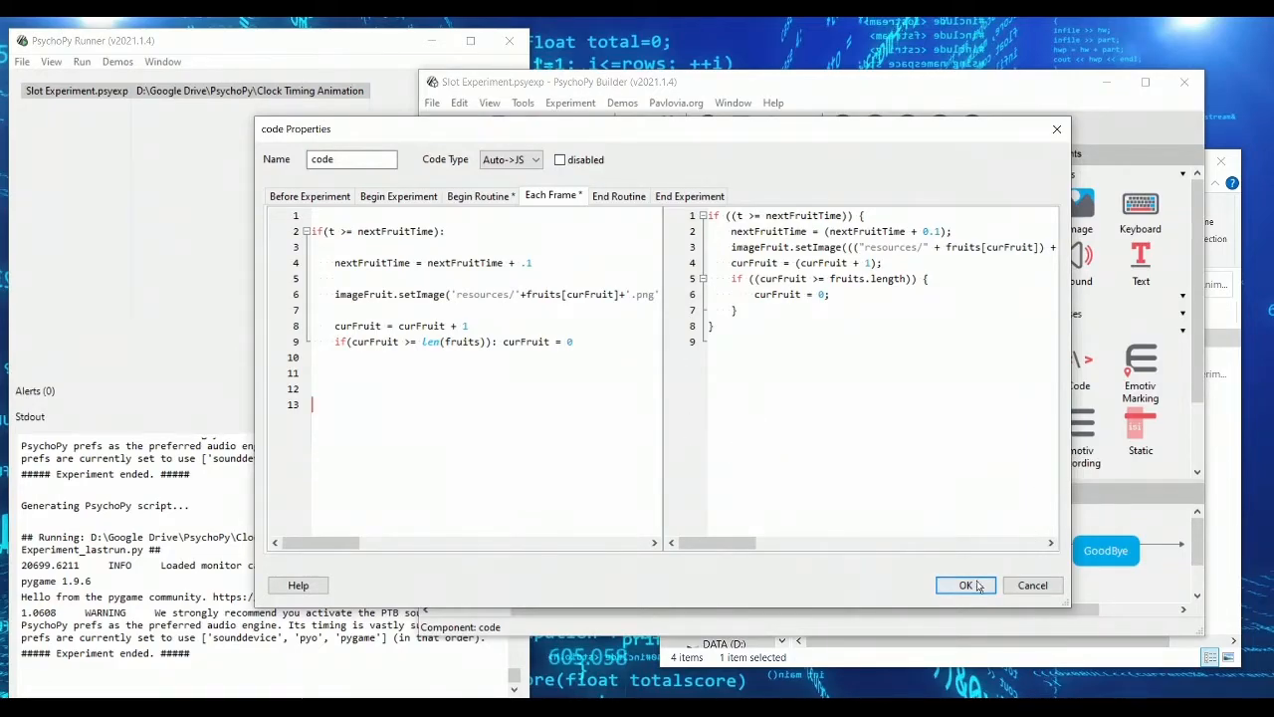
Step: Confirm the code component with OK, then reopen it and cancel without changes
{"action": "left_click", "coordinate": [966, 585]}
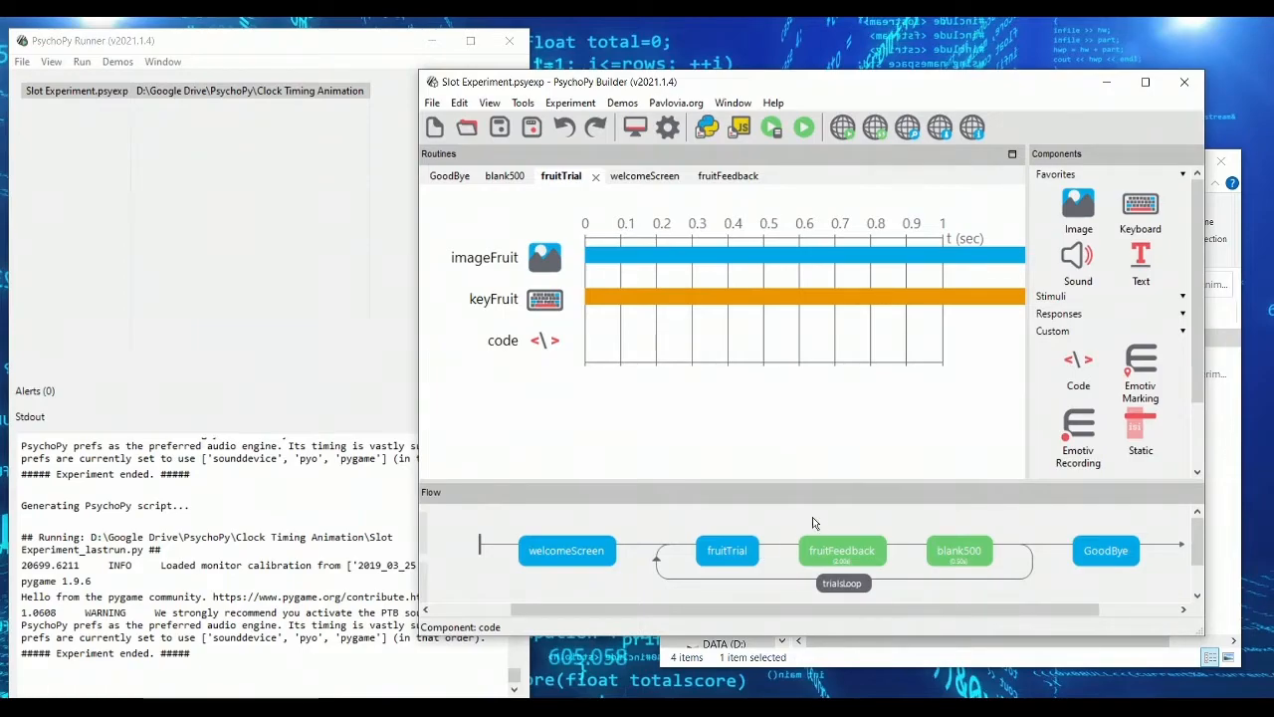
{"action": "mouse_move", "coordinate": [803, 556]}
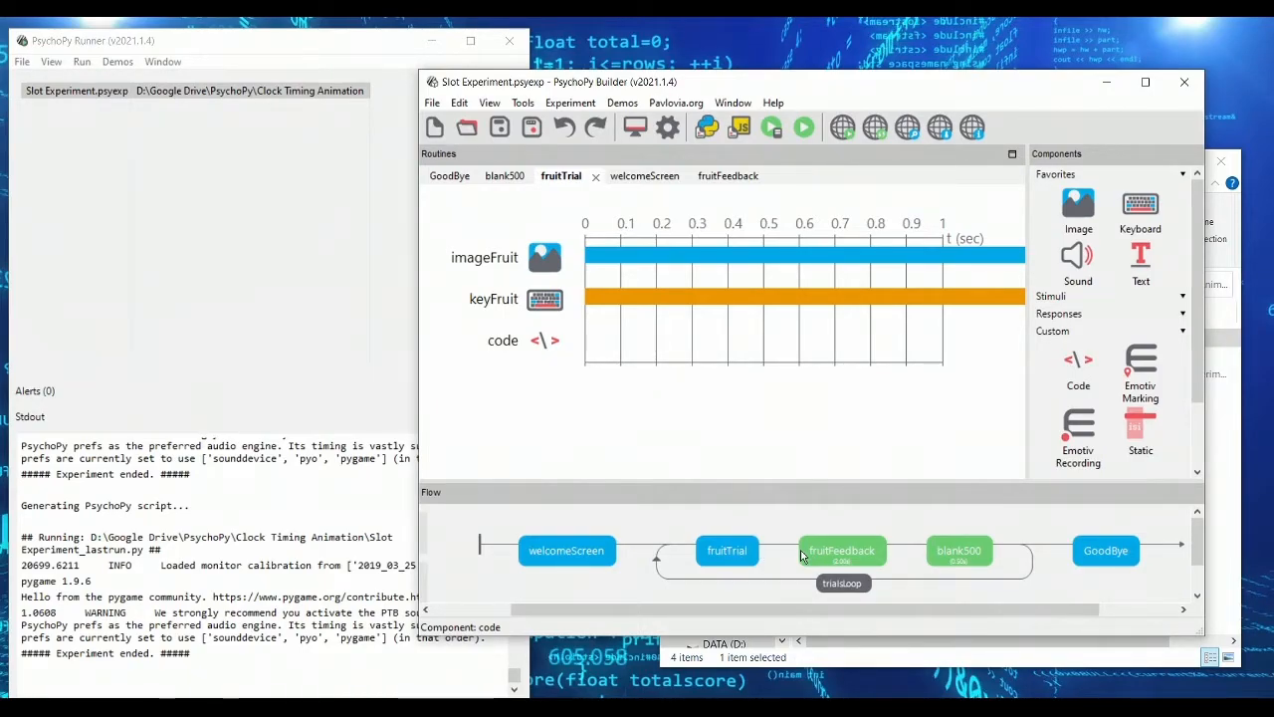
{"action": "mouse_move", "coordinate": [837, 568]}
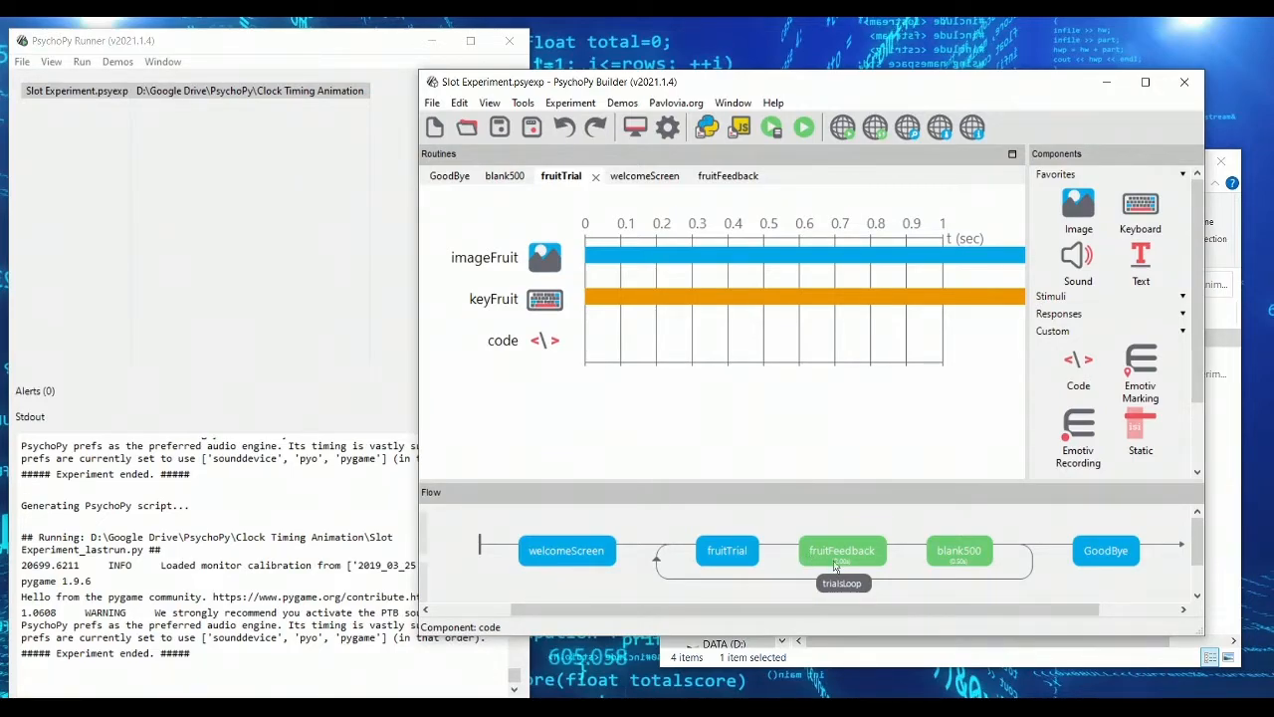
{"action": "mouse_move", "coordinate": [867, 565]}
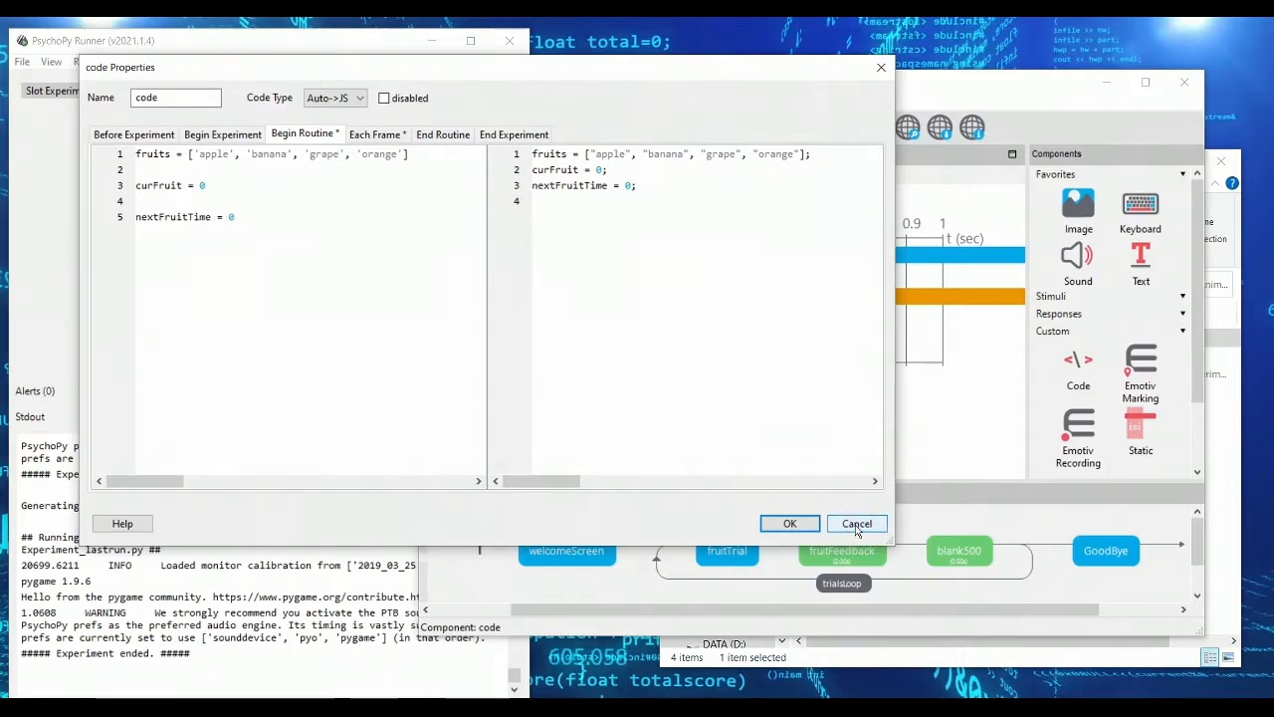
{"action": "left_click", "coordinate": [856, 523]}
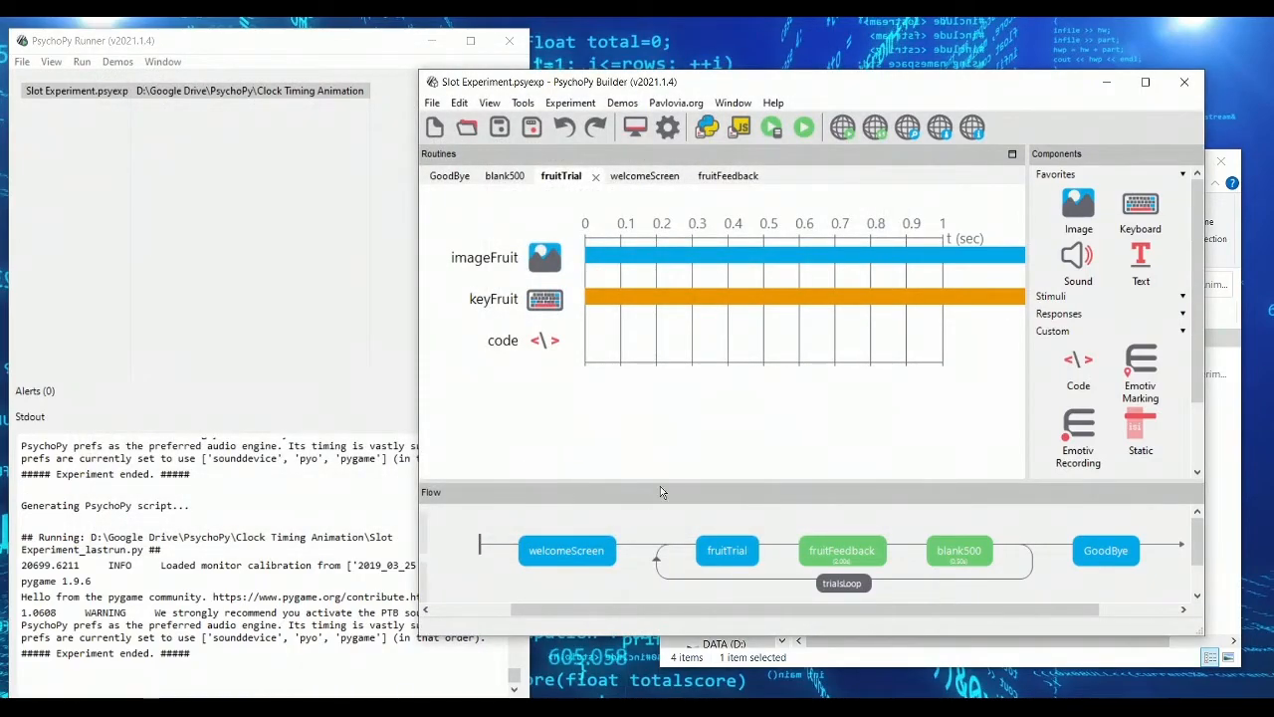
{"action": "mouse_move", "coordinate": [705, 432]}
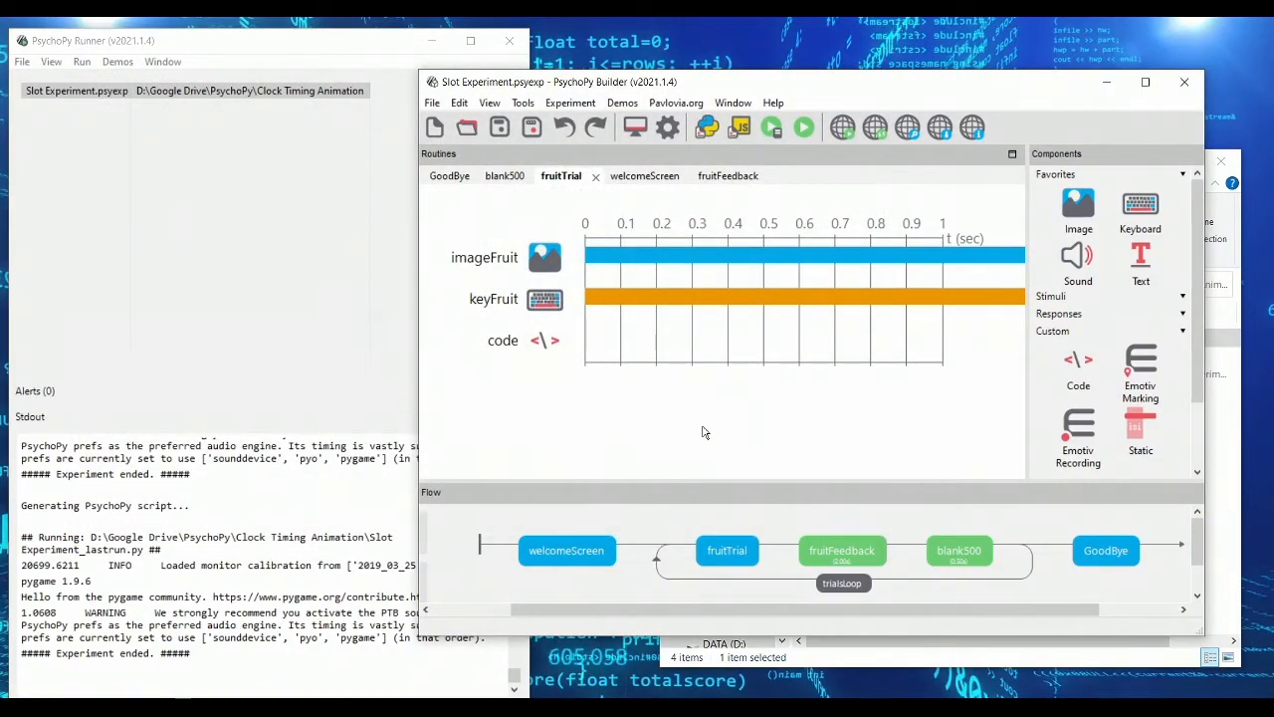